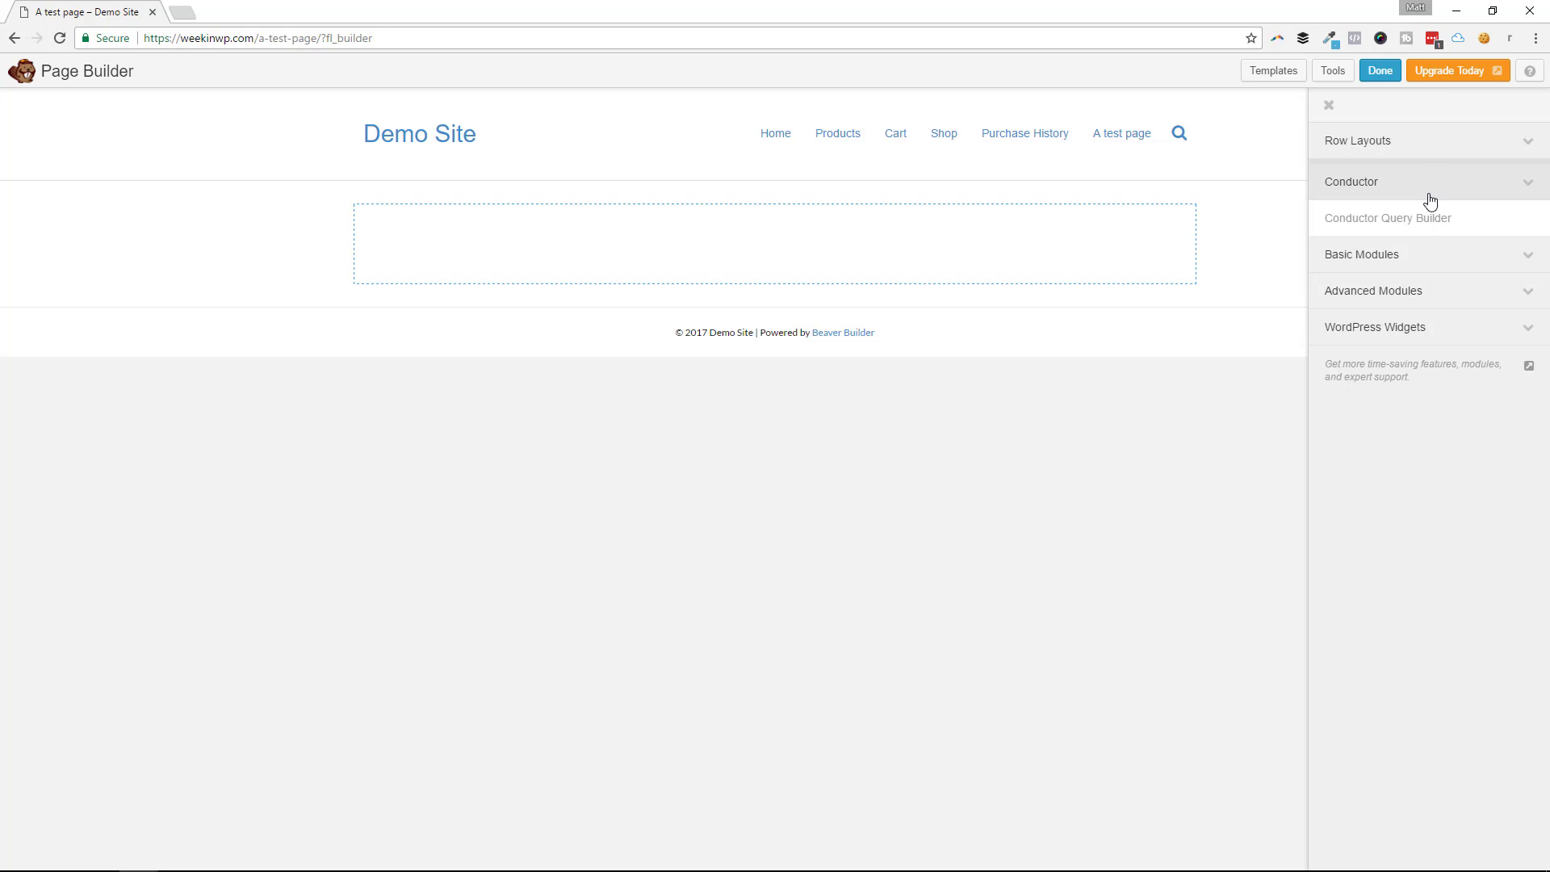
{"action": "mouse_move", "coordinate": [1386, 200]}
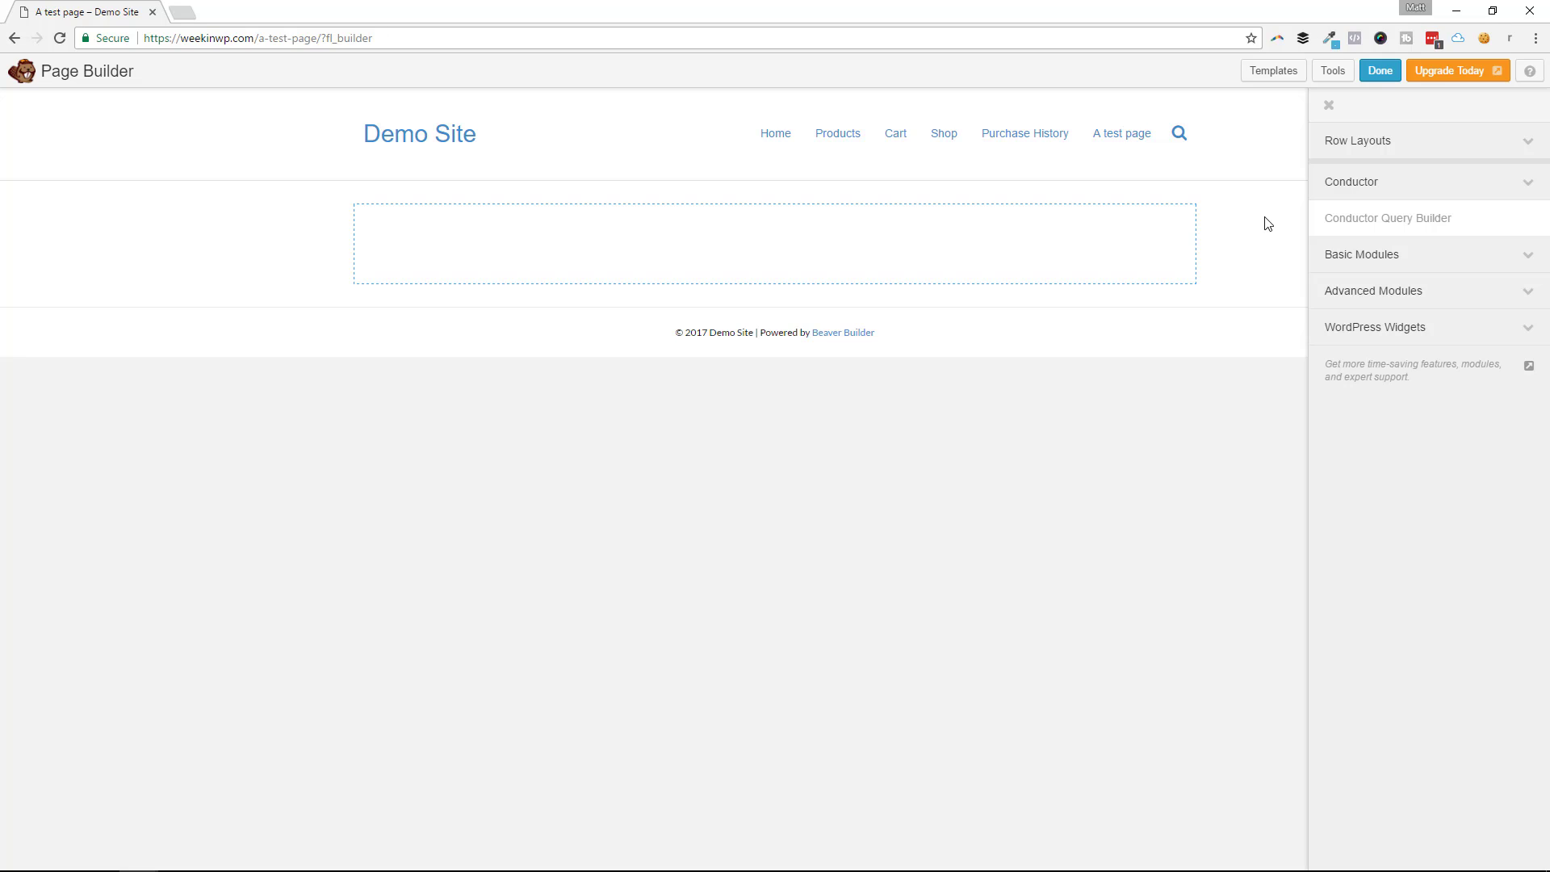
{"action": "mouse_move", "coordinate": [1256, 212]}
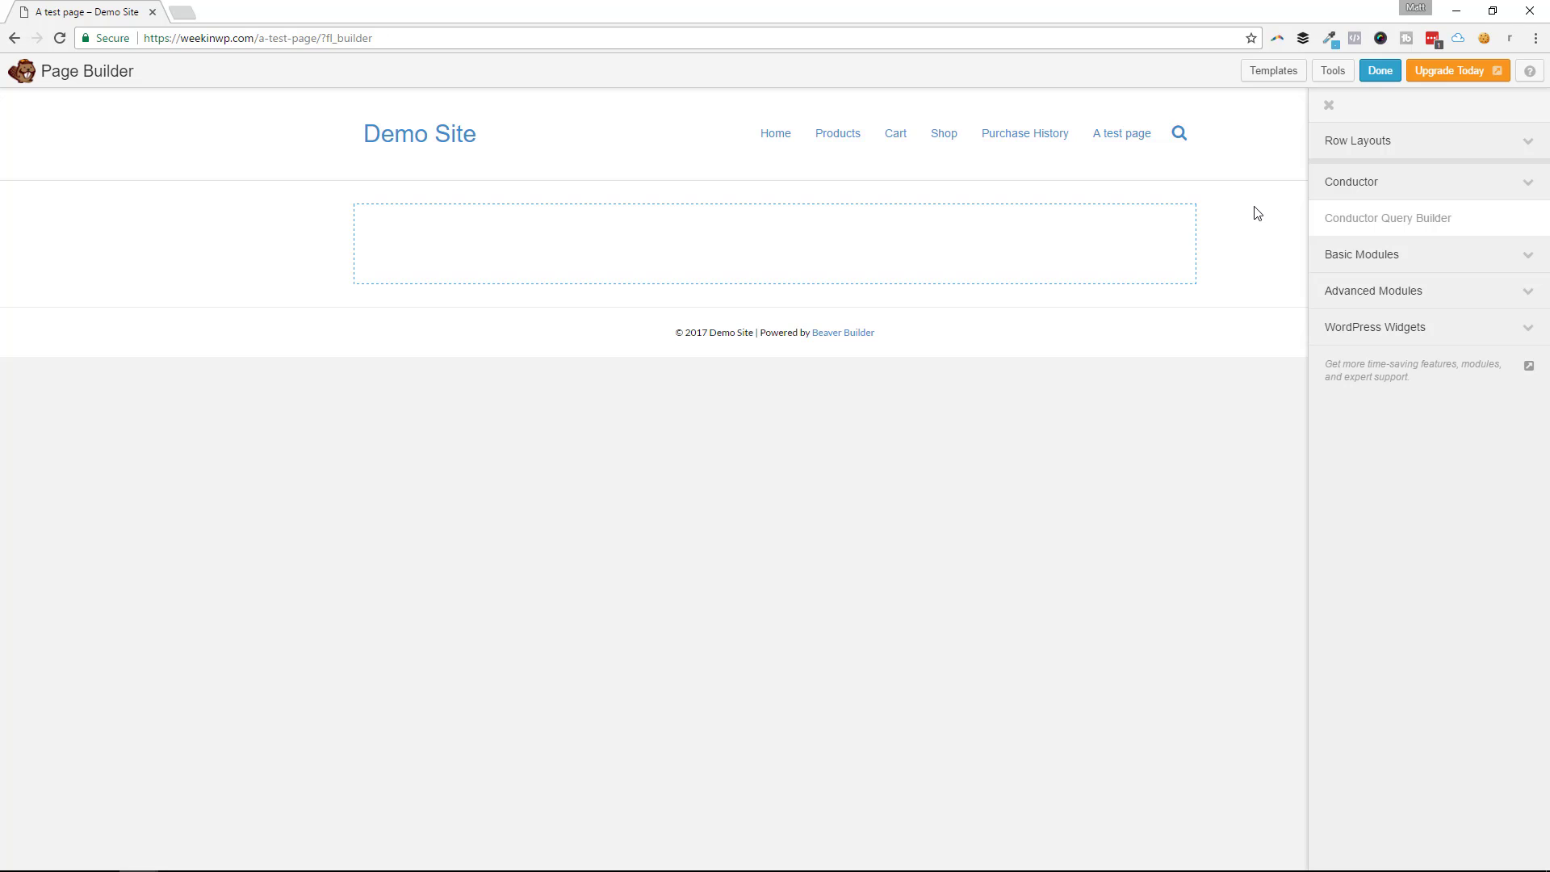
Step: Place a Conductor Query Builder module in the empty row and set it to show many posts
{"action": "left_click", "coordinate": [1329, 105]}
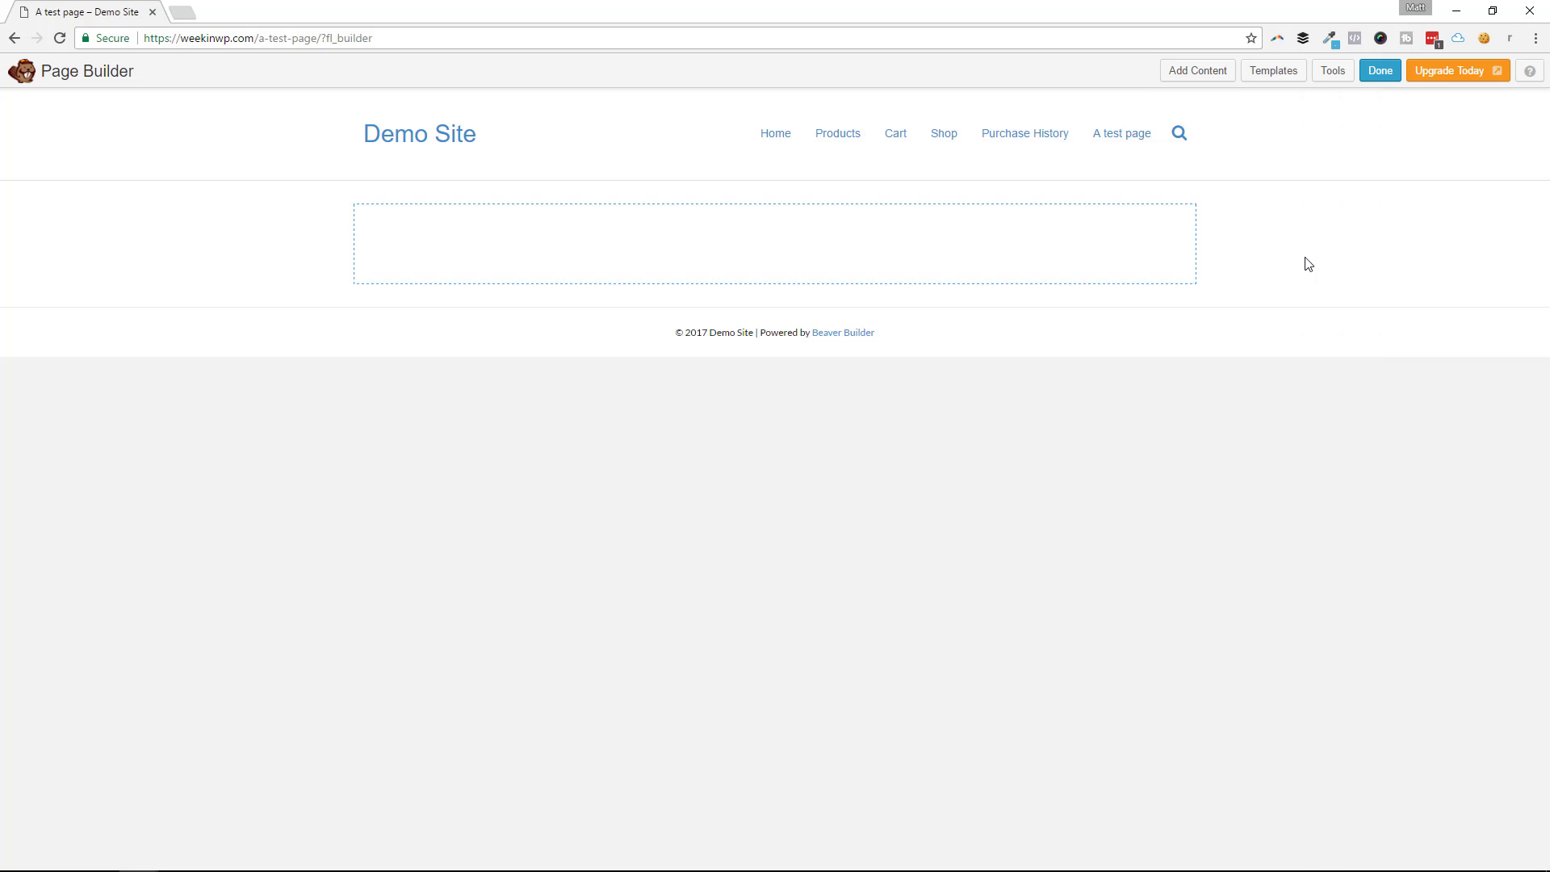
{"action": "mouse_move", "coordinate": [1305, 233]}
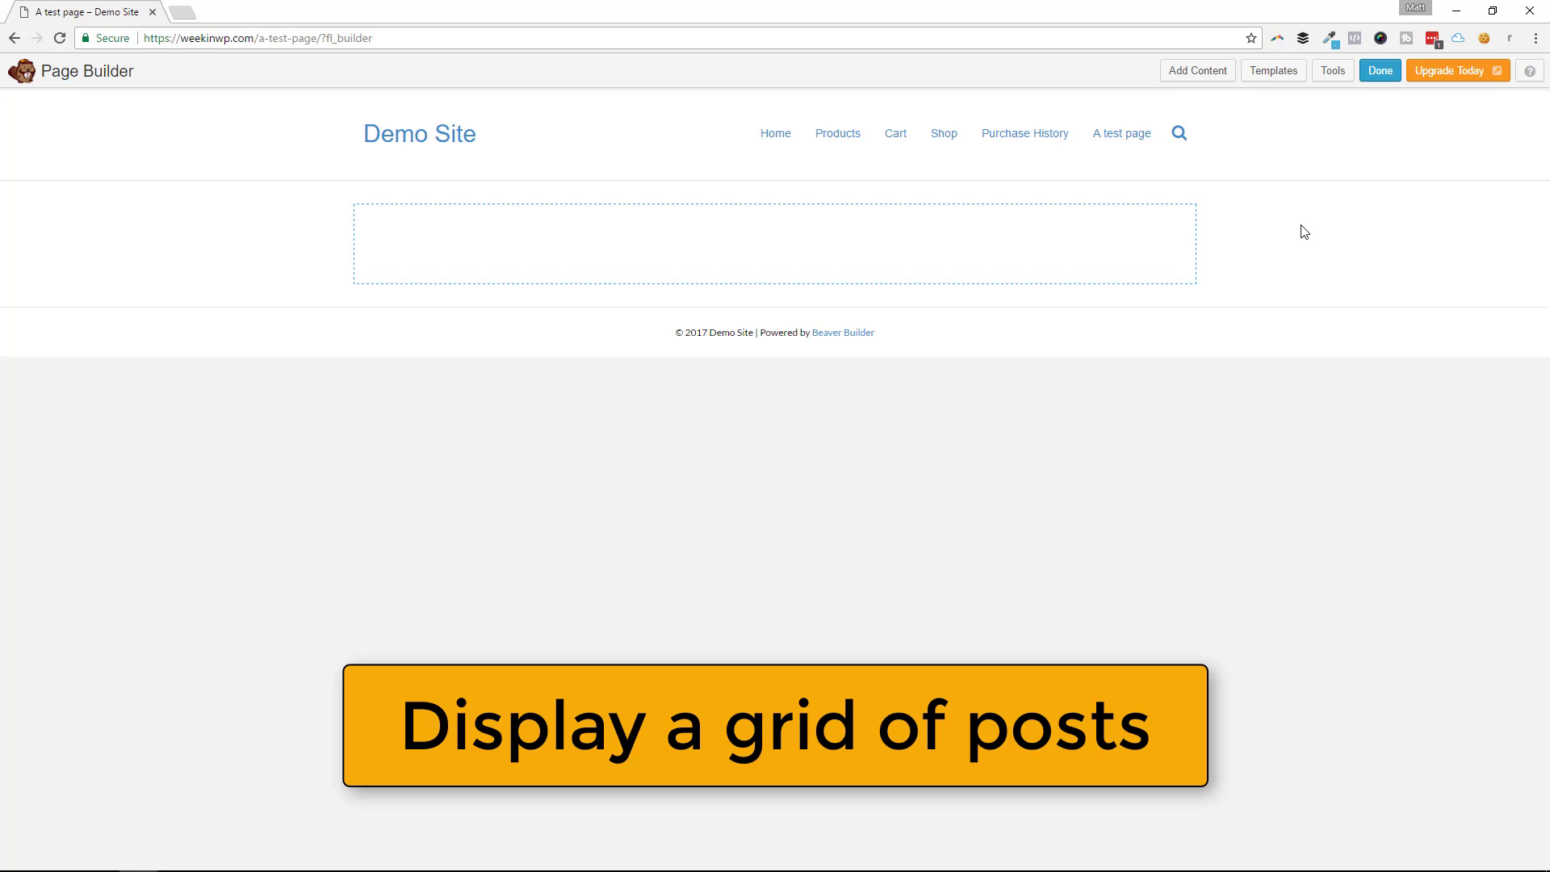
{"action": "left_click", "coordinate": [1198, 70]}
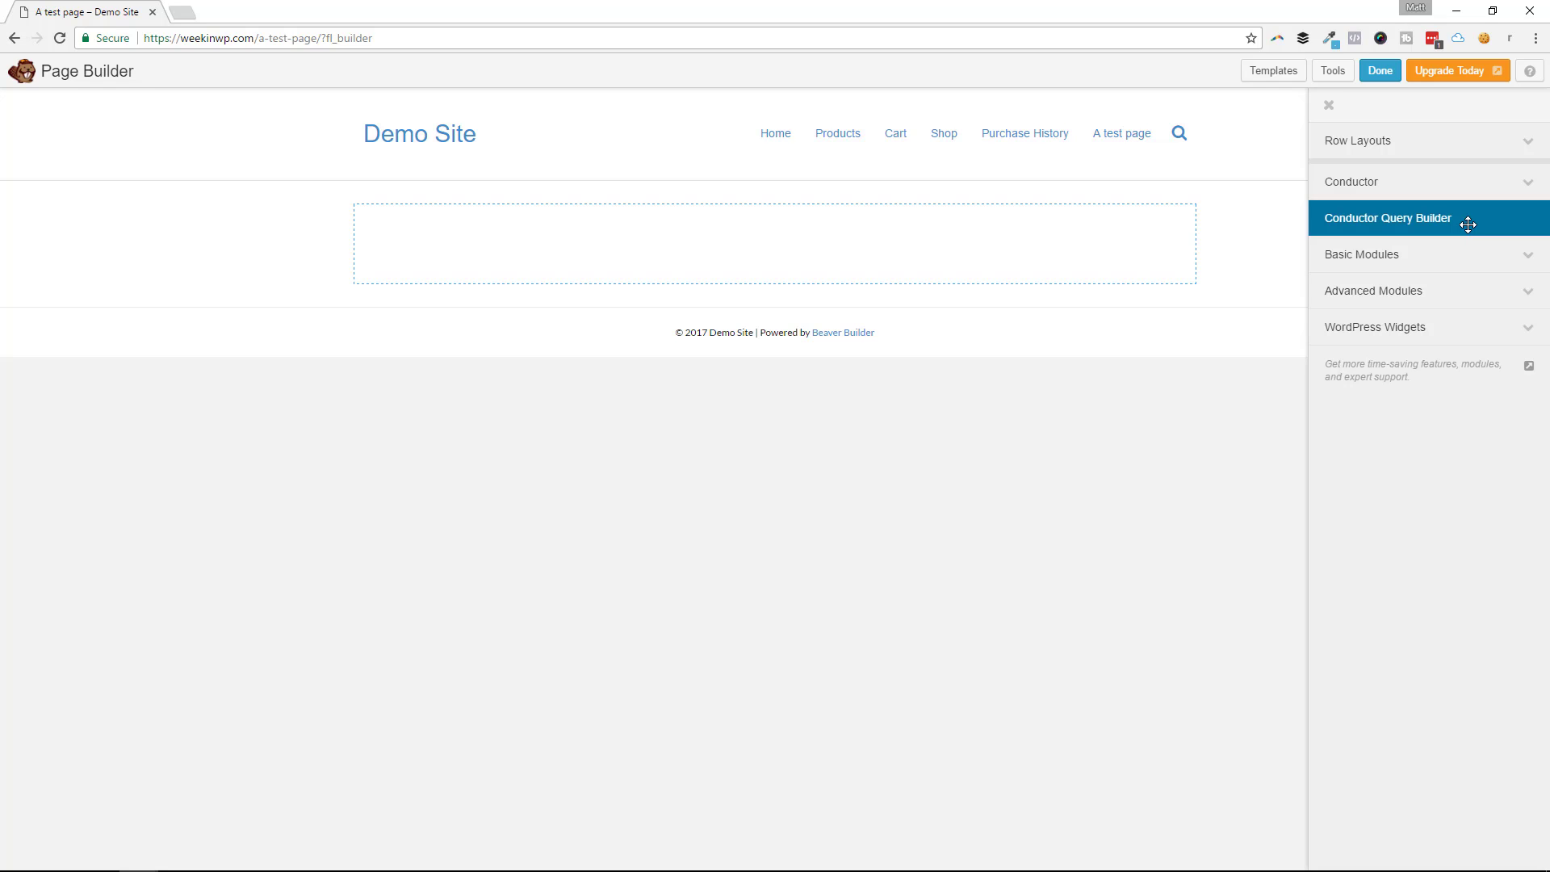
{"action": "mouse_move", "coordinate": [1435, 219]}
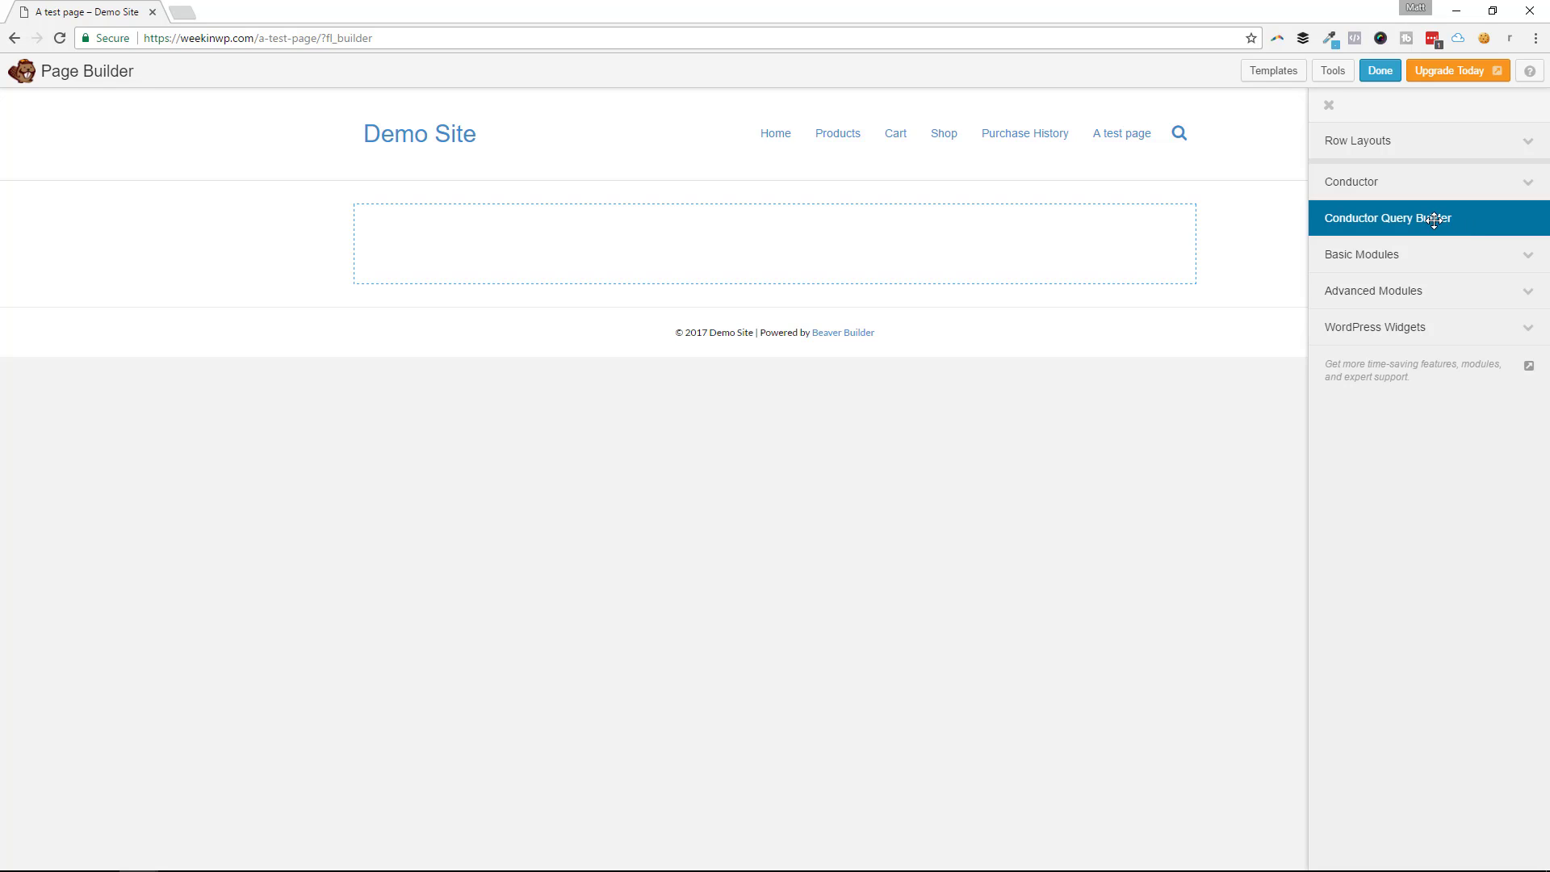
{"action": "left_click", "coordinate": [1428, 218]}
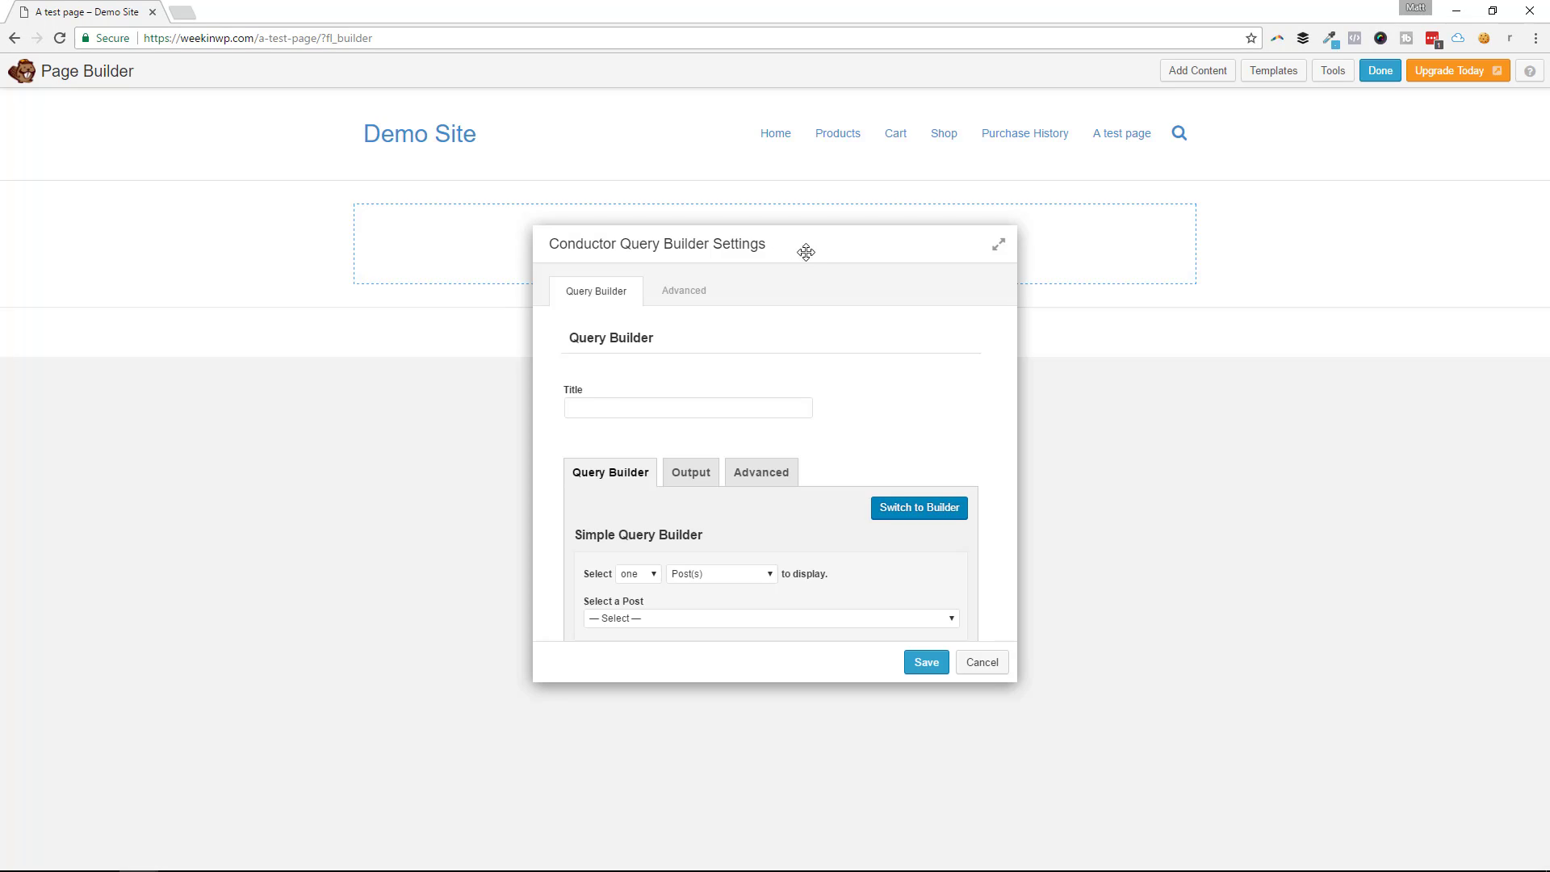
{"action": "left_click", "coordinate": [636, 539]}
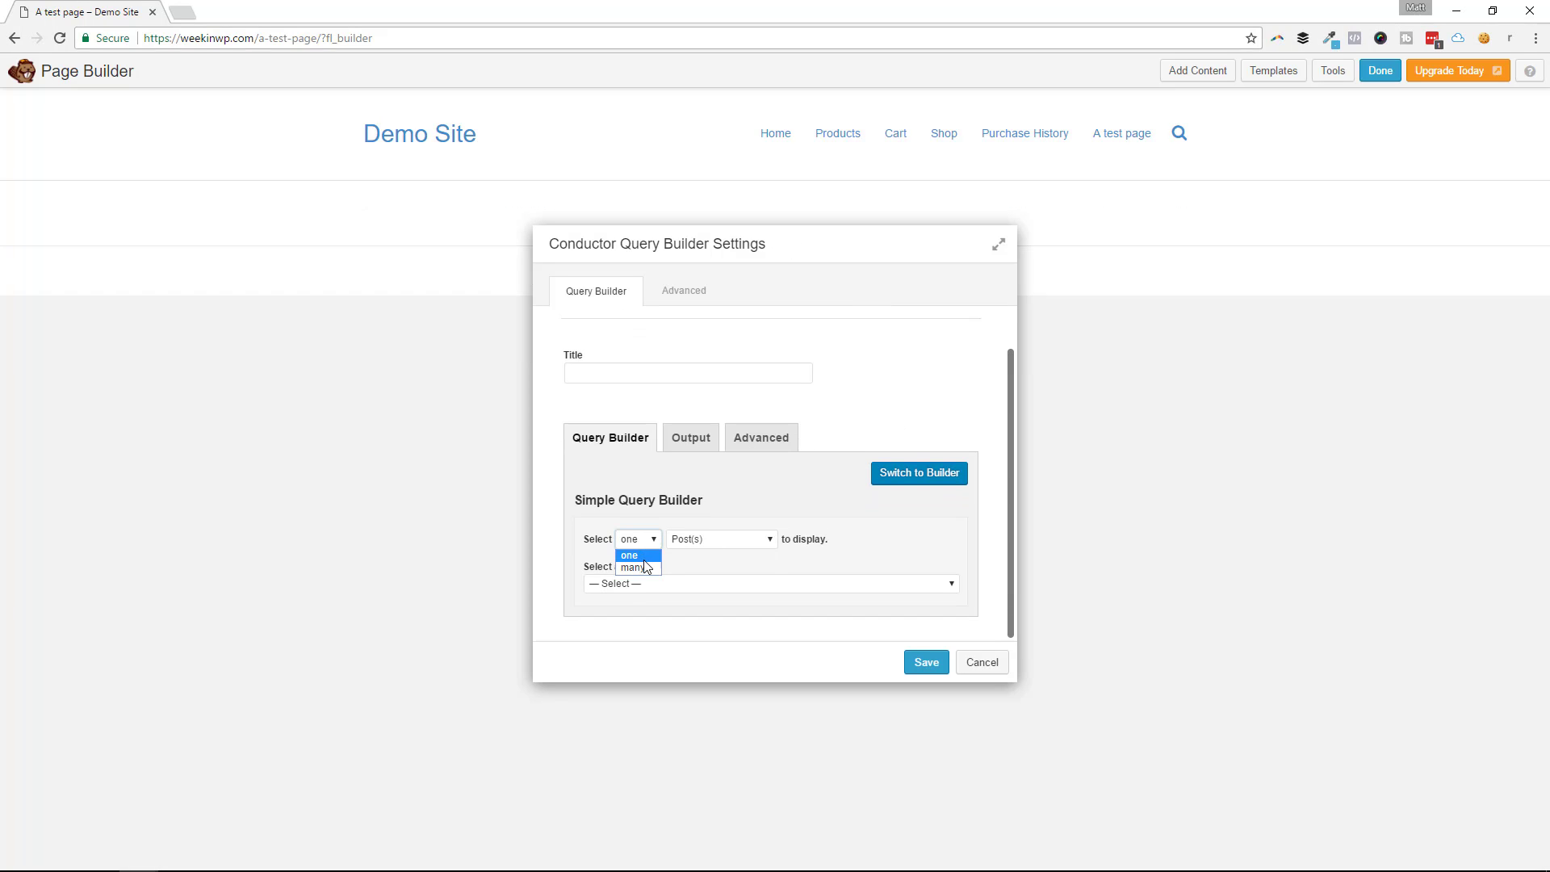
{"action": "left_click", "coordinate": [638, 569]}
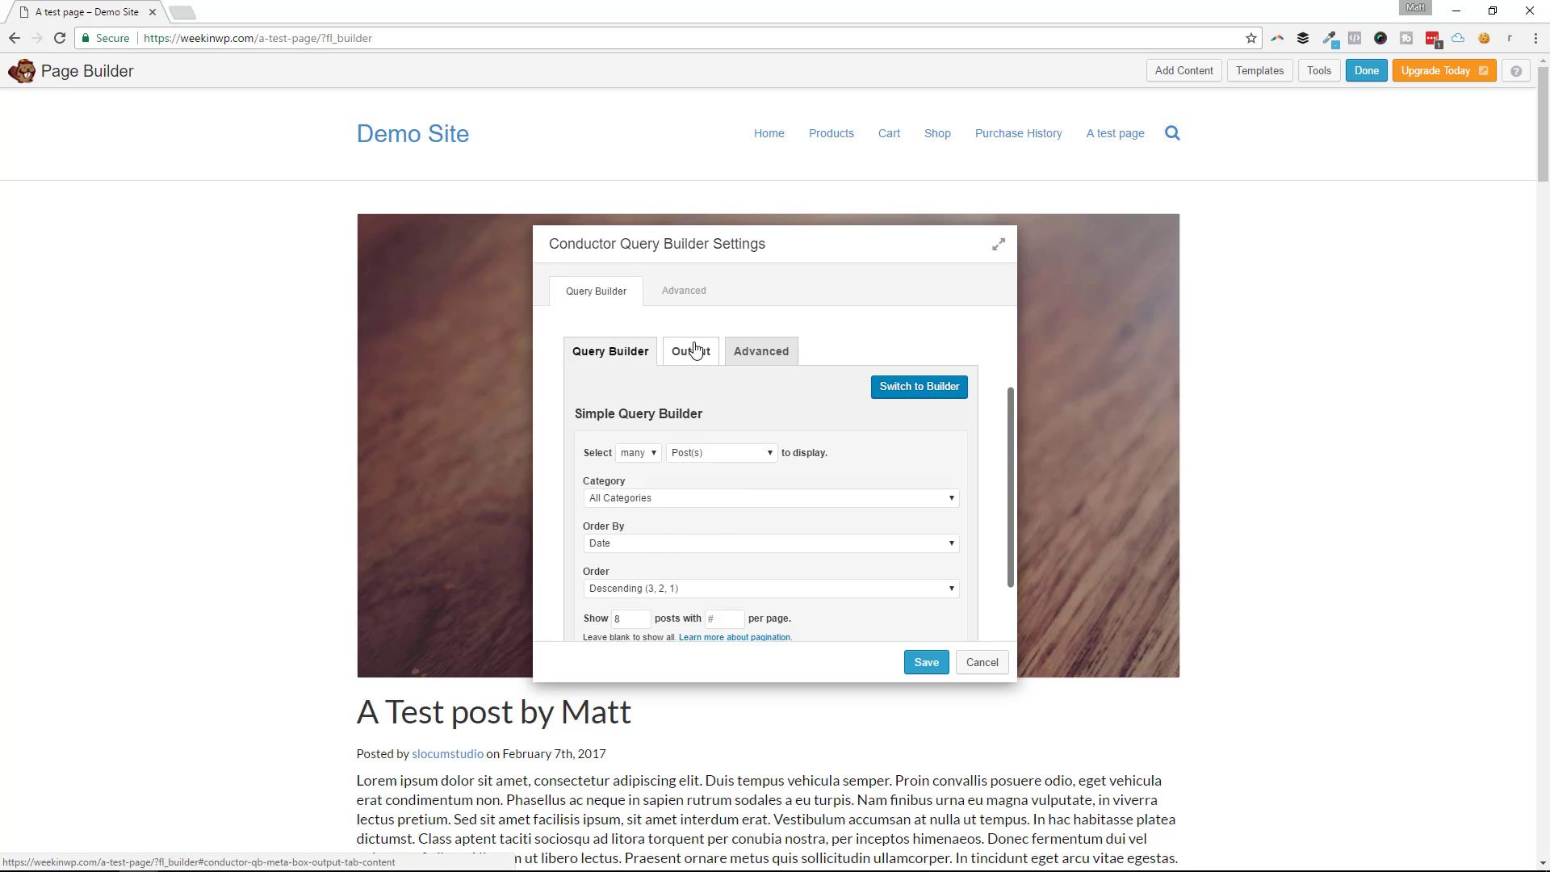
Step: Set the post grid to four columns in the Output settings
{"action": "left_click", "coordinate": [689, 350]}
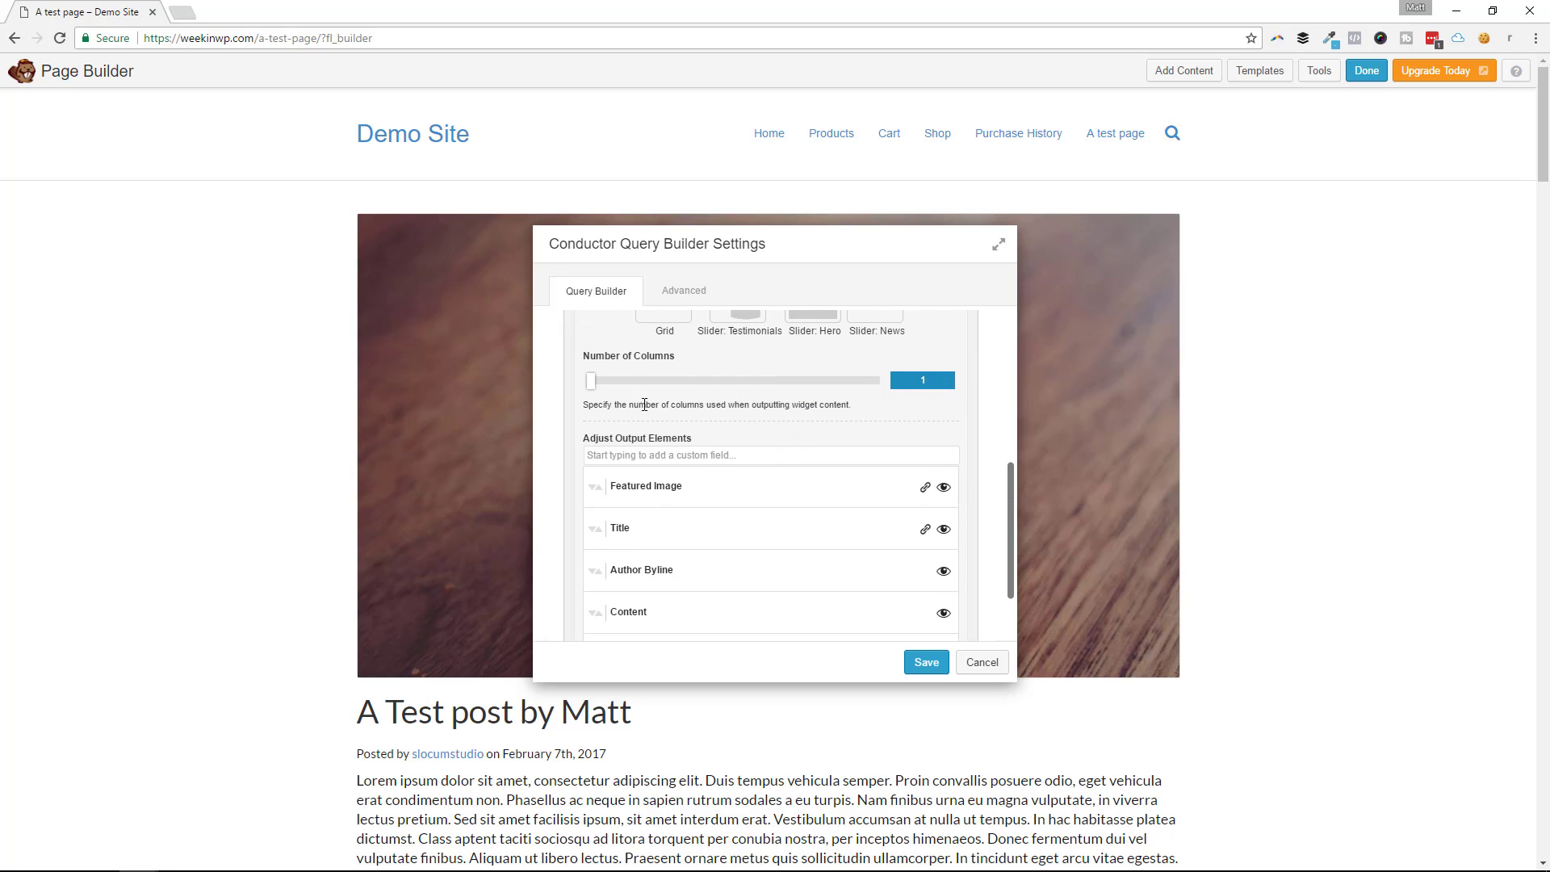
{"action": "left_click_drag", "start_coordinate": [588, 379], "coordinate": [647, 380]}
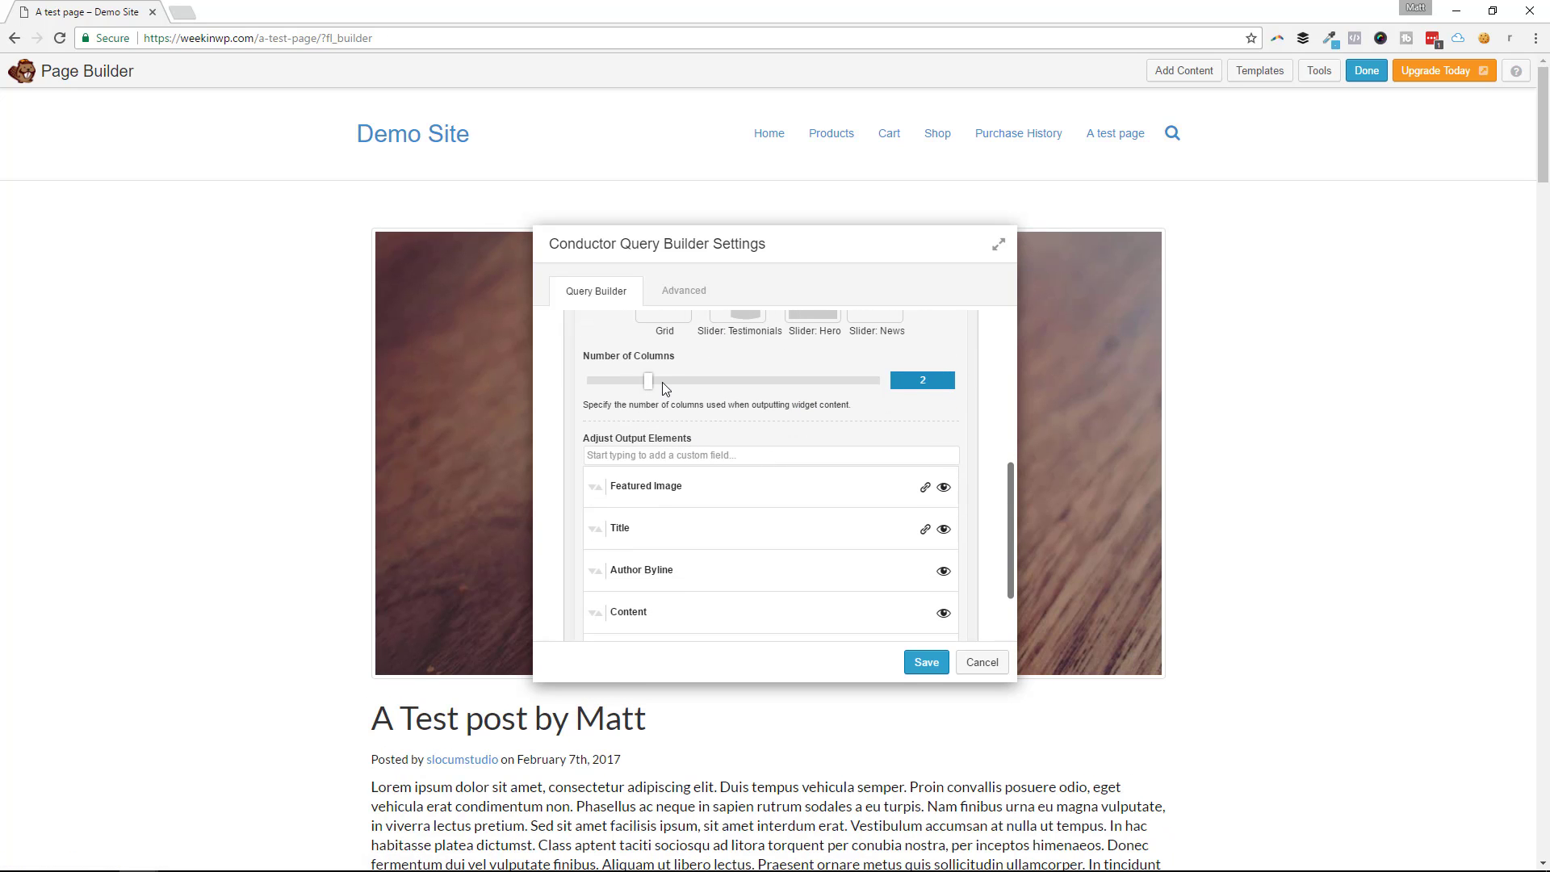
{"action": "left_click_drag", "start_coordinate": [647, 380], "coordinate": [806, 376]}
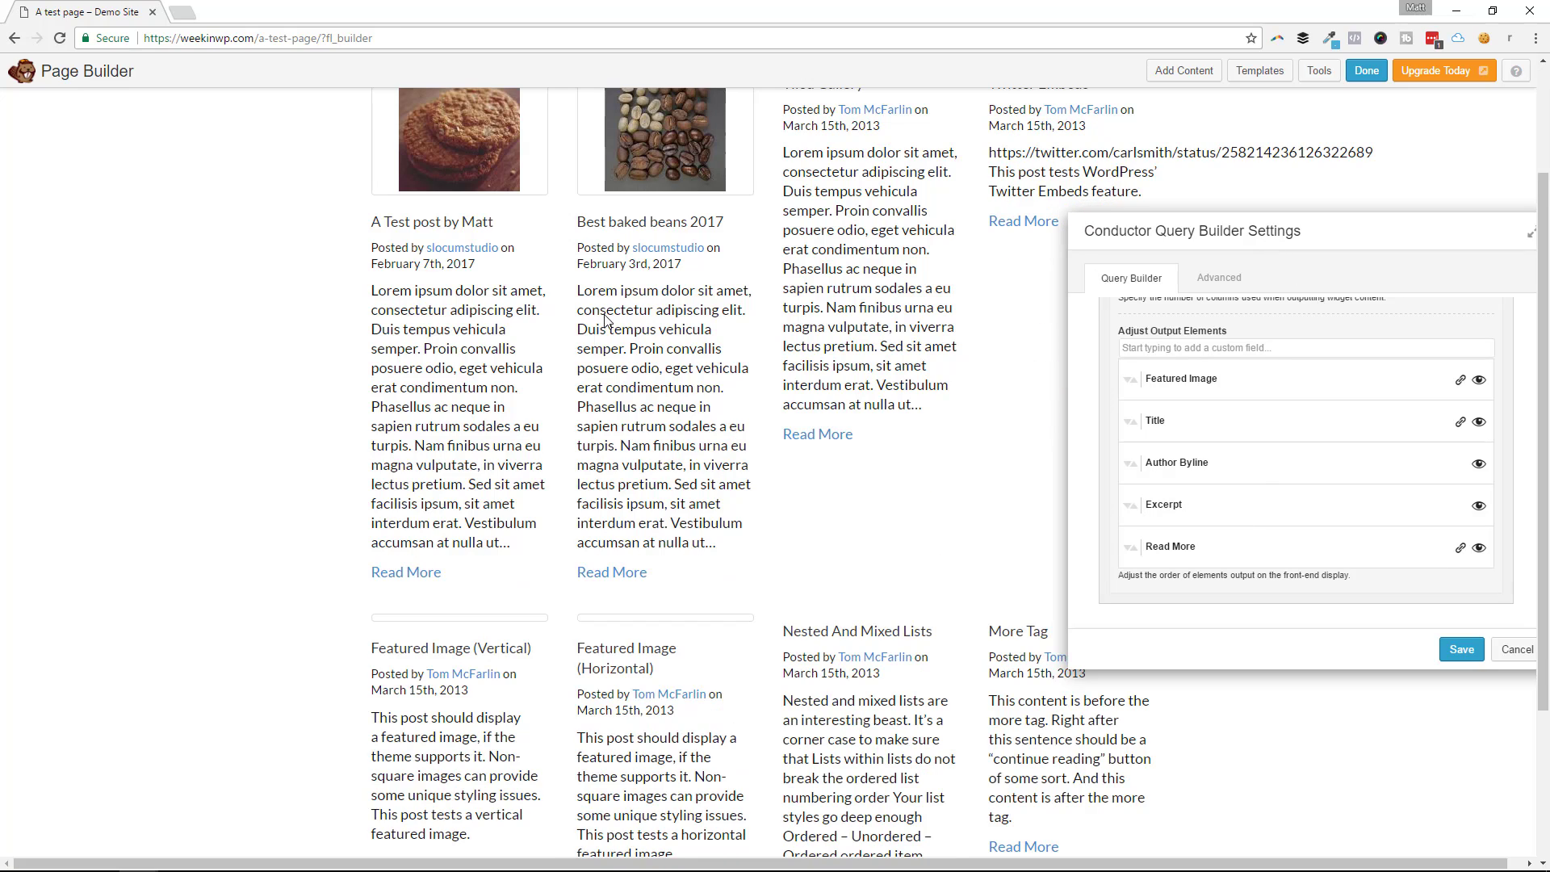
Step: Hide featured images and excerpts and move the author byline above the post title
{"action": "scroll", "scroll_direction": "down", "scroll_amount": 3}
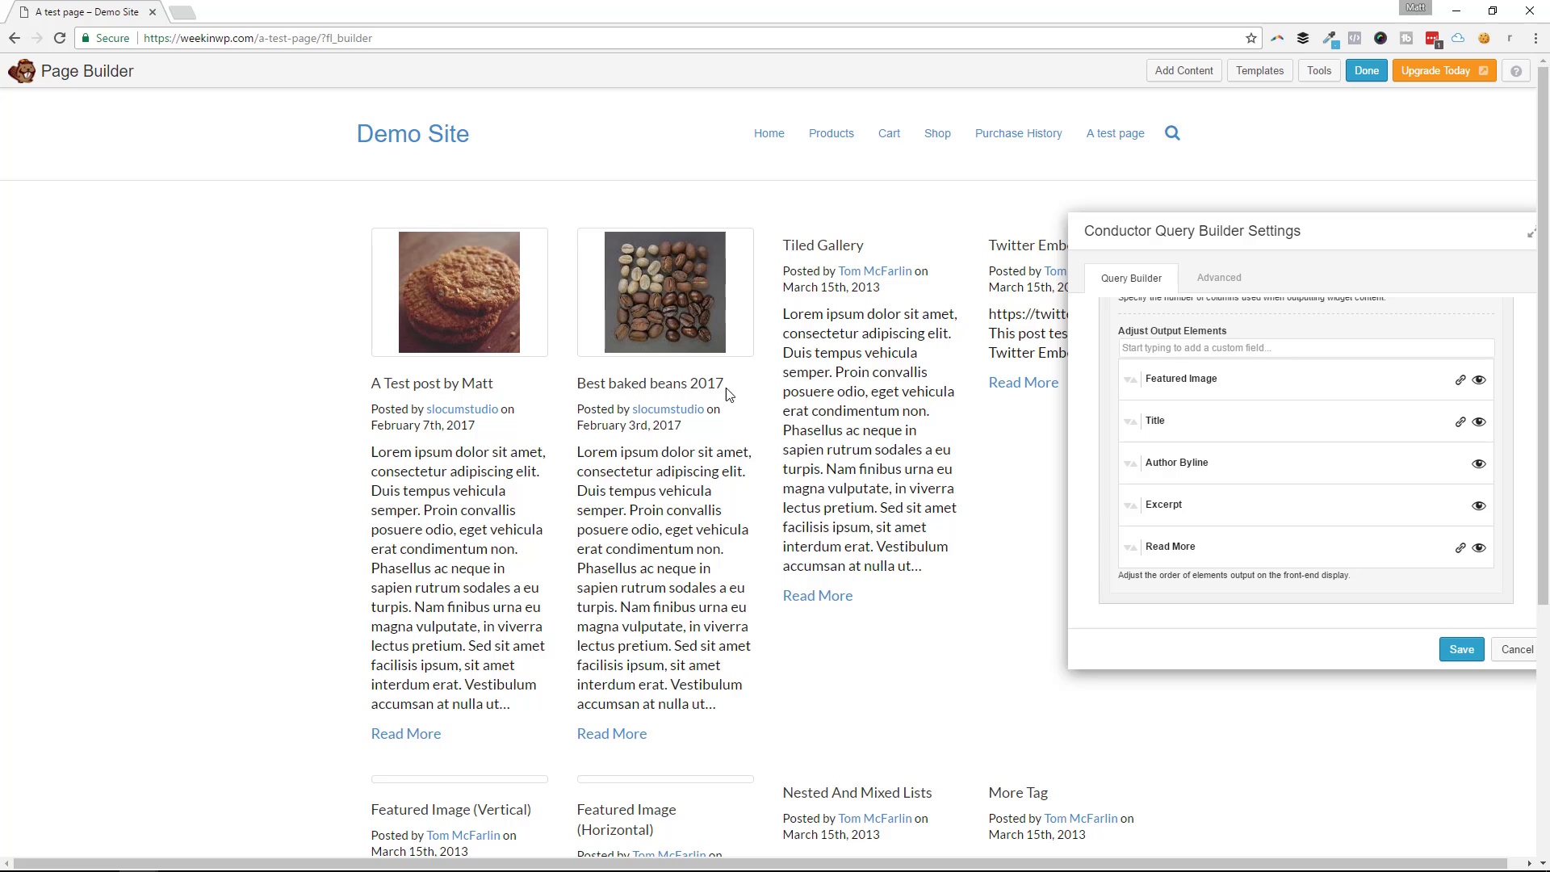
{"action": "mouse_move", "coordinate": [662, 737]}
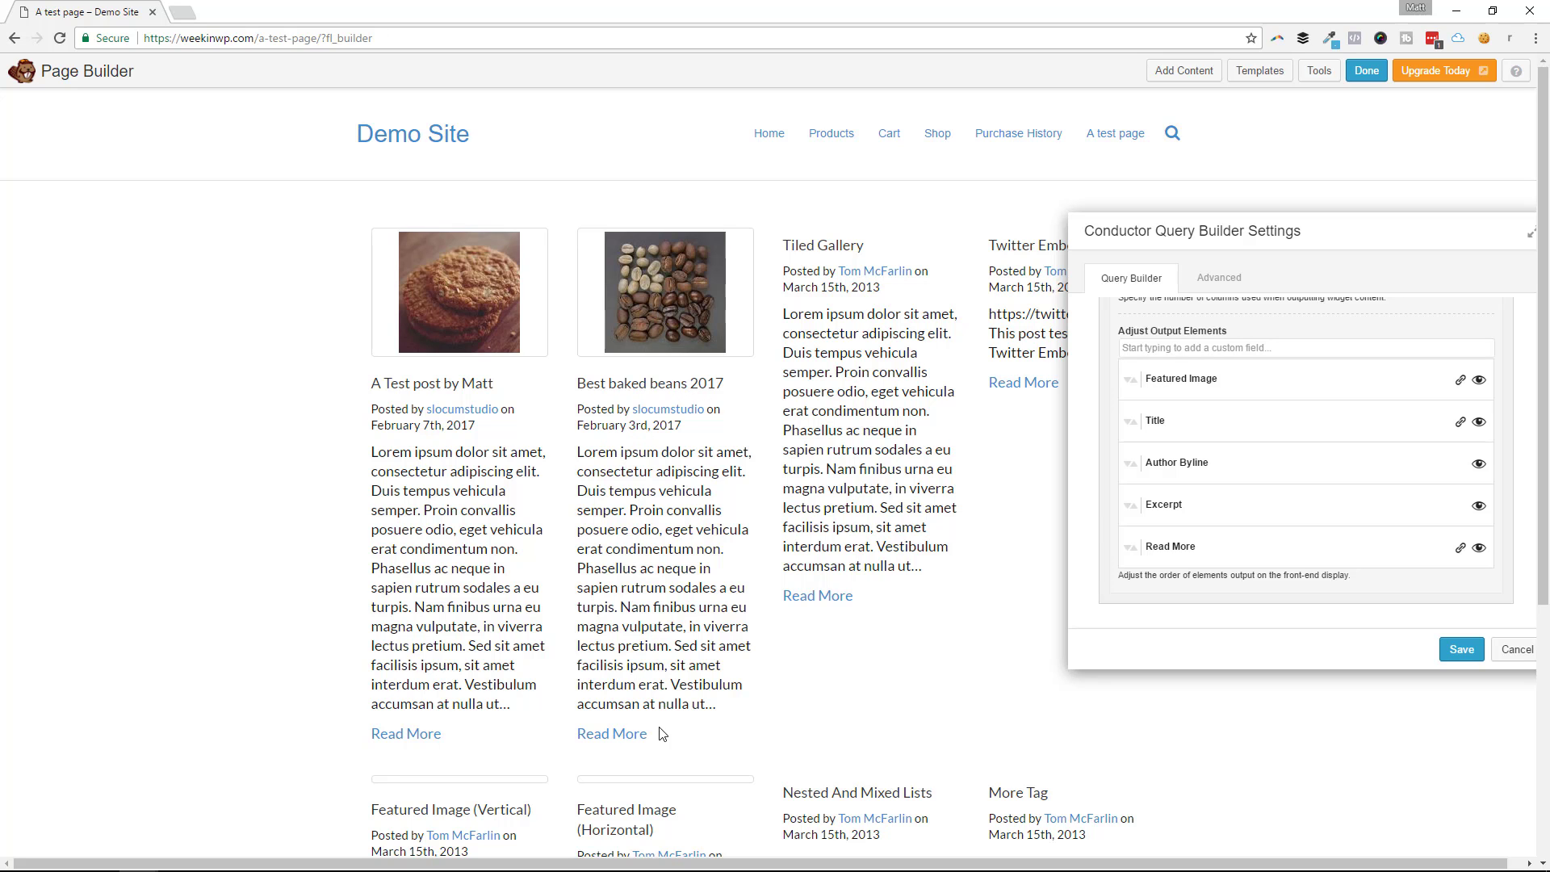
{"action": "scroll", "scroll_direction": "down", "scroll_amount": 3}
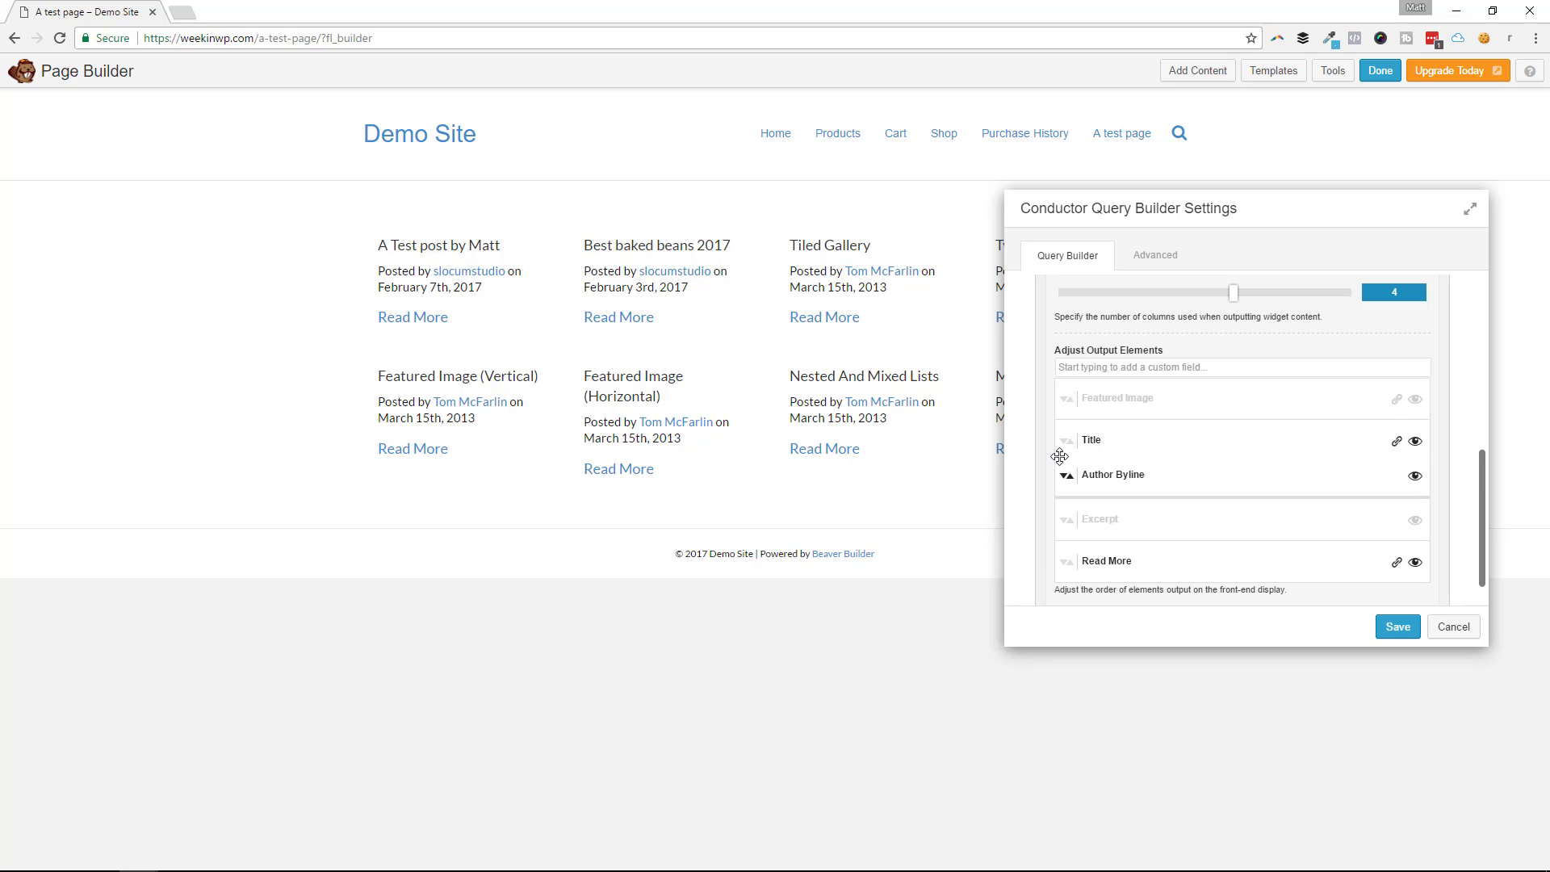
{"action": "left_click_drag", "start_coordinate": [1087, 439], "coordinate": [1087, 485]}
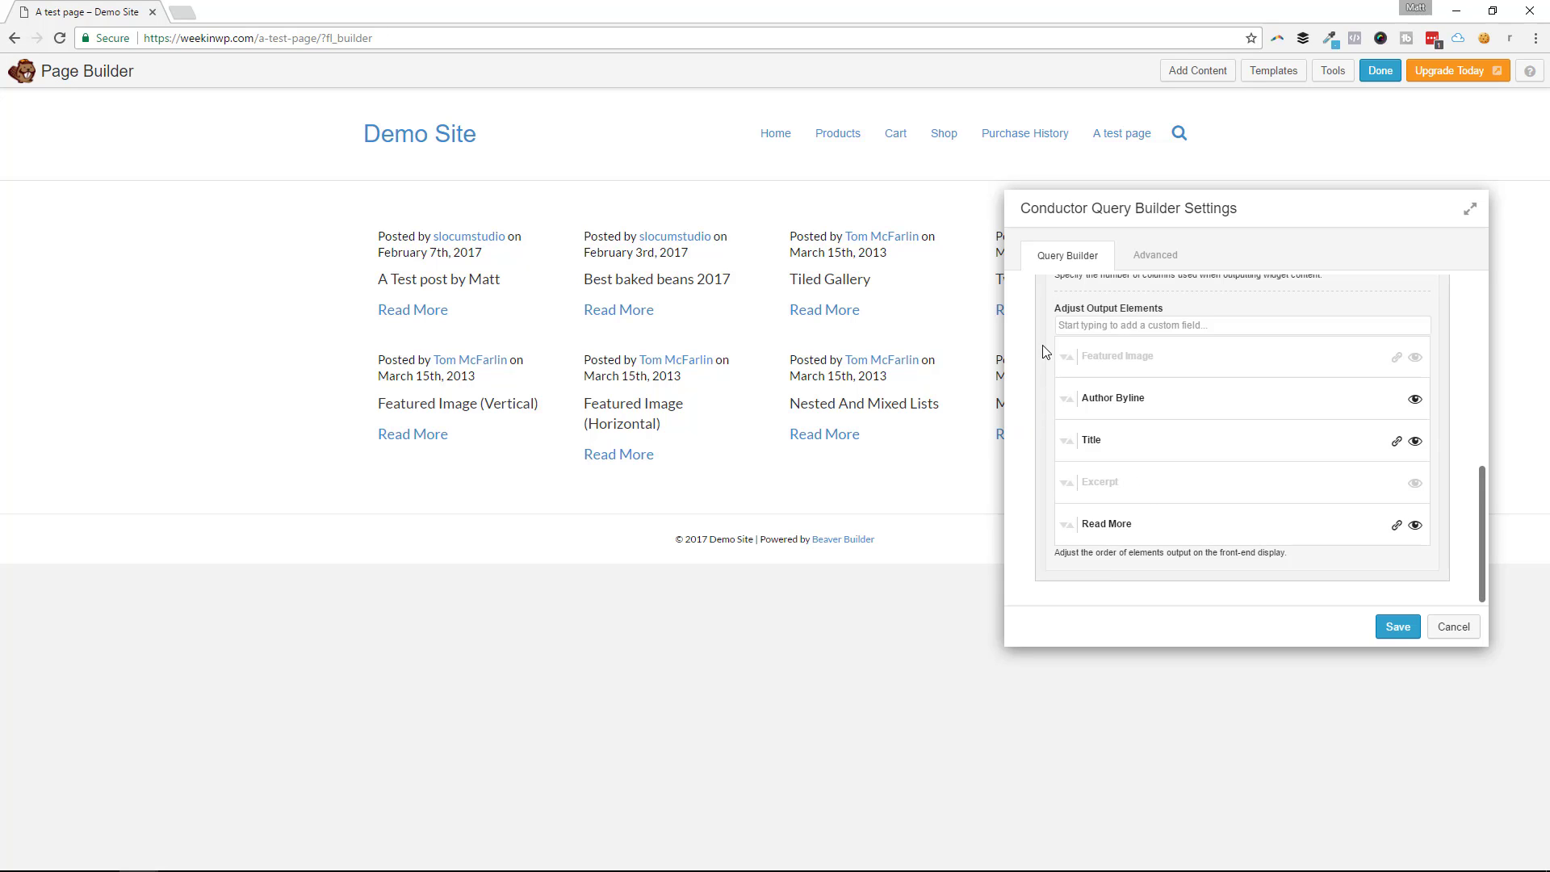
{"action": "mouse_move", "coordinate": [1288, 196]}
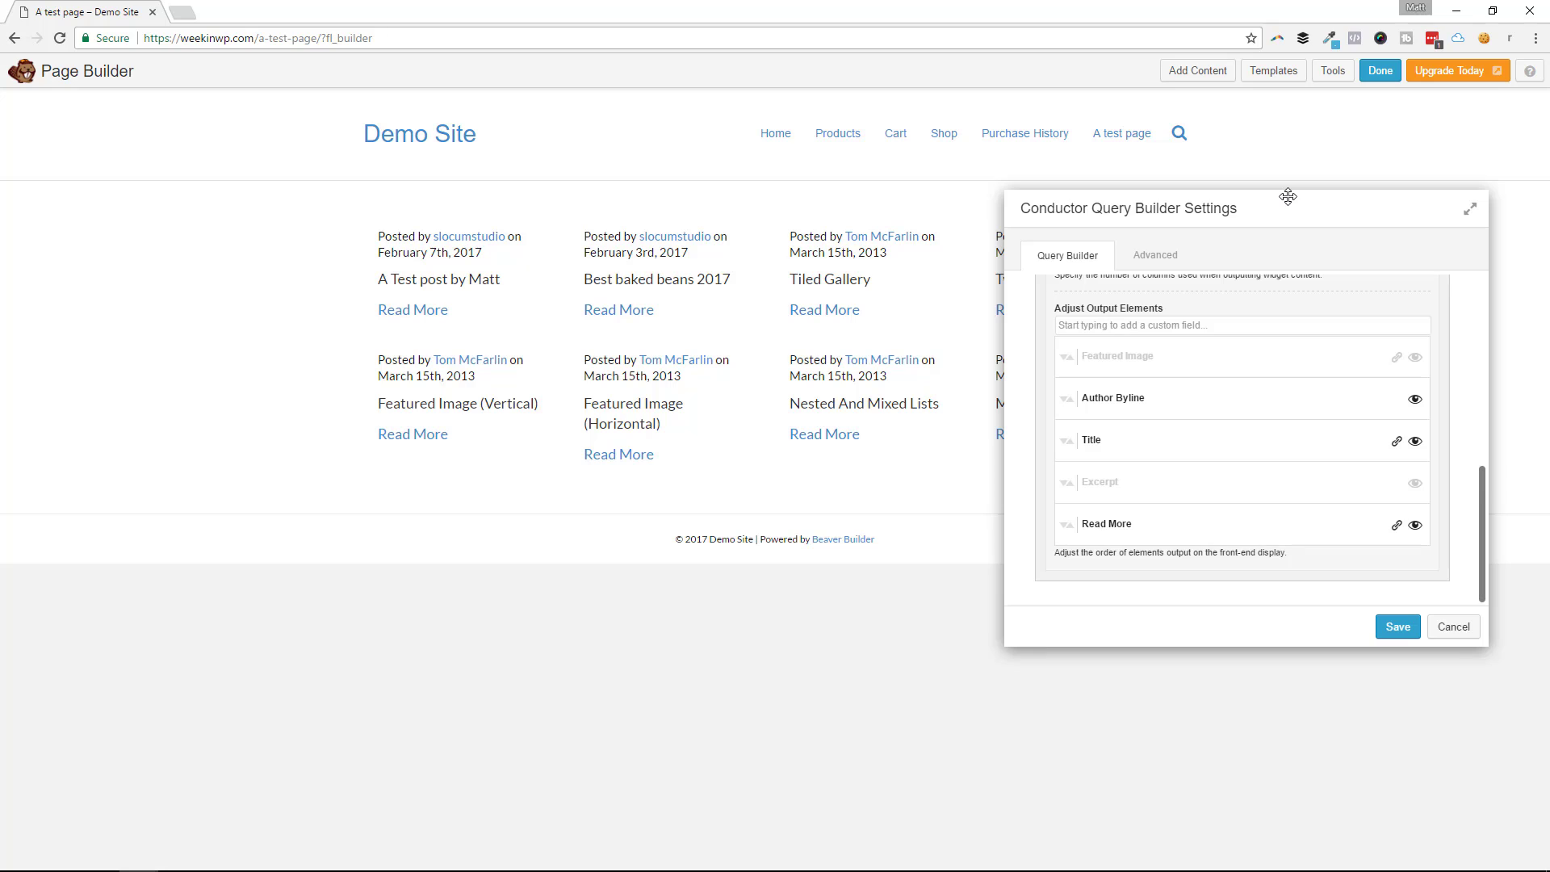
{"action": "mouse_move", "coordinate": [1250, 244]}
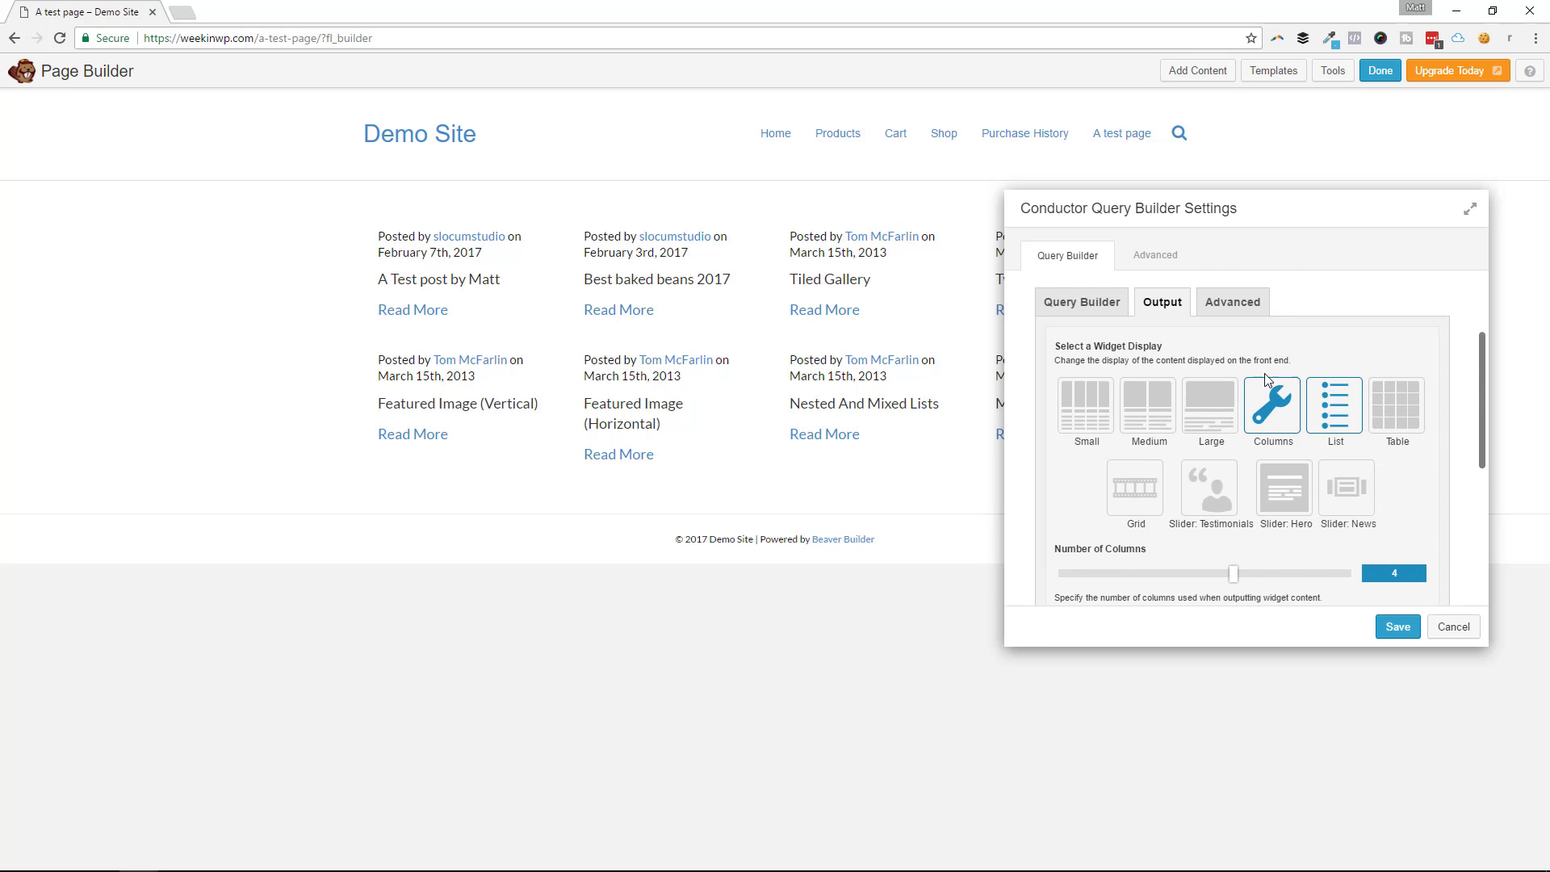
Step: Query Car(s) instead of Post(s), showing featured images and titles without bylines or content
{"action": "left_click", "coordinate": [1082, 302]}
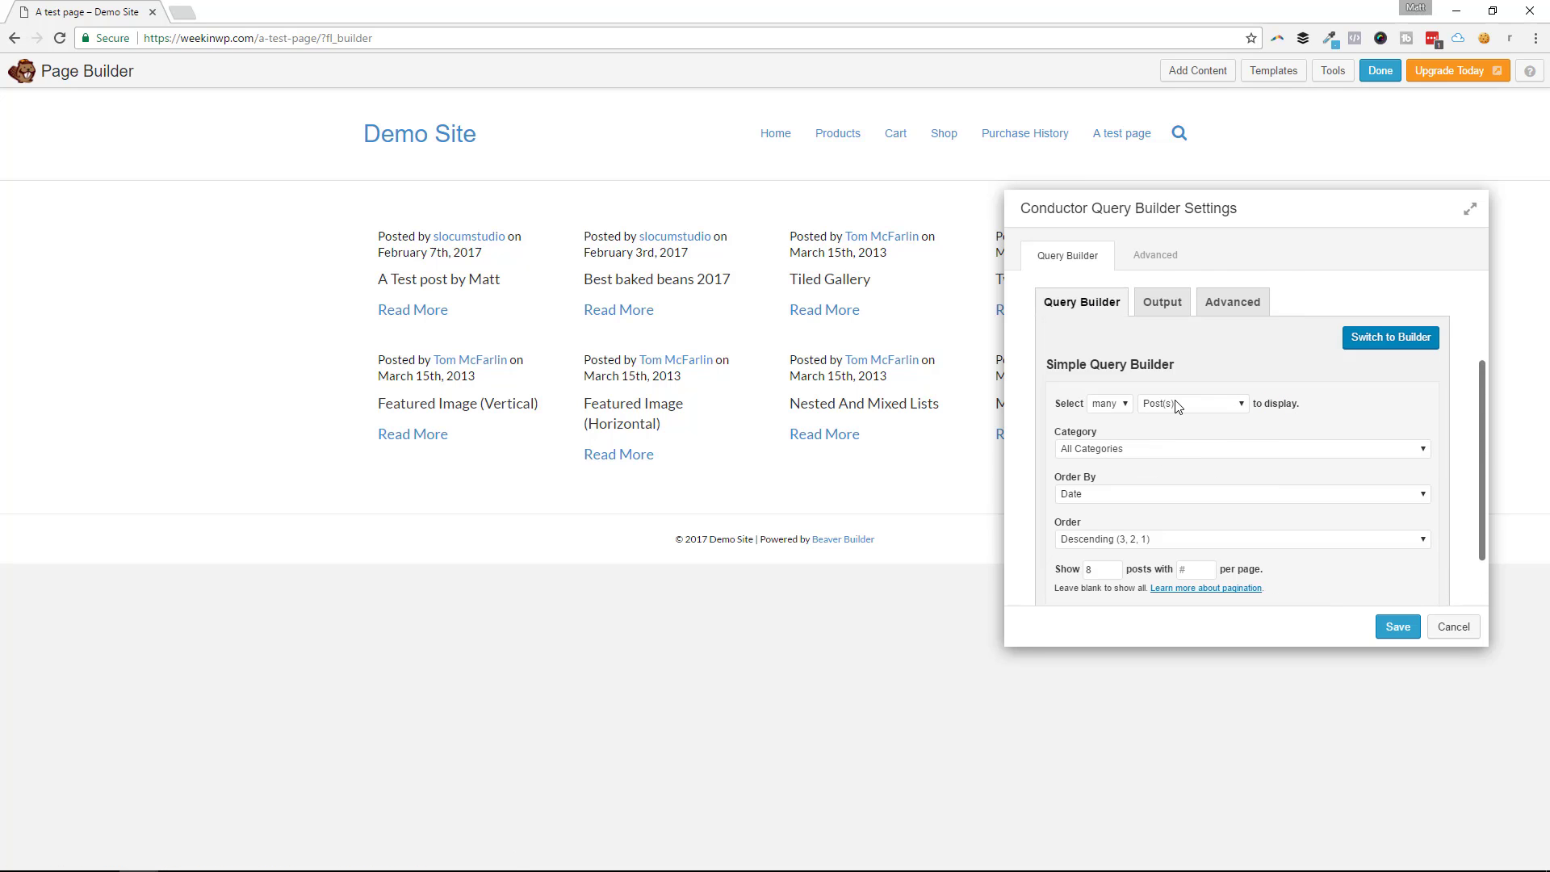
{"action": "left_click", "coordinate": [1192, 403]}
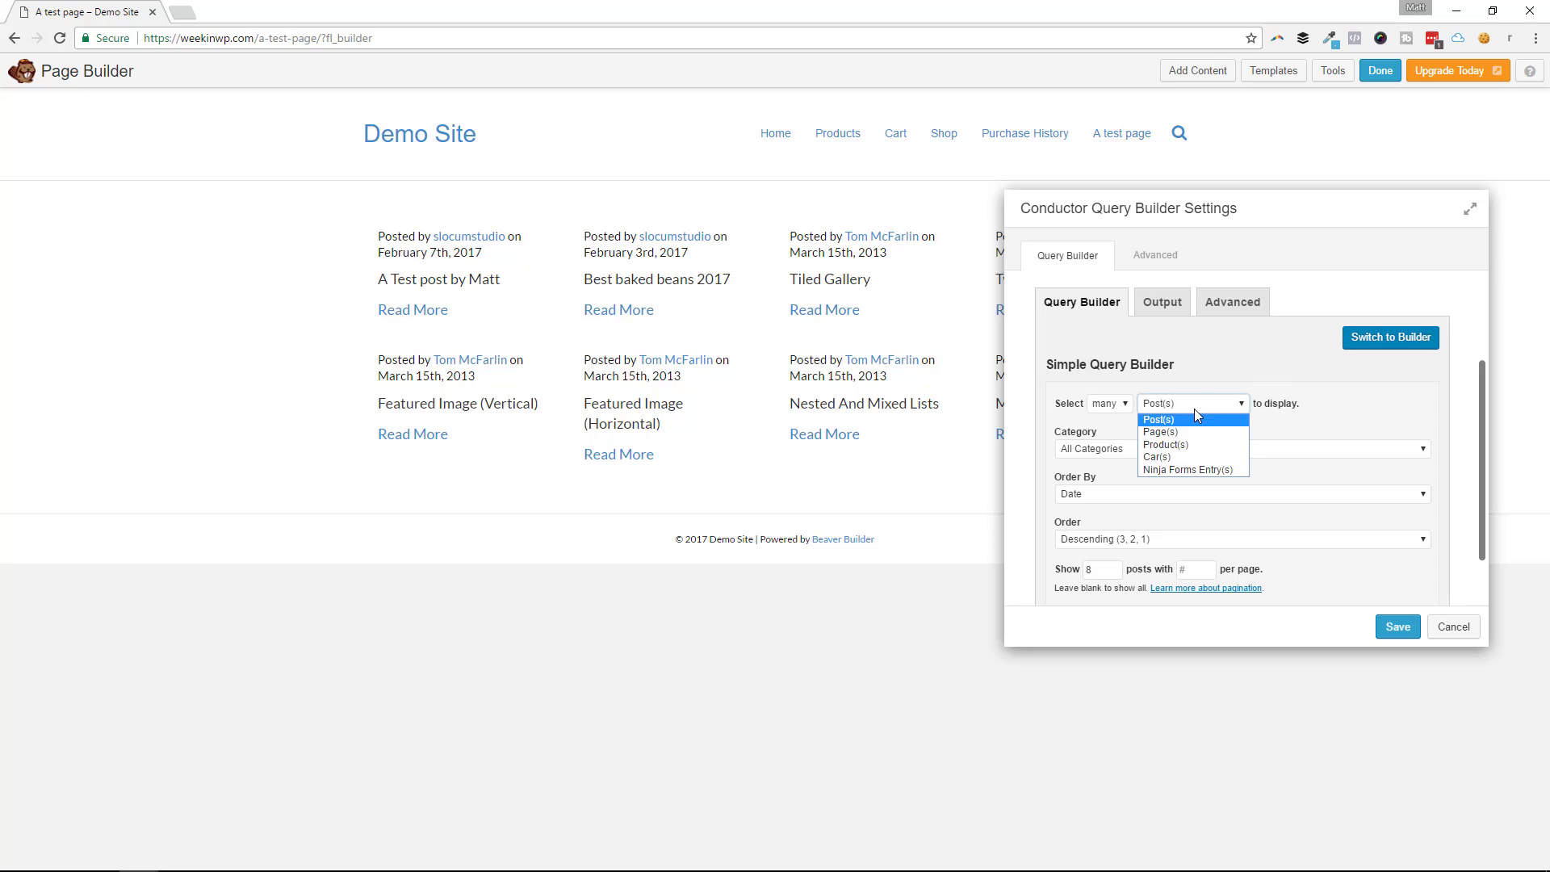
{"action": "left_click", "coordinate": [1158, 455]}
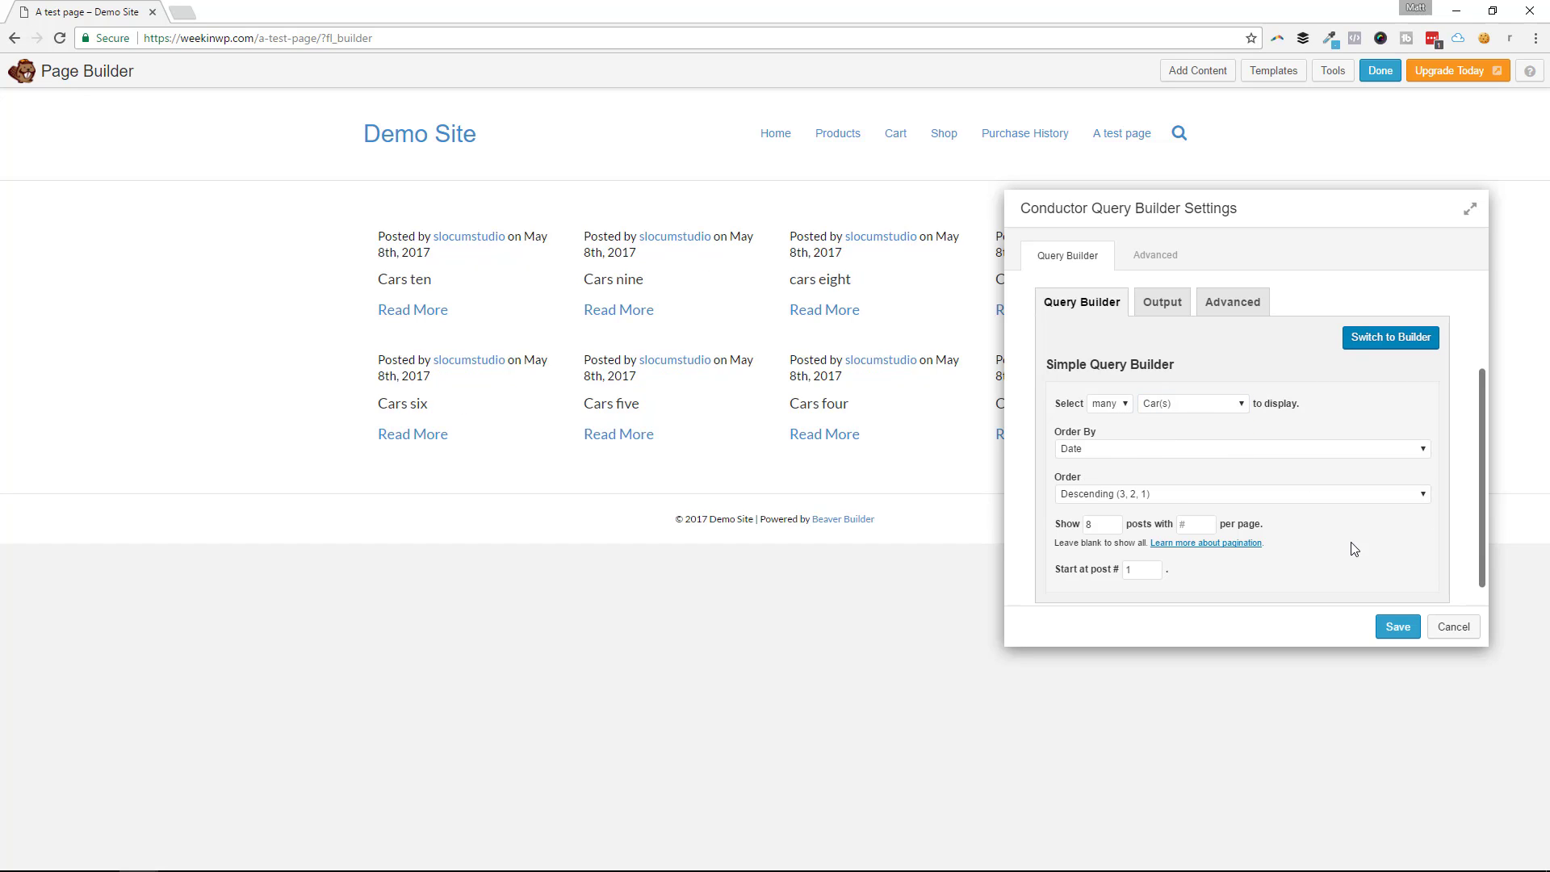
{"action": "mouse_move", "coordinate": [1157, 320]}
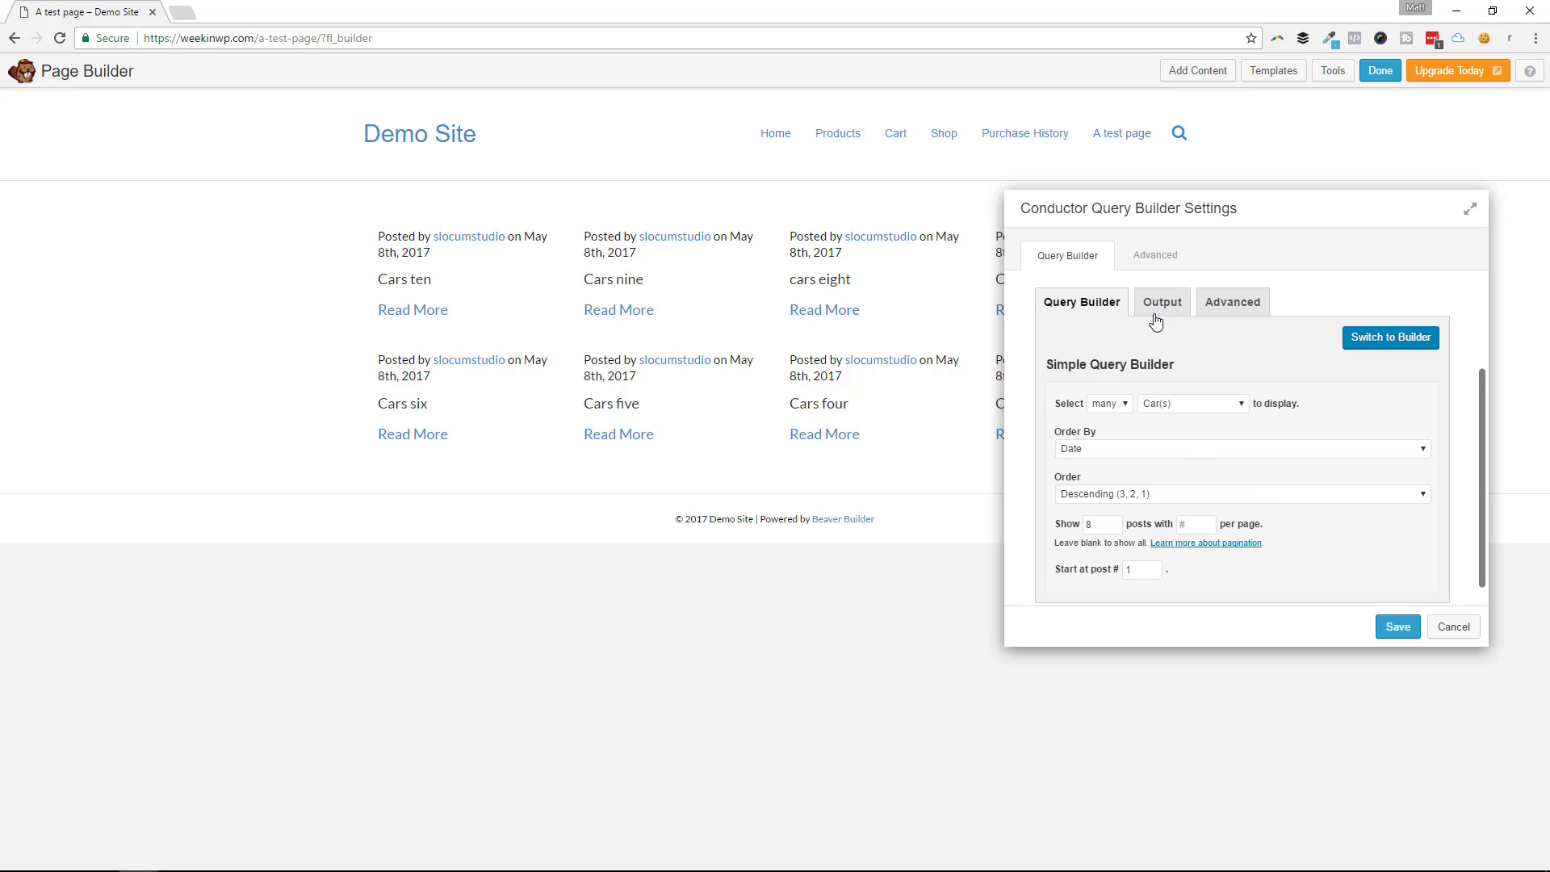
{"action": "left_click", "coordinate": [1163, 302]}
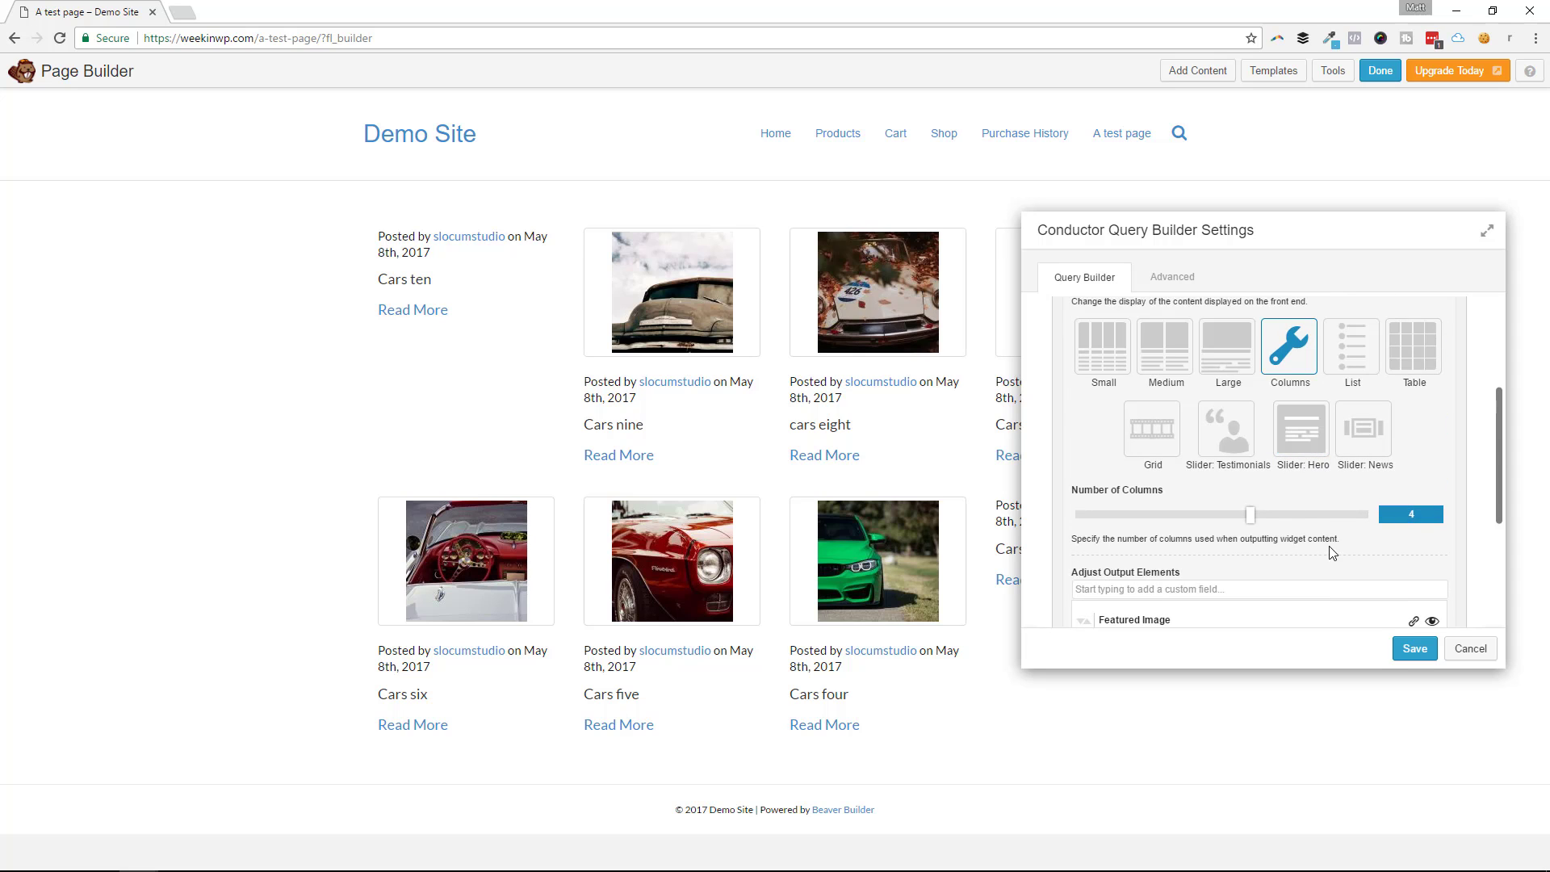
{"action": "scroll", "scroll_direction": "down", "scroll_amount": 3}
{"action": "type", "text": "engin"}
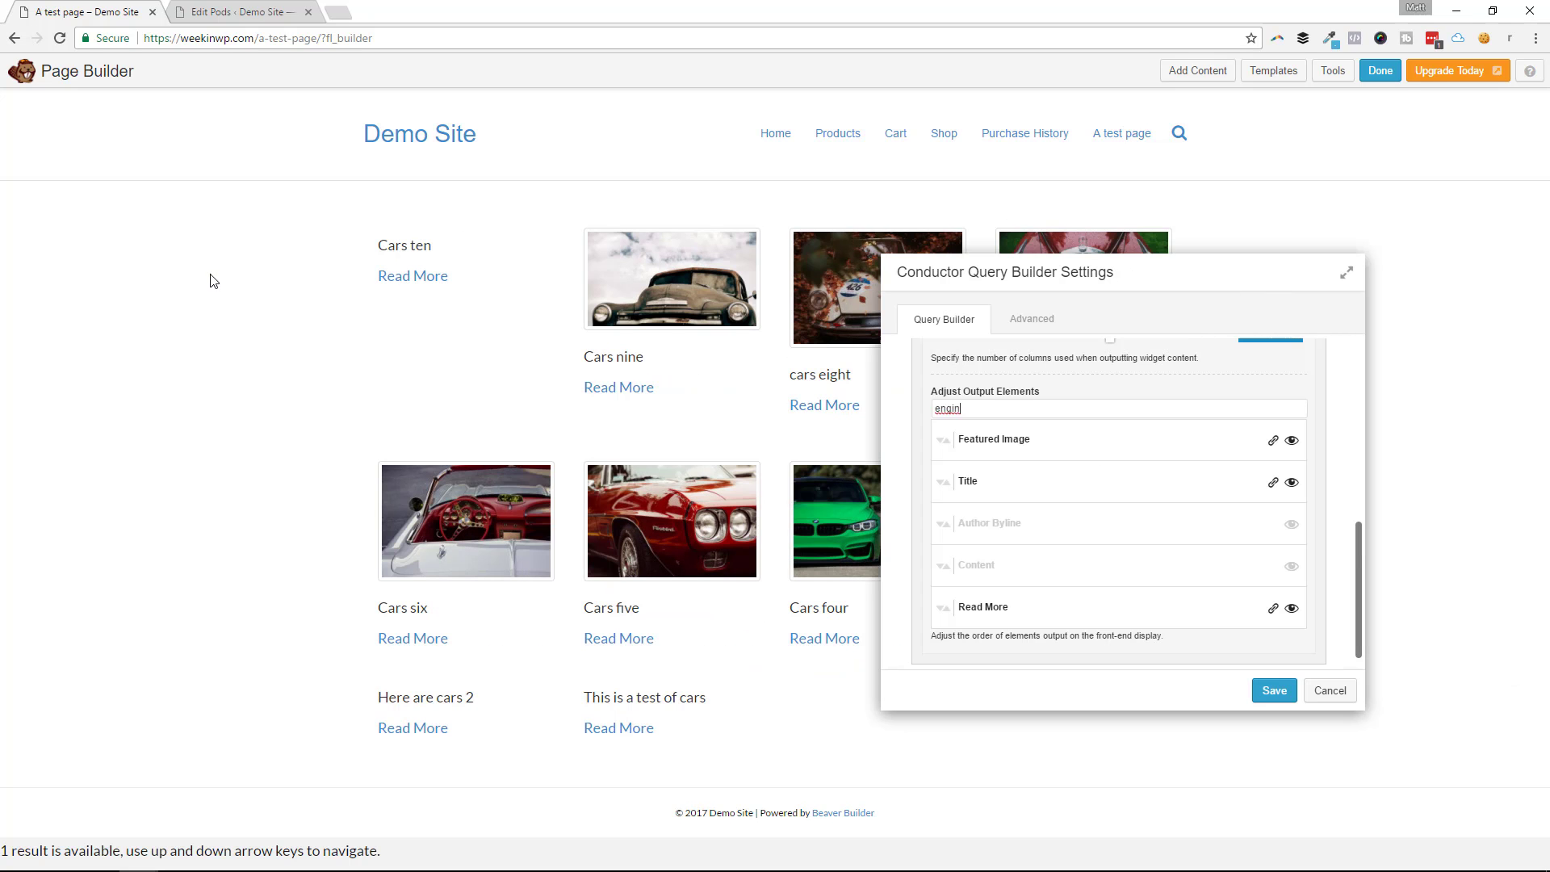
{"action": "mouse_move", "coordinate": [255, 7]}
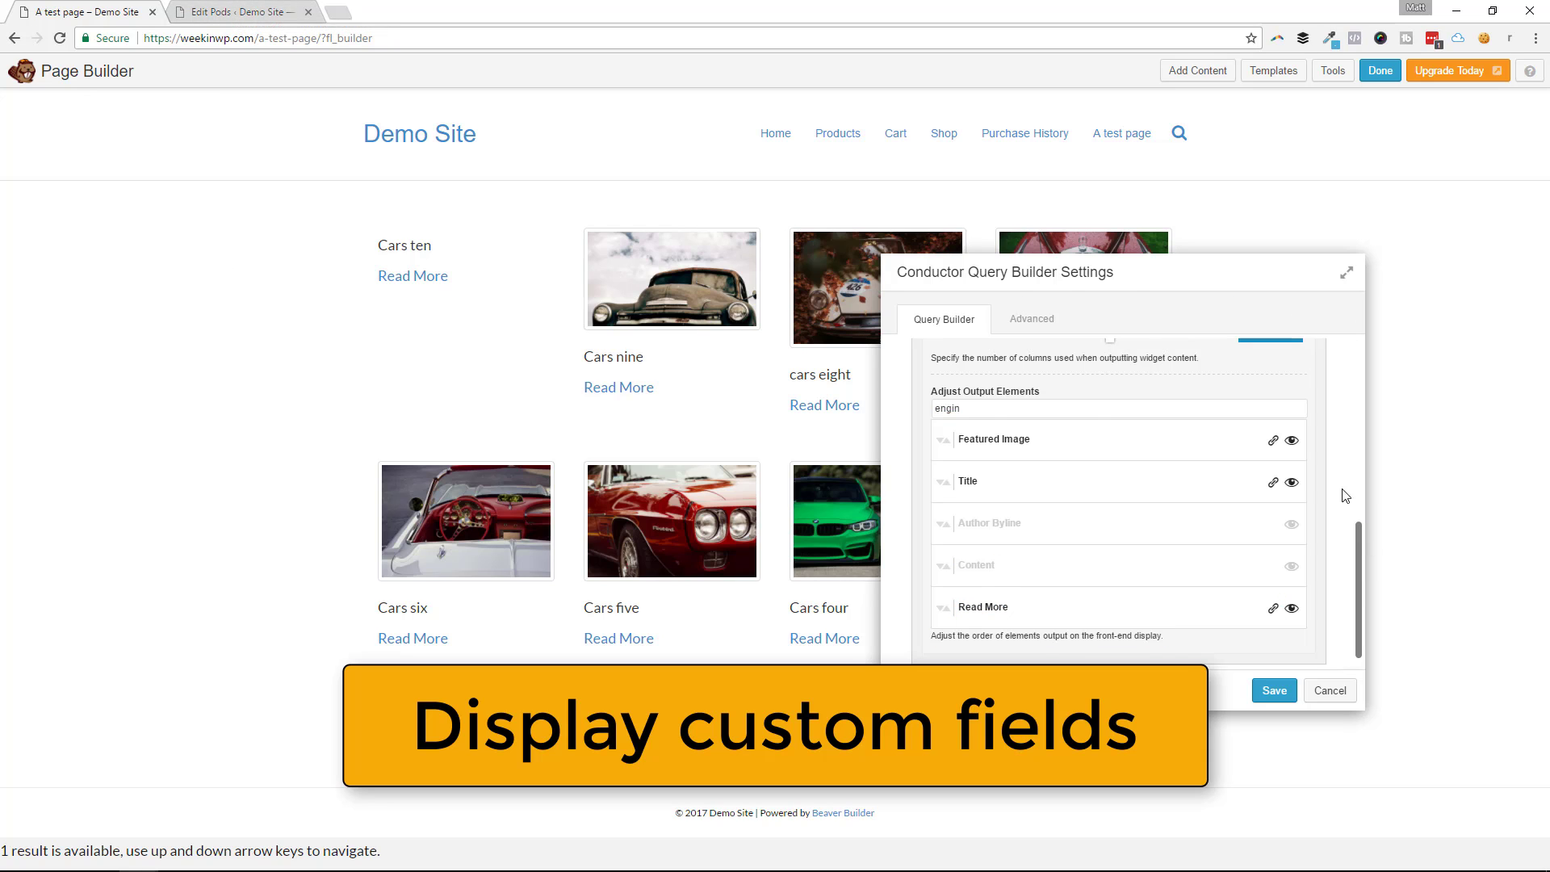
{"action": "mouse_move", "coordinate": [288, 134]}
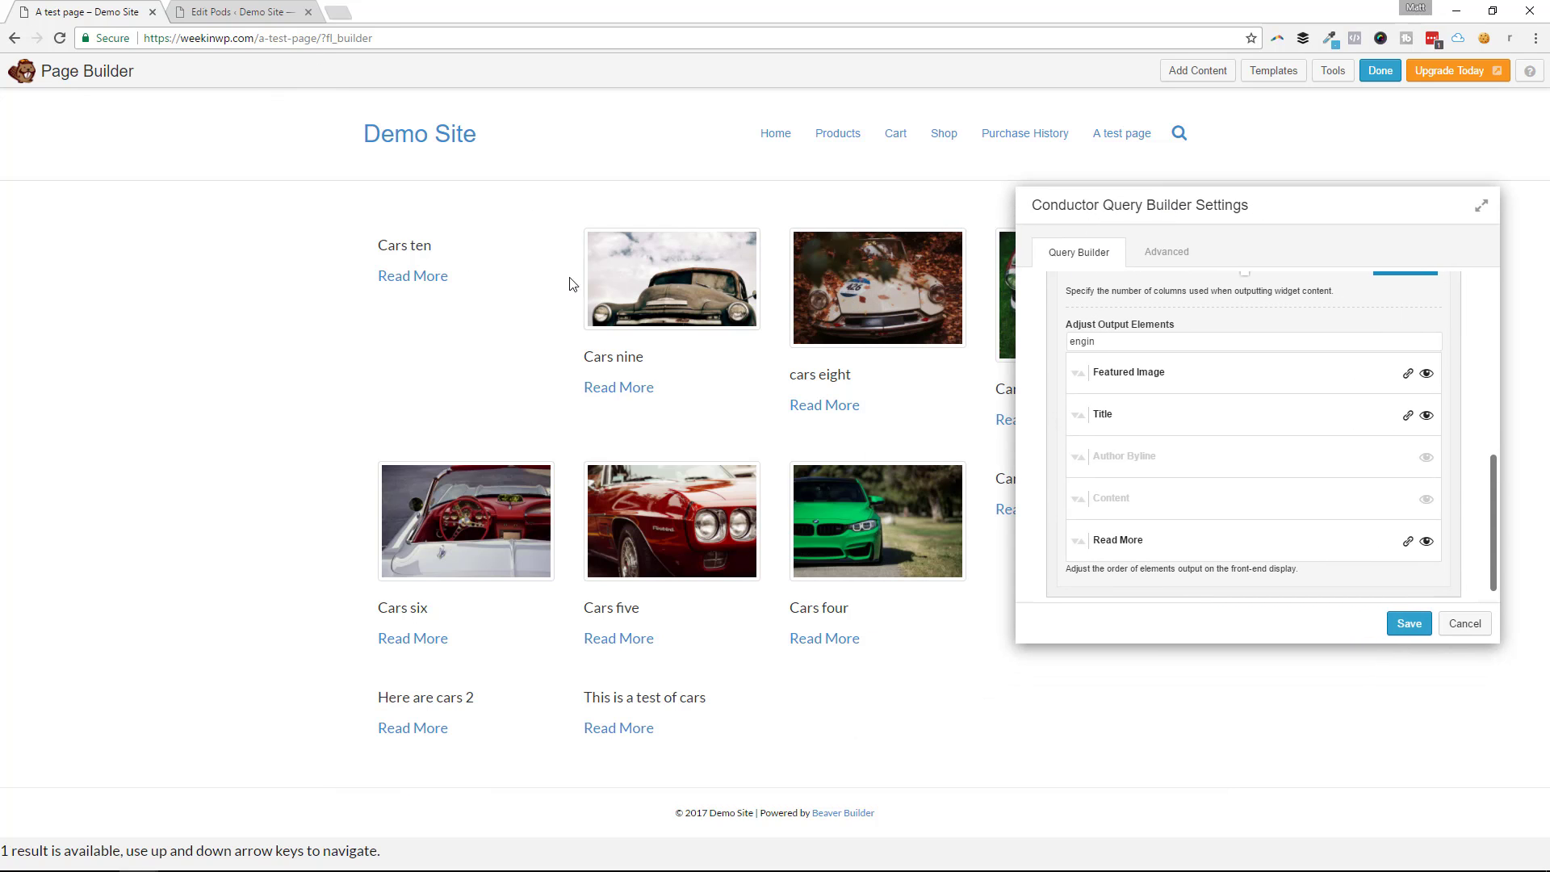
Step: Switch to the cars pod's field list showing the Engine and Mileage fields
{"action": "left_click", "coordinate": [234, 13]}
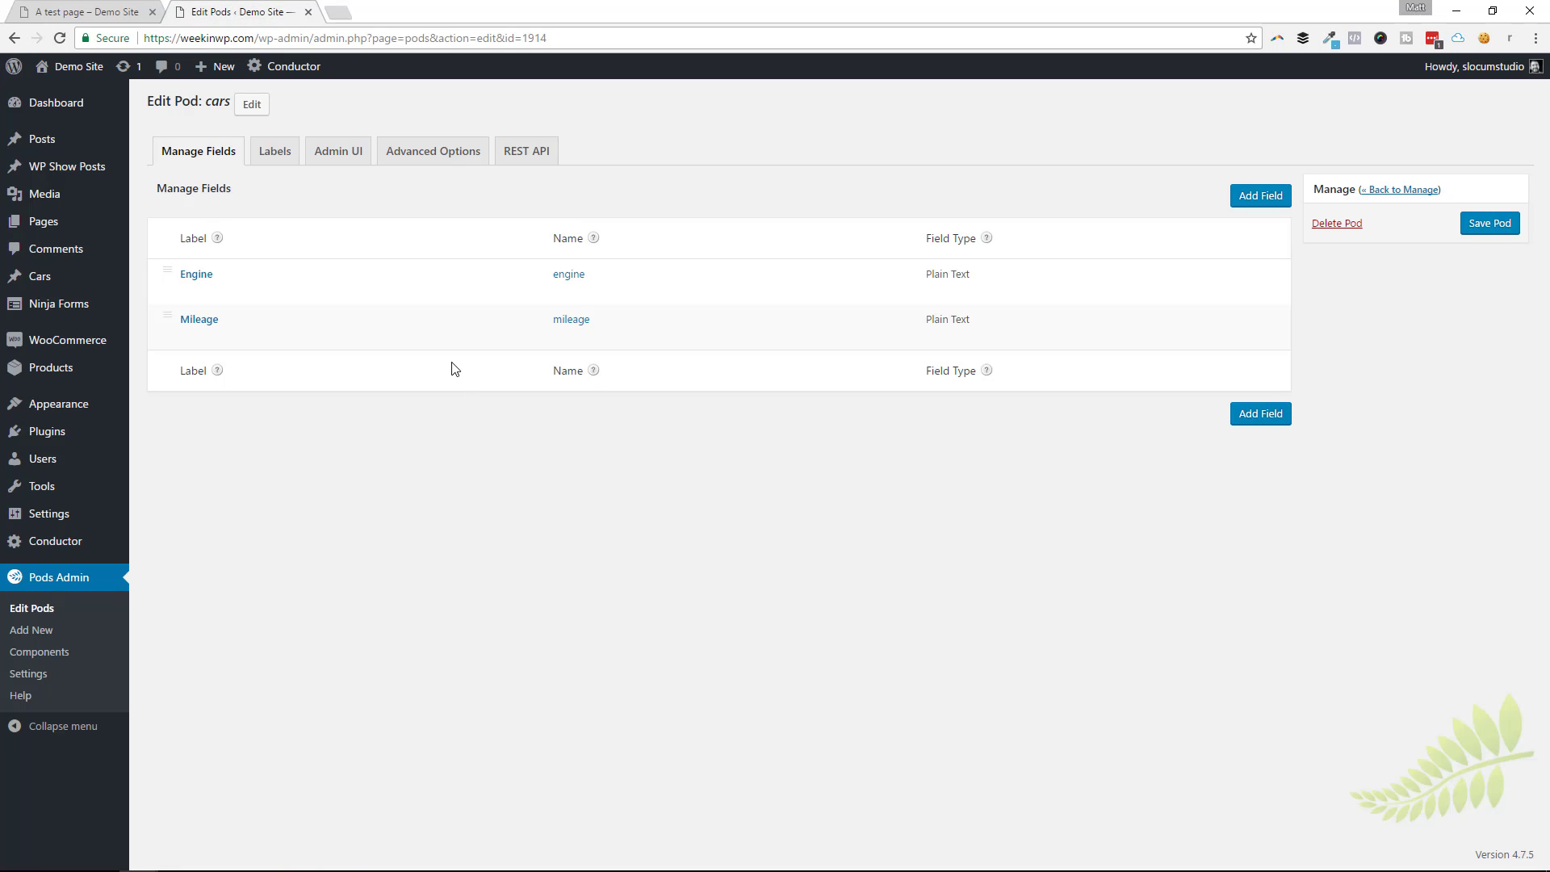
{"action": "mouse_move", "coordinate": [798, 439]}
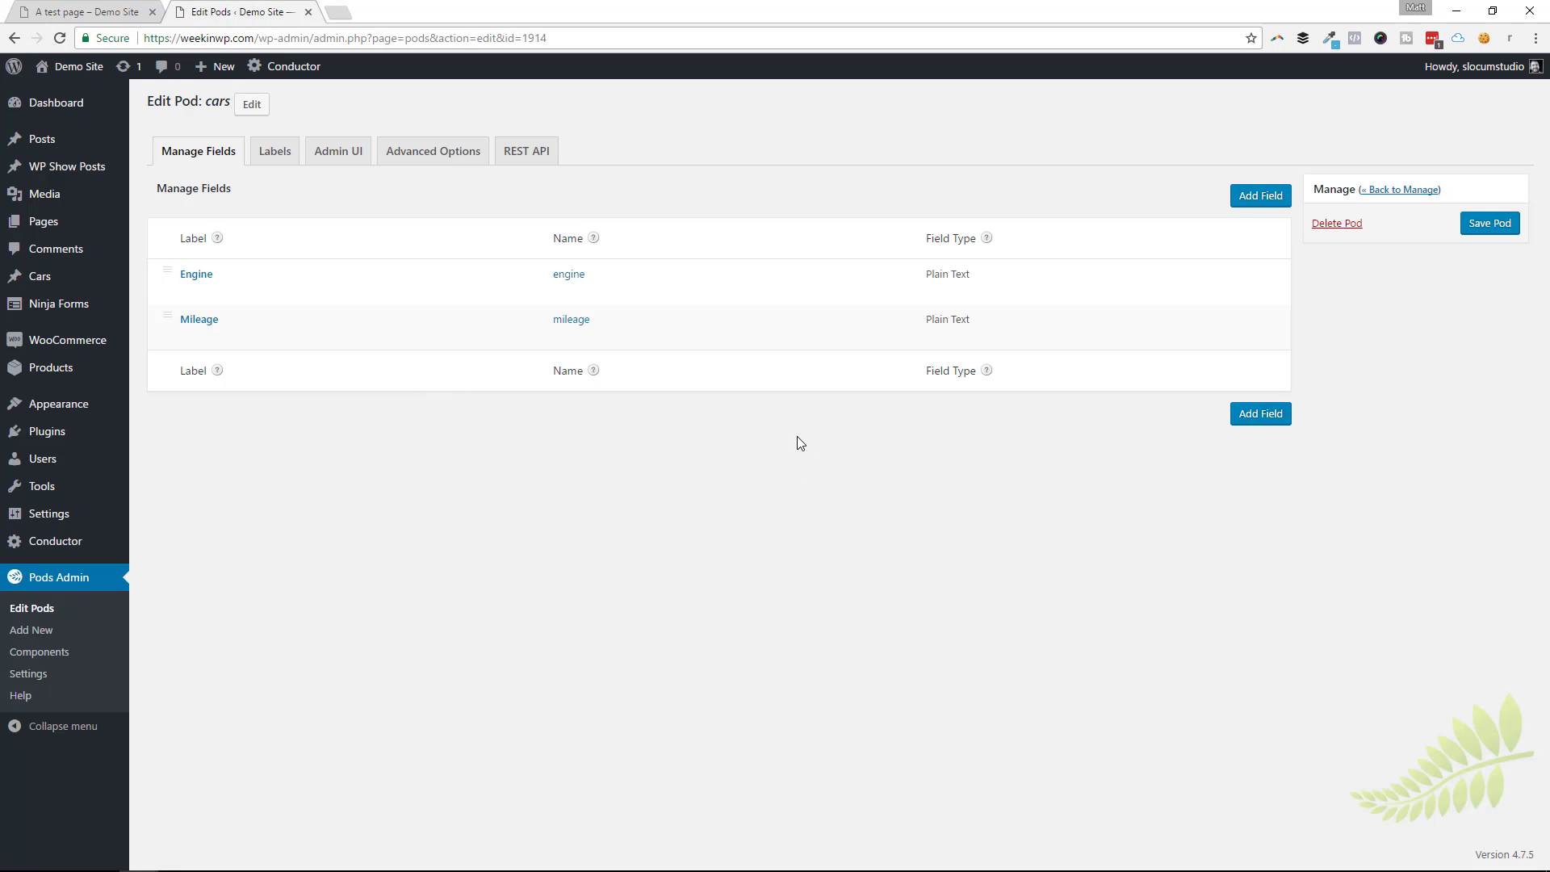
{"action": "mouse_move", "coordinate": [756, 462]}
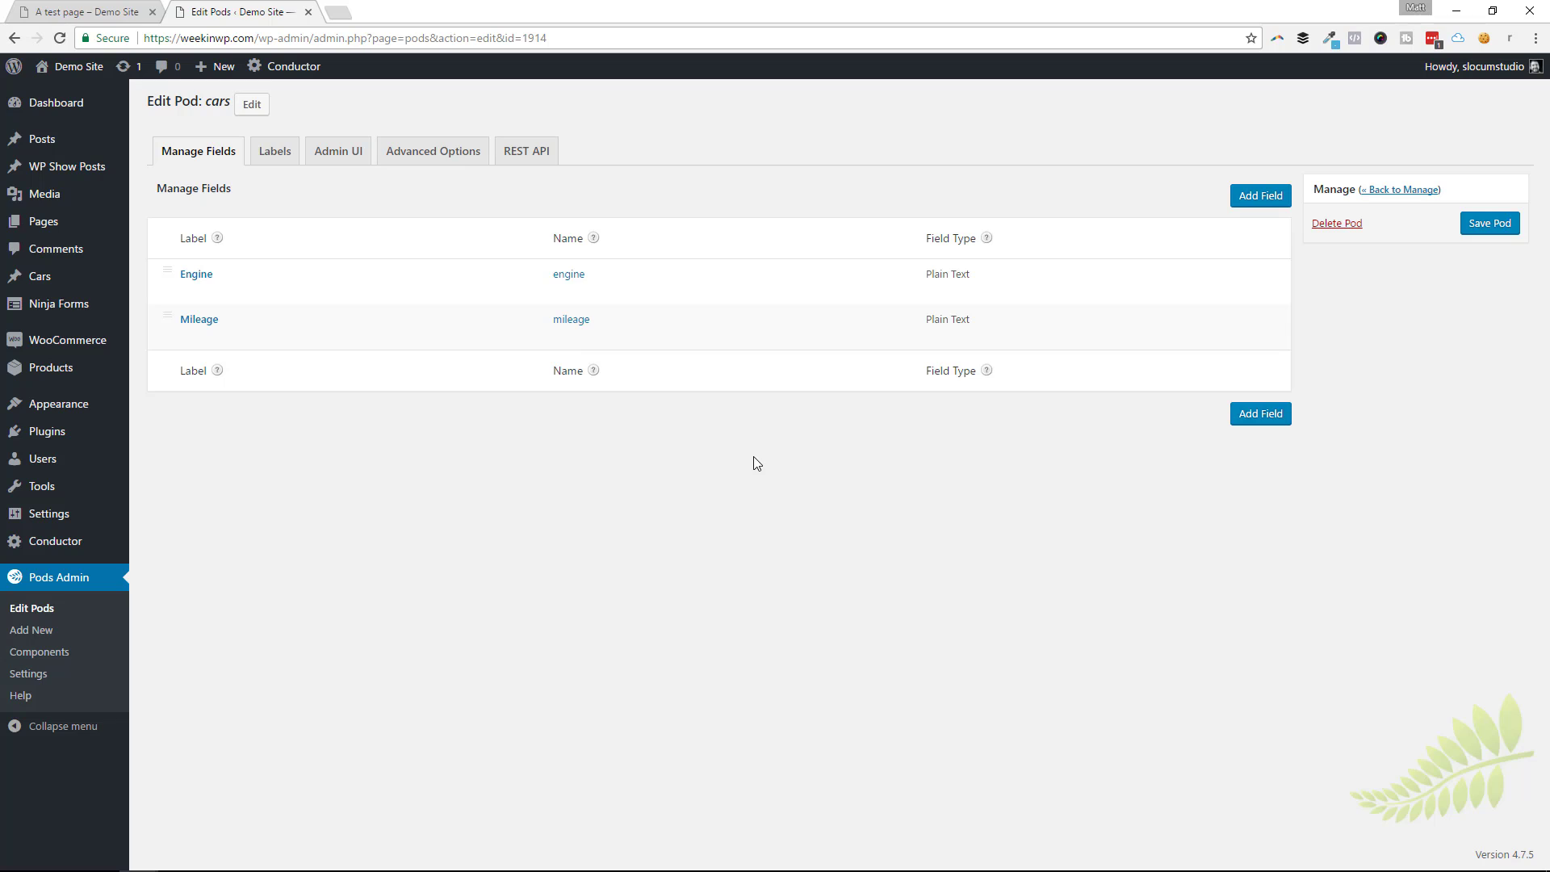
{"action": "mouse_move", "coordinate": [662, 437]}
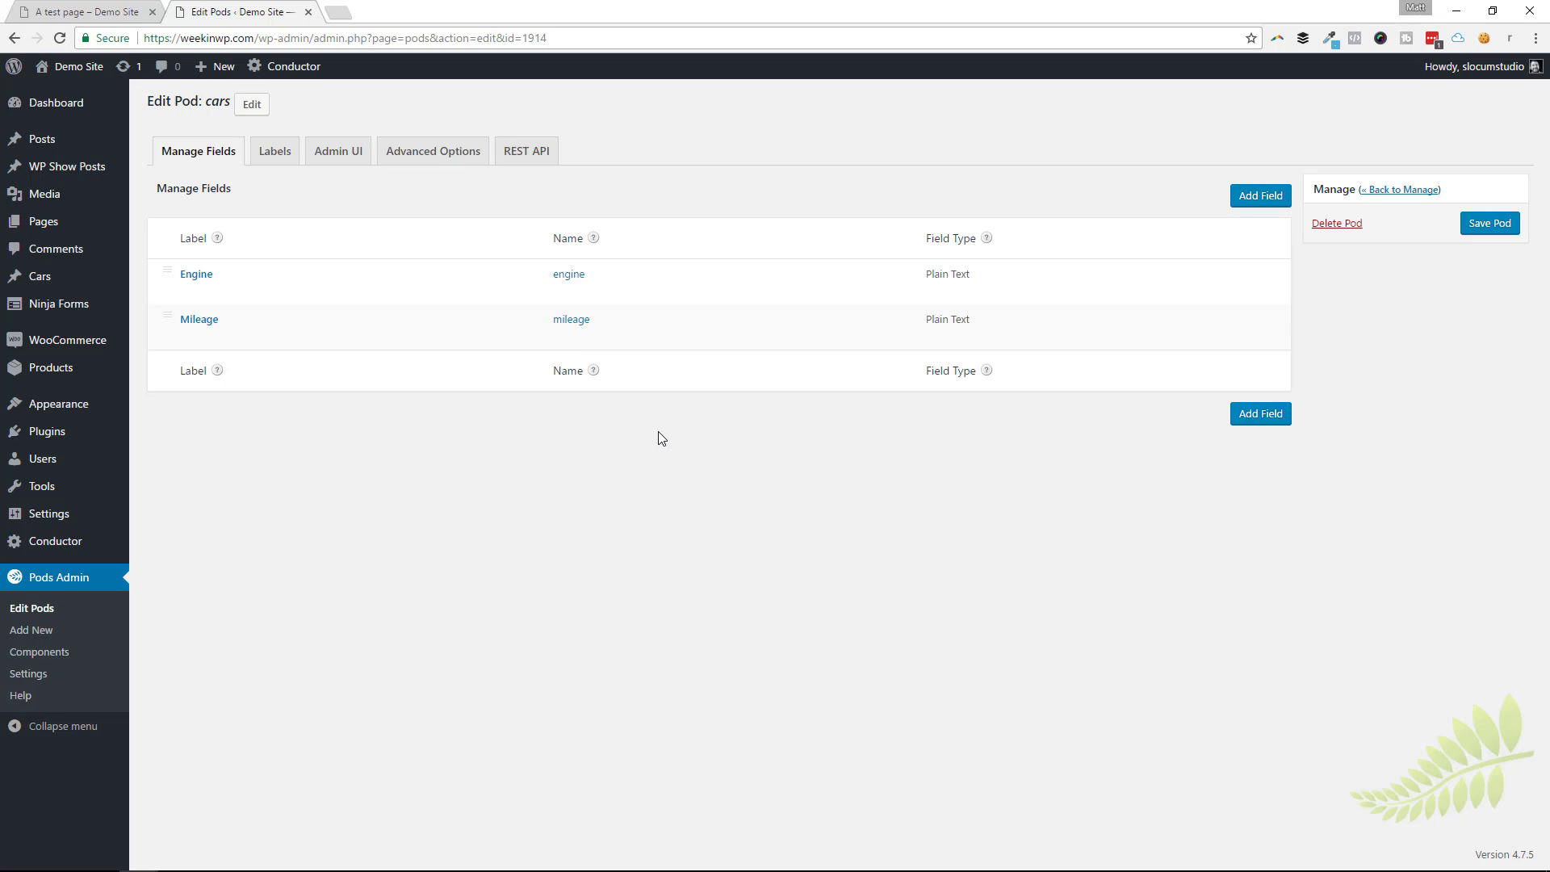
{"action": "mouse_move", "coordinate": [197, 274]}
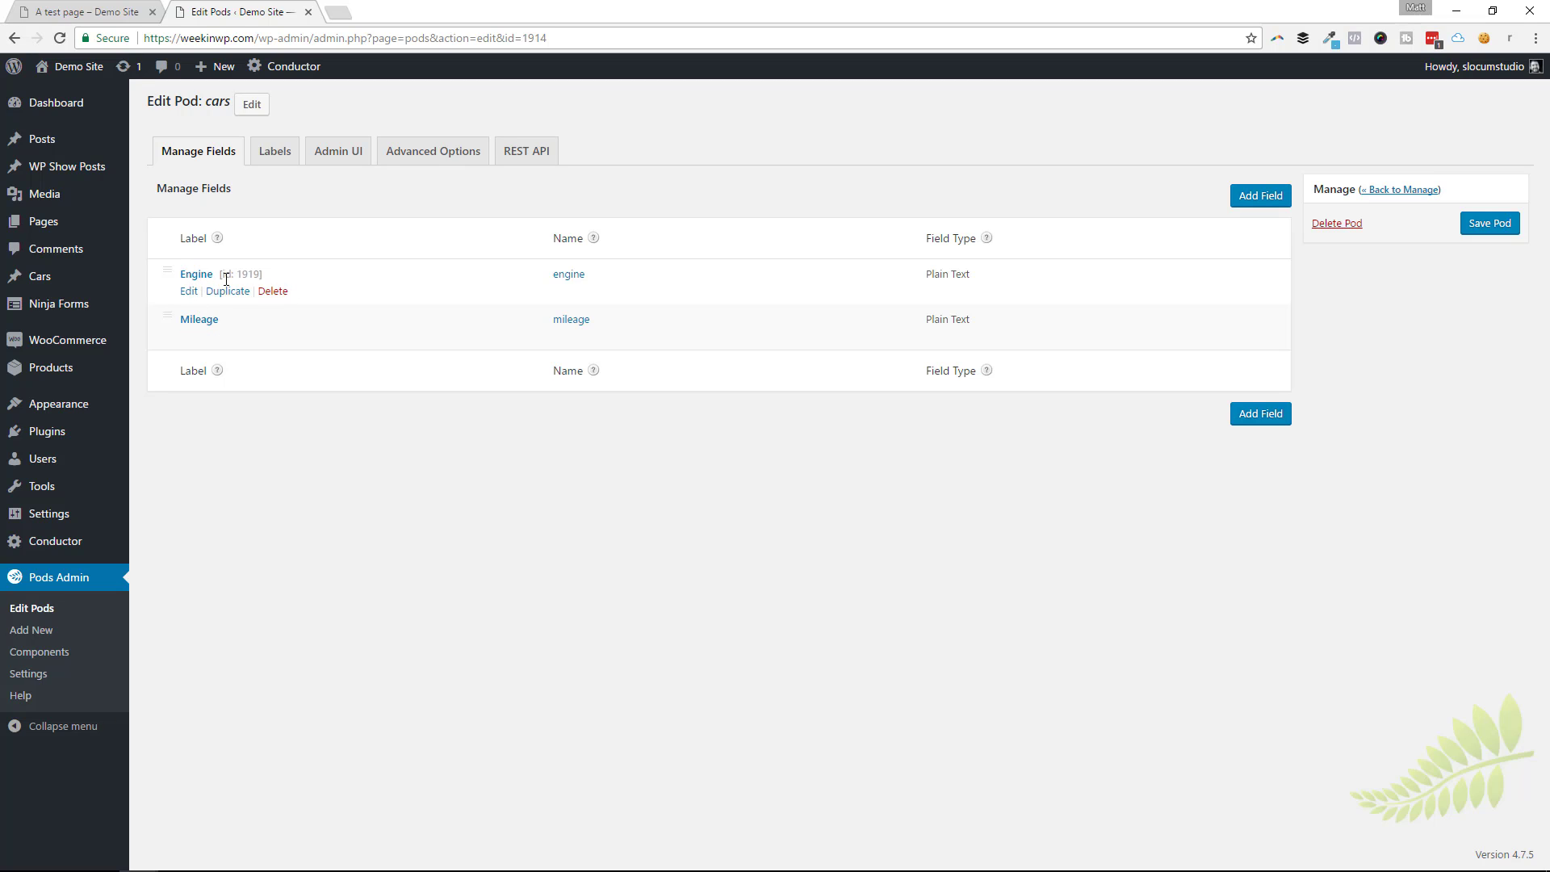
{"action": "mouse_move", "coordinate": [188, 290]}
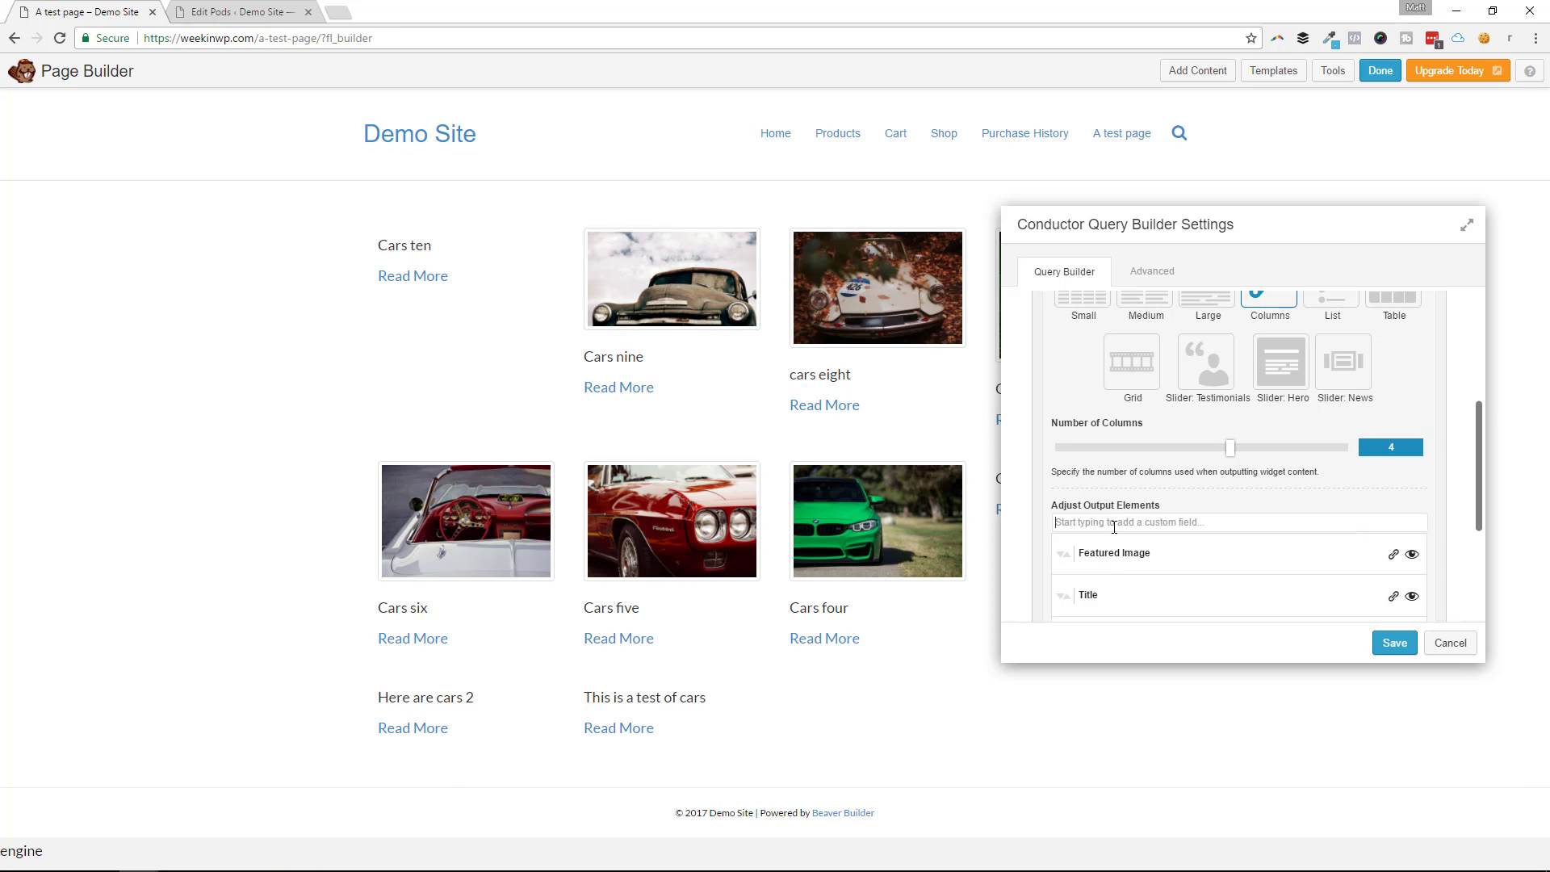
Step: Add the engine and mileage custom fields with 'Engine:' and 'Mileage:' labels under each car title
{"action": "type", "text": "mile"}
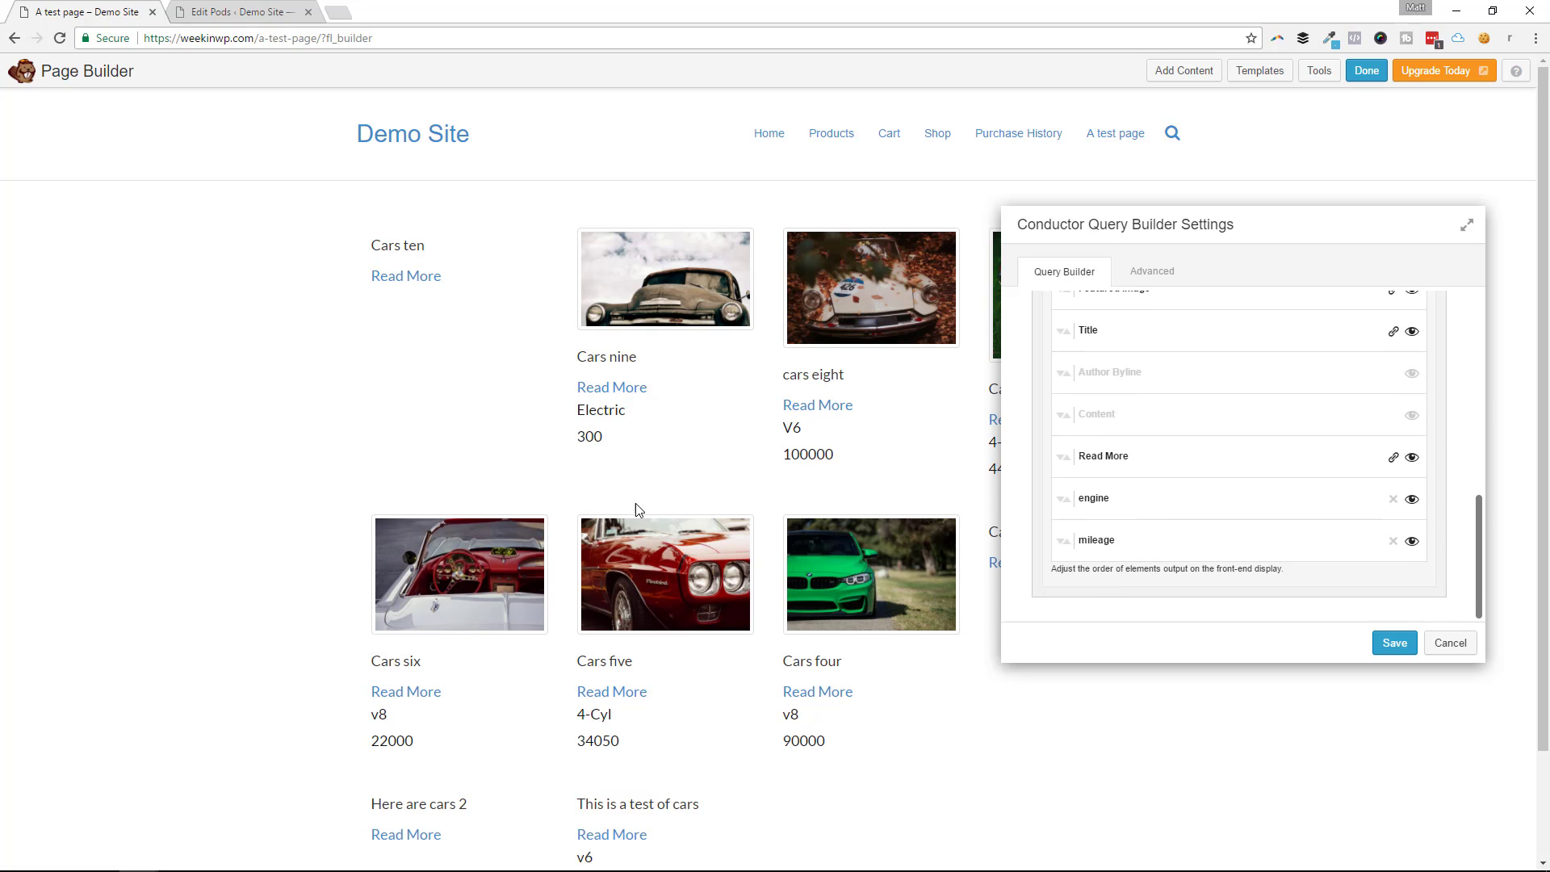
{"action": "mouse_move", "coordinate": [514, 759]}
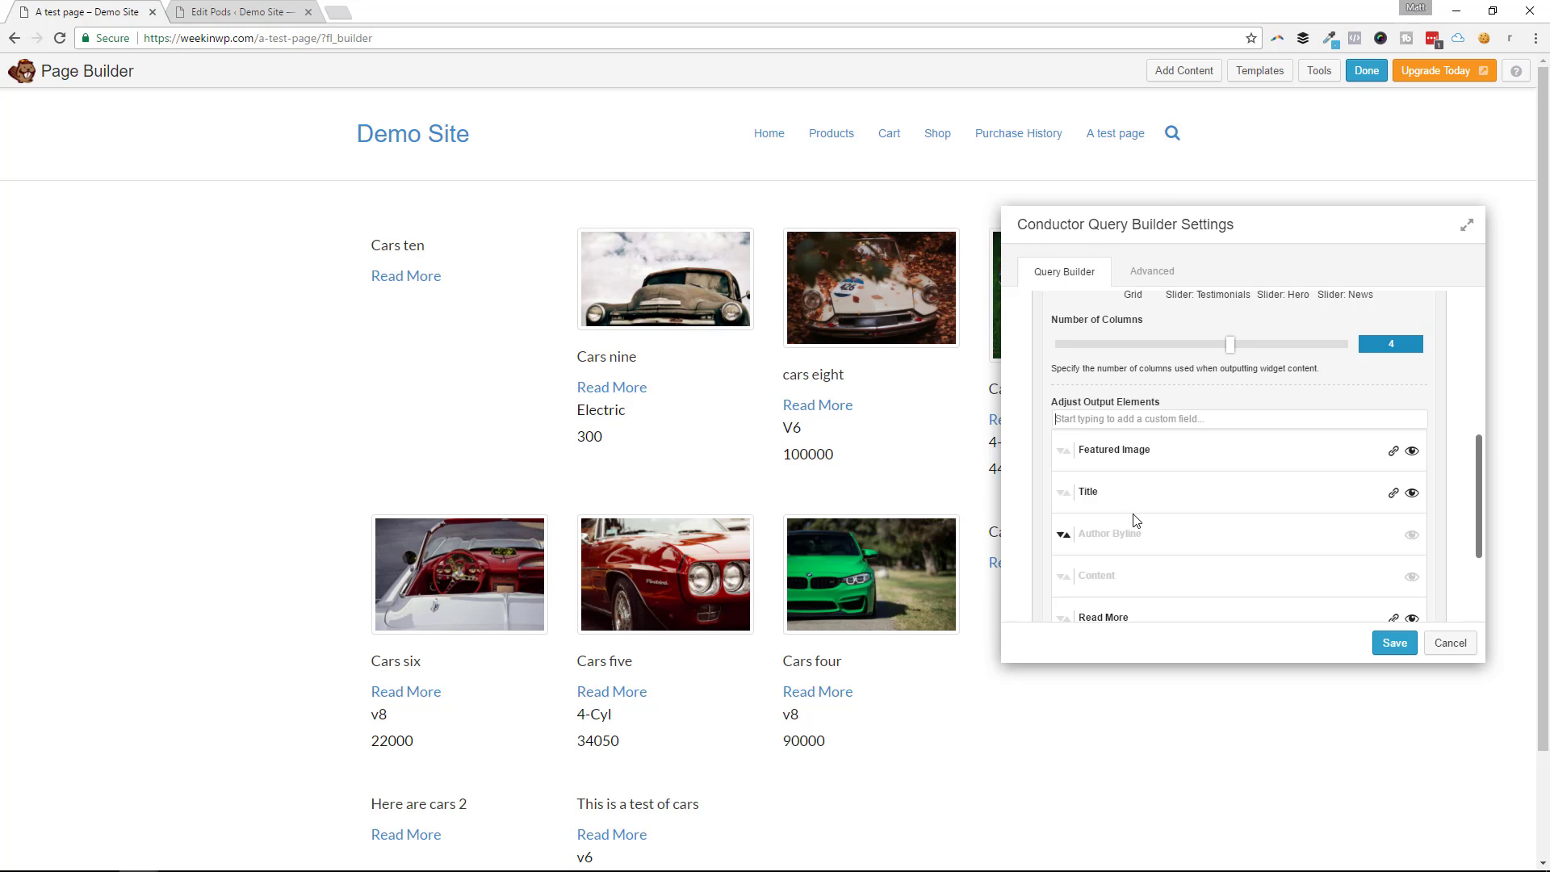
{"action": "scroll", "scroll_direction": "down", "scroll_amount": 3}
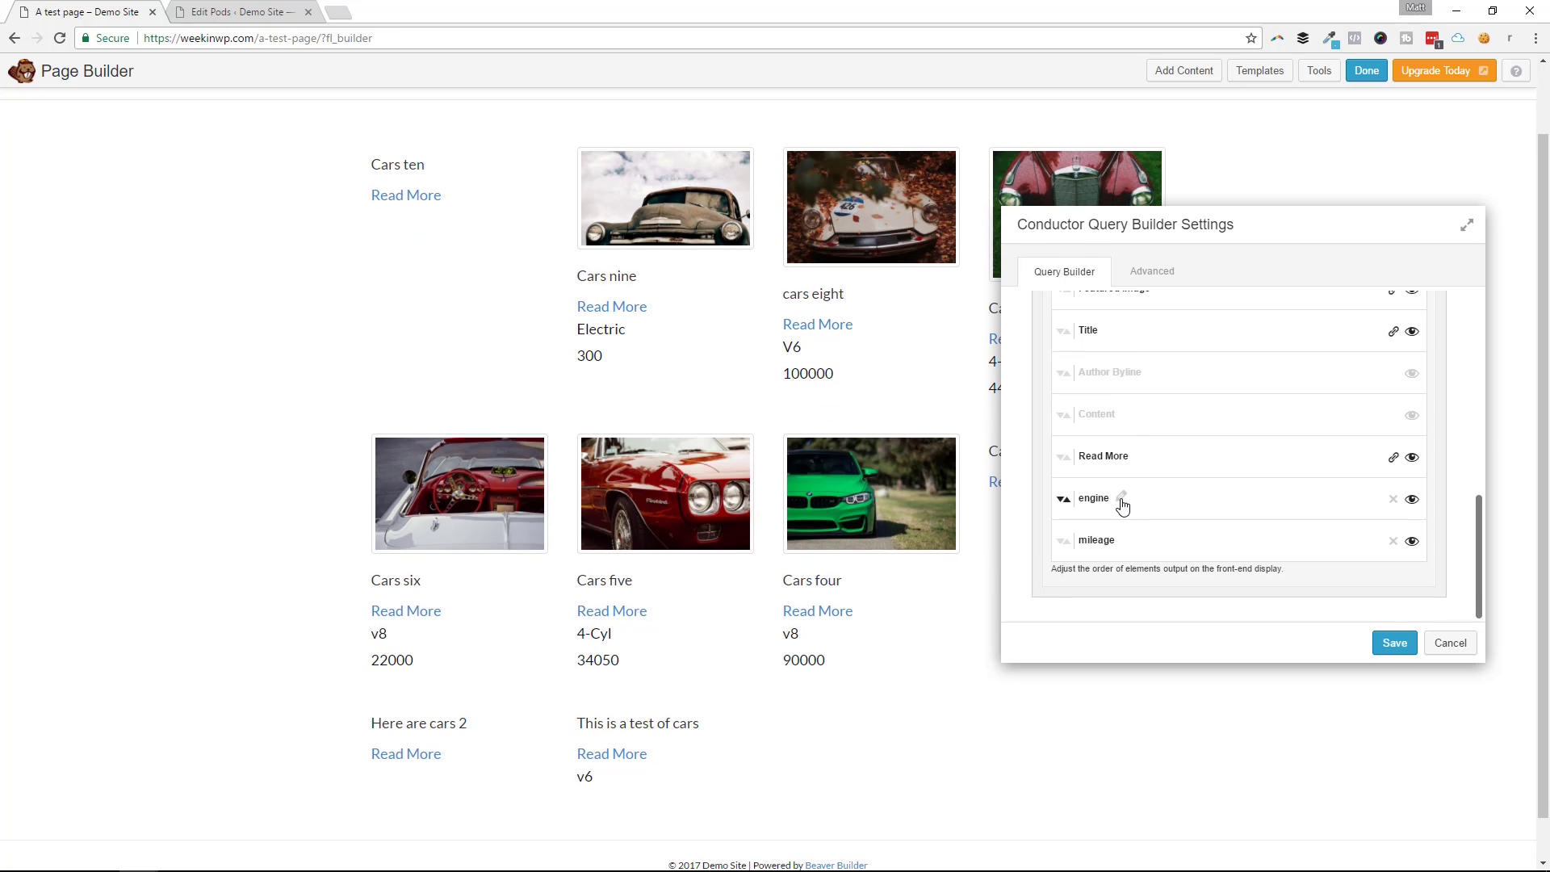
{"action": "left_click", "coordinate": [1121, 501]}
{"action": "type", "text": "Engine:"}
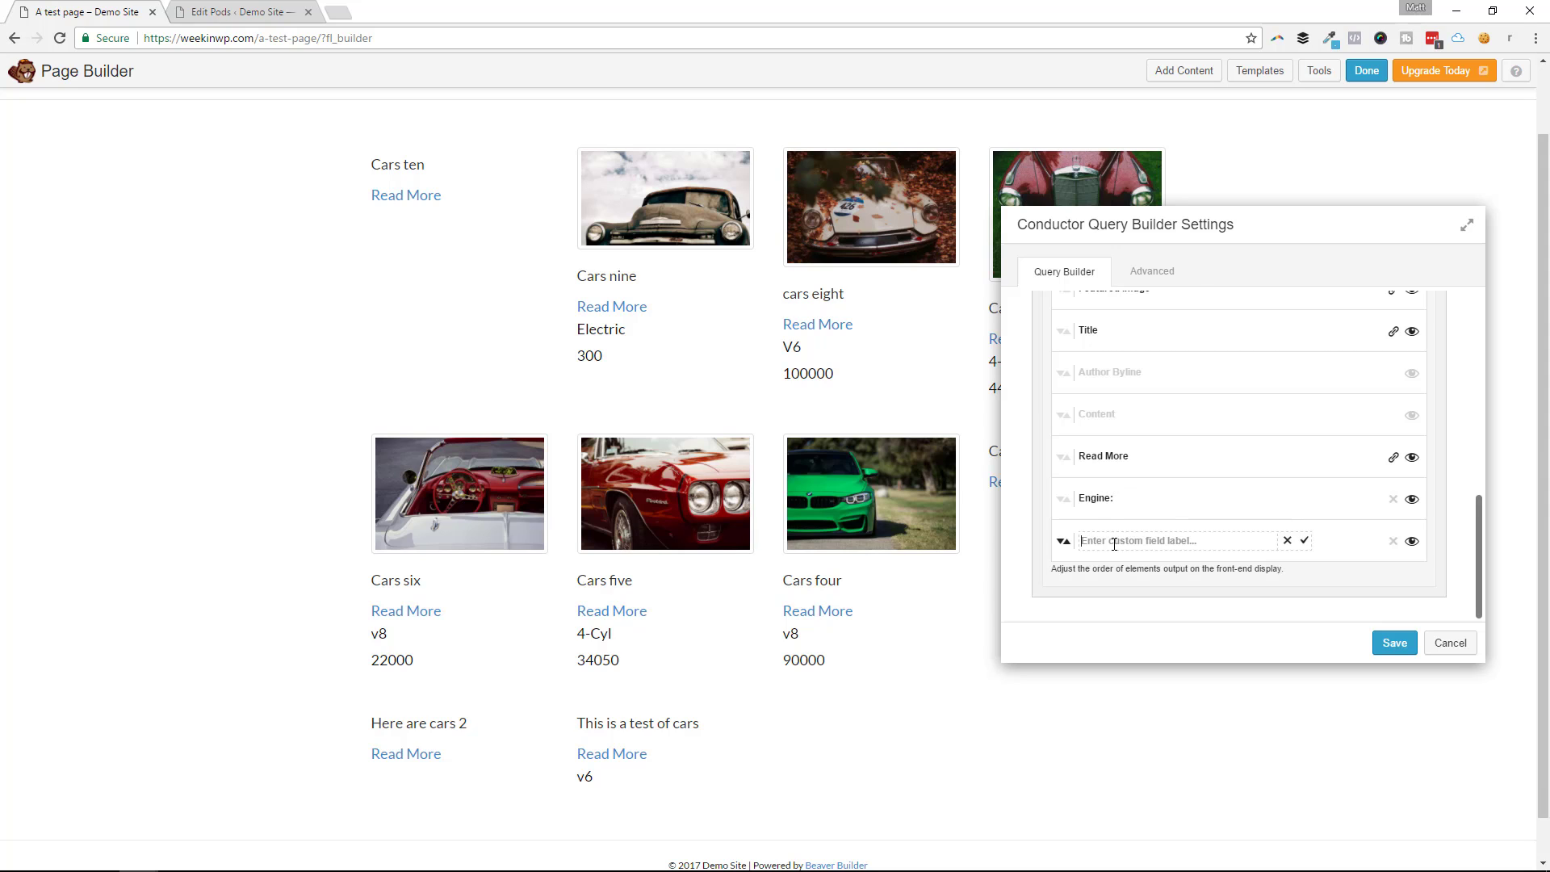
{"action": "type", "text": "Mileage"}
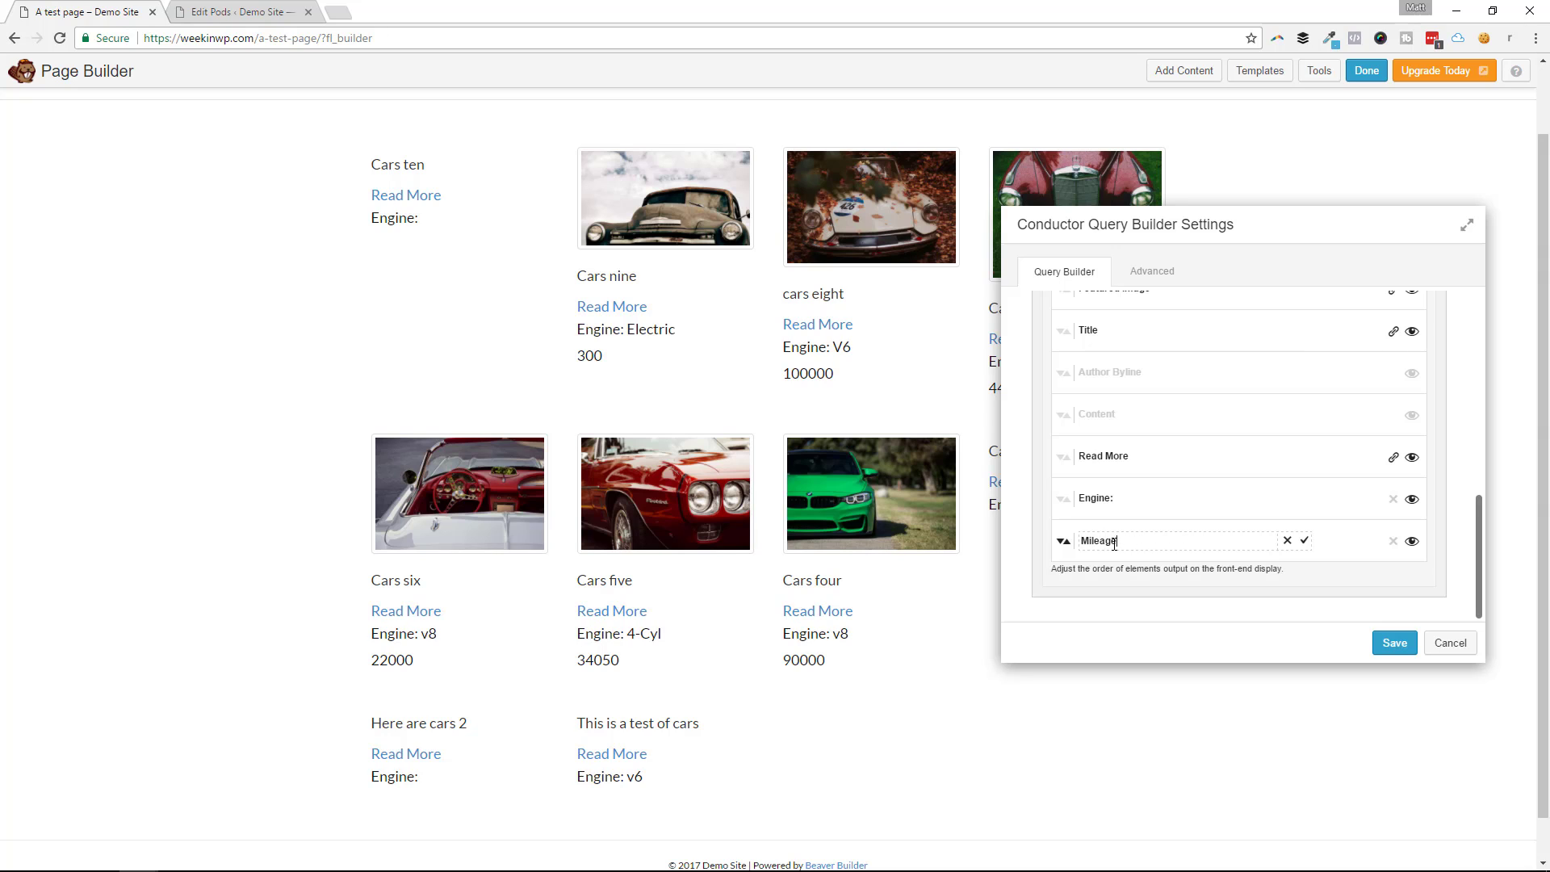
{"action": "left_click", "coordinate": [1292, 539]}
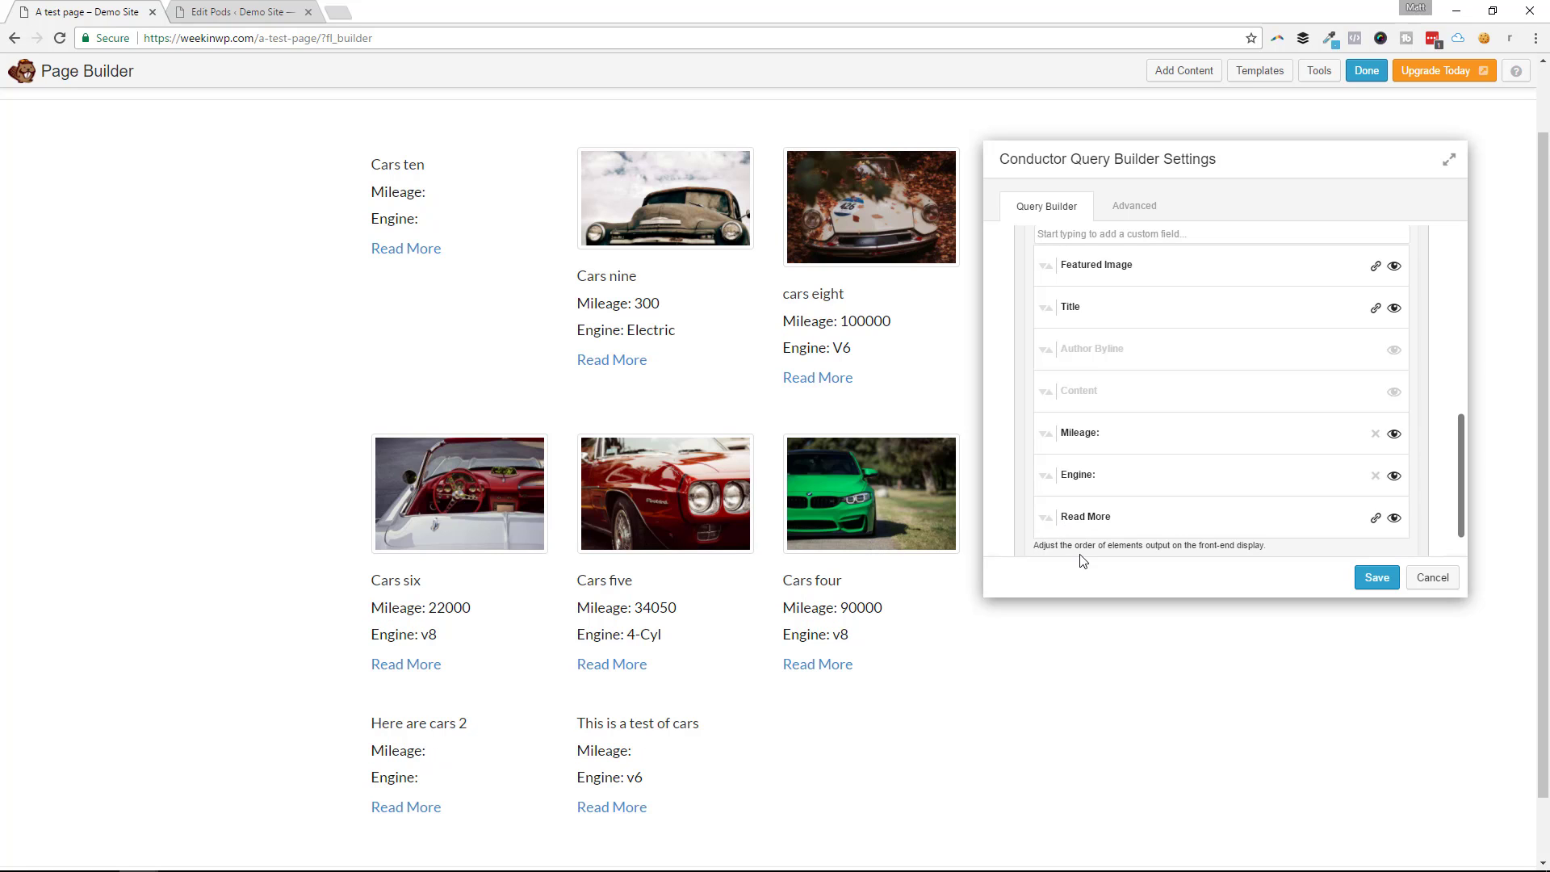
Step: Rename the Read More link to 'Click to view'
{"action": "left_click", "coordinate": [1085, 517]}
{"action": "type", "text": "Click to view"}
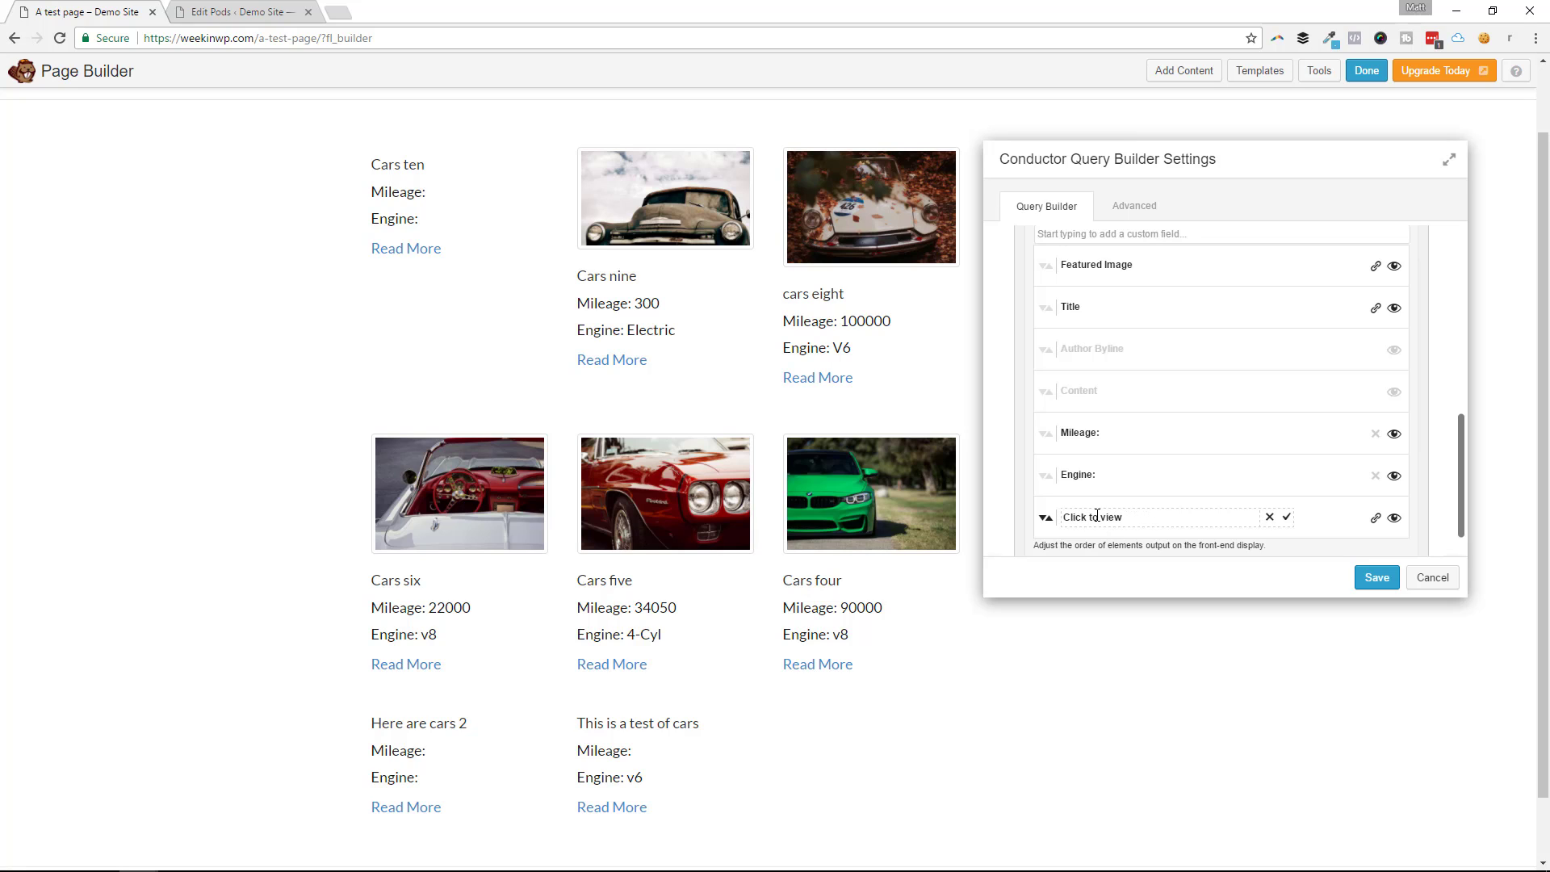
{"action": "left_click", "coordinate": [1286, 517]}
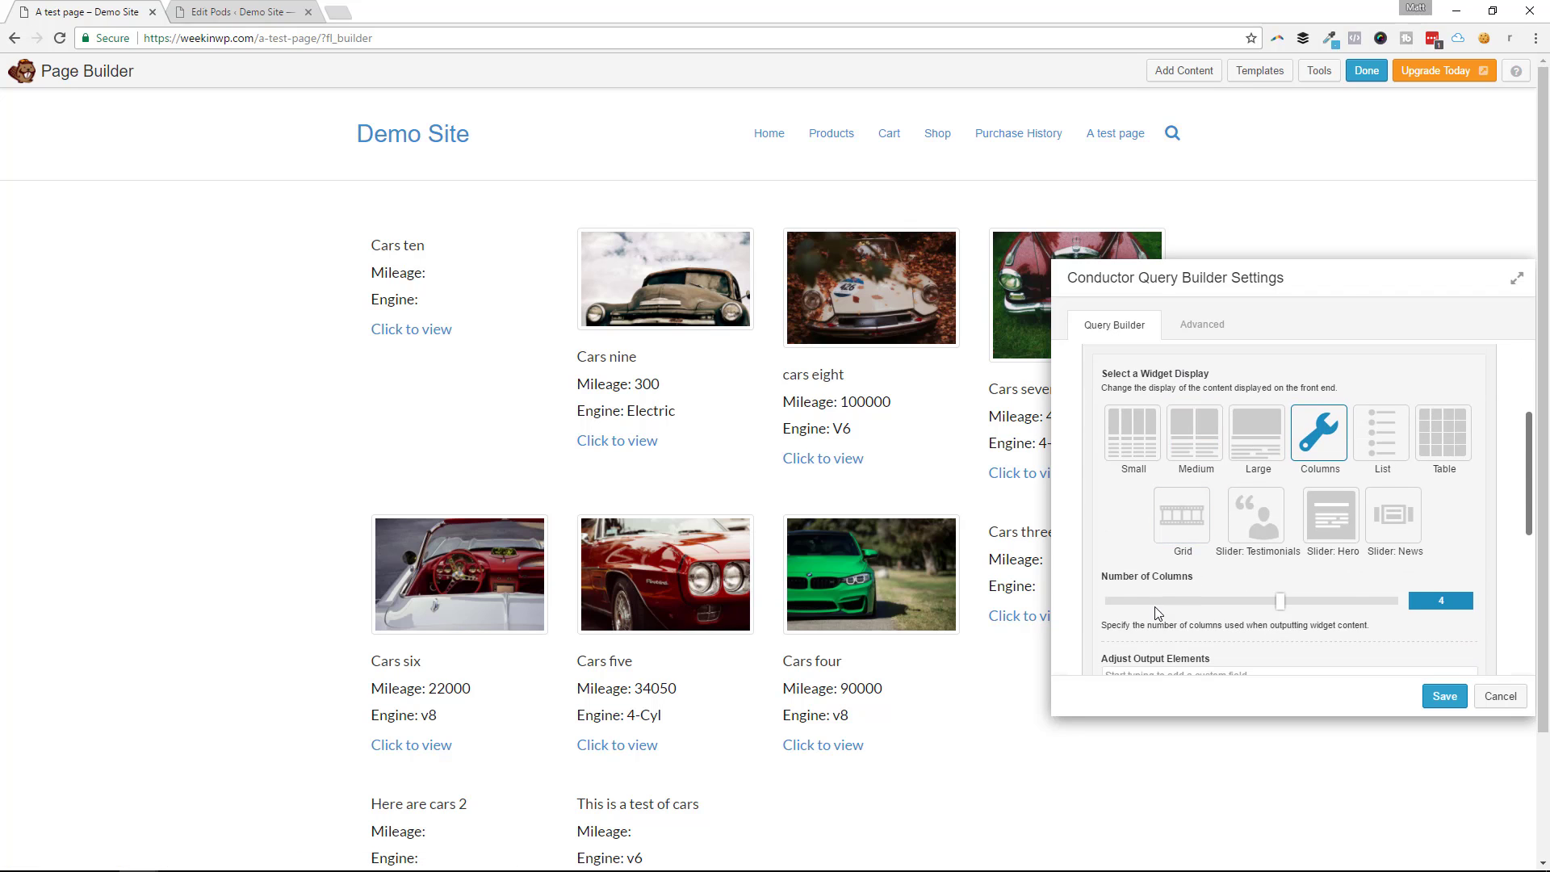
Step: Review the remaining Output settings of the cars grid
{"action": "scroll", "scroll_direction": "down", "scroll_amount": 3}
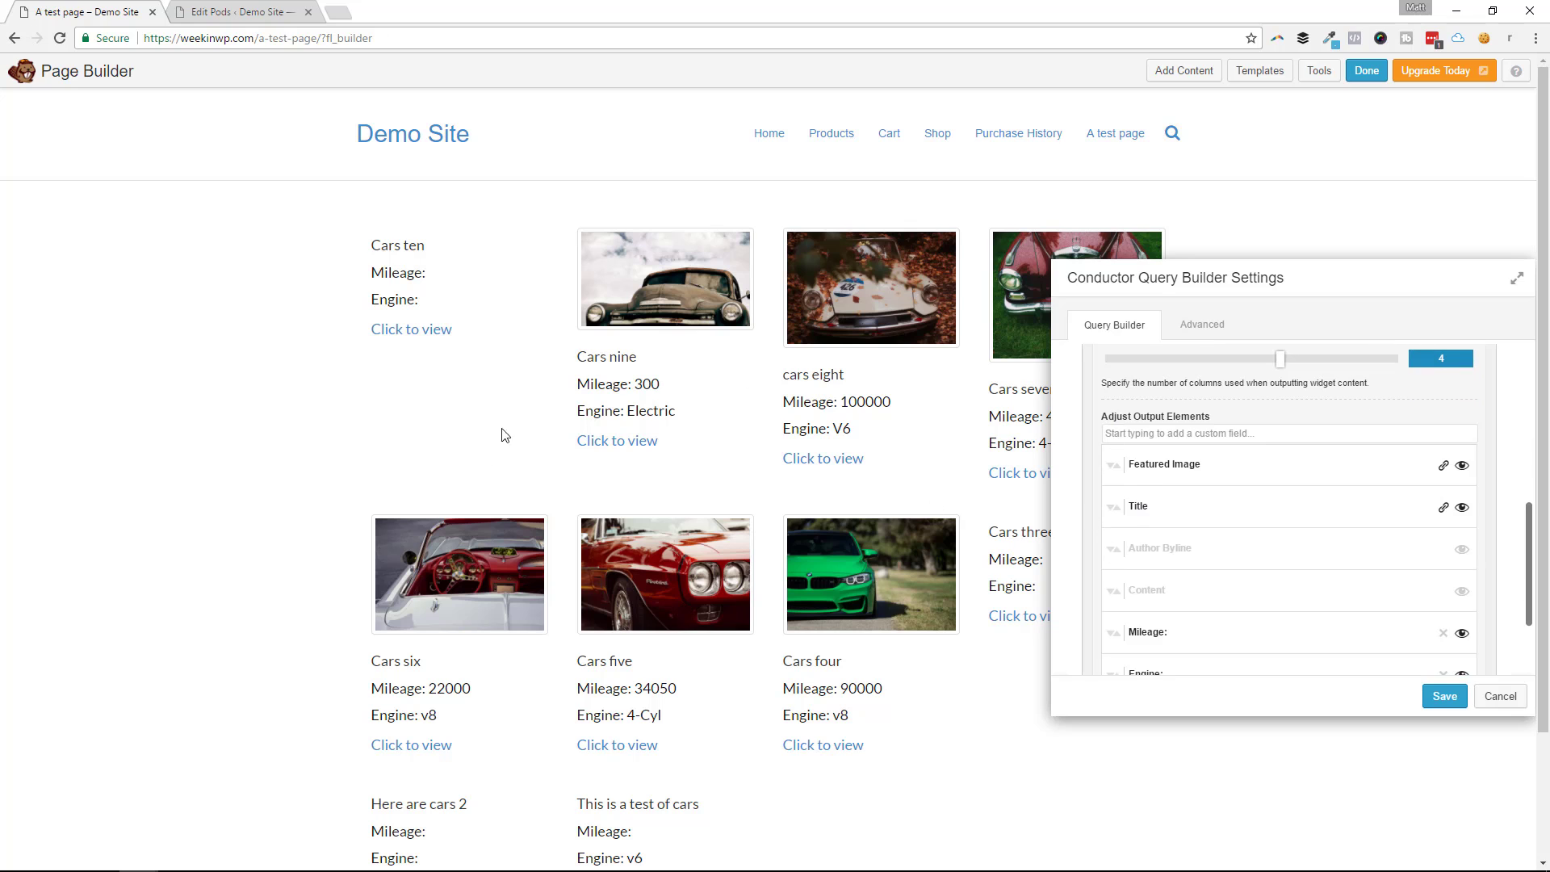
{"action": "mouse_move", "coordinate": [969, 578]}
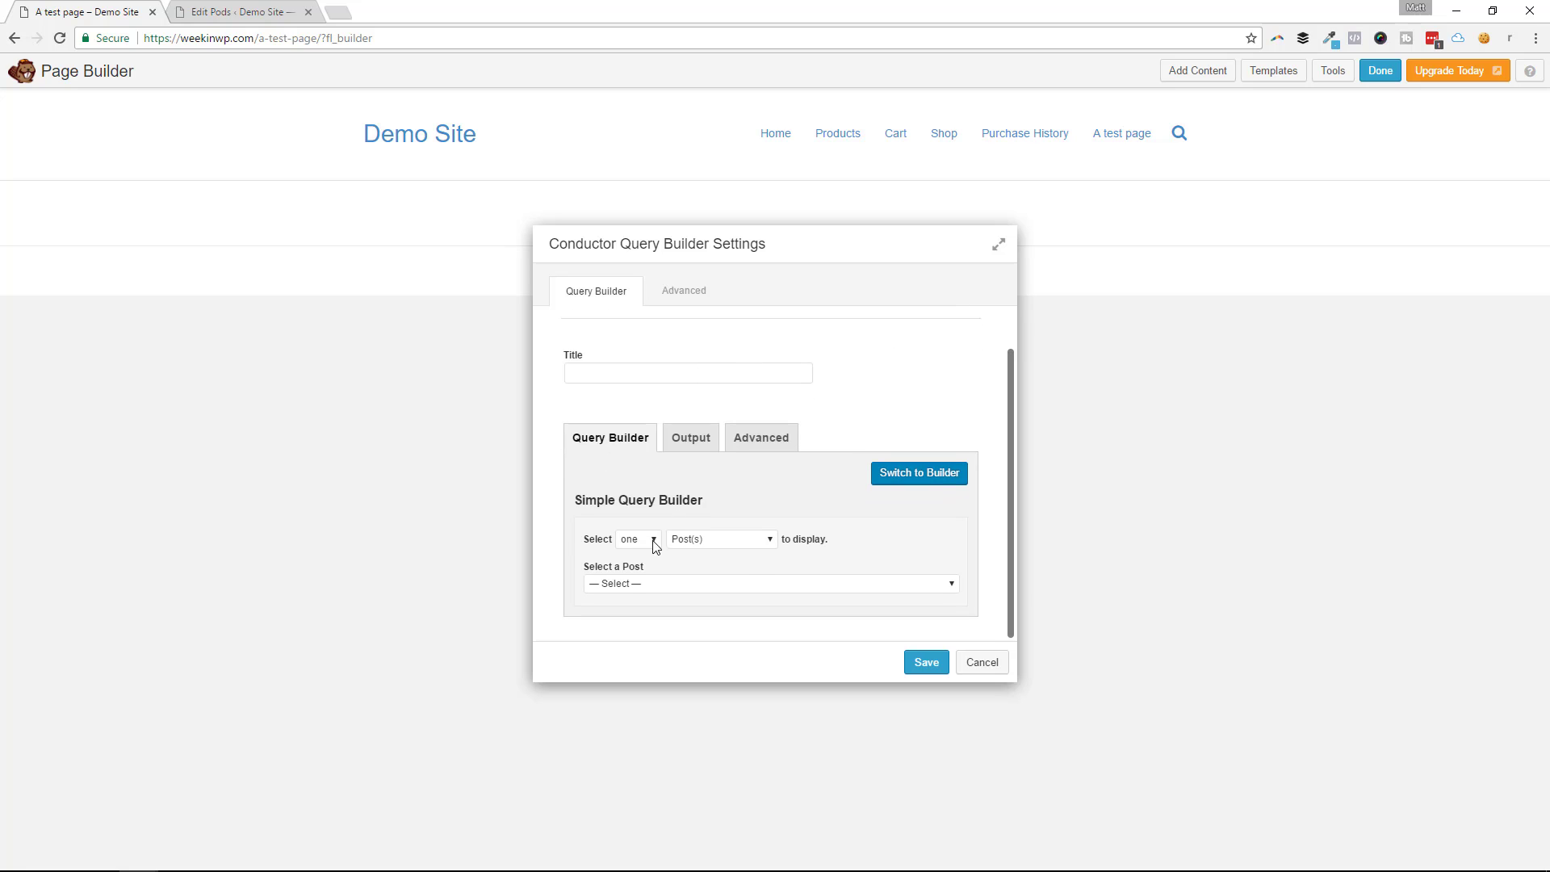
Step: Set the new module to list many Product(s) laid out in columns
{"action": "left_click", "coordinate": [720, 539]}
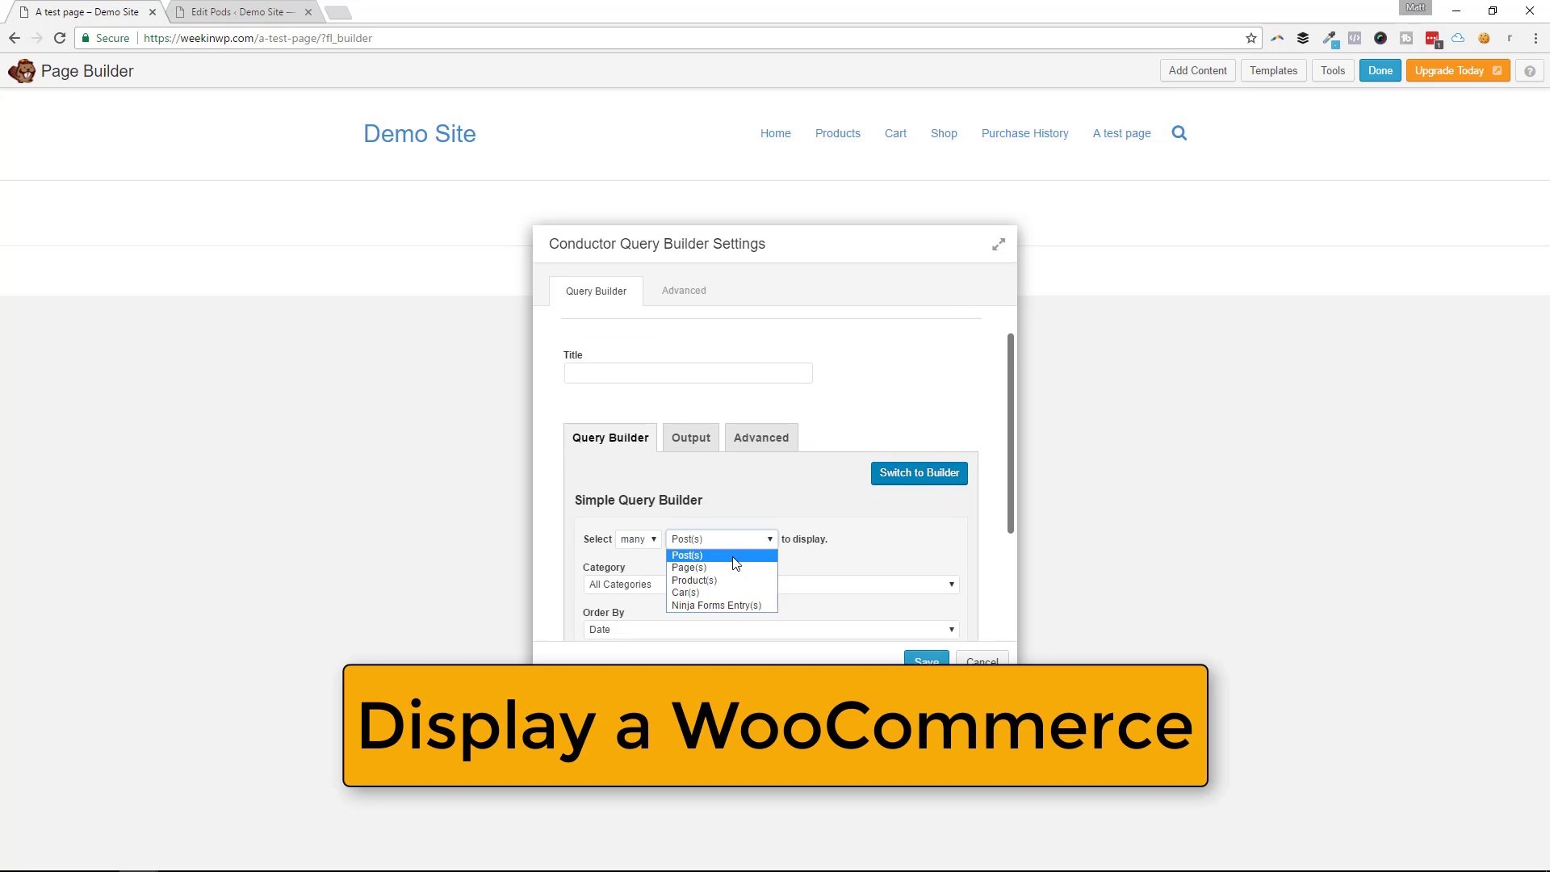
{"action": "left_click", "coordinate": [695, 579]}
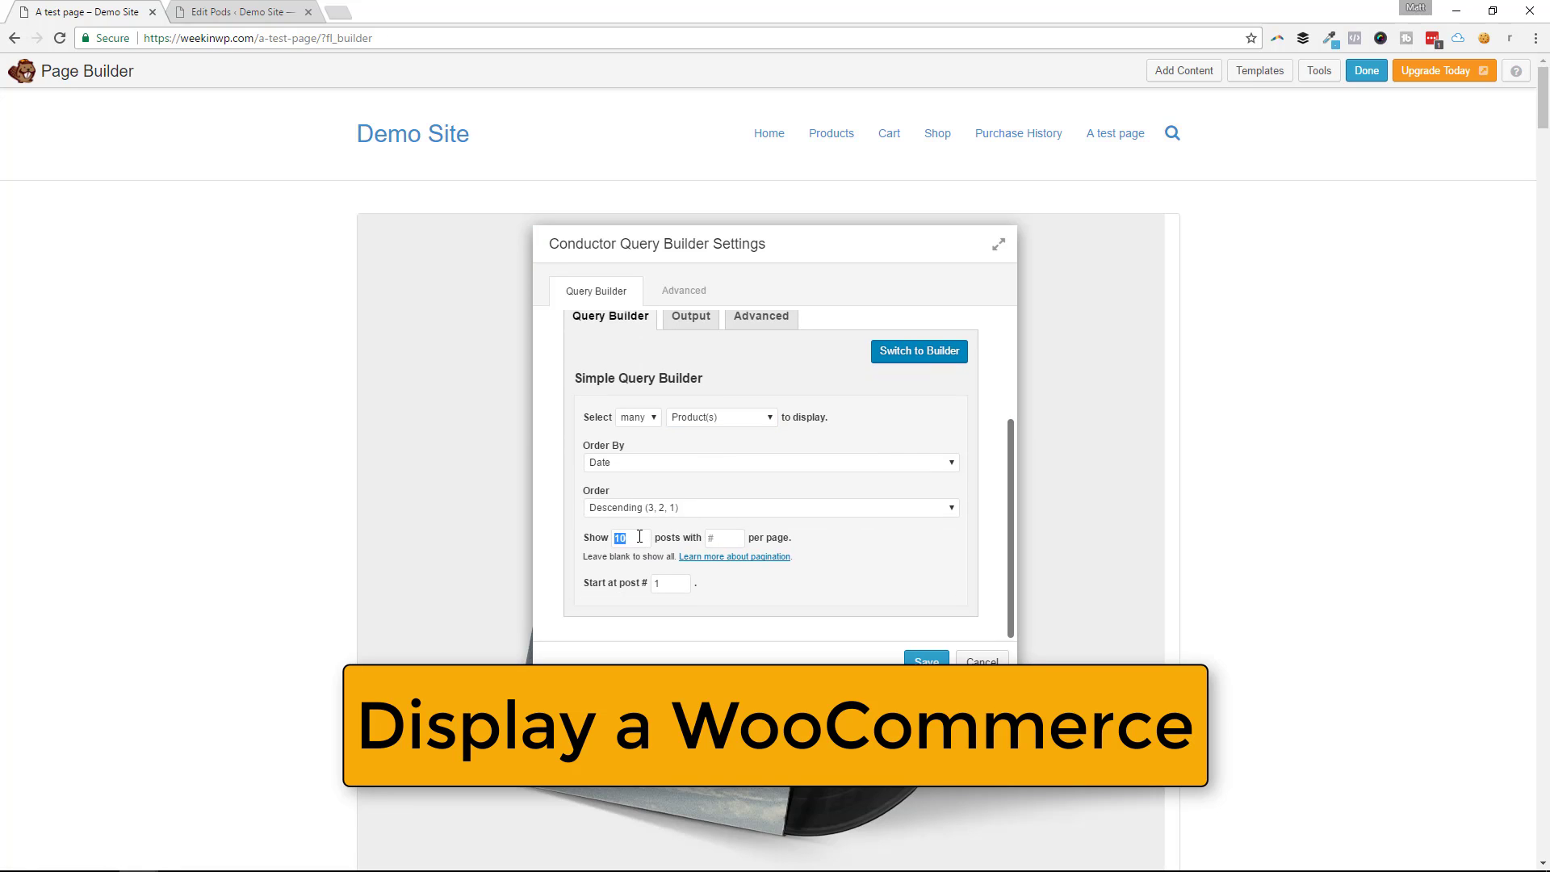
{"action": "left_click", "coordinate": [691, 317]}
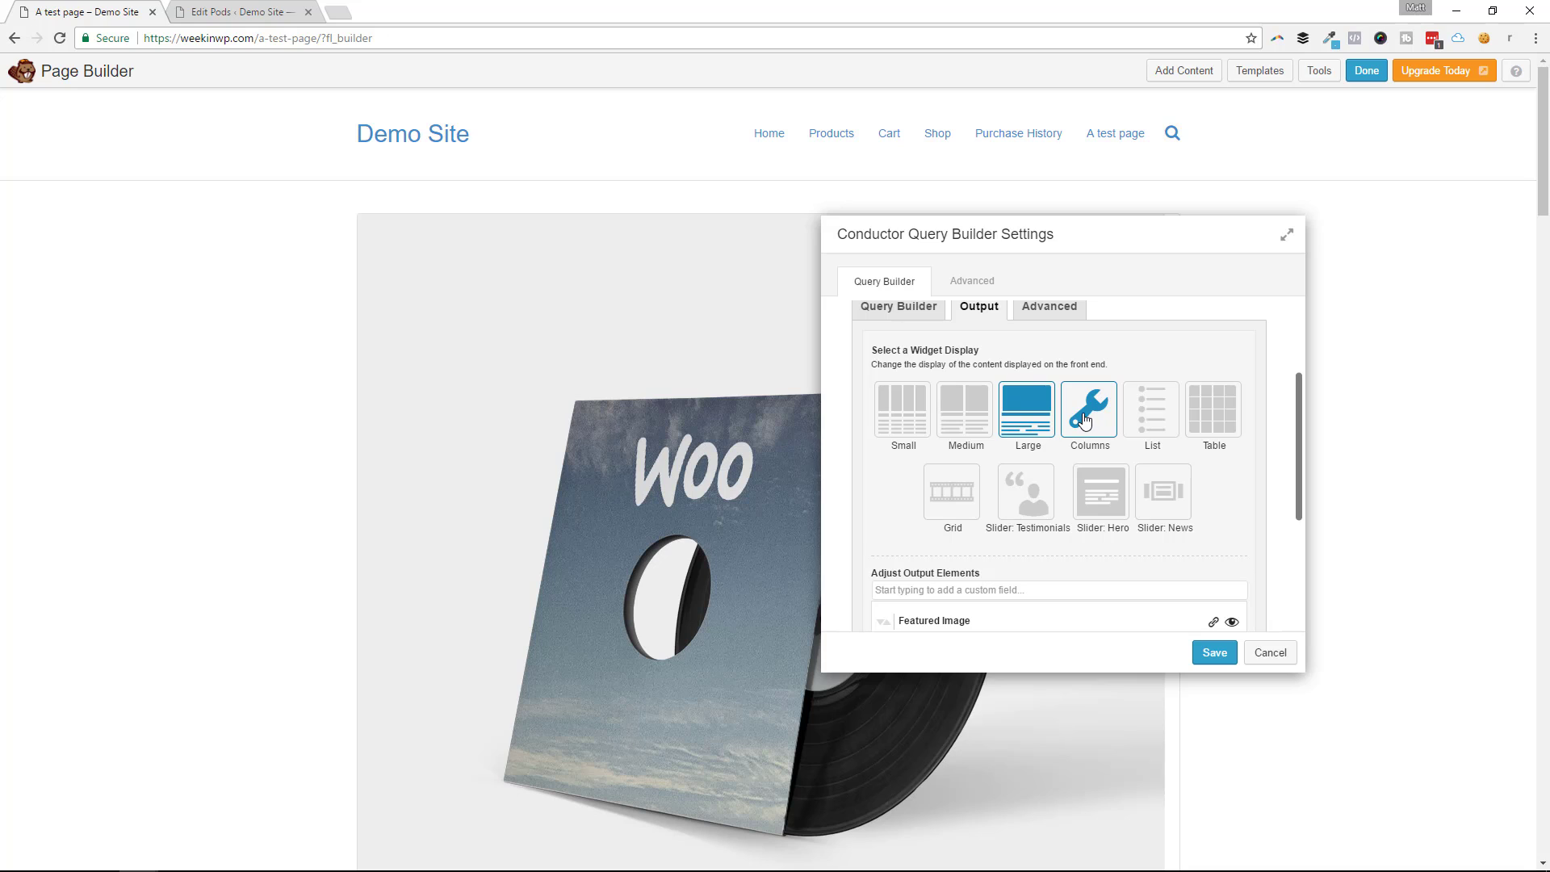
{"action": "left_click", "coordinate": [1088, 410]}
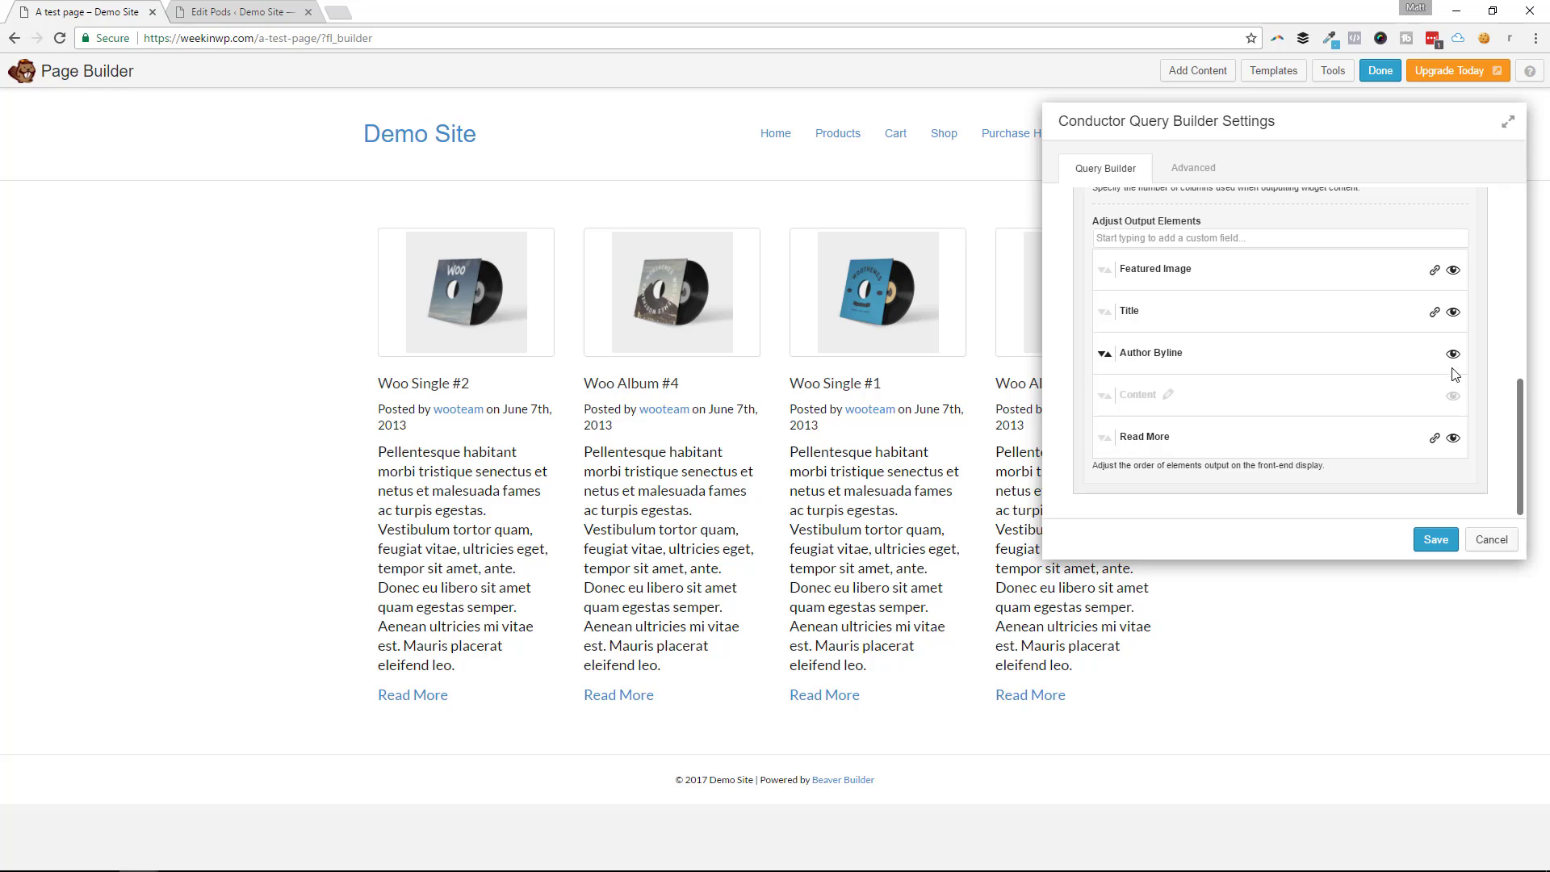
Step: Hide the byline and add the WooCommerce price and Add to Cart button to each product card
{"action": "left_click", "coordinate": [1454, 352]}
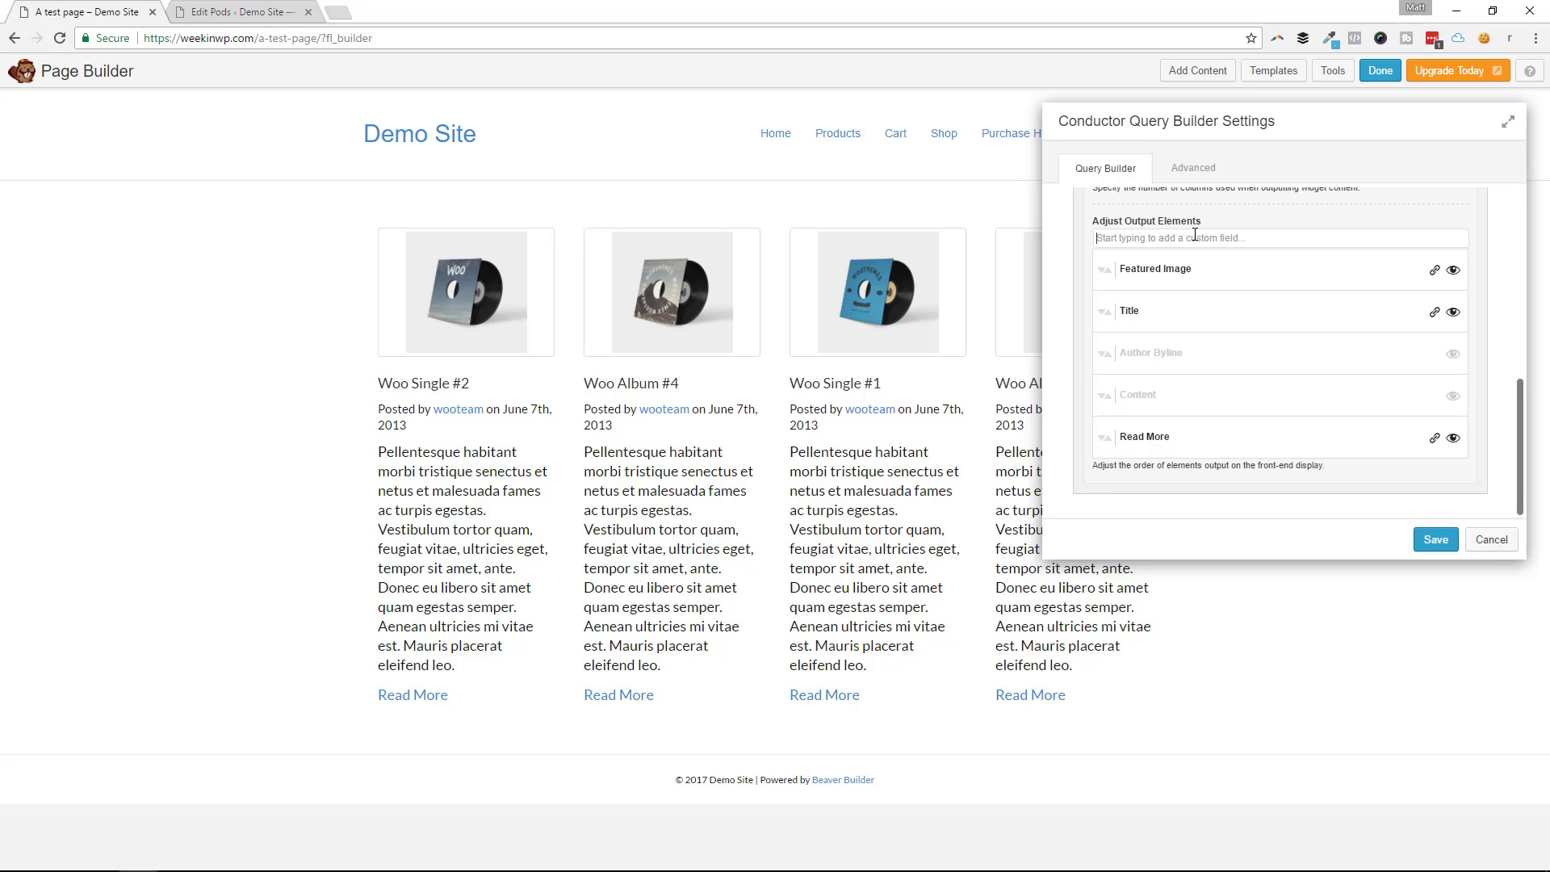
{"action": "type", "text": "woo"}
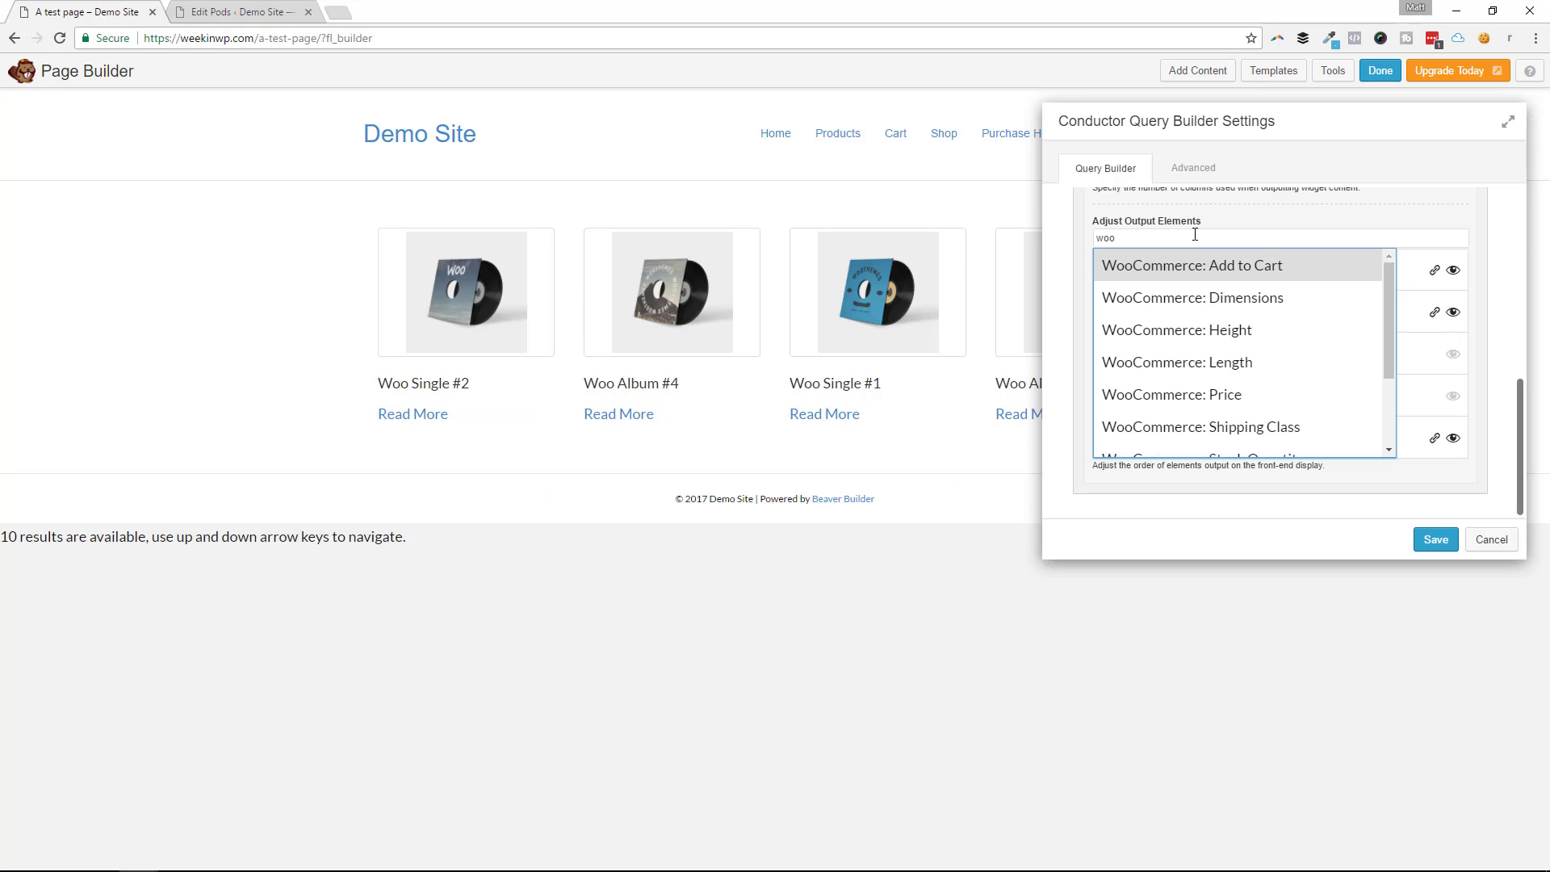
{"action": "mouse_move", "coordinate": [1198, 292]}
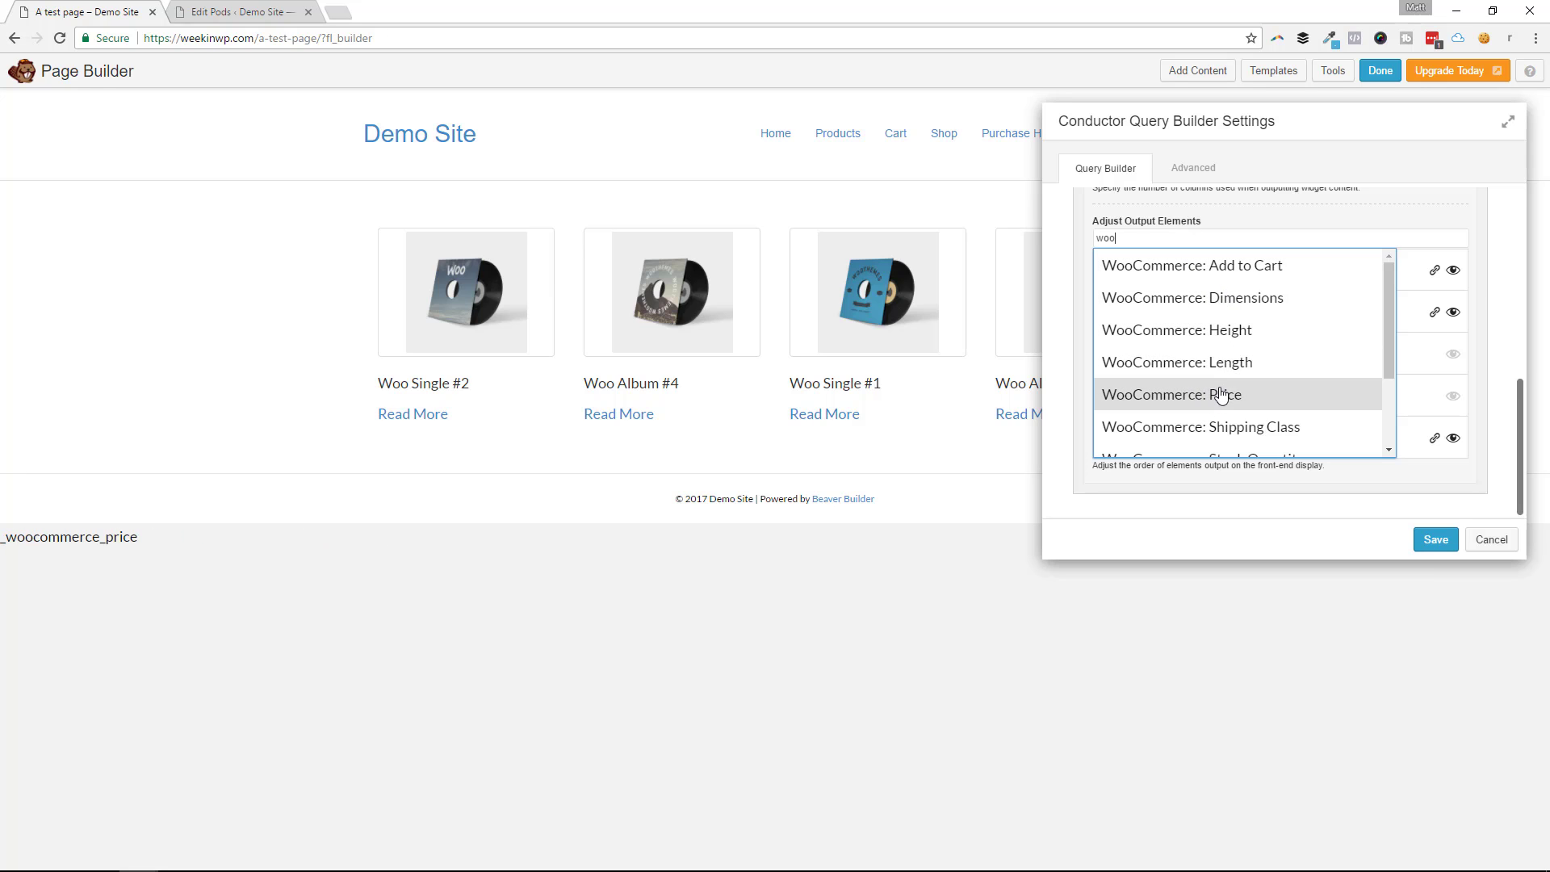
{"action": "left_click", "coordinate": [1211, 394]}
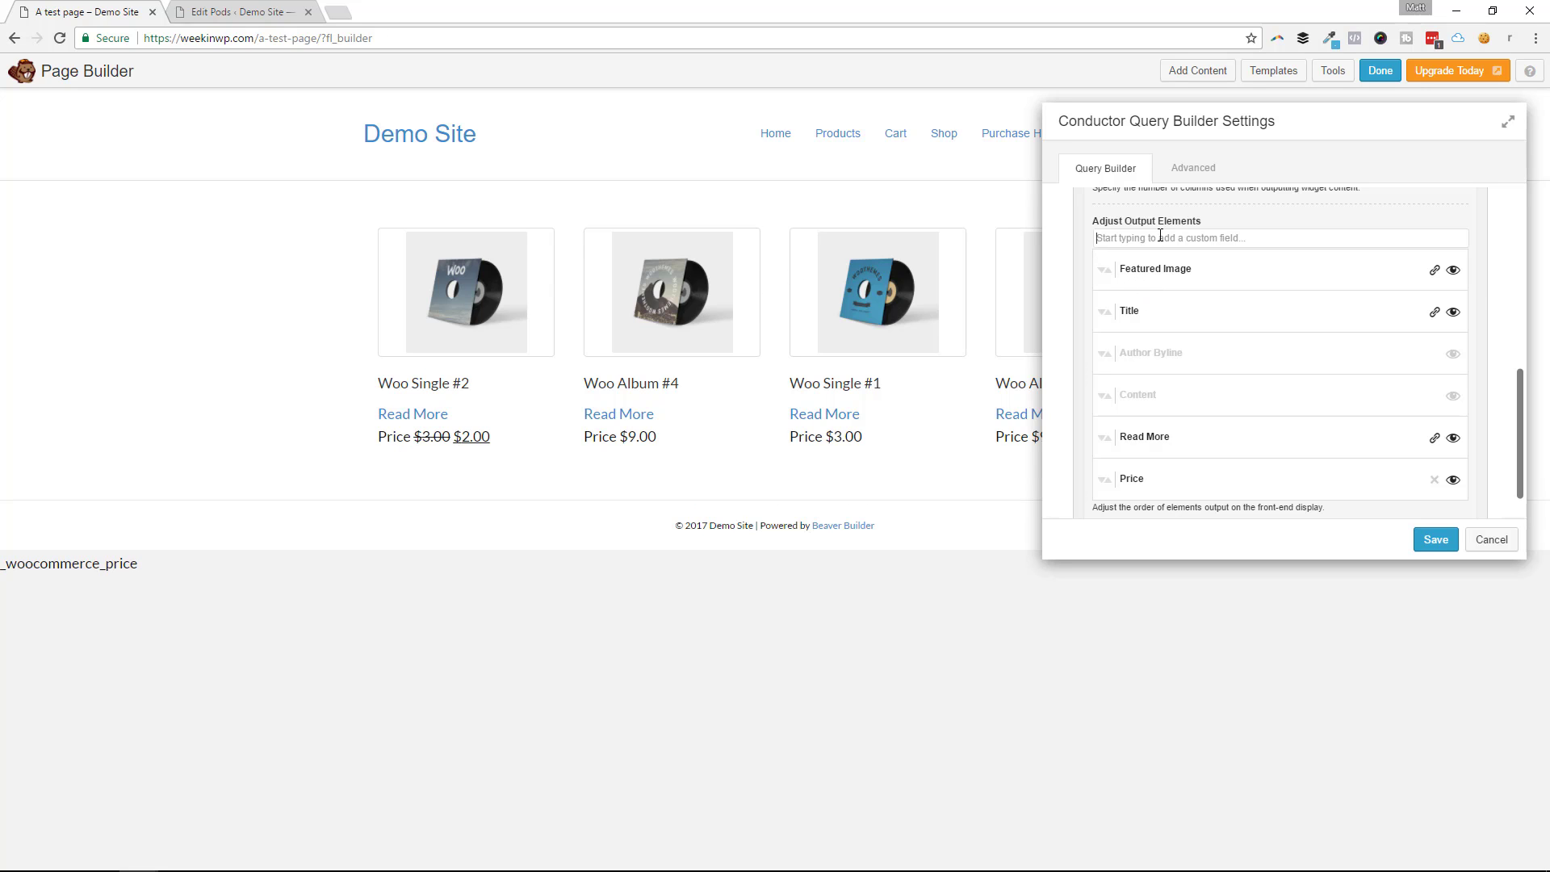
{"action": "type", "text": "add"}
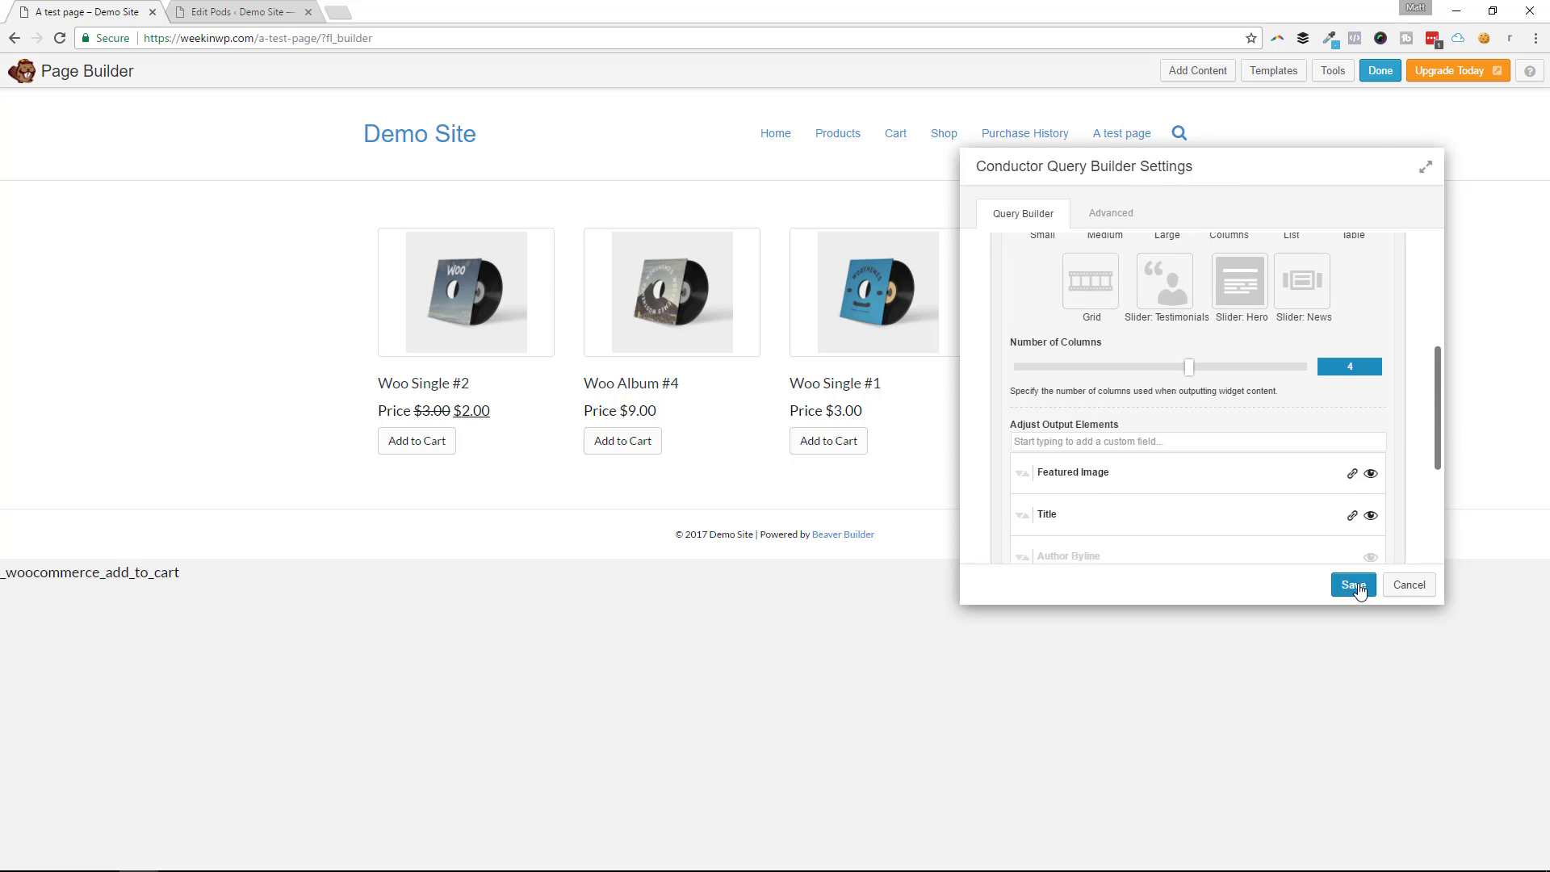
{"action": "left_click", "coordinate": [1353, 585]}
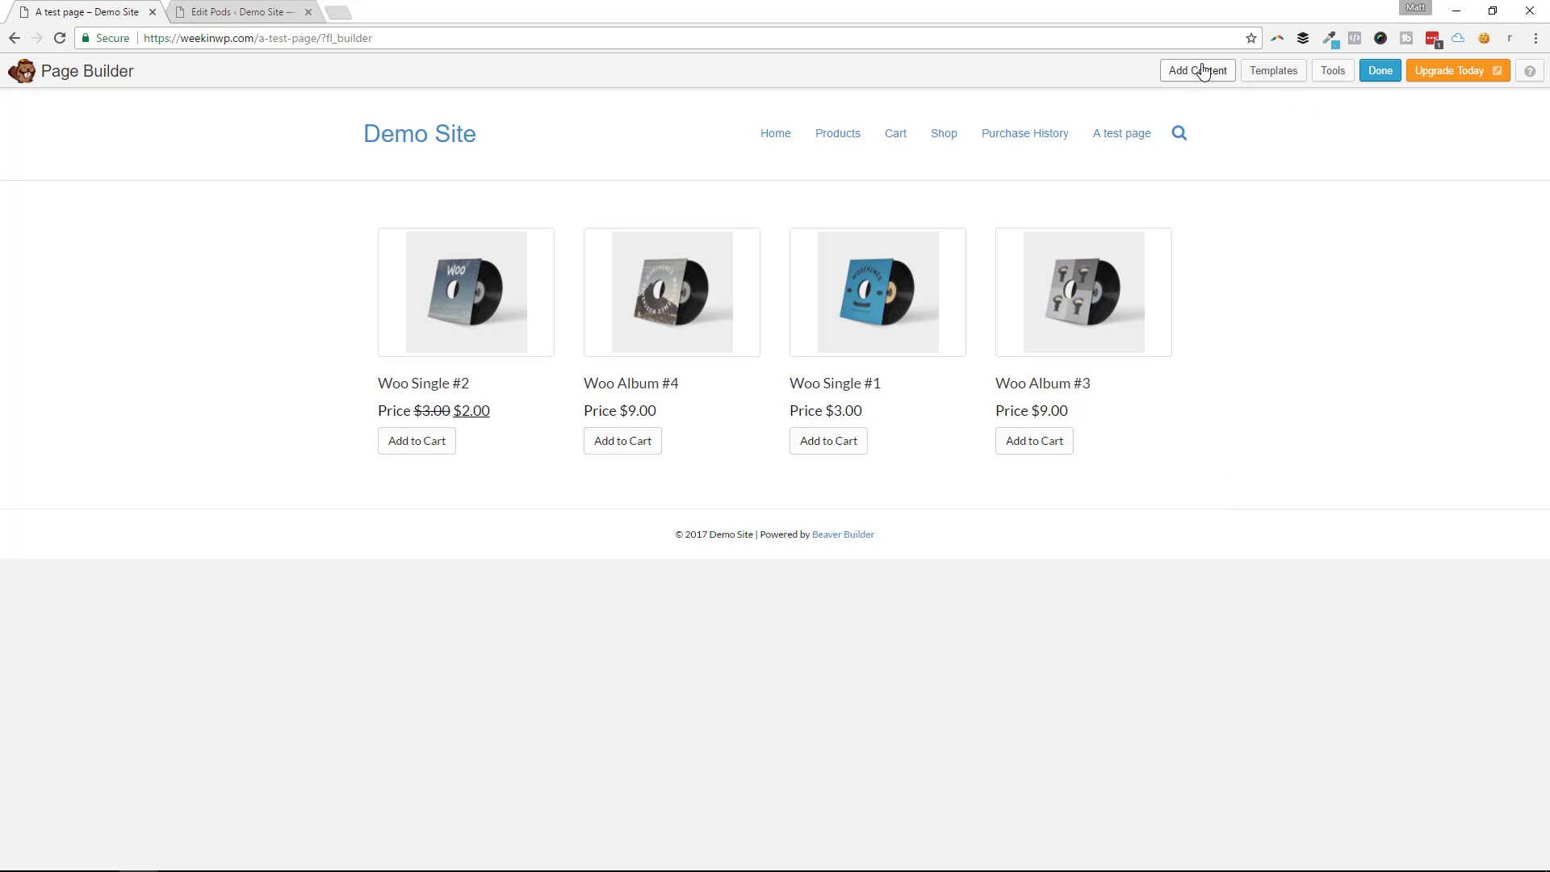
Step: Add a Text Editor module reading 'Checkout our awesome stuff!' formatted as a centered heading
{"action": "left_click", "coordinate": [1196, 69]}
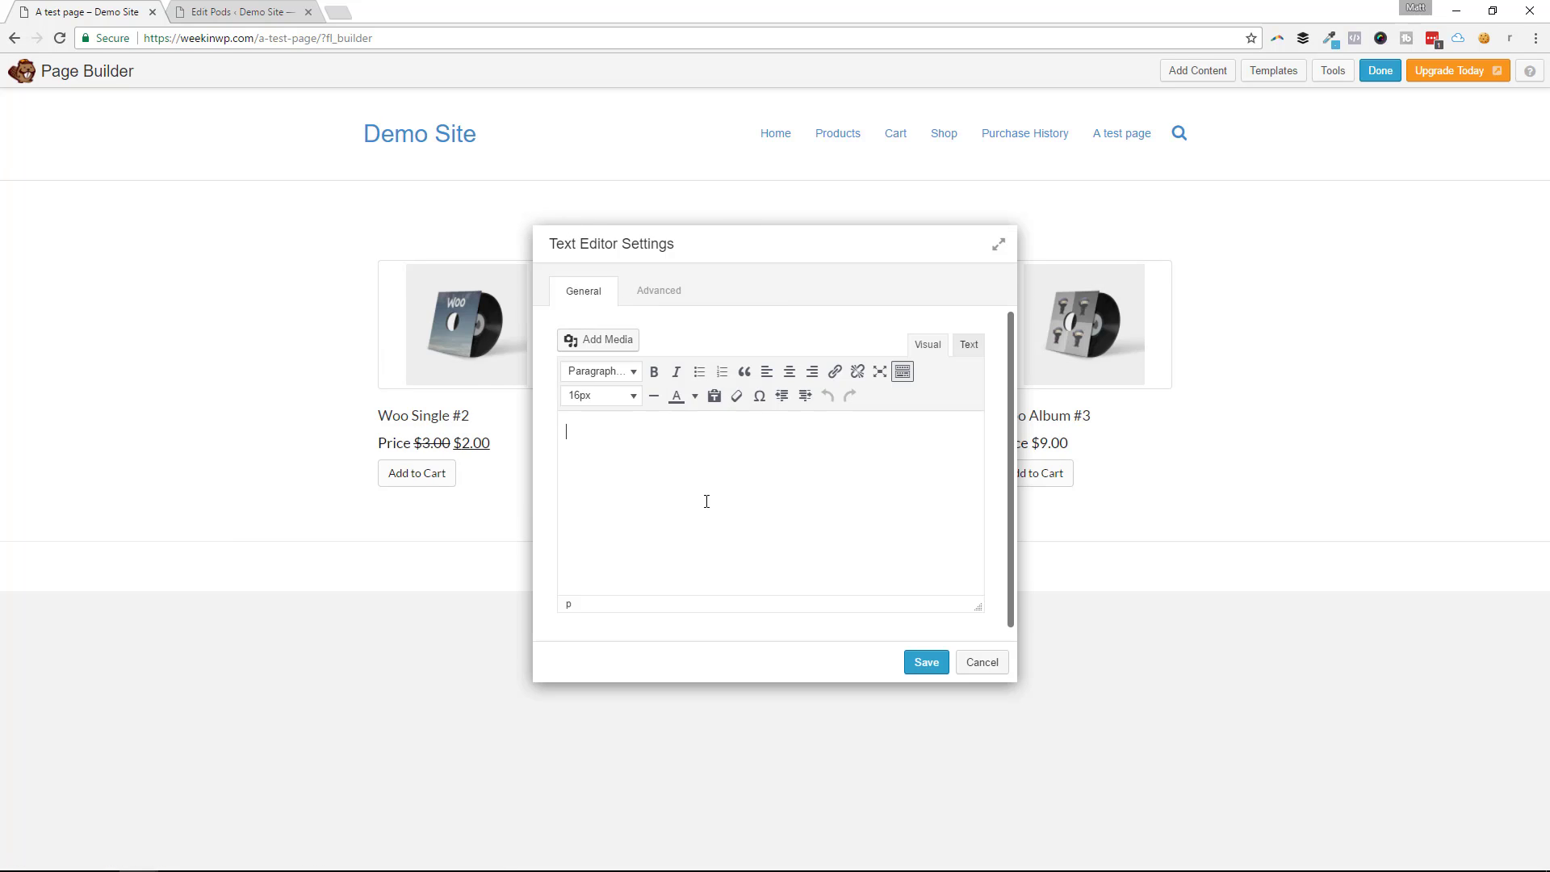
{"action": "type", "text": "Checkout our aw"}
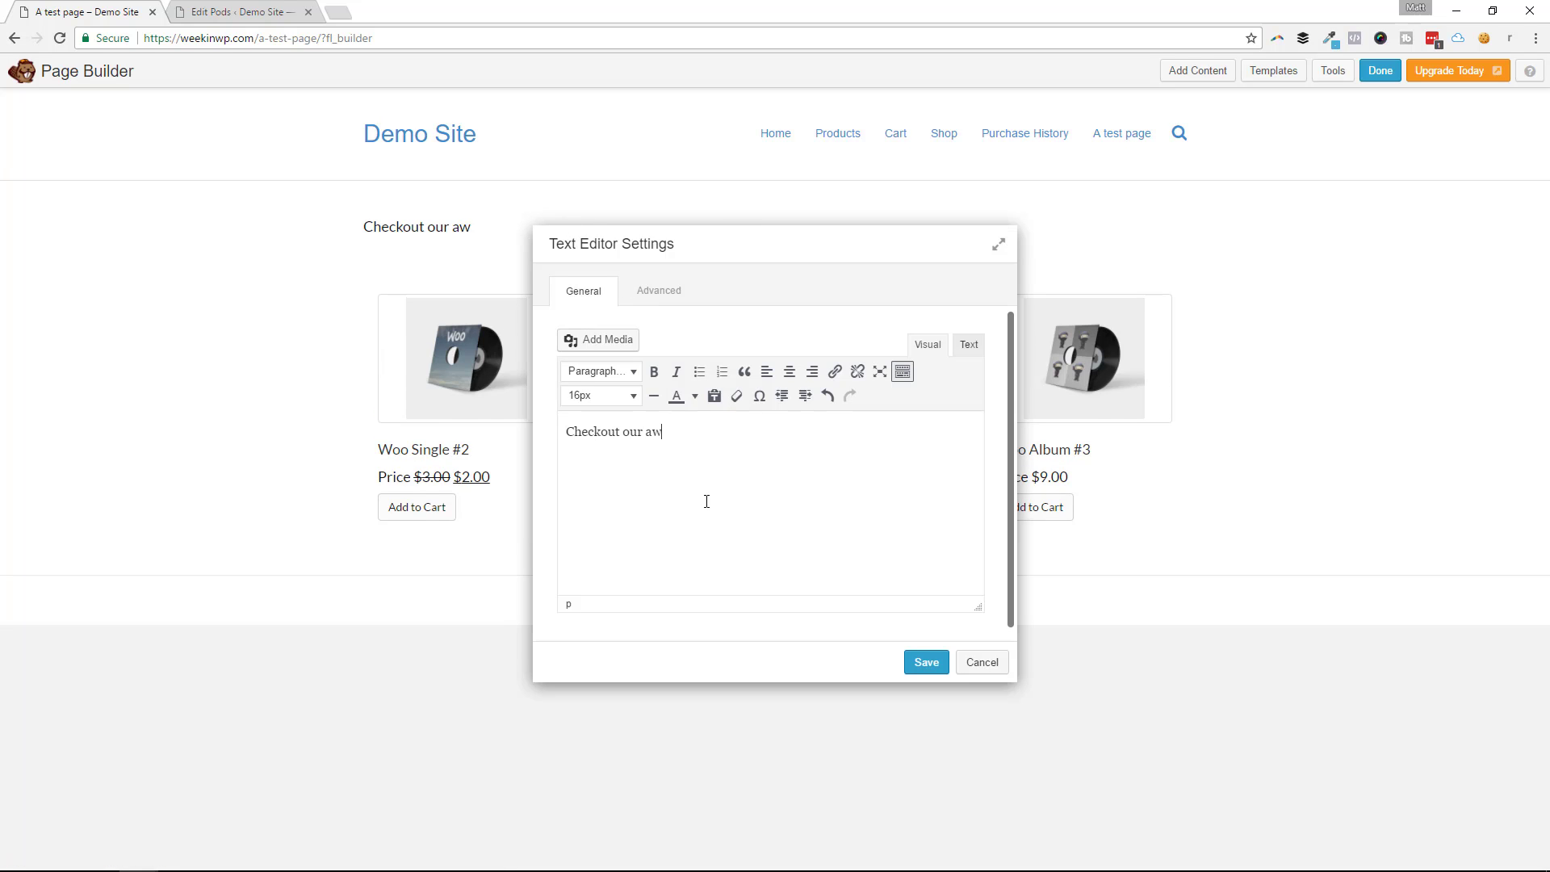
{"action": "type", "text": "esome stuff!"}
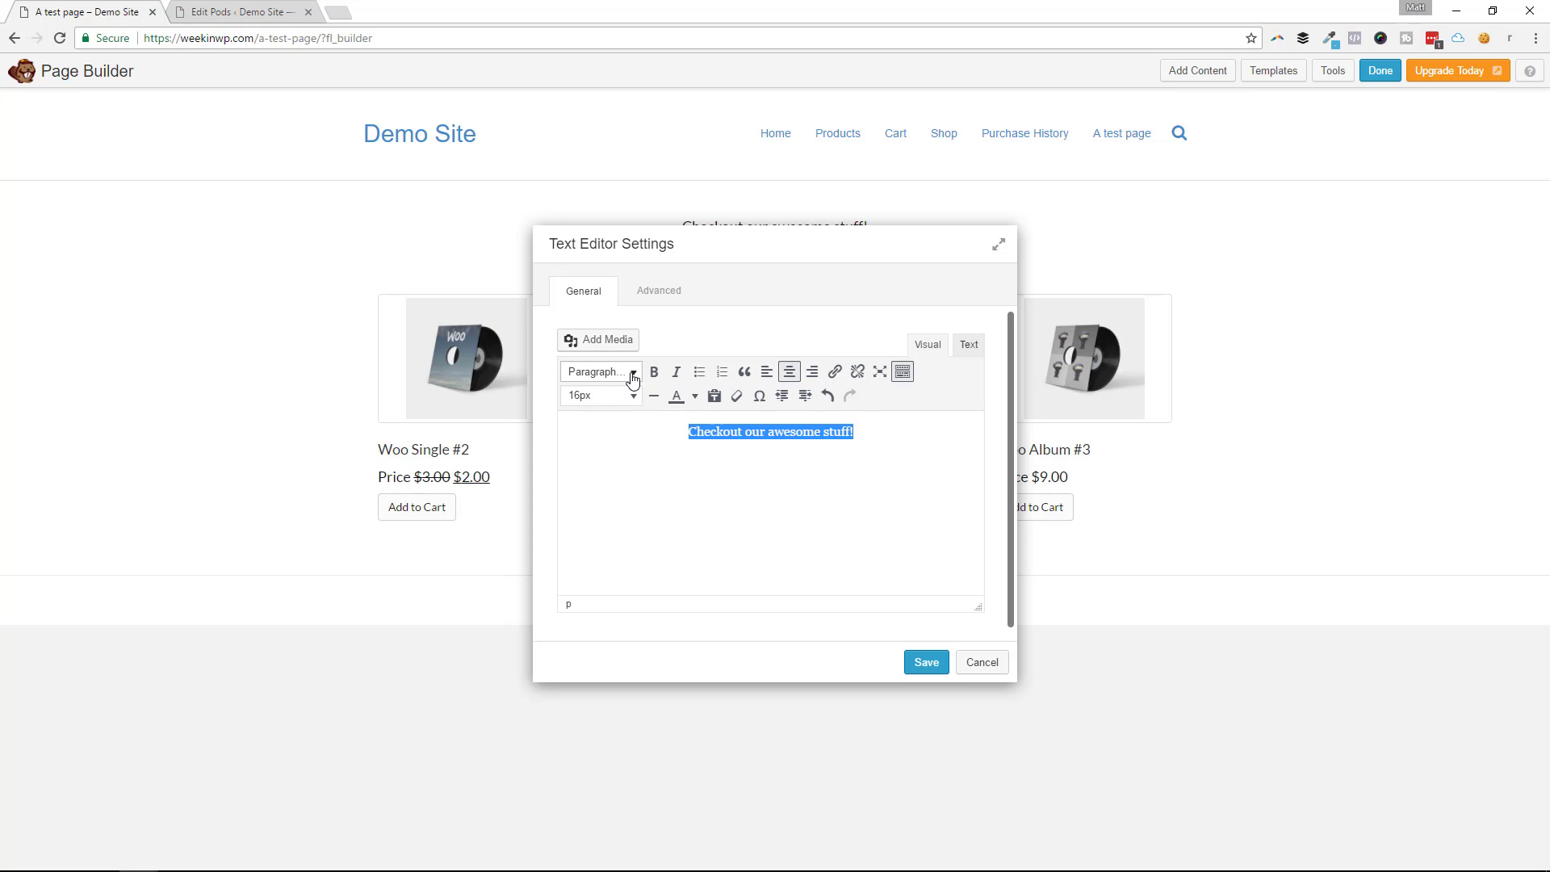
{"action": "left_click", "coordinate": [927, 662]}
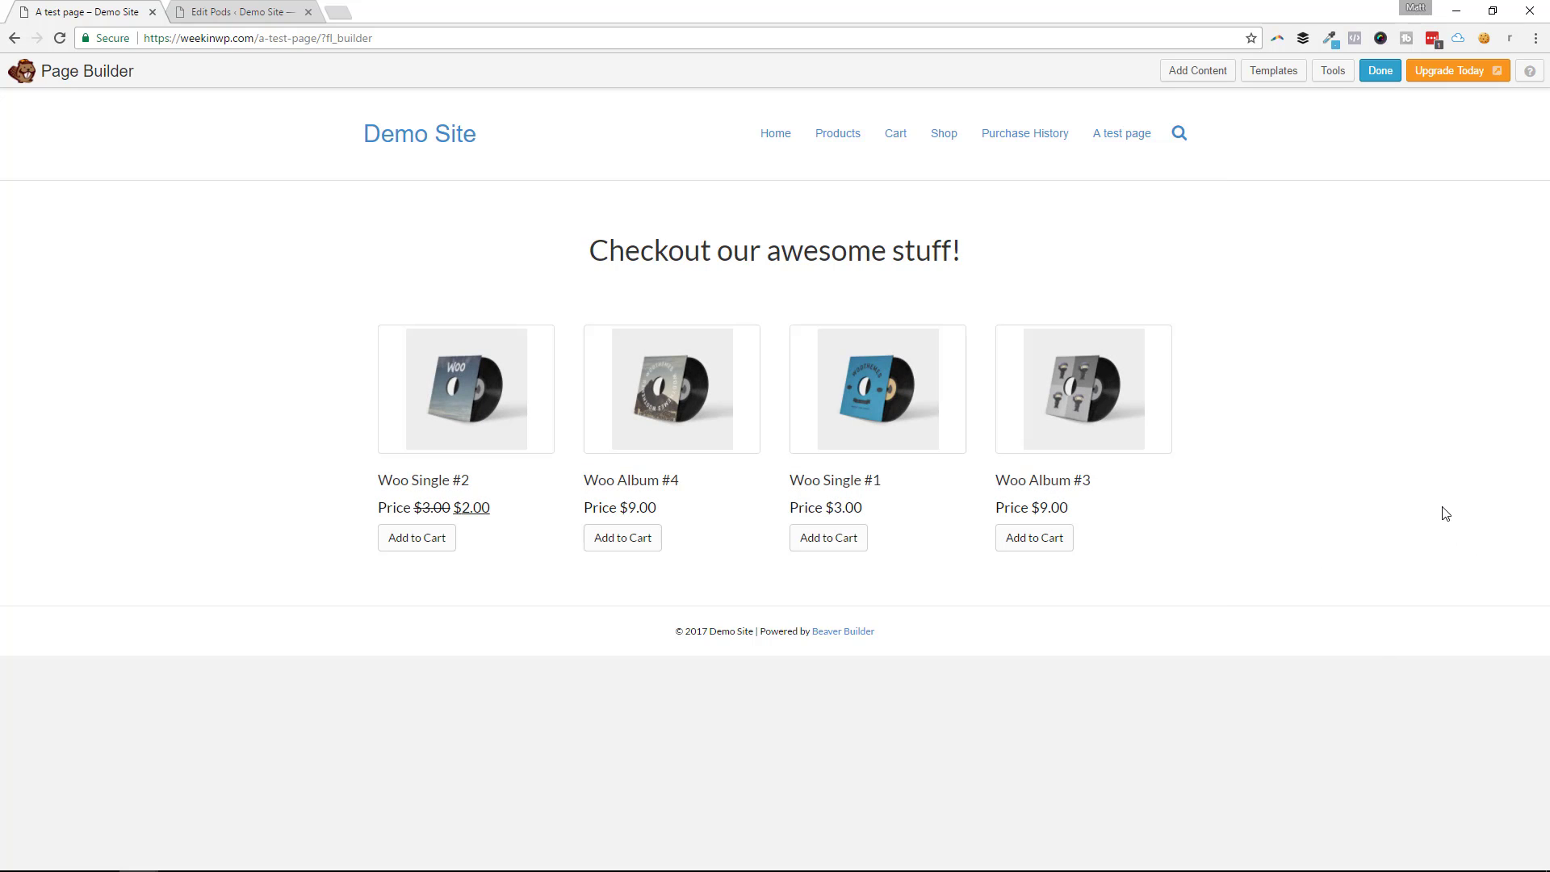
{"action": "mouse_move", "coordinate": [1434, 511]}
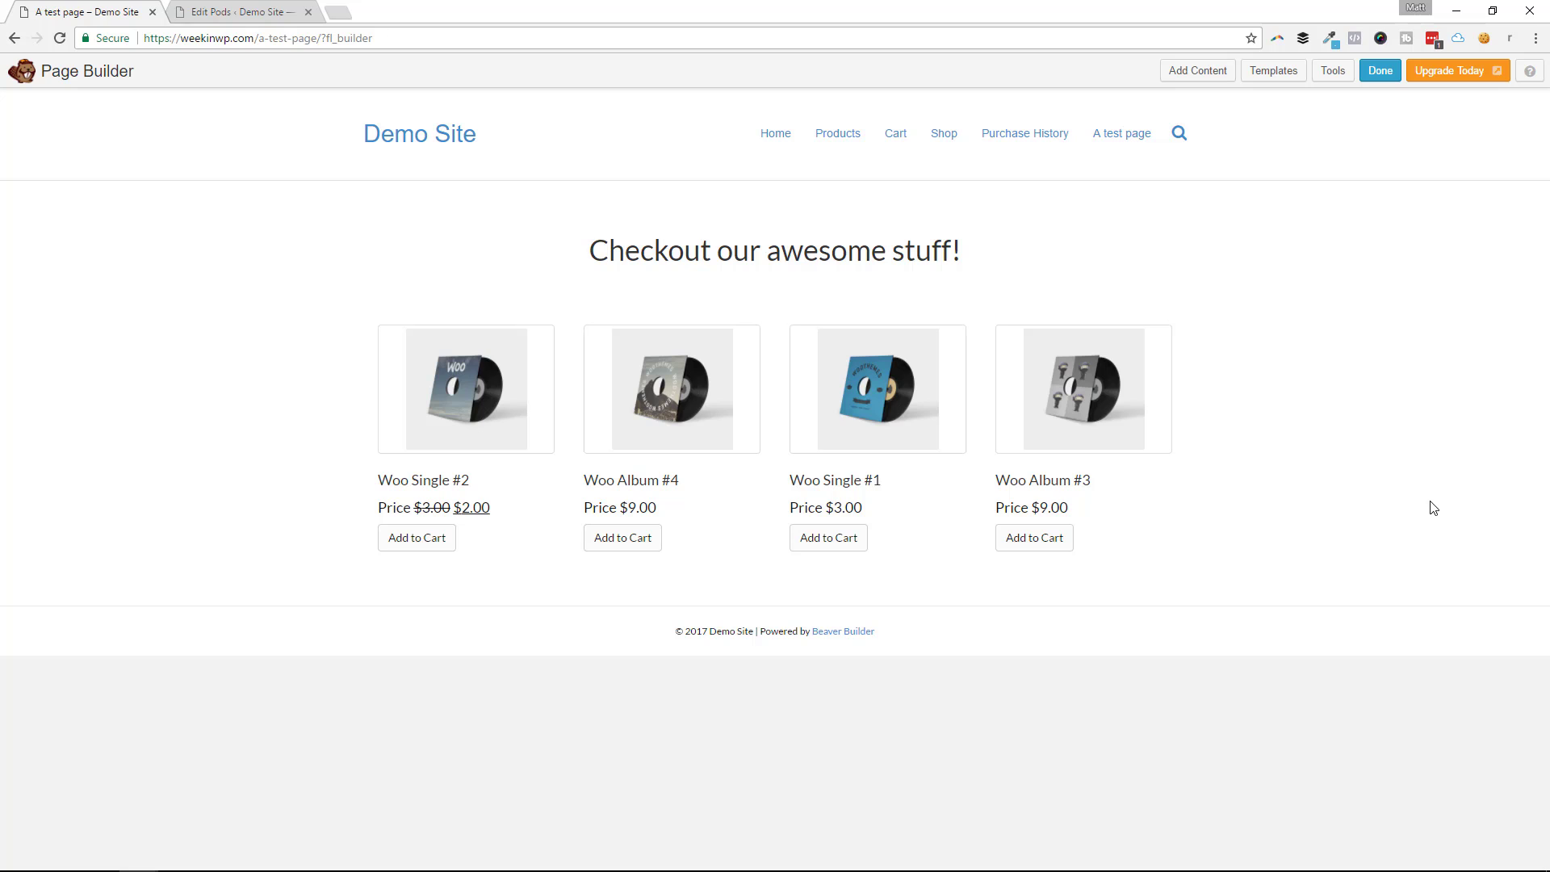
{"action": "mouse_move", "coordinate": [1300, 594]}
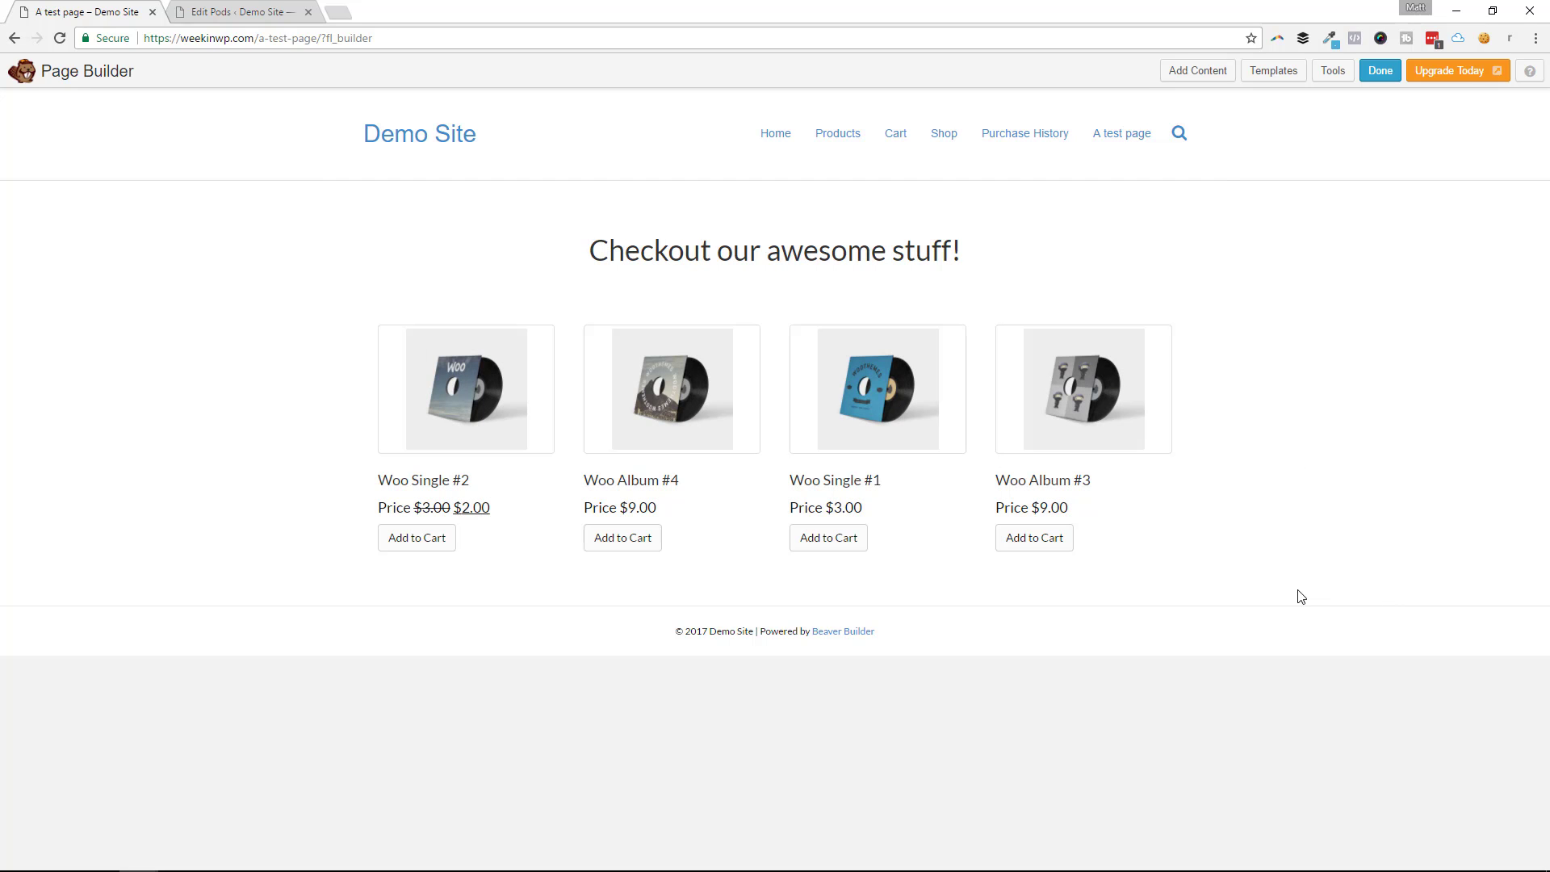
{"action": "mouse_move", "coordinate": [1315, 481]}
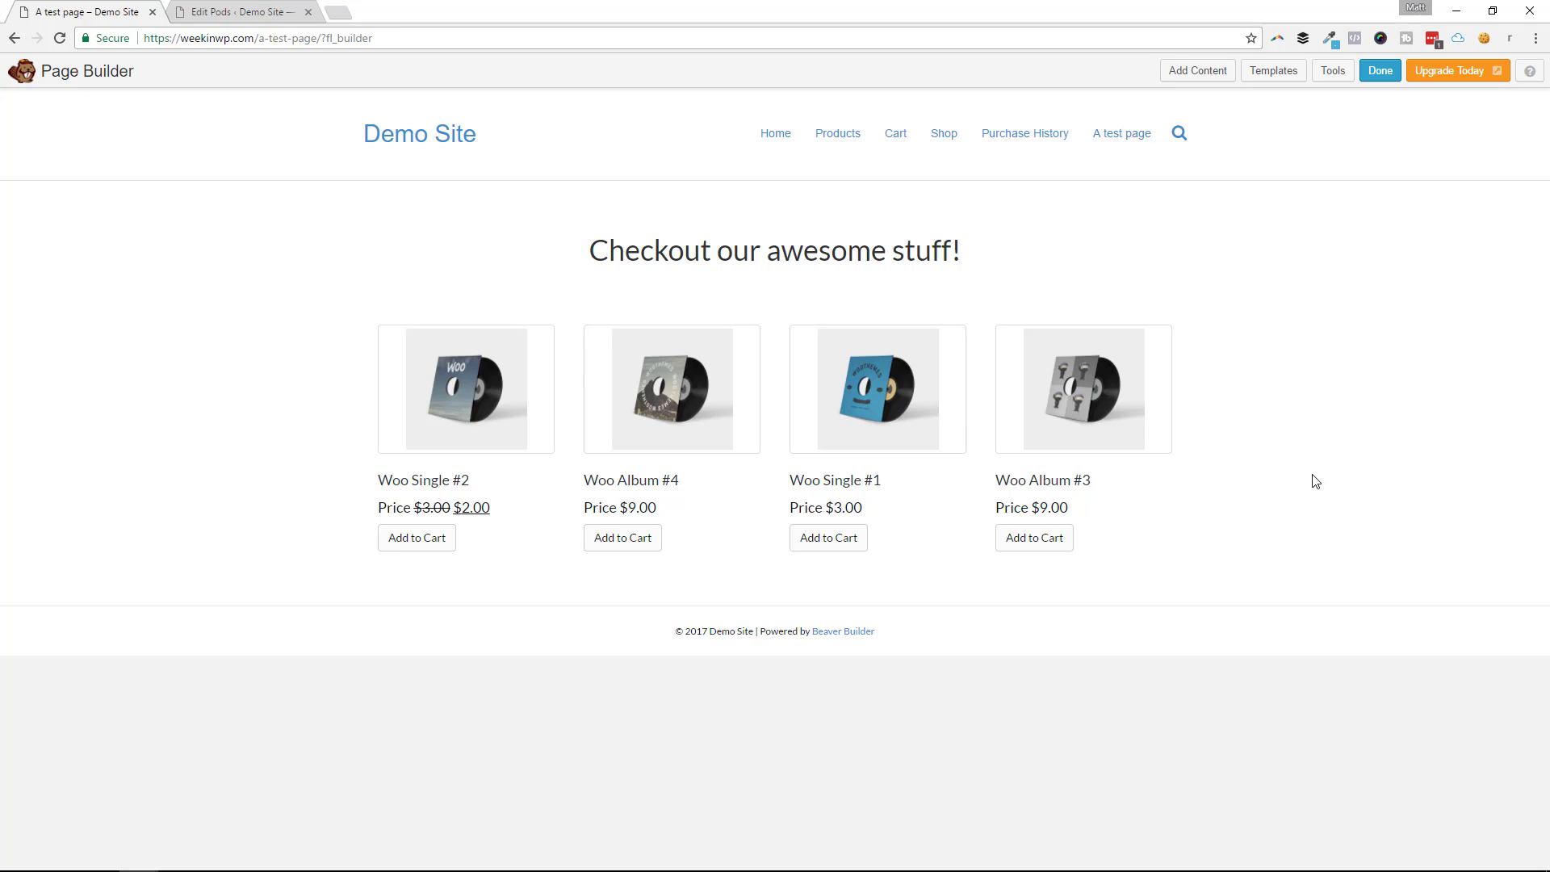
{"action": "mouse_move", "coordinate": [1308, 473]}
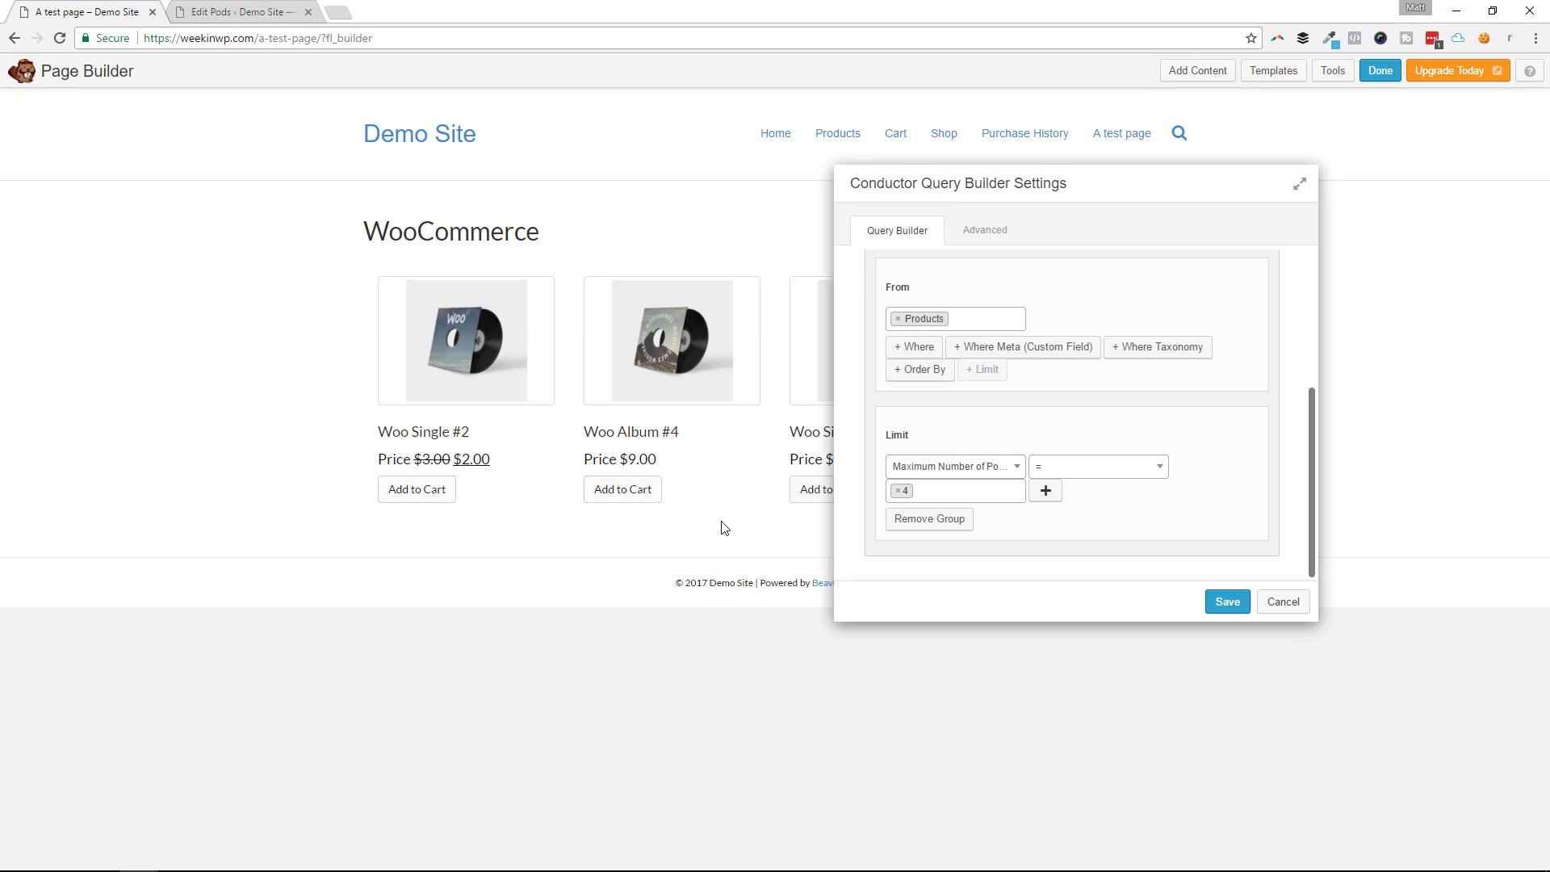
{"action": "mouse_move", "coordinate": [777, 562]}
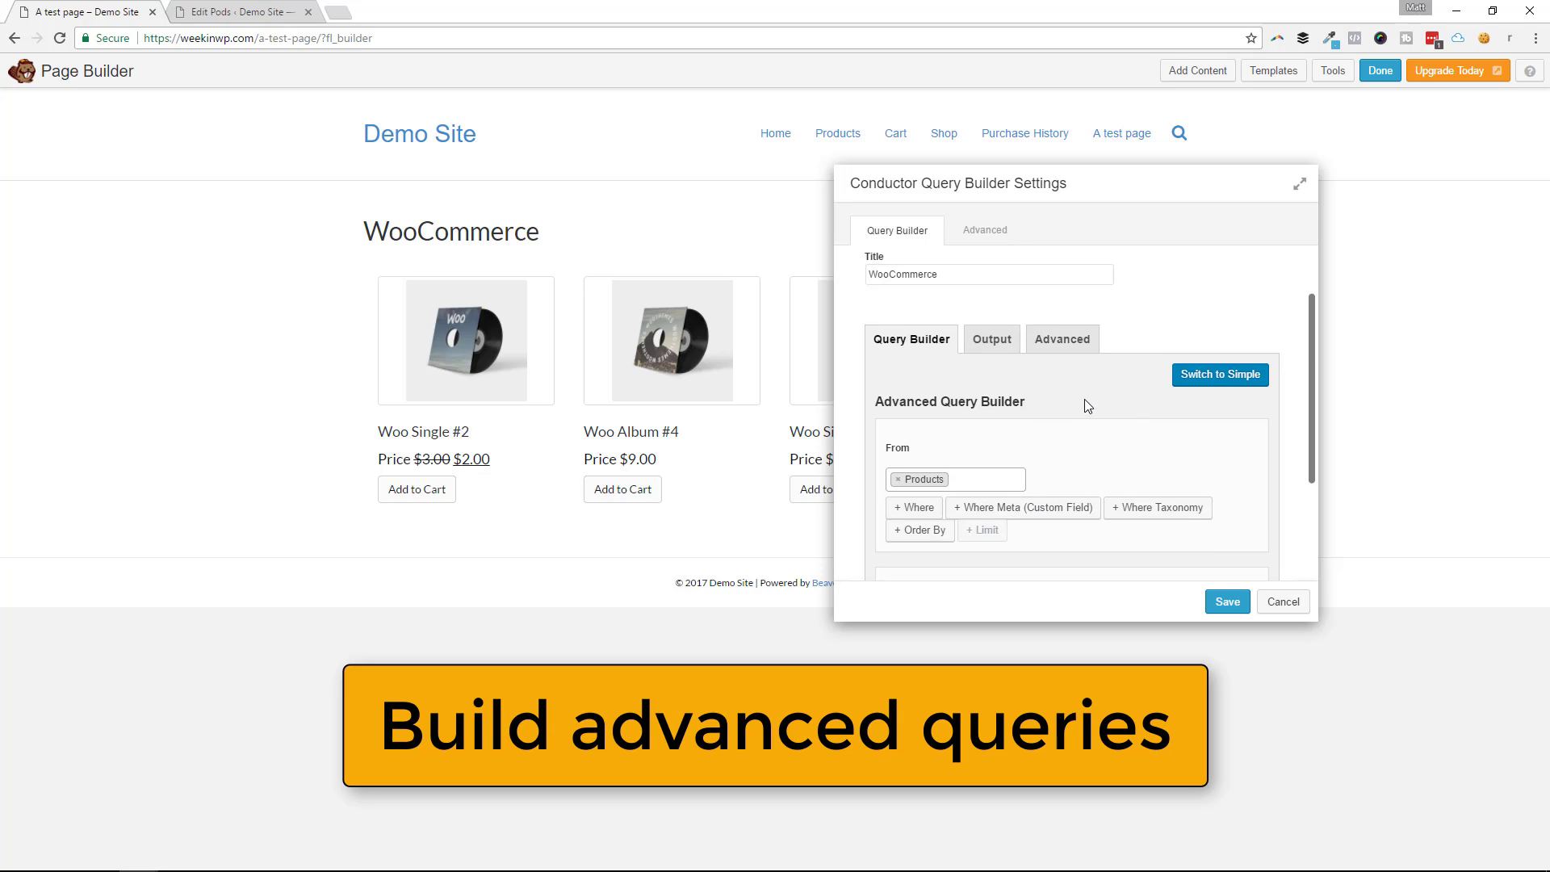
{"action": "mouse_move", "coordinate": [1145, 183]}
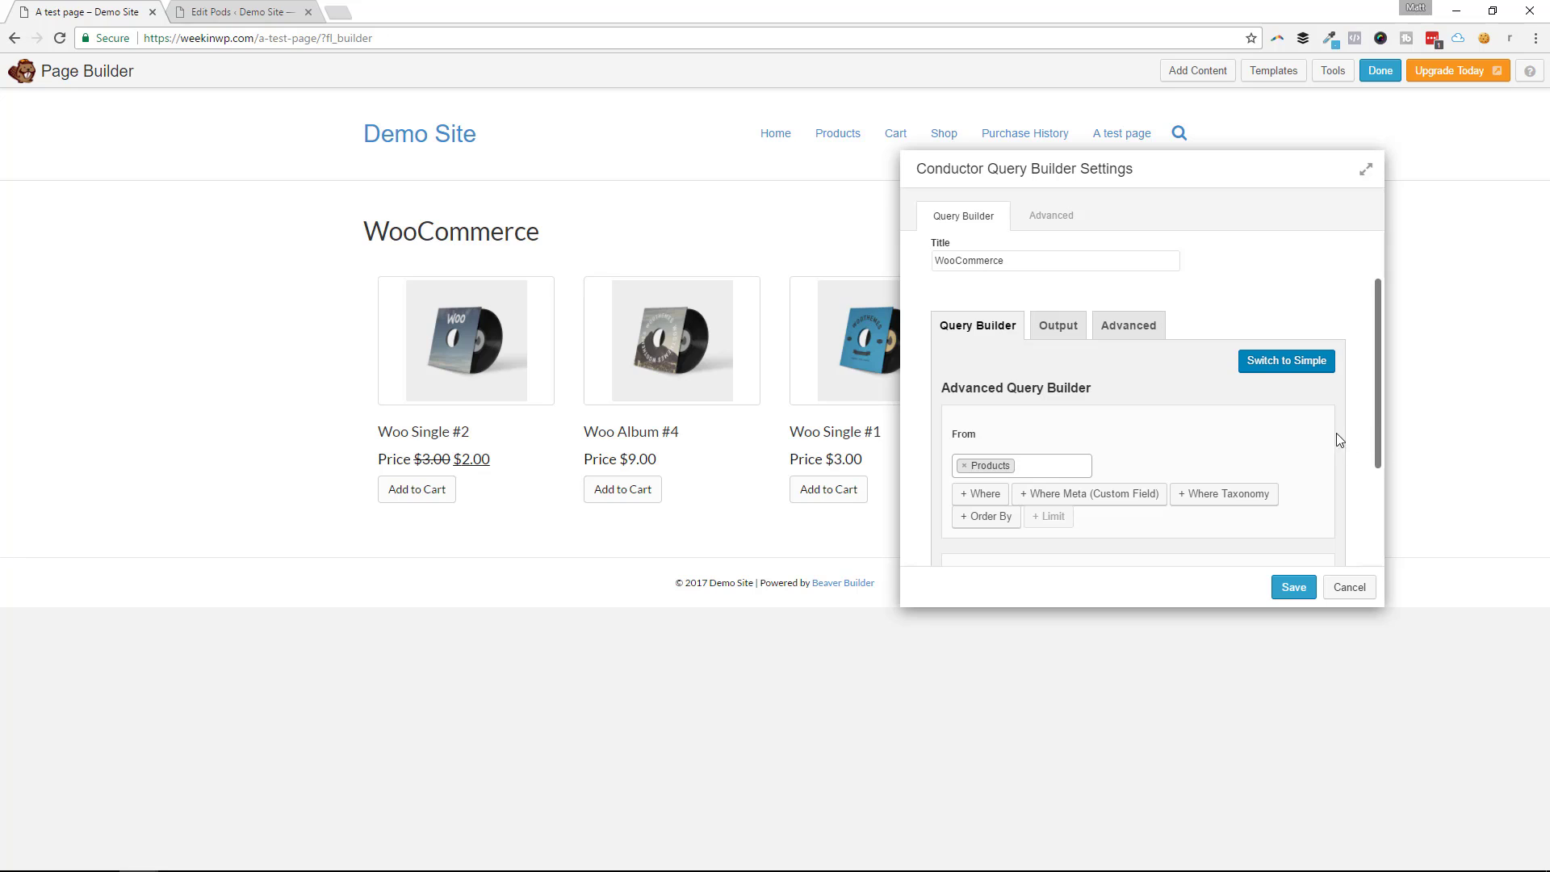
Step: Use the Advanced Query Builder querying From Products
{"action": "left_click", "coordinate": [1286, 362]}
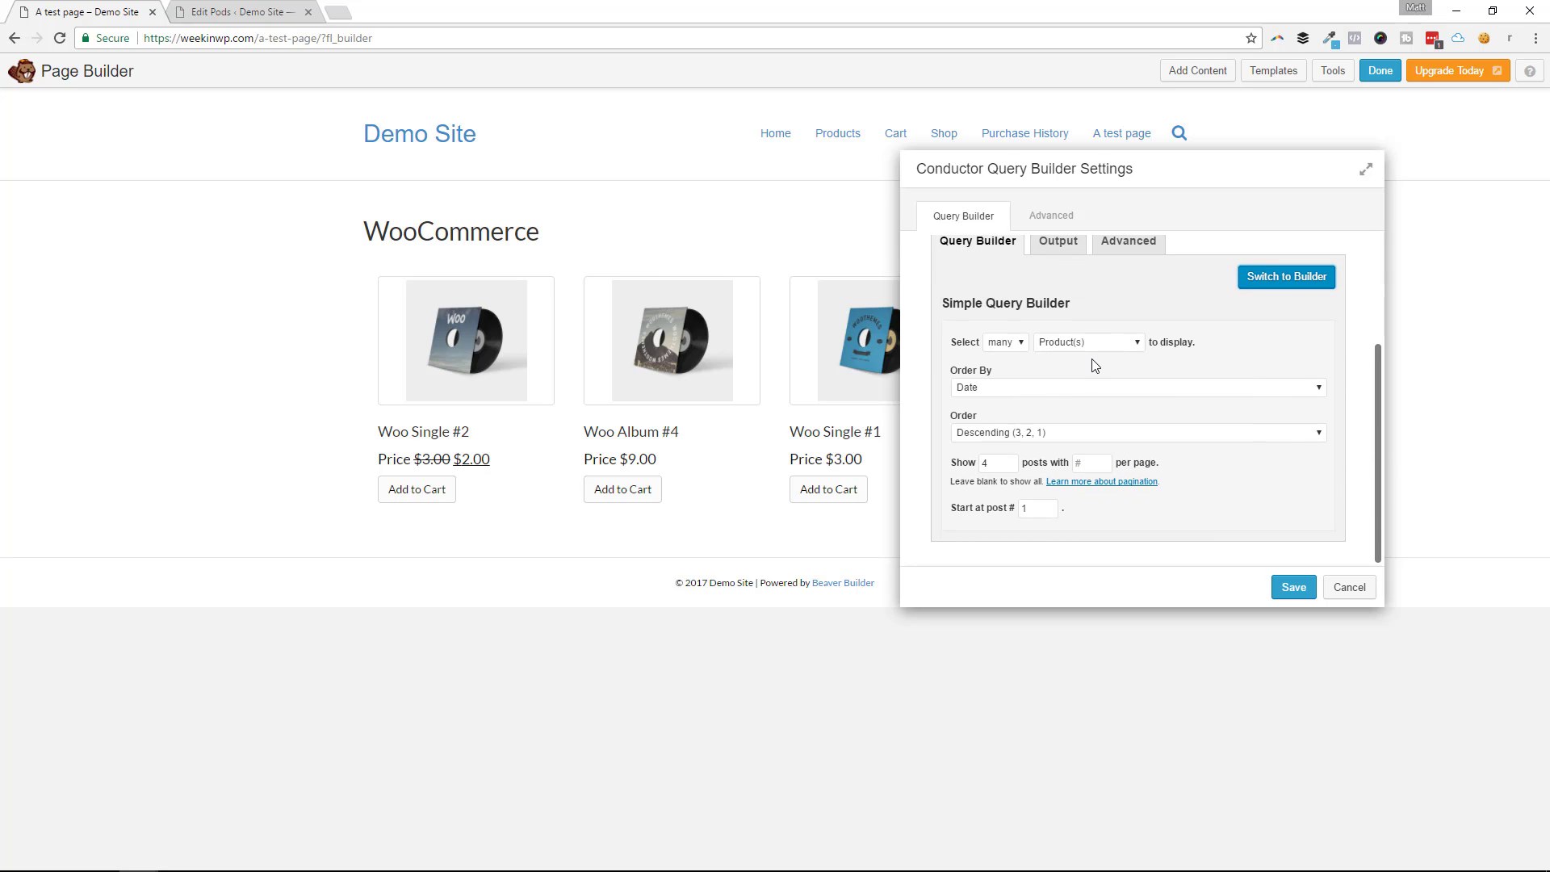
{"action": "mouse_move", "coordinate": [1155, 301]}
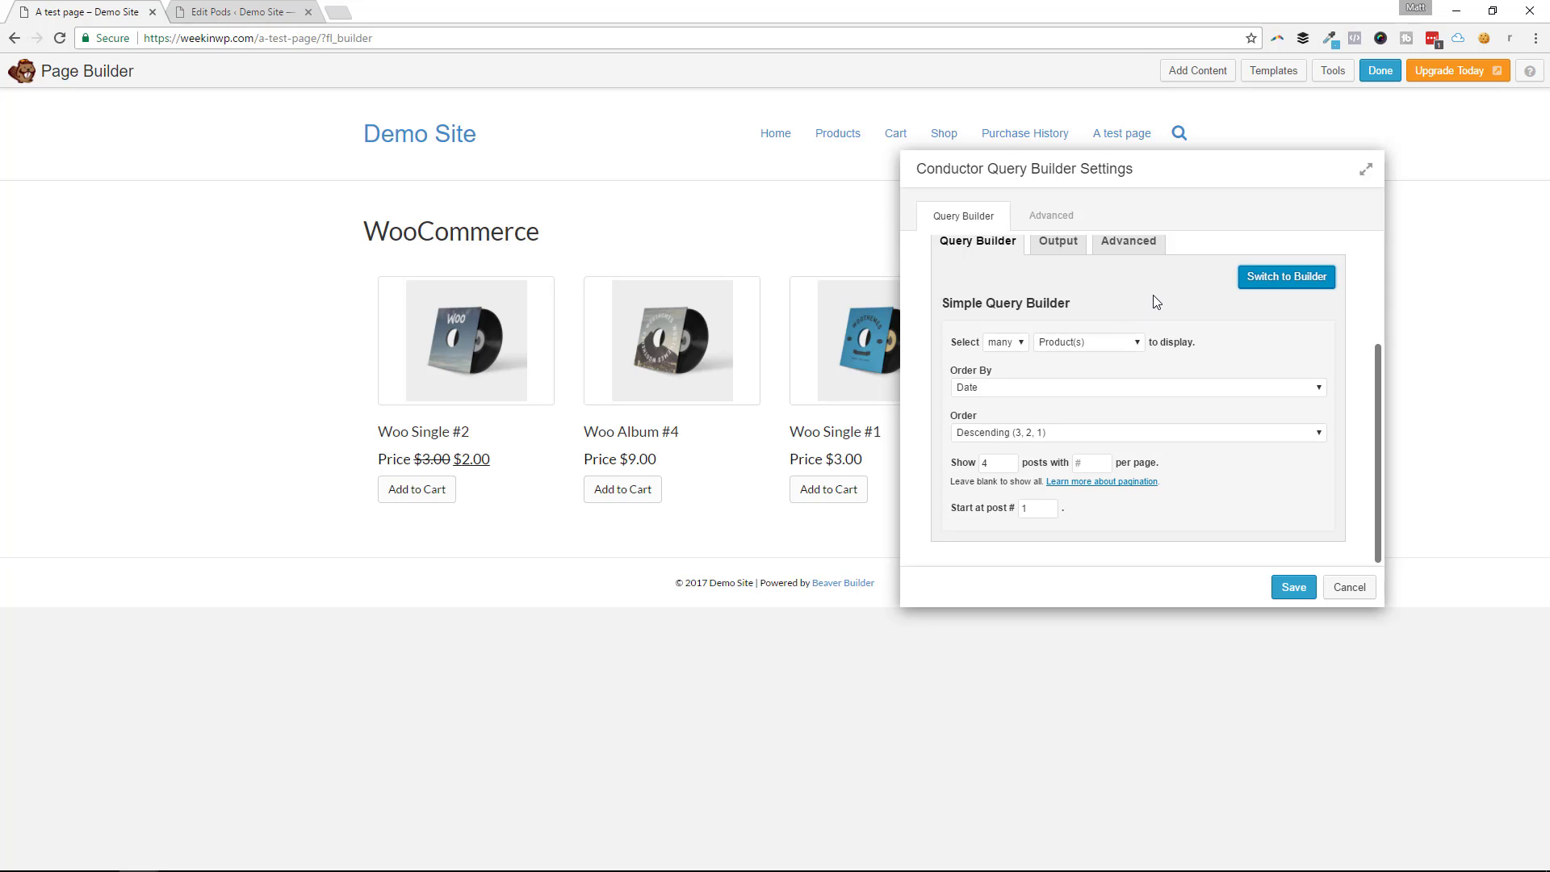
{"action": "left_click", "coordinate": [1285, 277]}
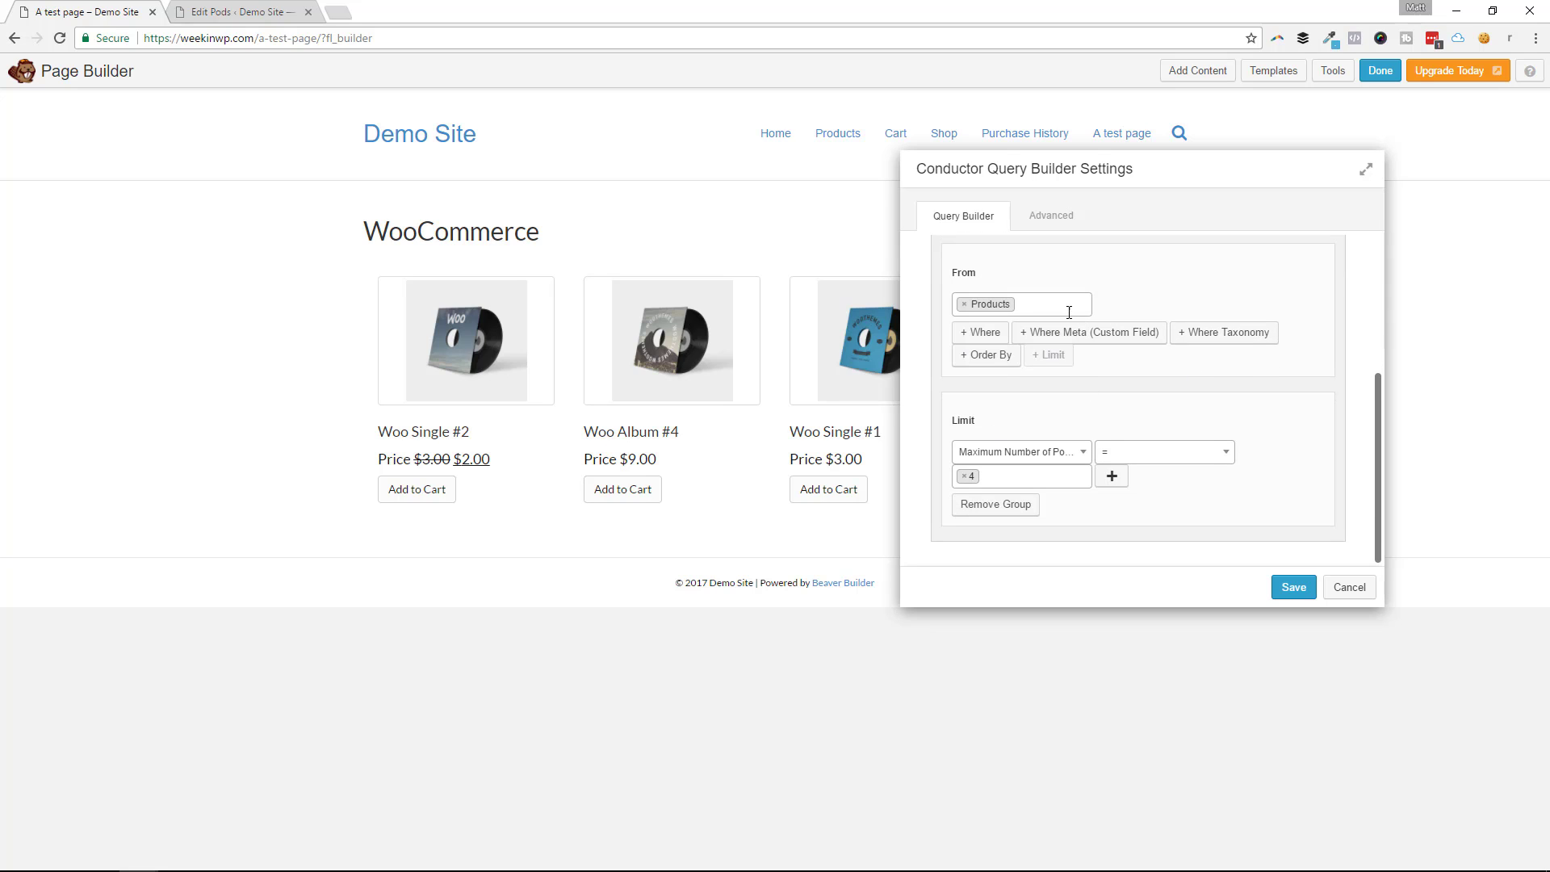
{"action": "left_click", "coordinate": [1022, 304]}
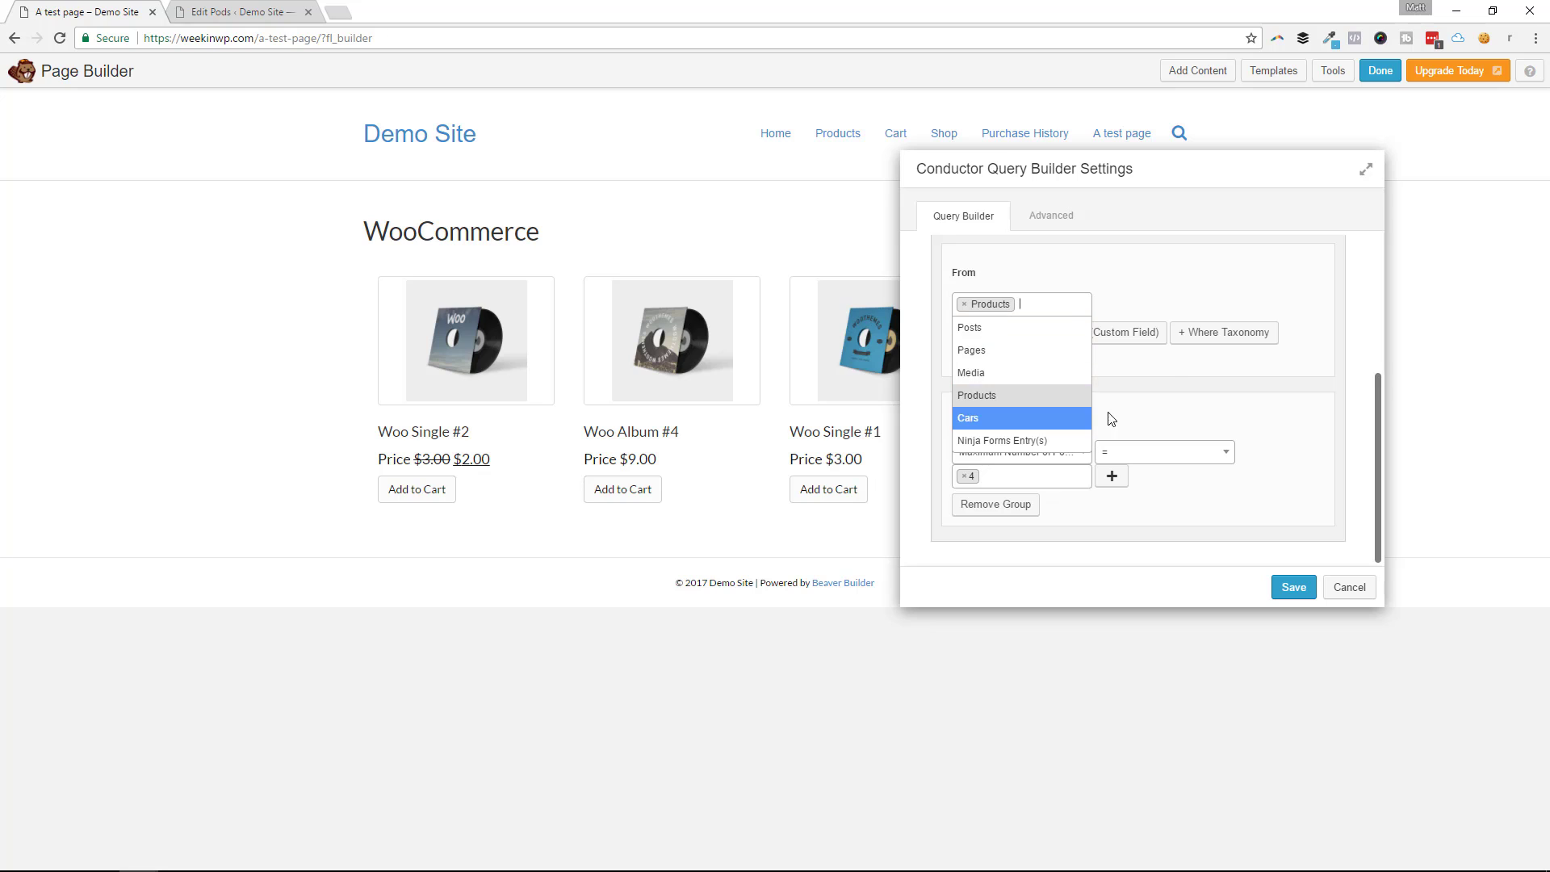
{"action": "left_click", "coordinate": [977, 394]}
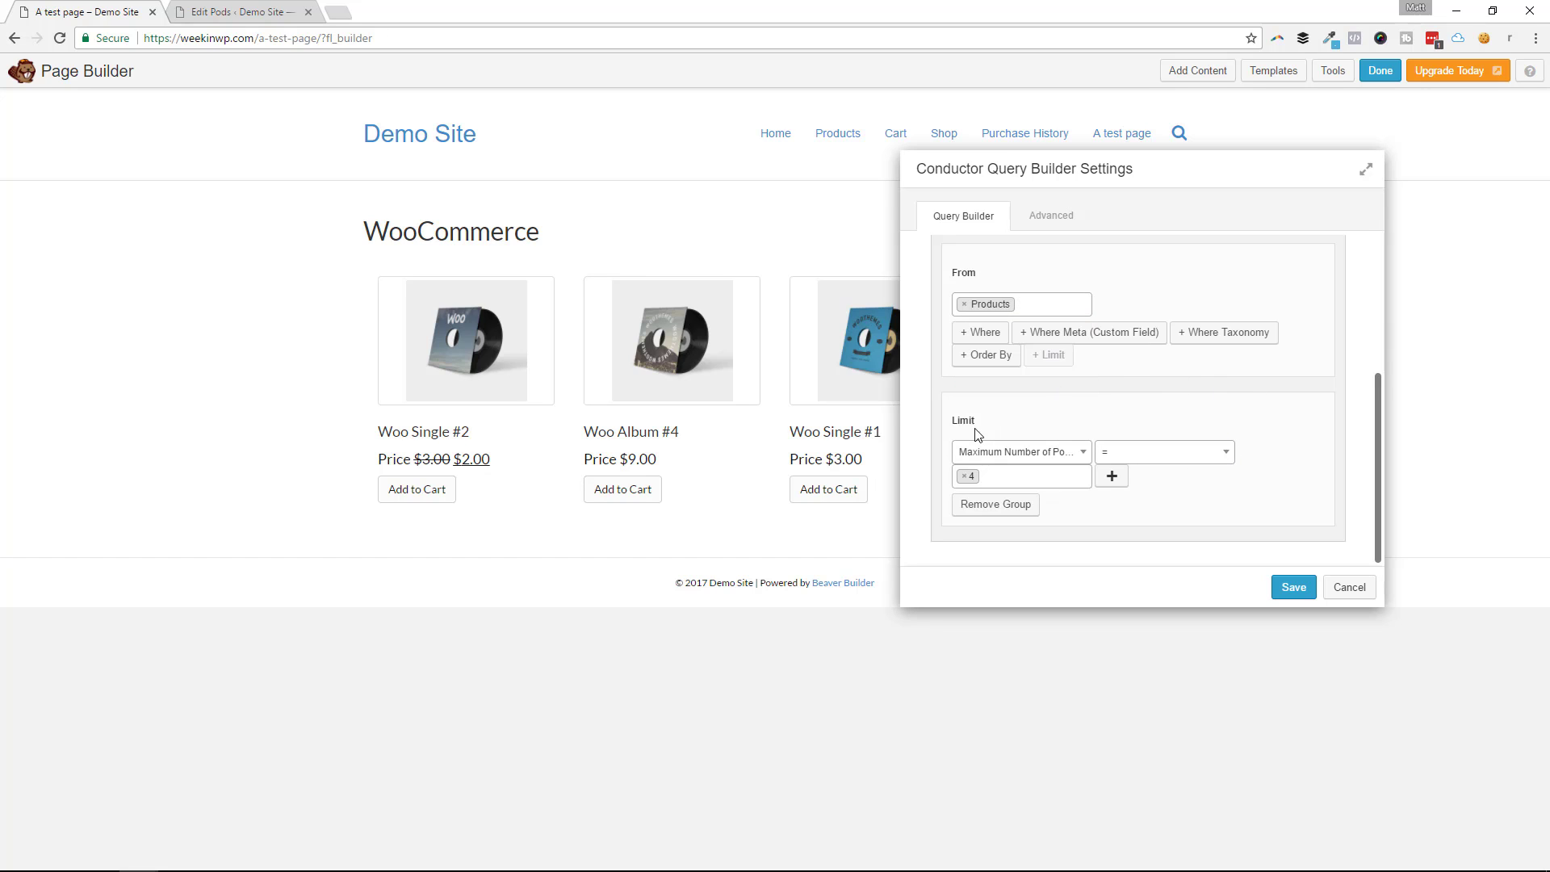
{"action": "left_click_drag", "start_coordinate": [1024, 168], "coordinate": [1213, 161]}
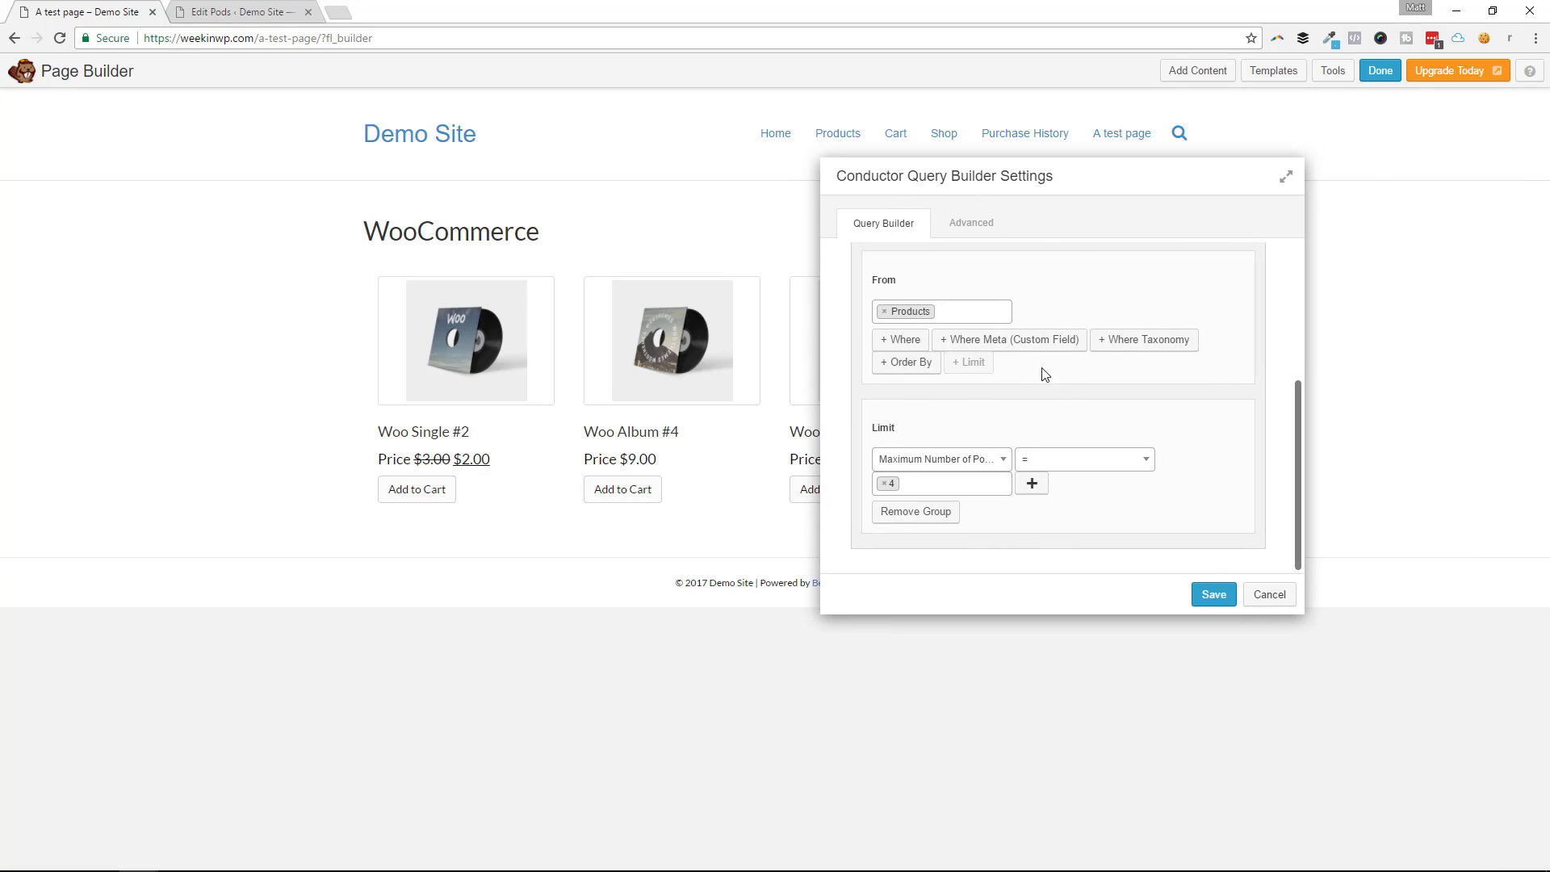
Step: Add a Where Meta condition _regular_price = 3 to the product query
{"action": "left_click", "coordinate": [1010, 340]}
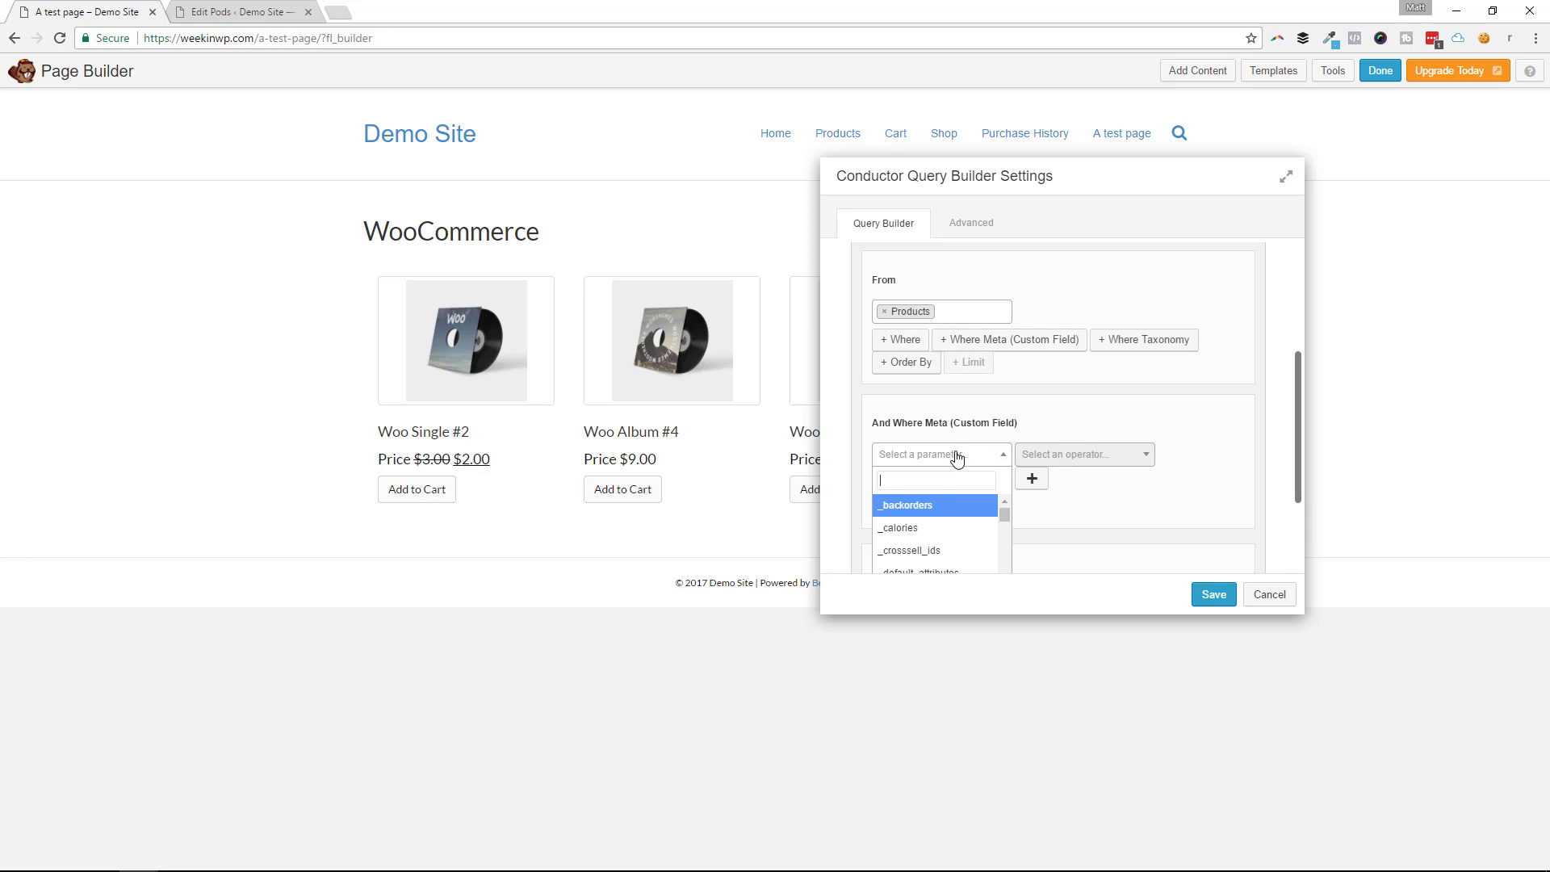
{"action": "type", "text": "p"}
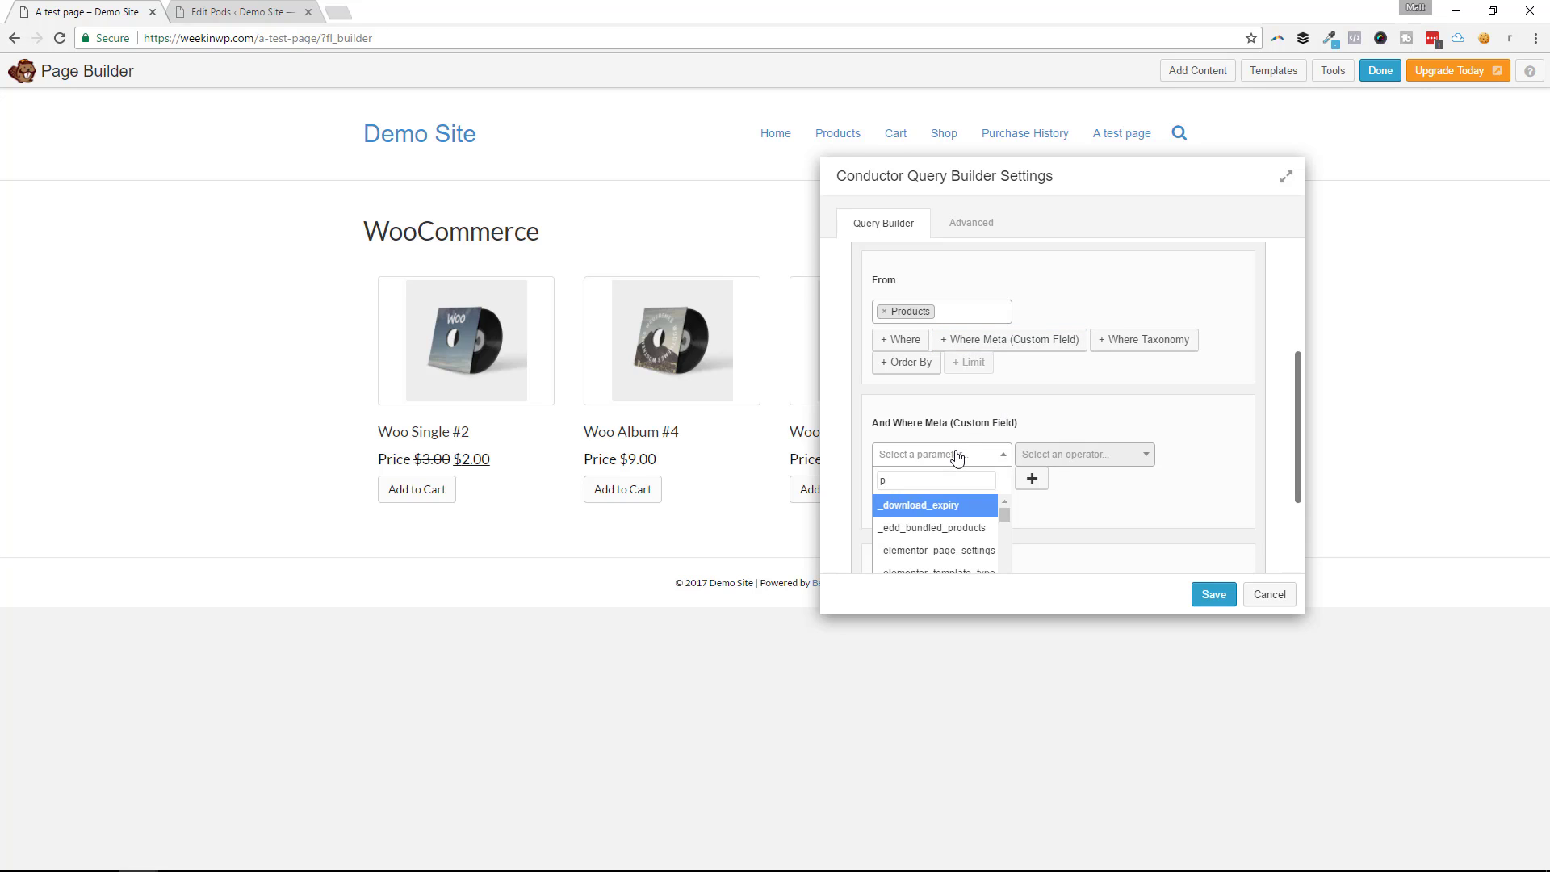
{"action": "type", "text": "rice"}
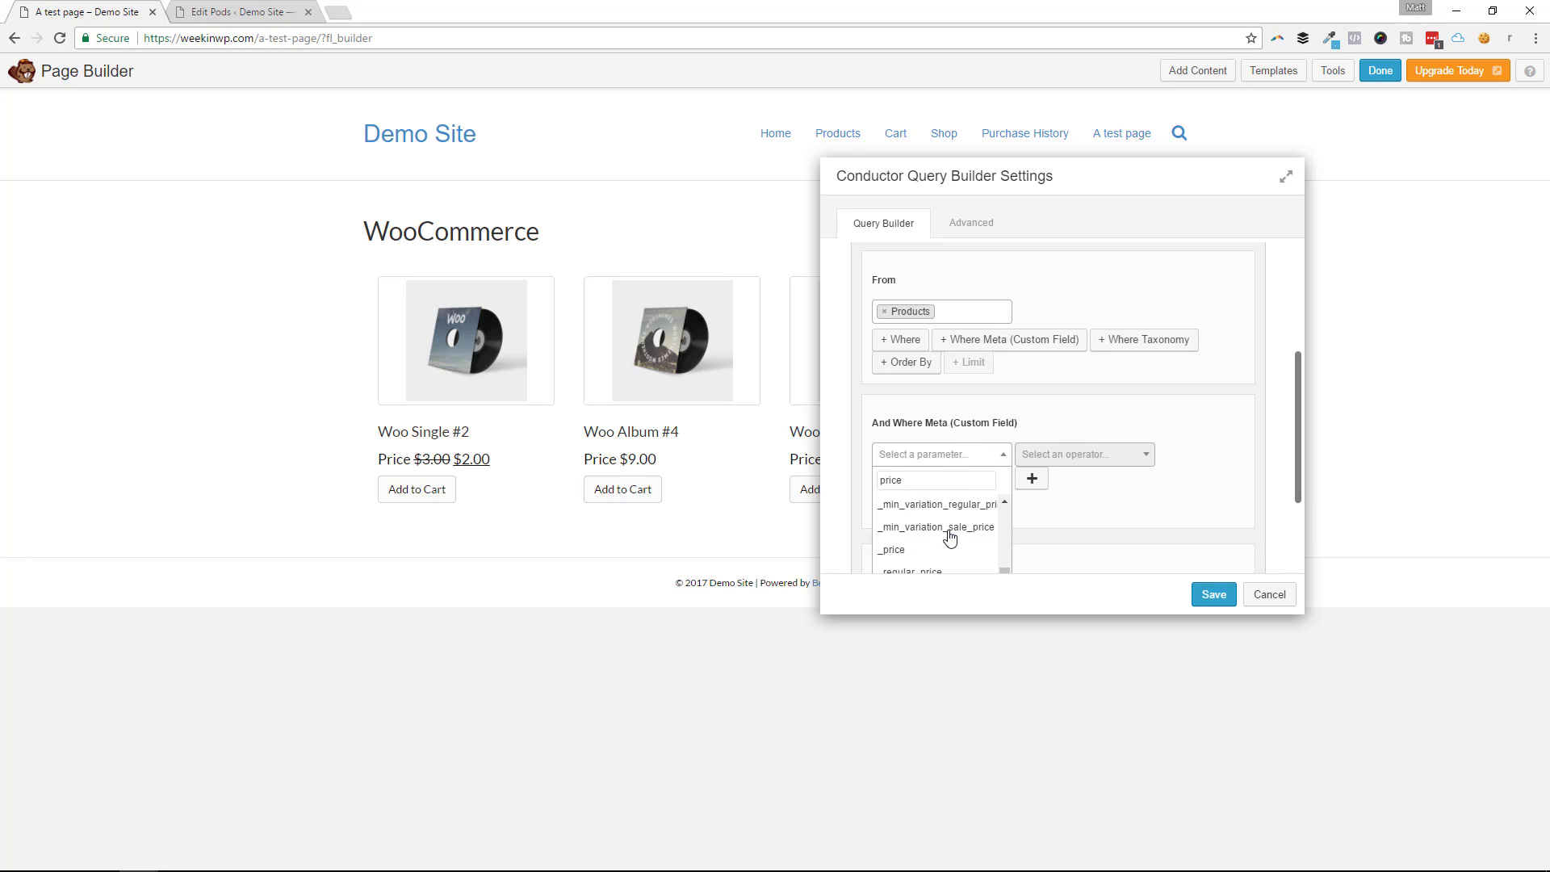
{"action": "left_click", "coordinate": [911, 570]}
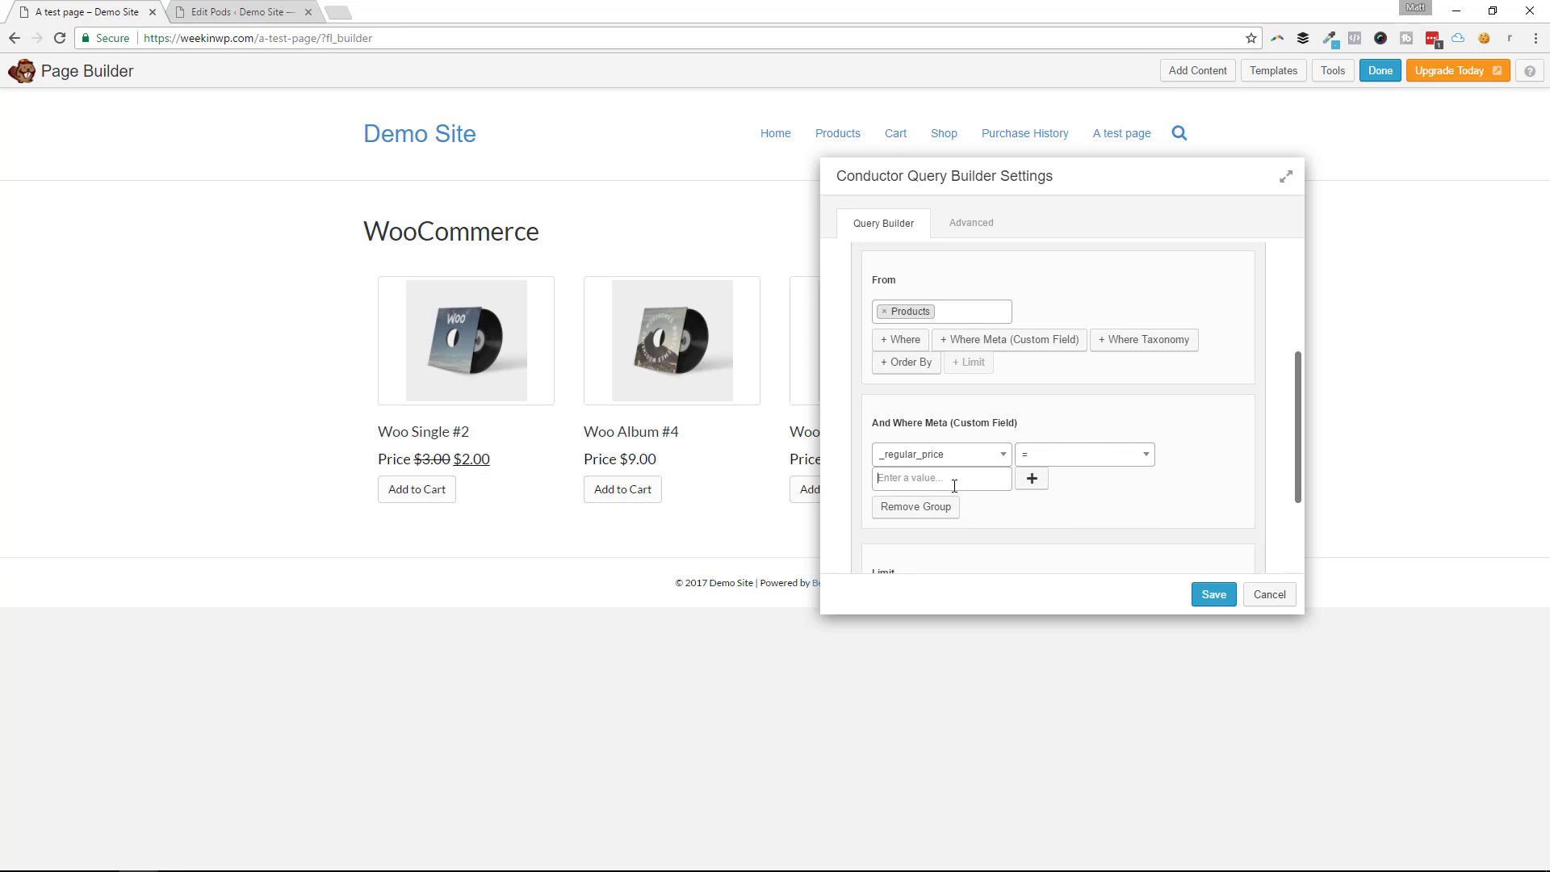
{"action": "type", "text": "3"}
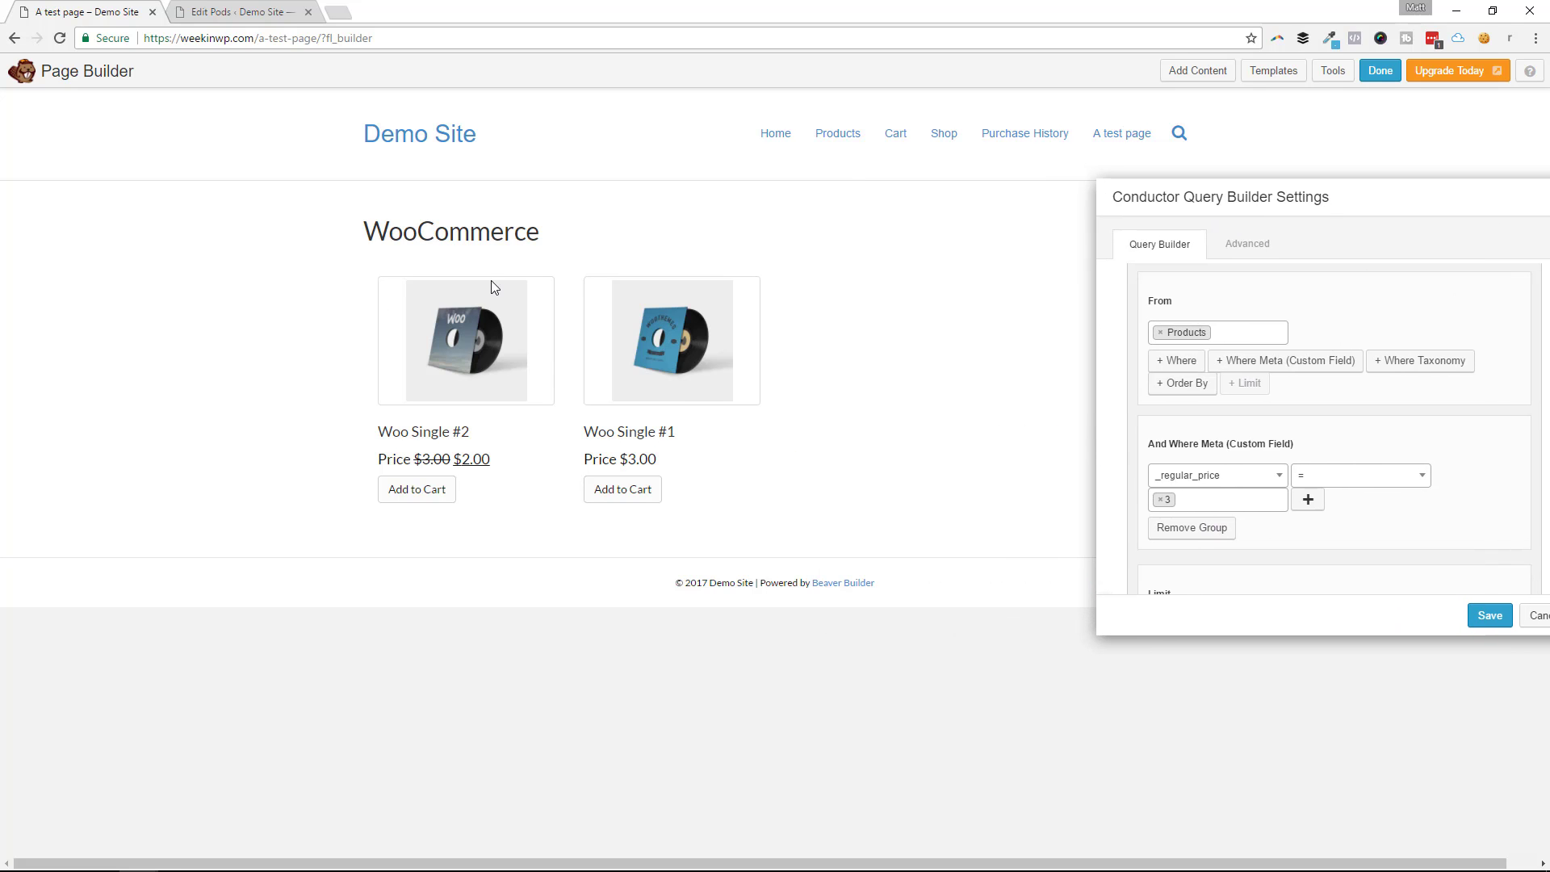
{"action": "mouse_move", "coordinate": [520, 375]}
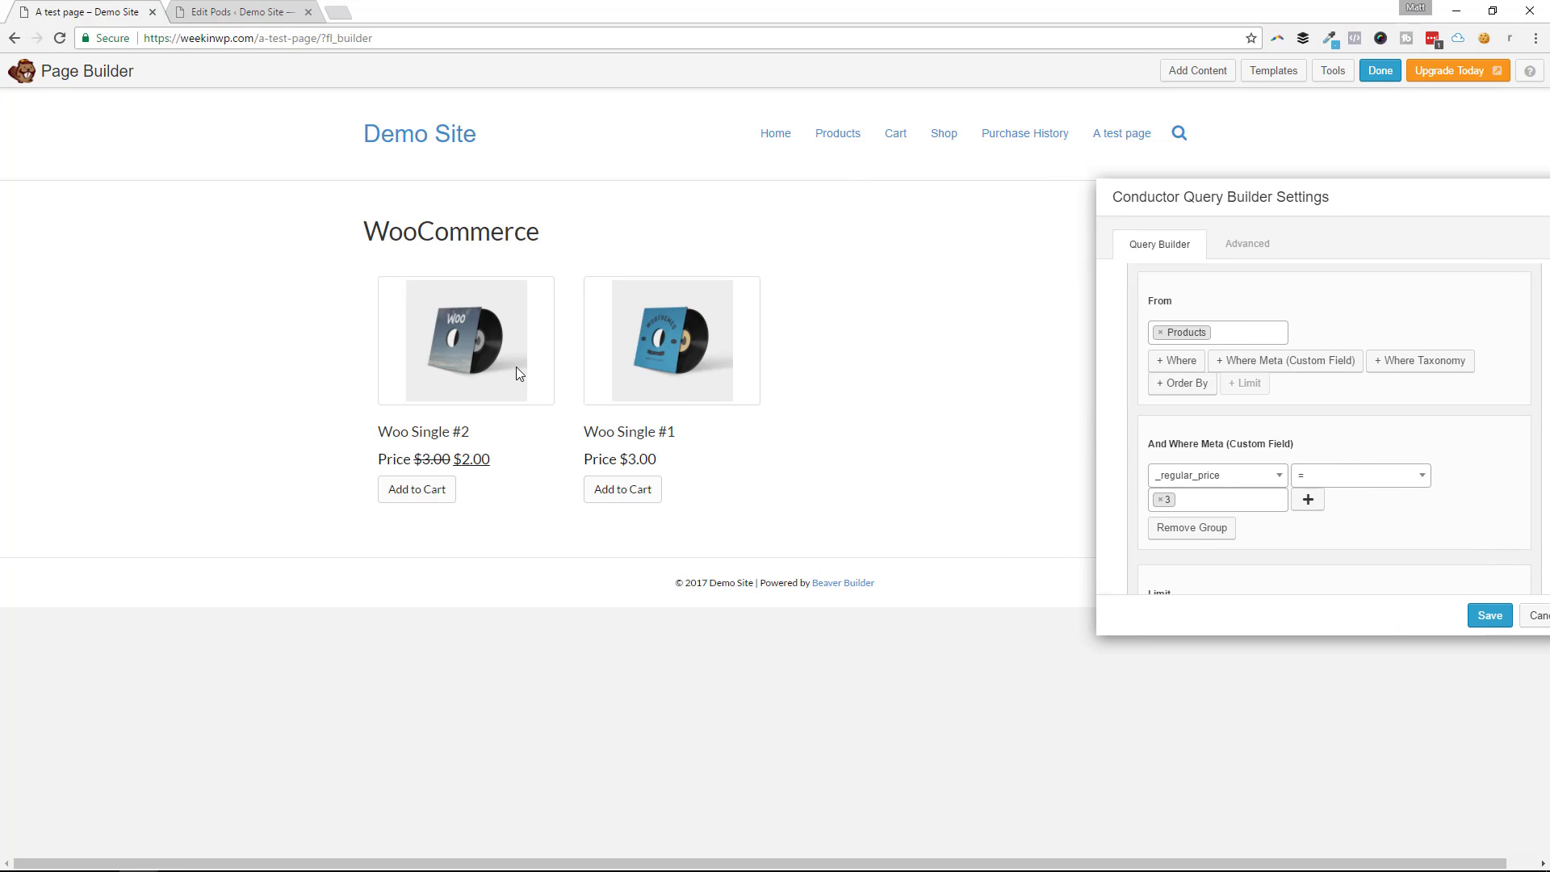
{"action": "mouse_move", "coordinate": [617, 346]}
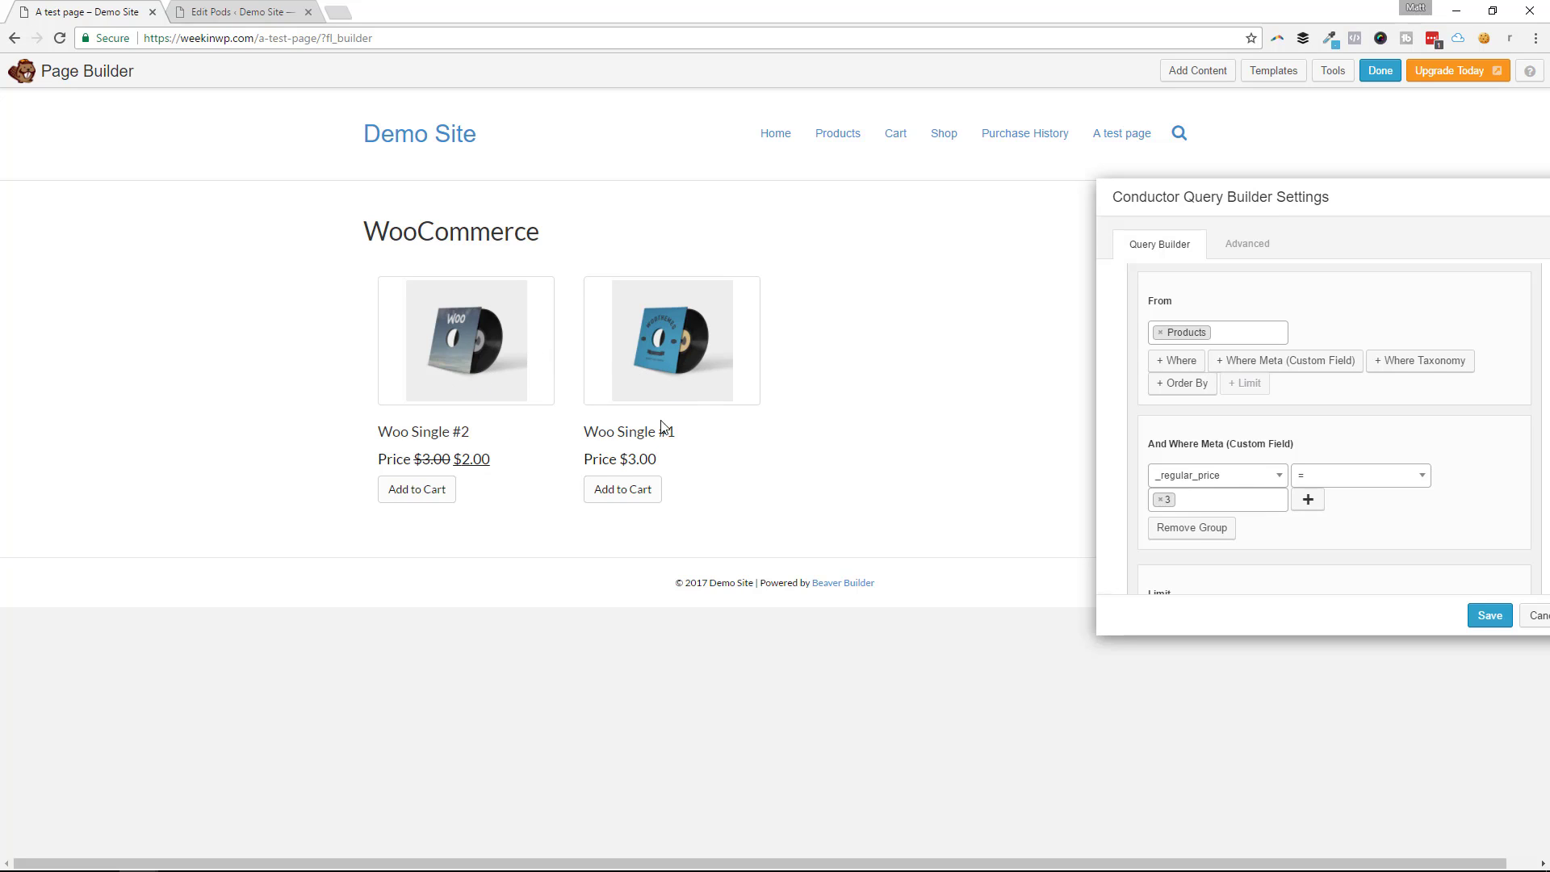
{"action": "mouse_move", "coordinate": [493, 457]}
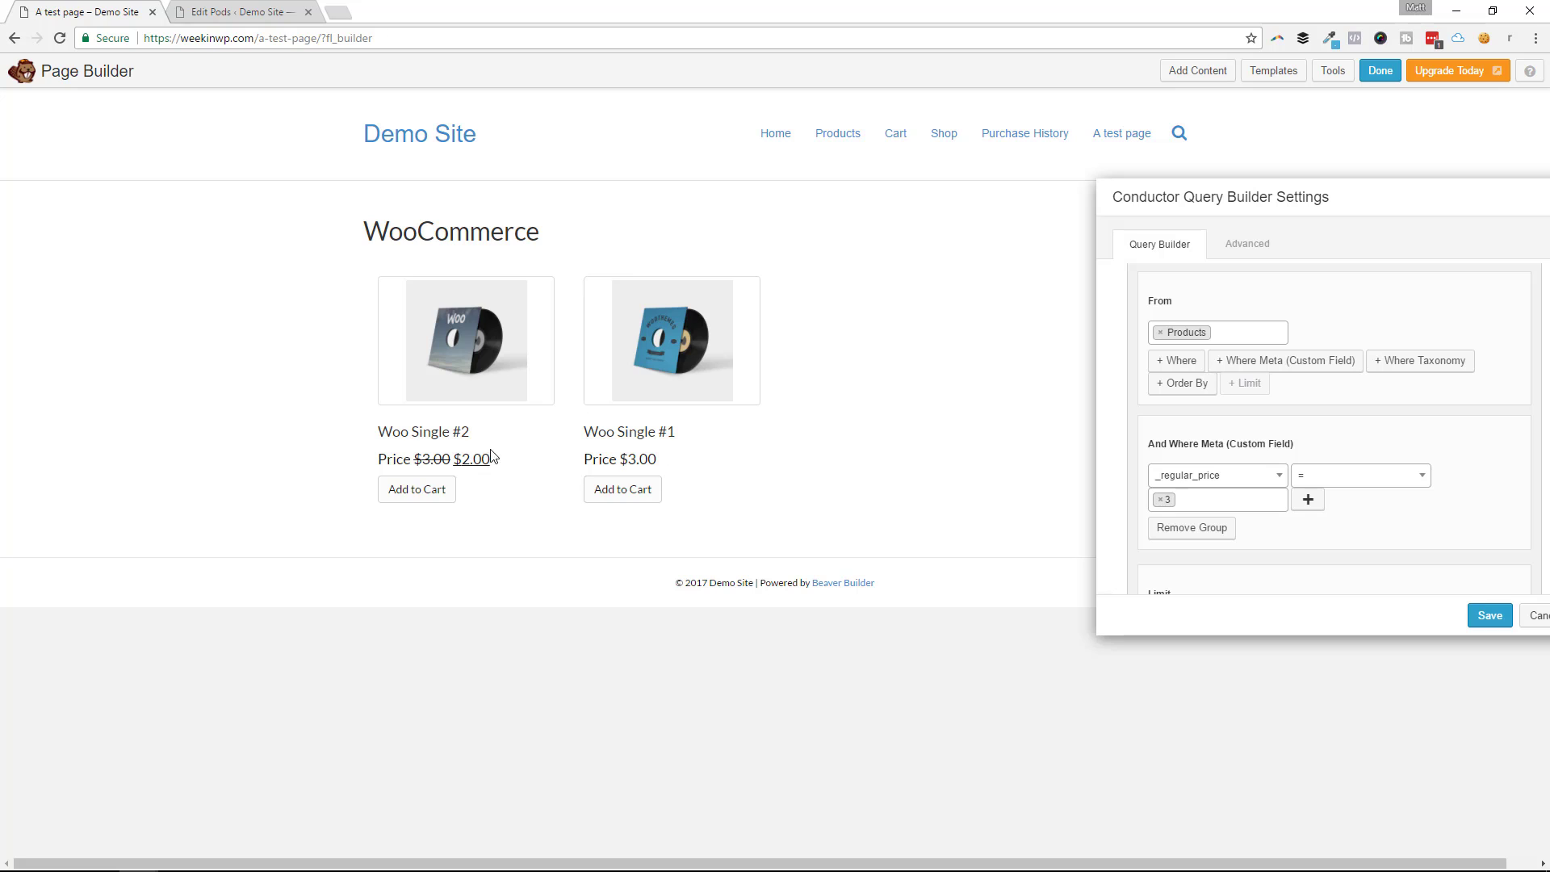
{"action": "left_click", "coordinate": [1226, 500]}
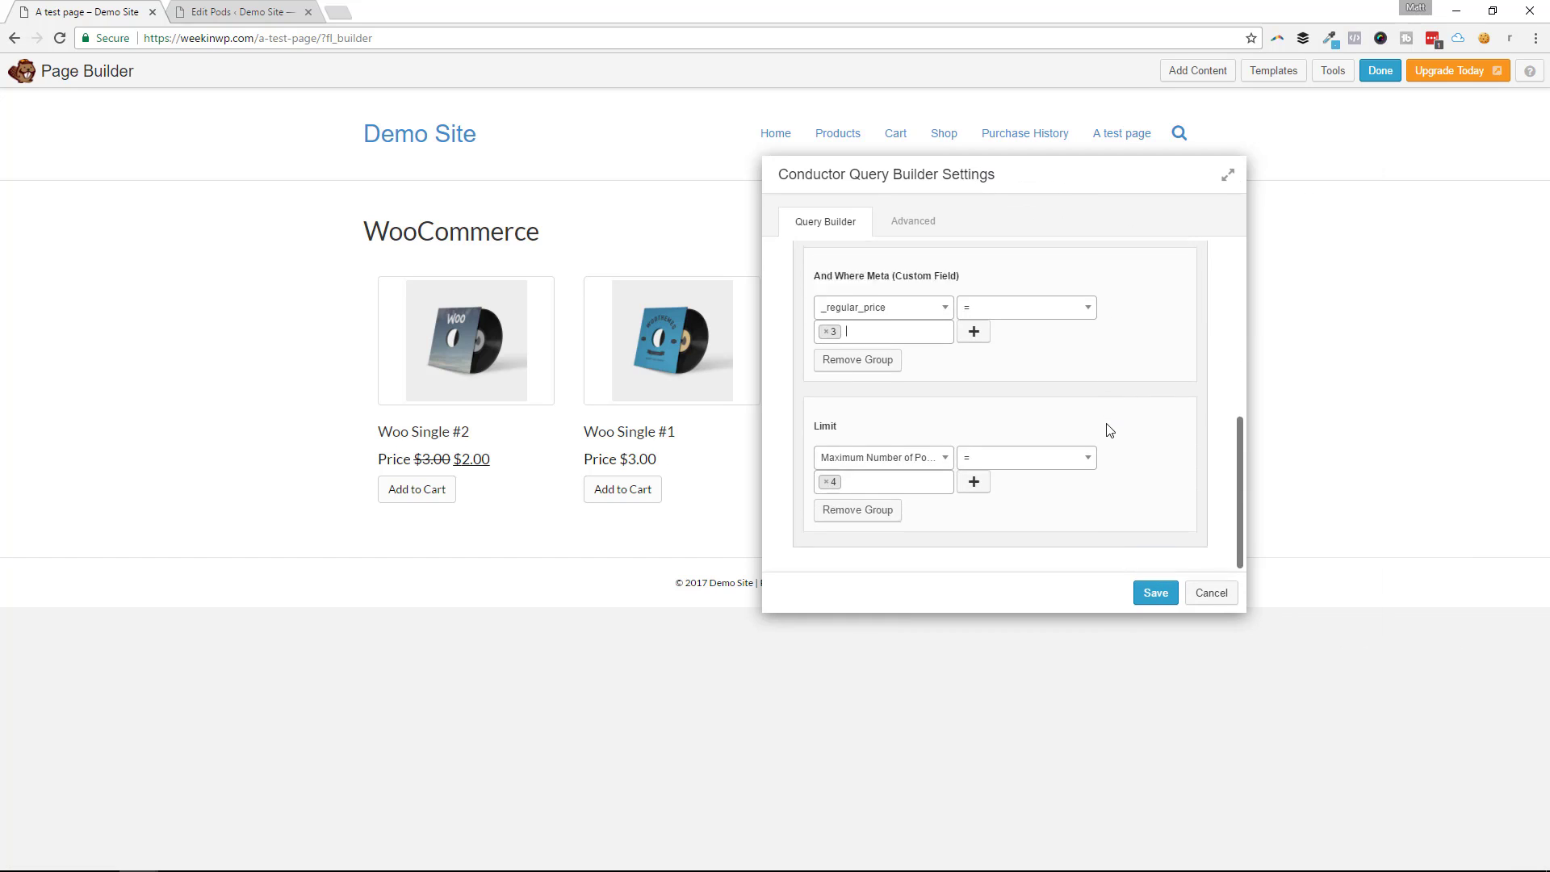
{"action": "mouse_move", "coordinate": [1121, 495]}
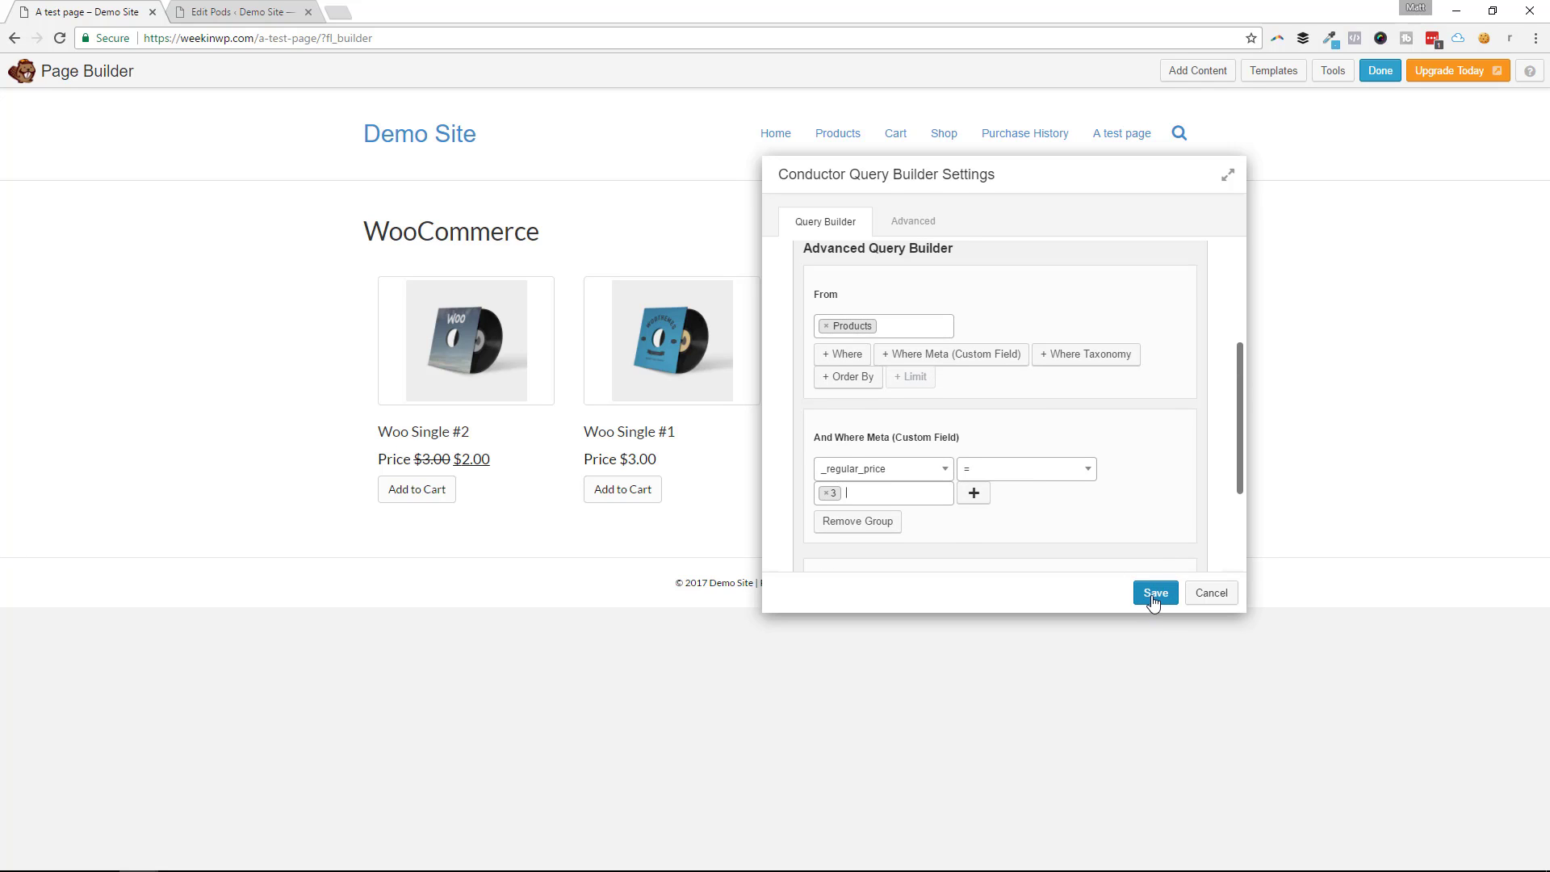
Step: Save the product grid query settings so the page shows the heading above four WooCommerce products
{"action": "left_click", "coordinate": [1155, 593]}
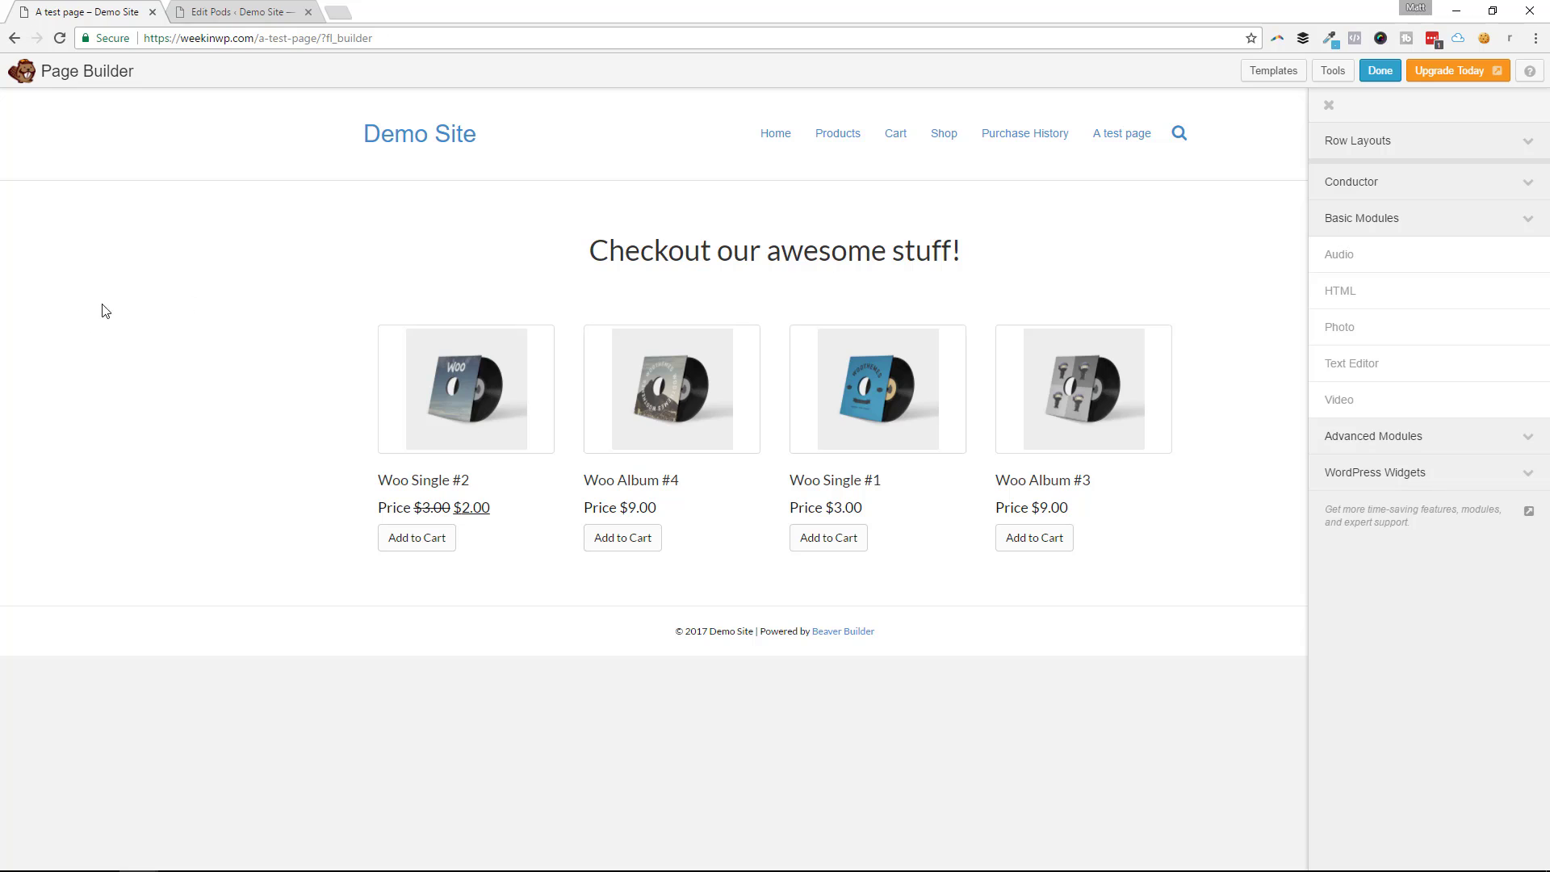
{"action": "mouse_move", "coordinate": [1363, 217]}
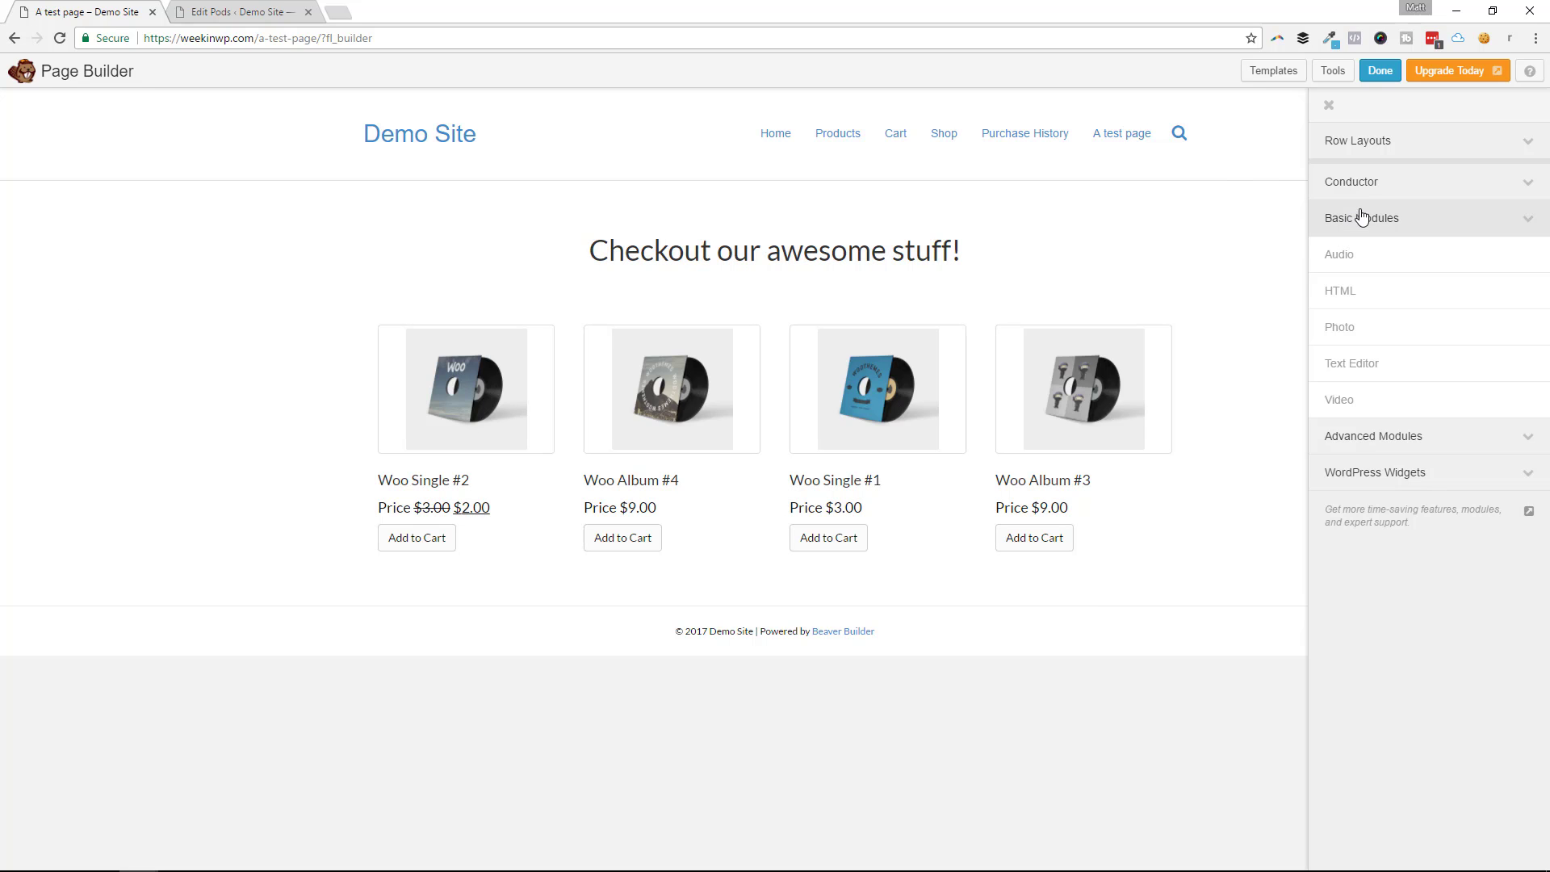
{"action": "mouse_move", "coordinate": [1381, 206]}
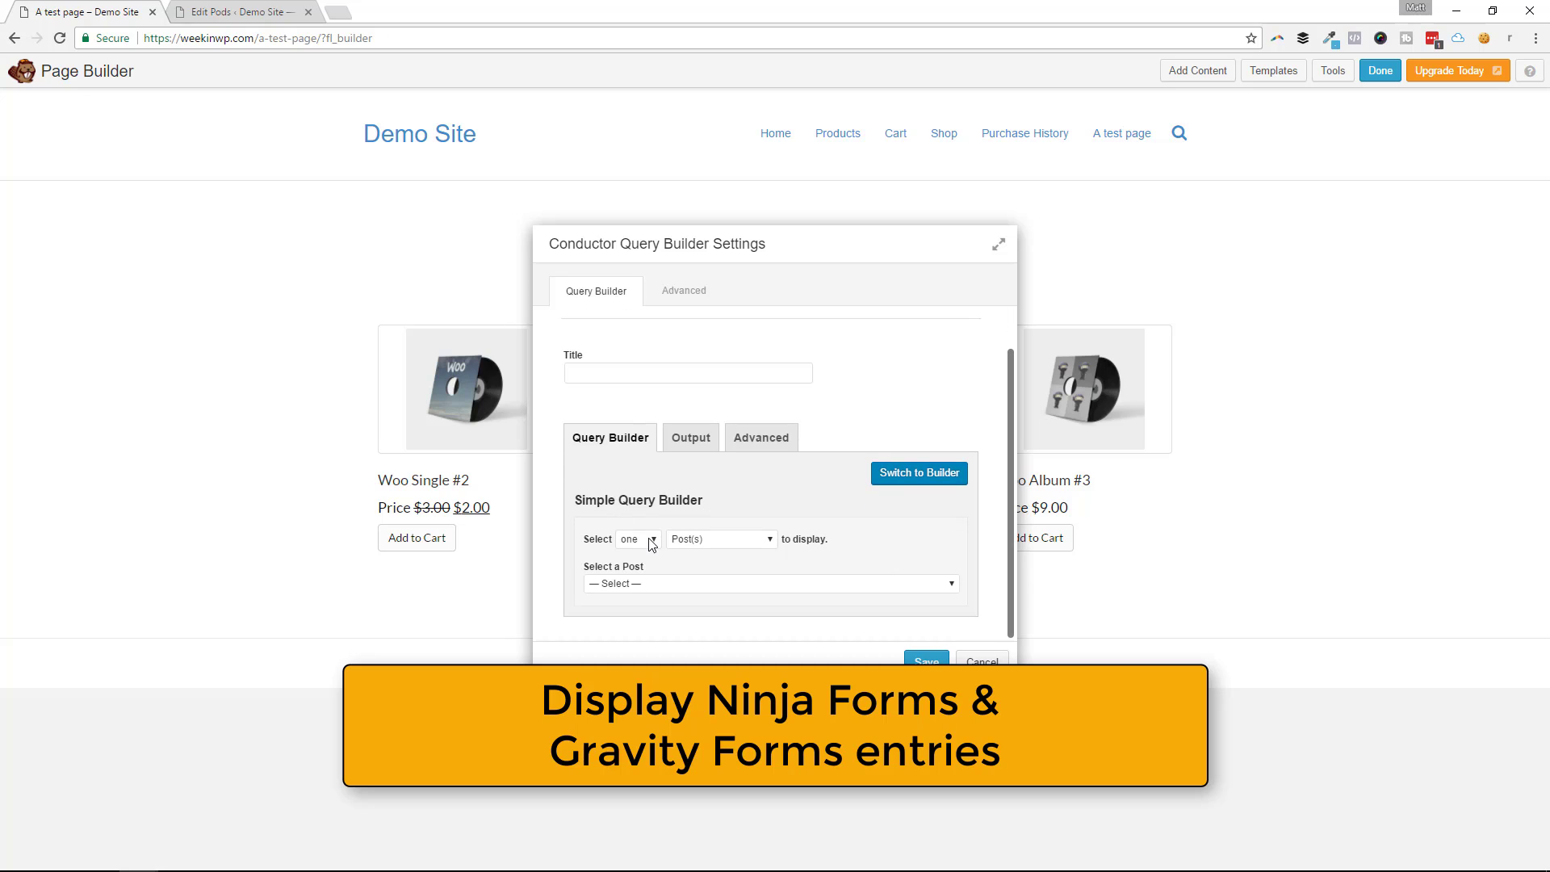
Step: Make the new query display many Ninja Forms entries limited to the Event Registration form
{"action": "left_click", "coordinate": [636, 539]}
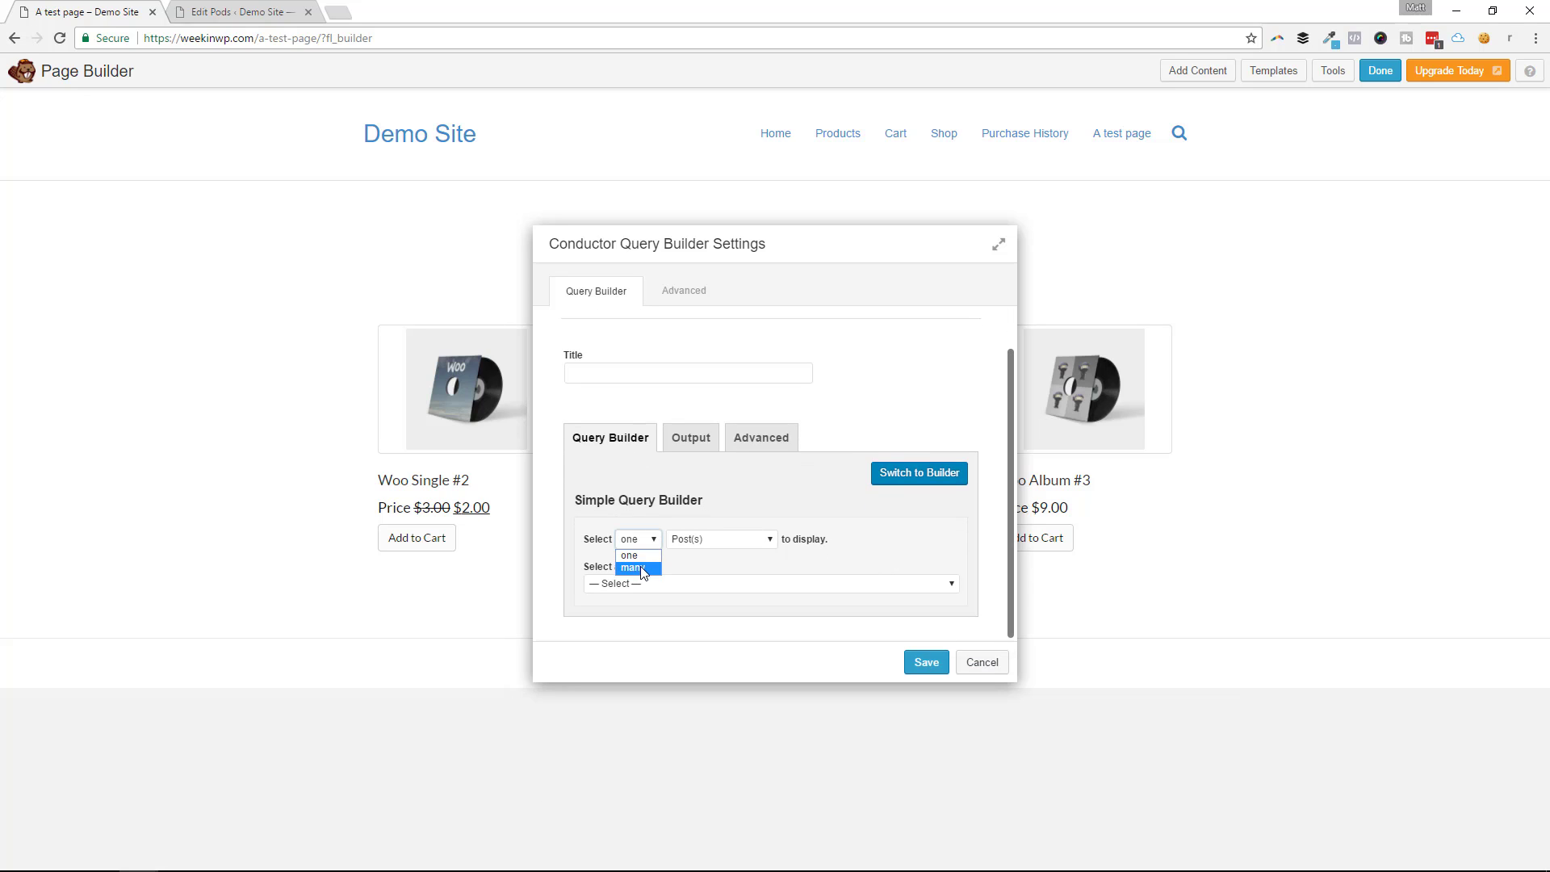
{"action": "left_click", "coordinate": [632, 567]}
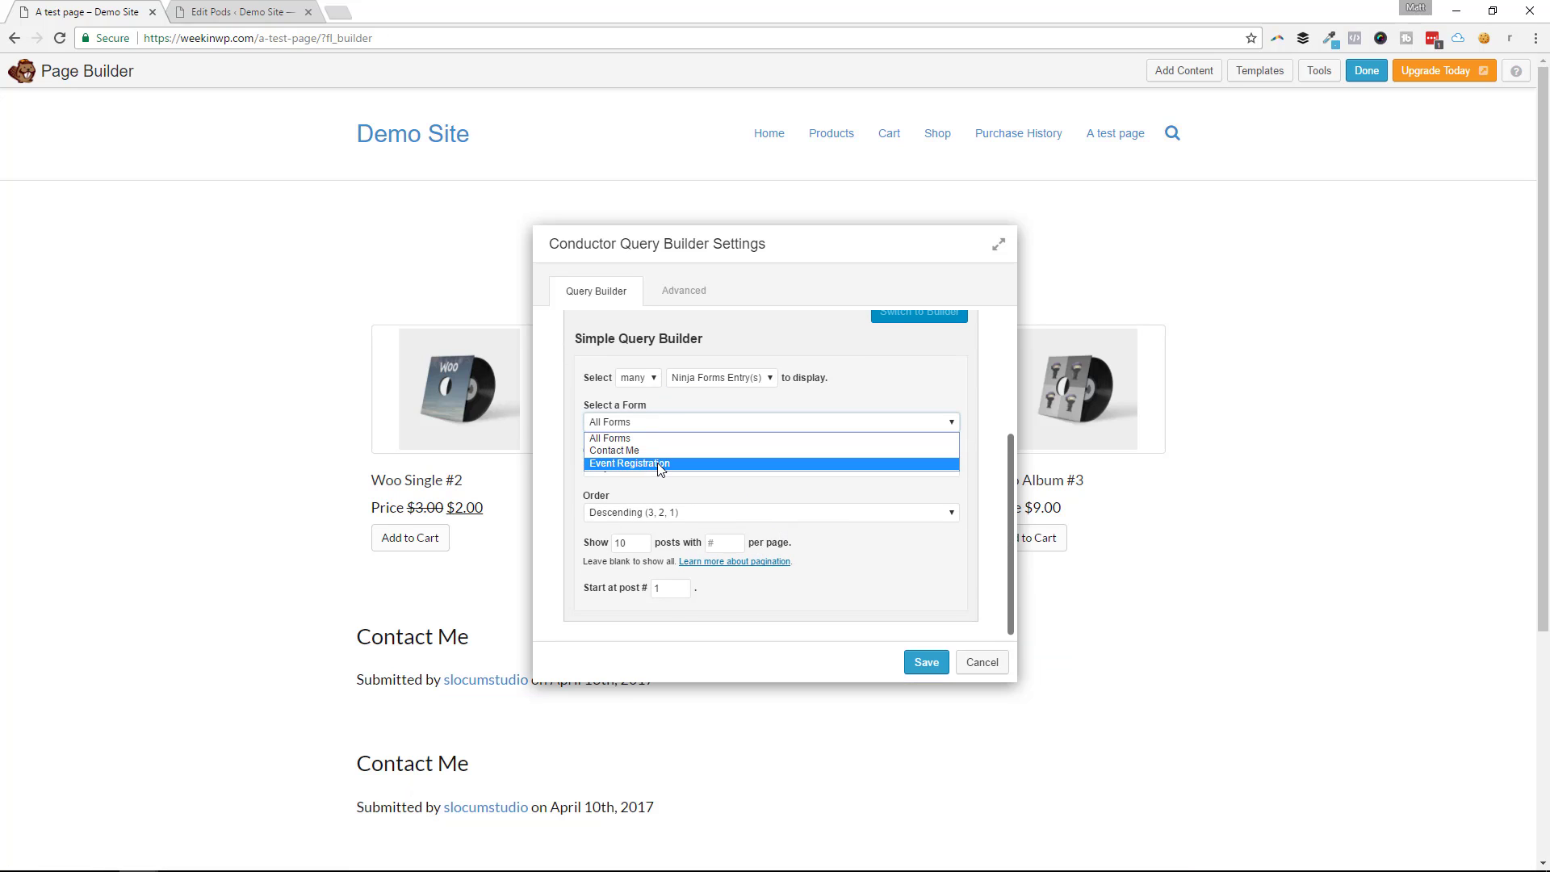
{"action": "left_click", "coordinate": [630, 463]}
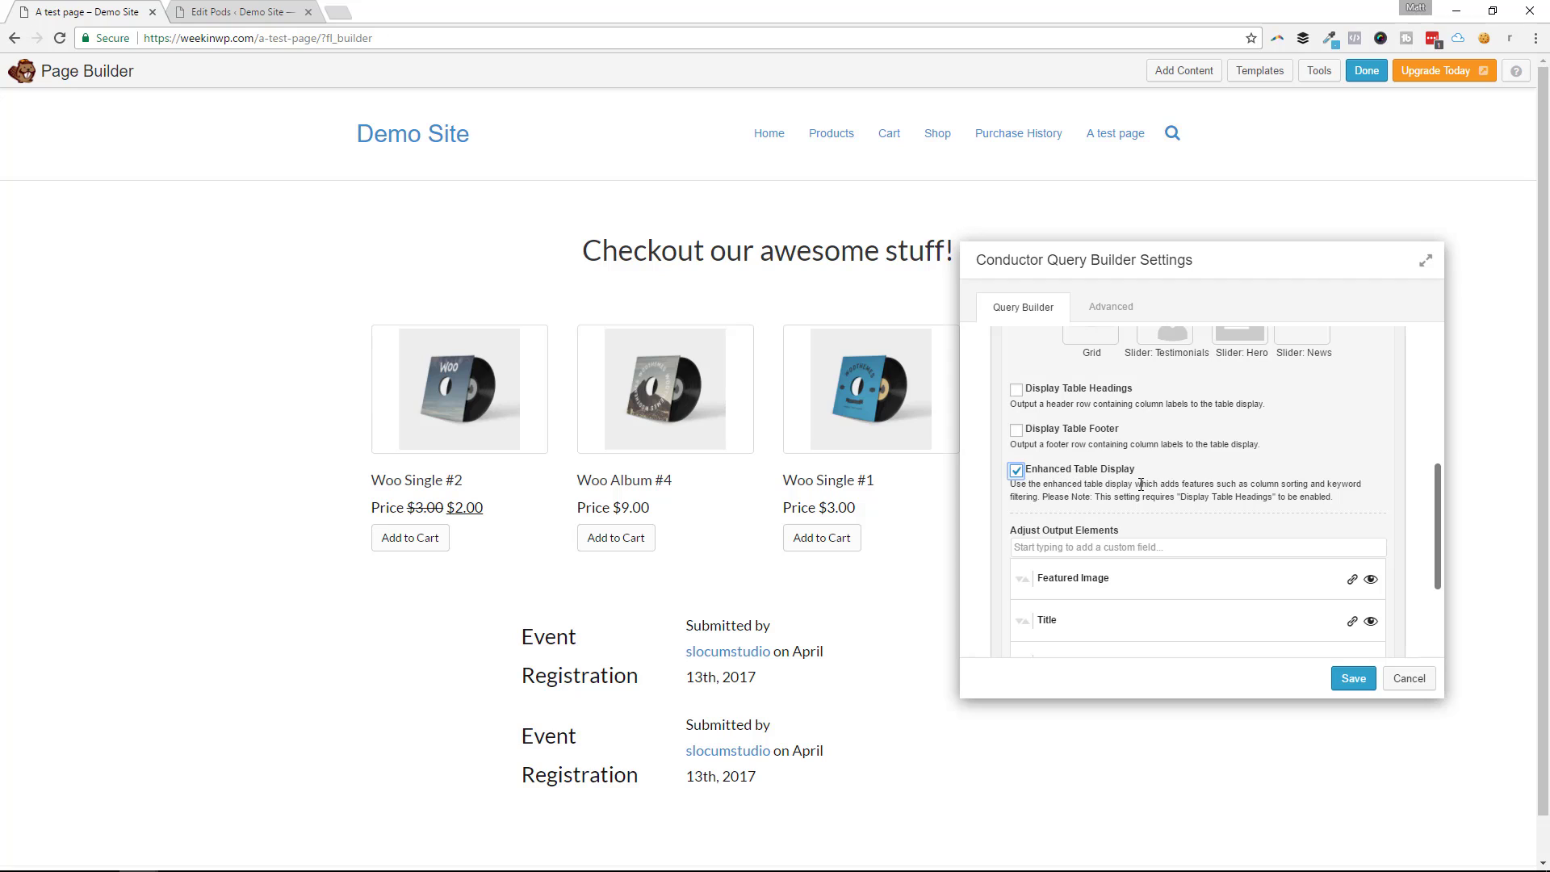
Step: Replace the default output elements with Ninja Forms Last Name, Any food requirements?, Email and Phone columns
{"action": "left_click", "coordinate": [1014, 388]}
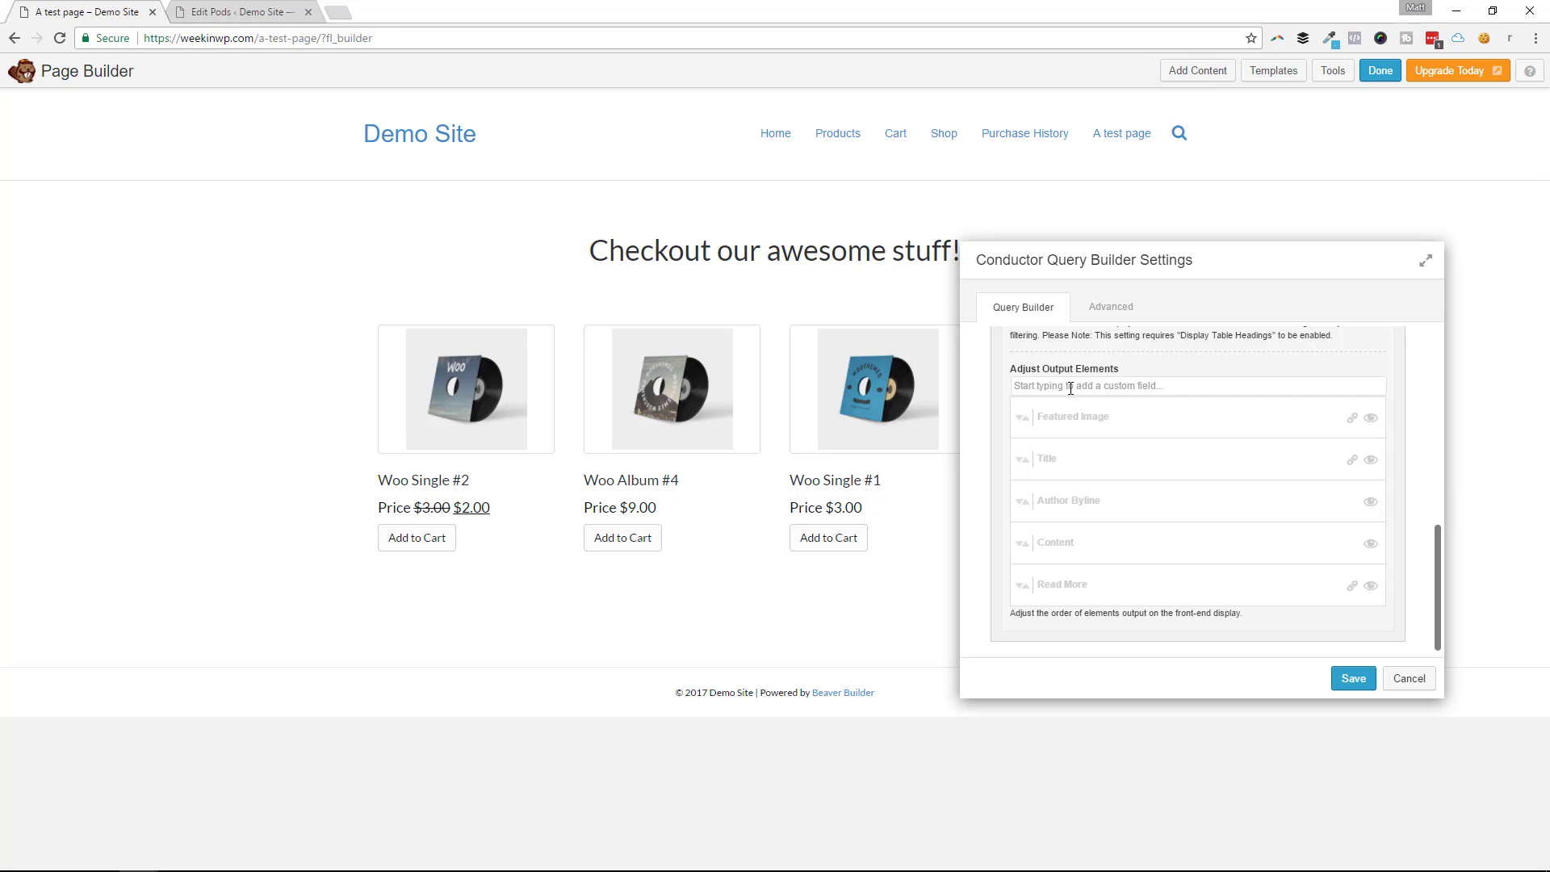
{"action": "type", "text": "ninja"}
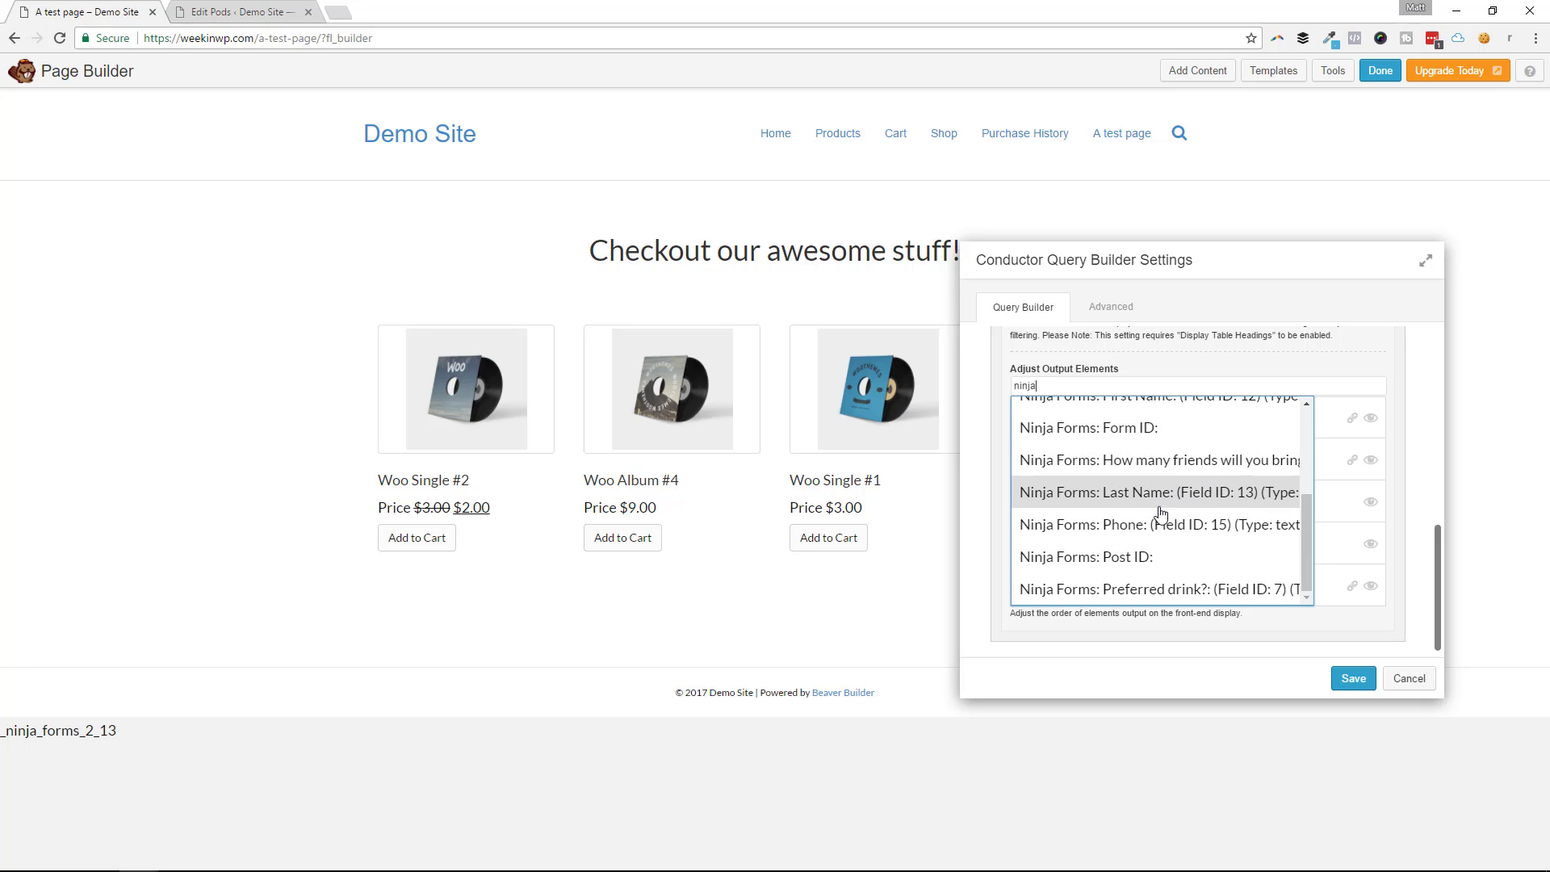
{"action": "left_click", "coordinate": [1142, 491]}
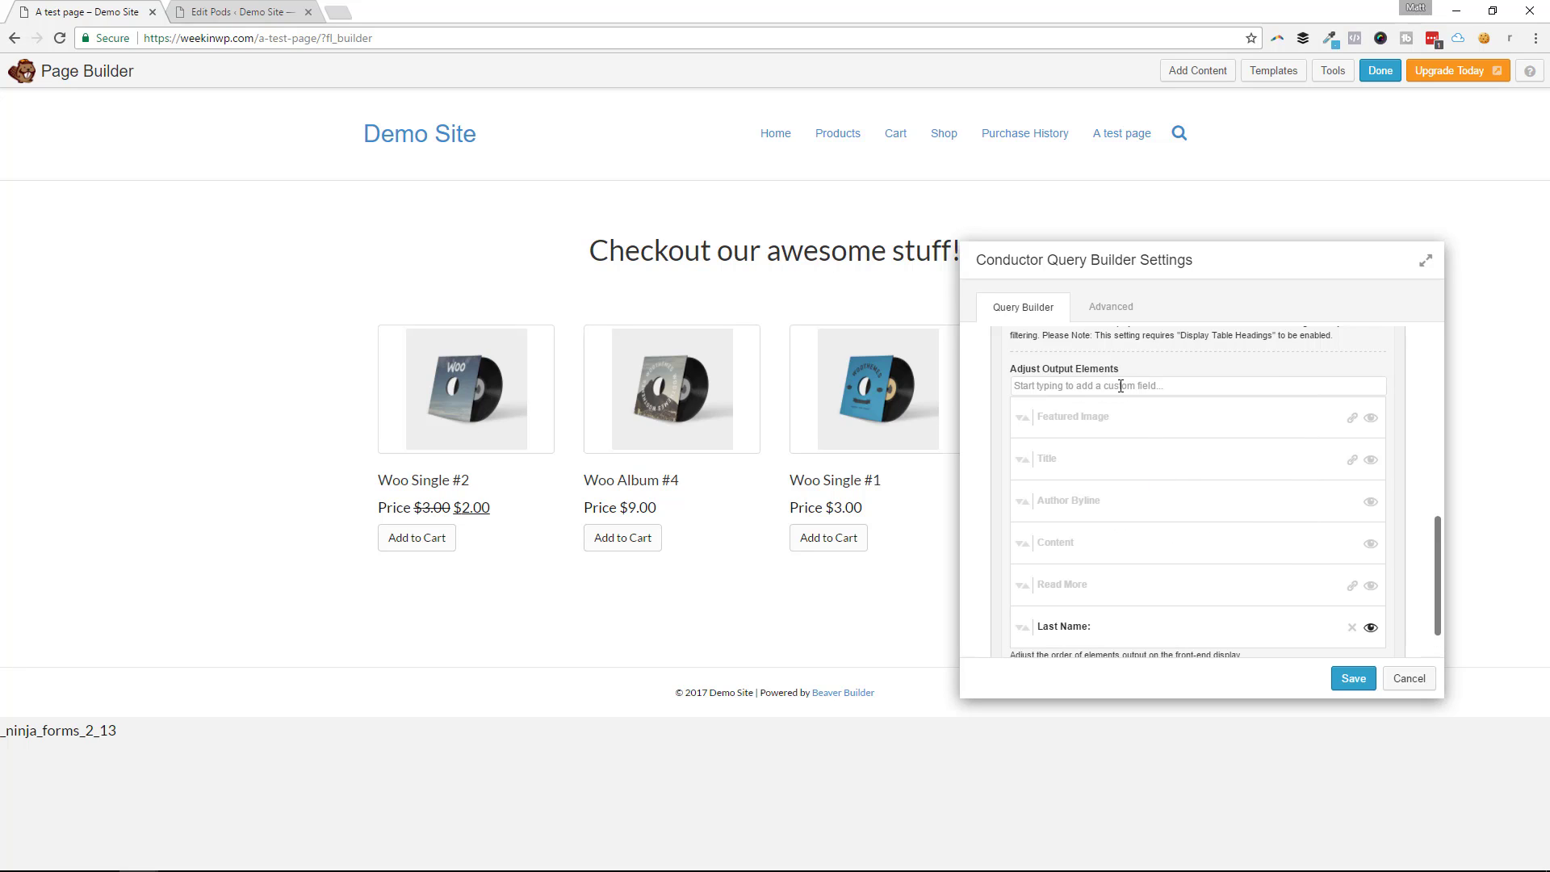
{"action": "type", "text": "ninja"}
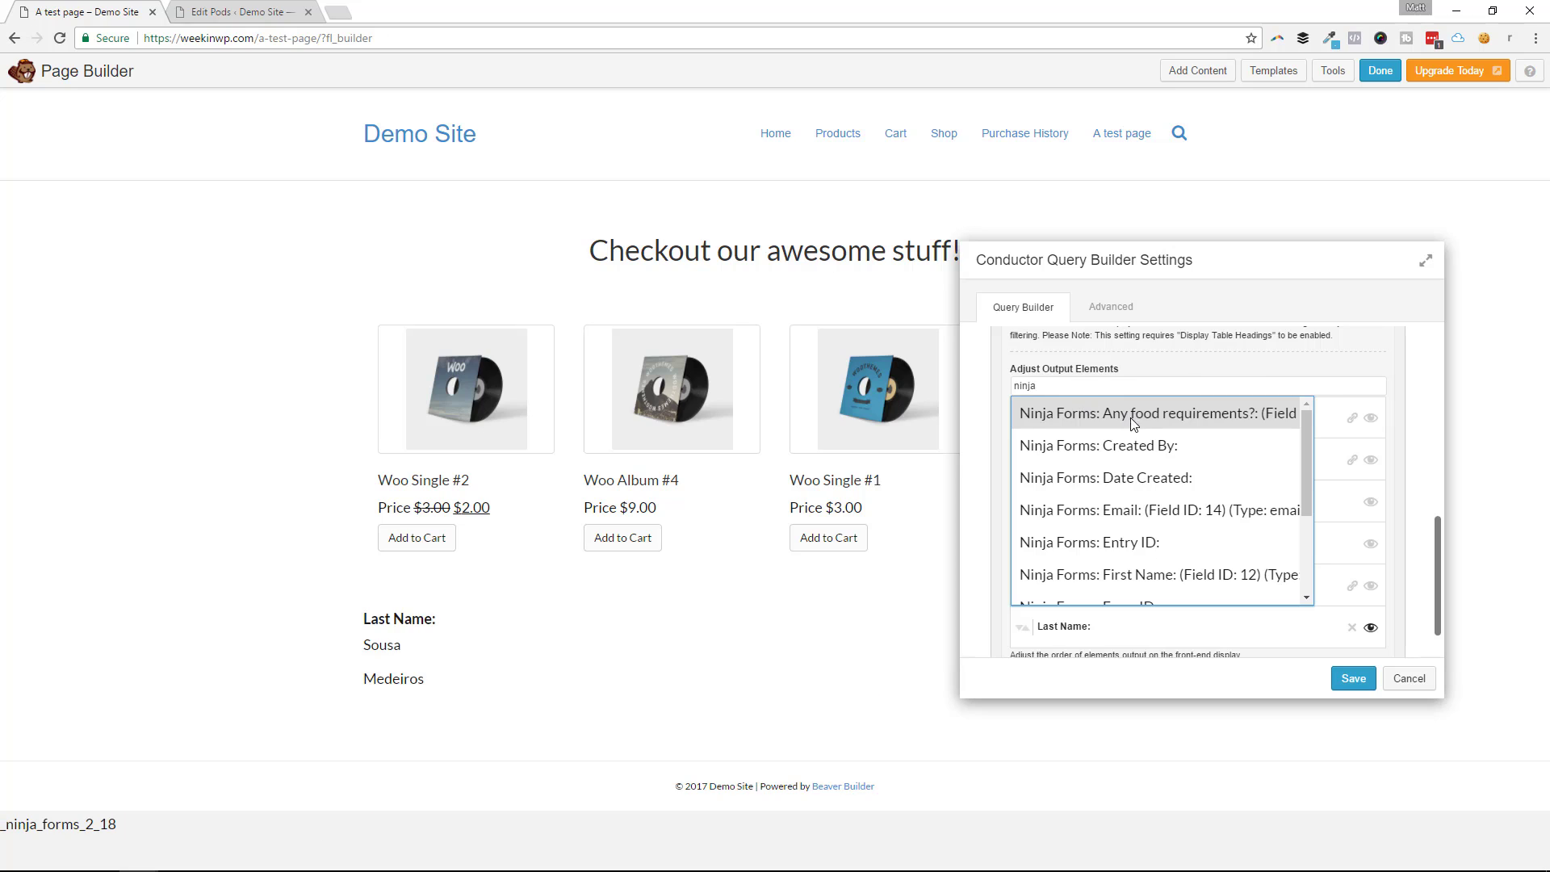
{"action": "left_click", "coordinate": [1155, 413]}
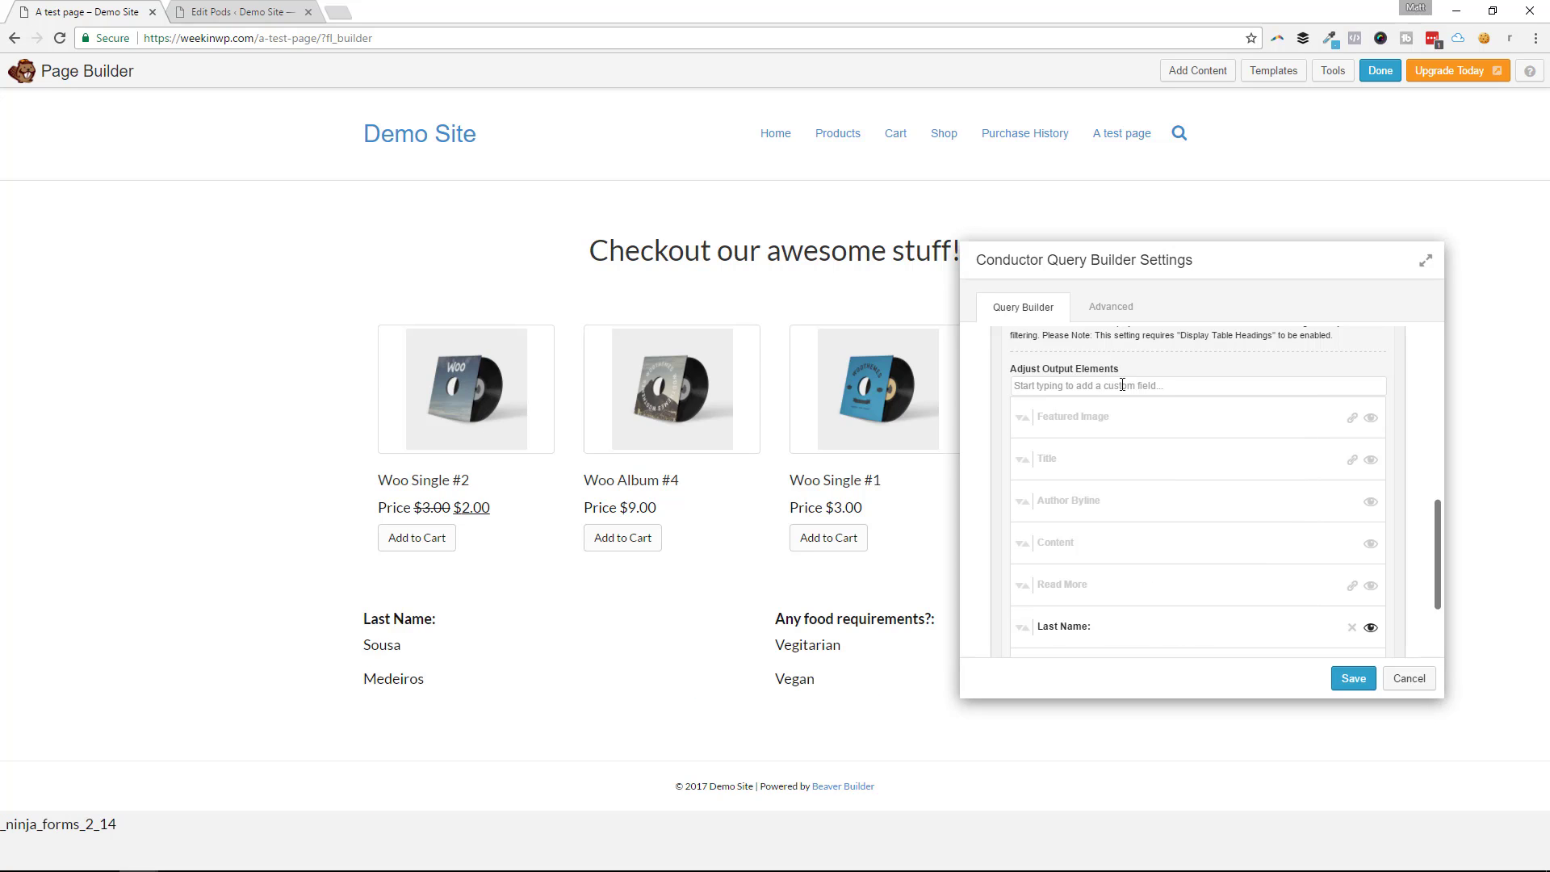
{"action": "type", "text": "ninja"}
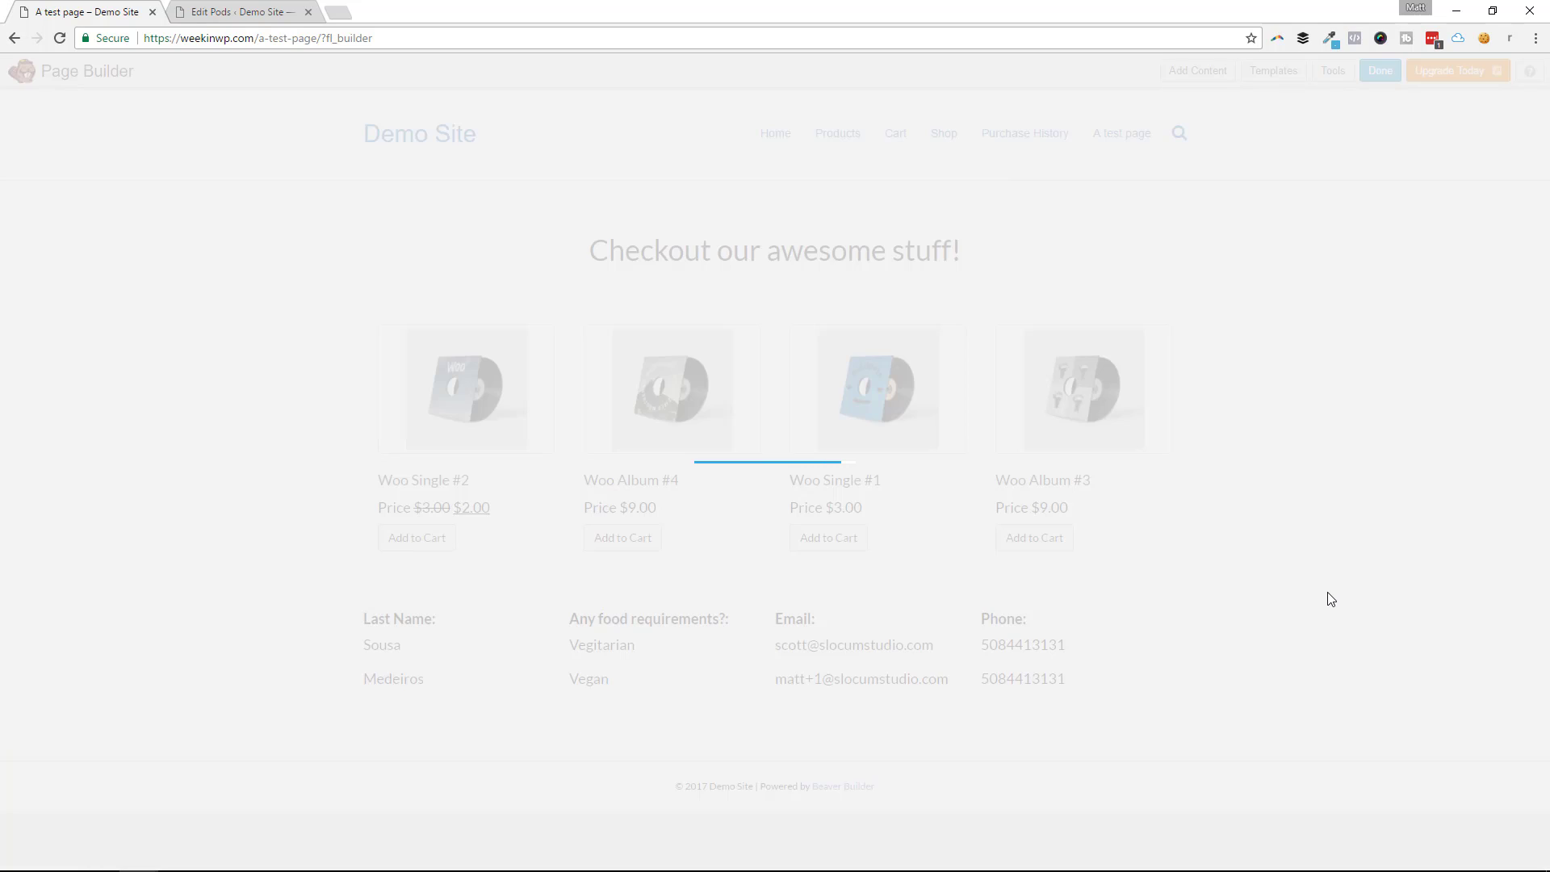
Step: Publish the page and sort the live entries table by Any food requirements? in both directions
{"action": "left_click", "coordinate": [1381, 70]}
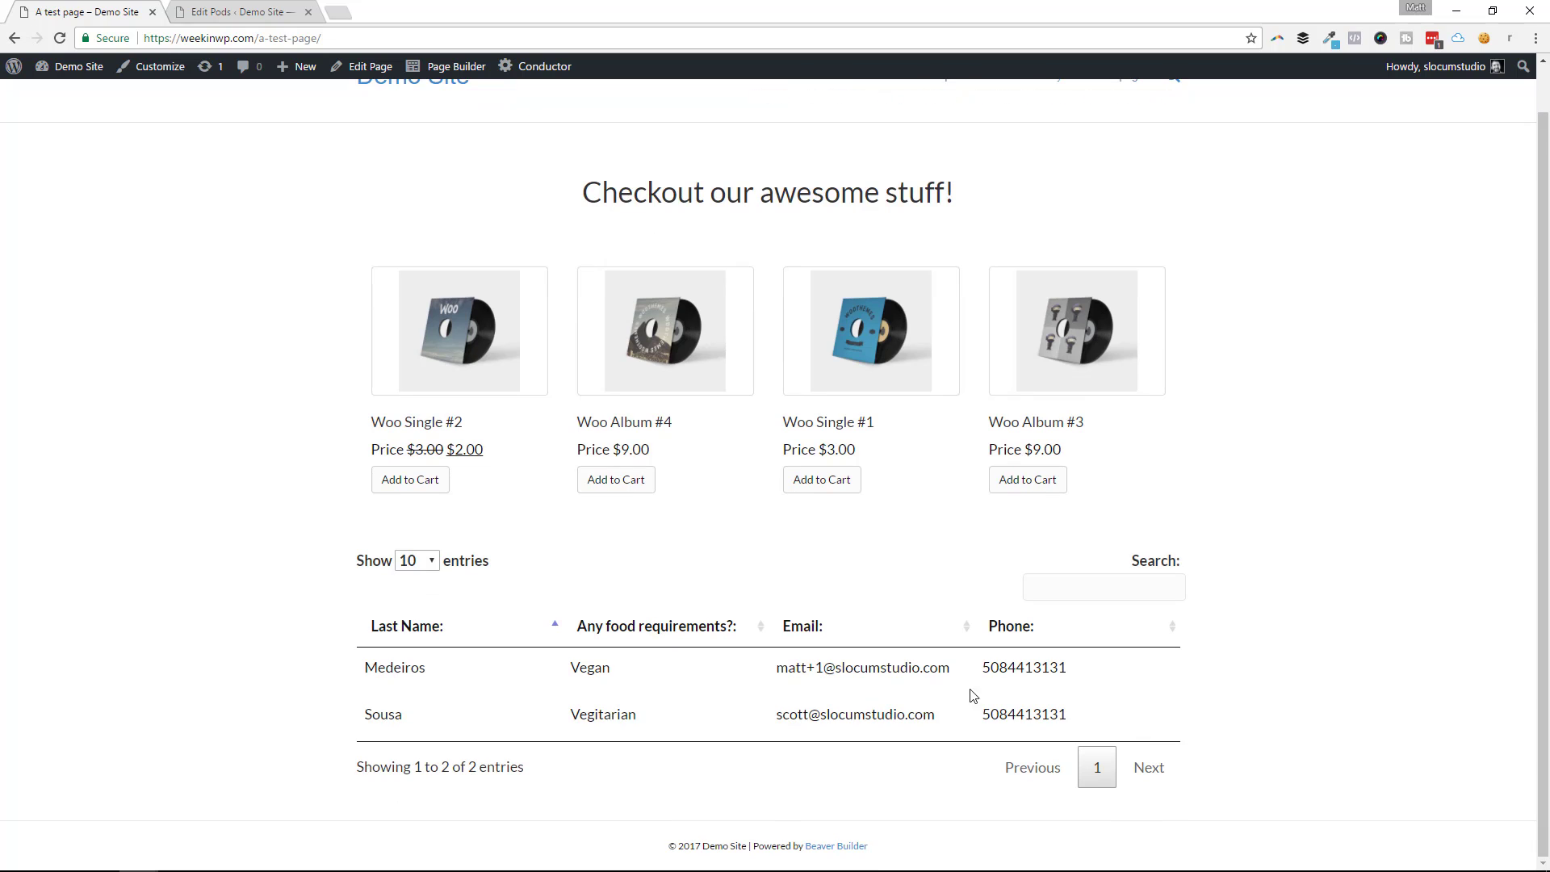
{"action": "mouse_move", "coordinate": [1301, 549]}
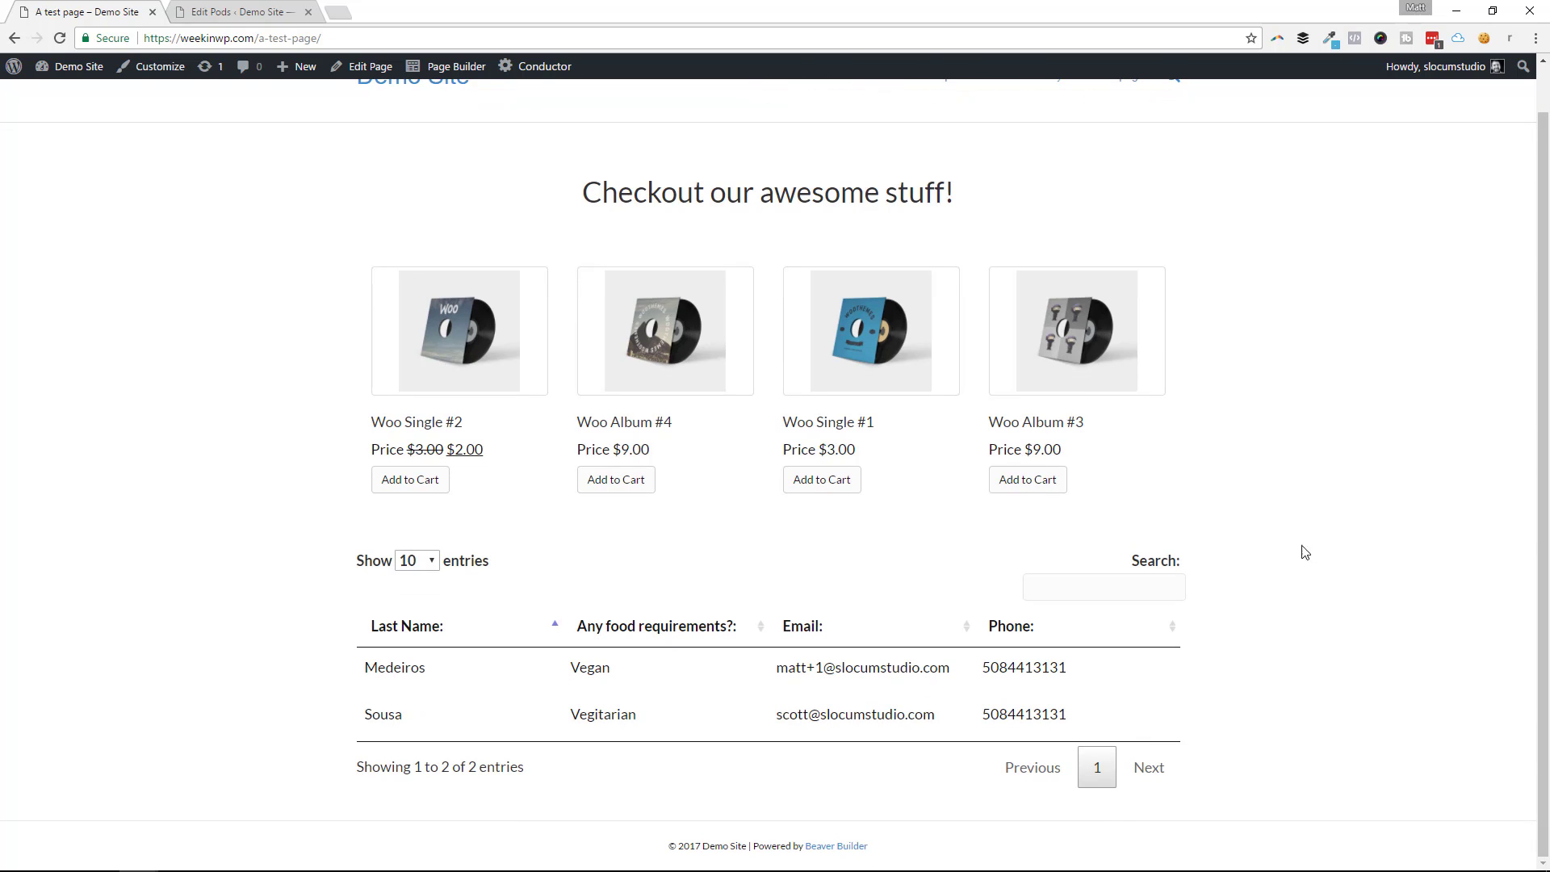
{"action": "mouse_move", "coordinate": [484, 639]}
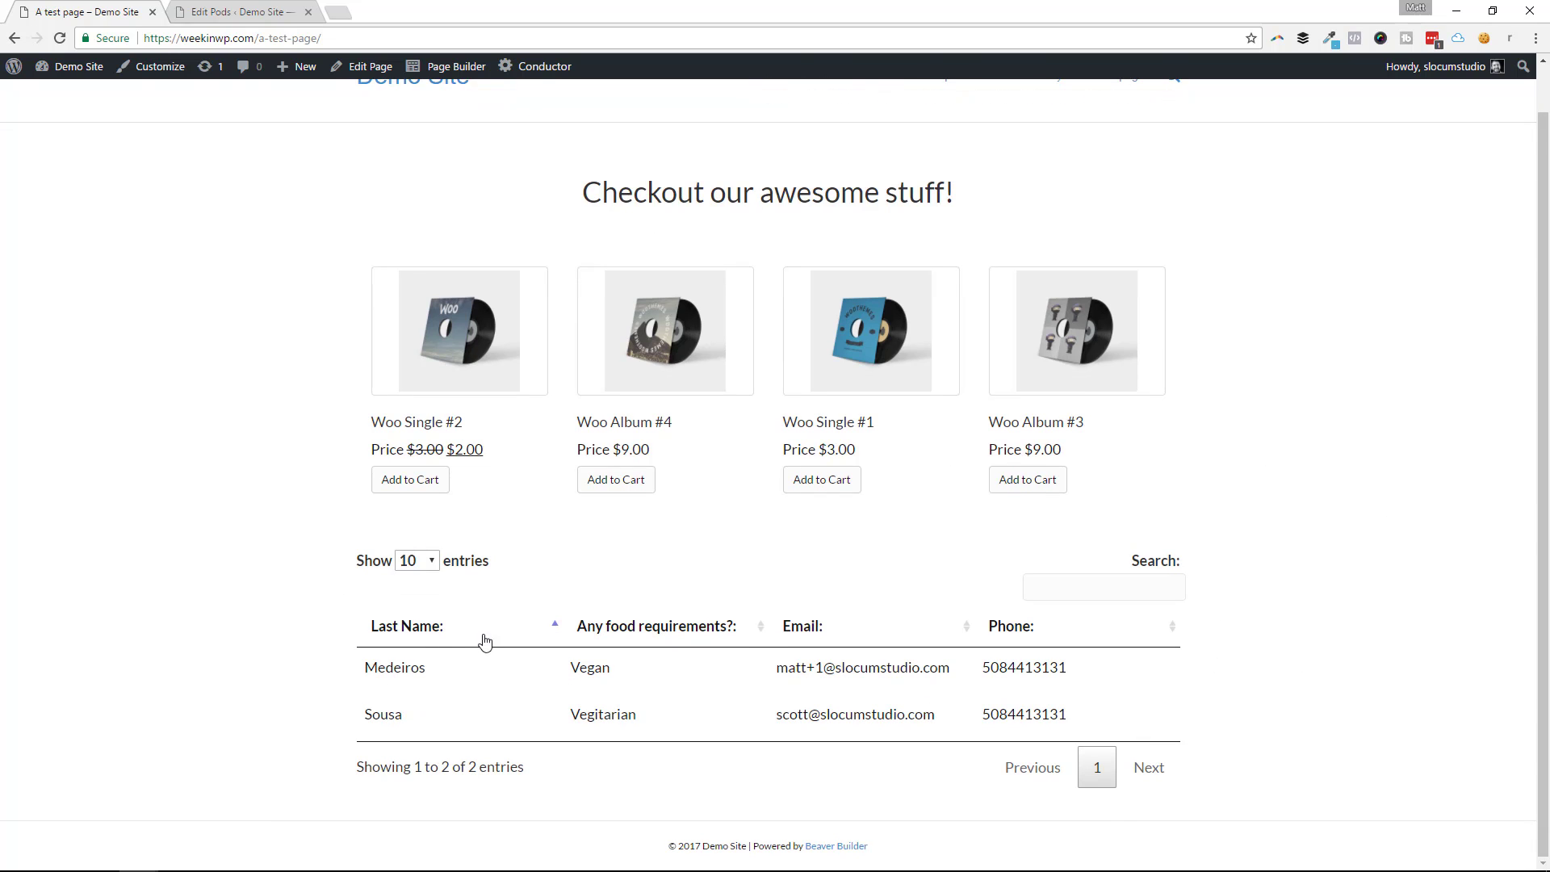
{"action": "mouse_move", "coordinate": [648, 683]}
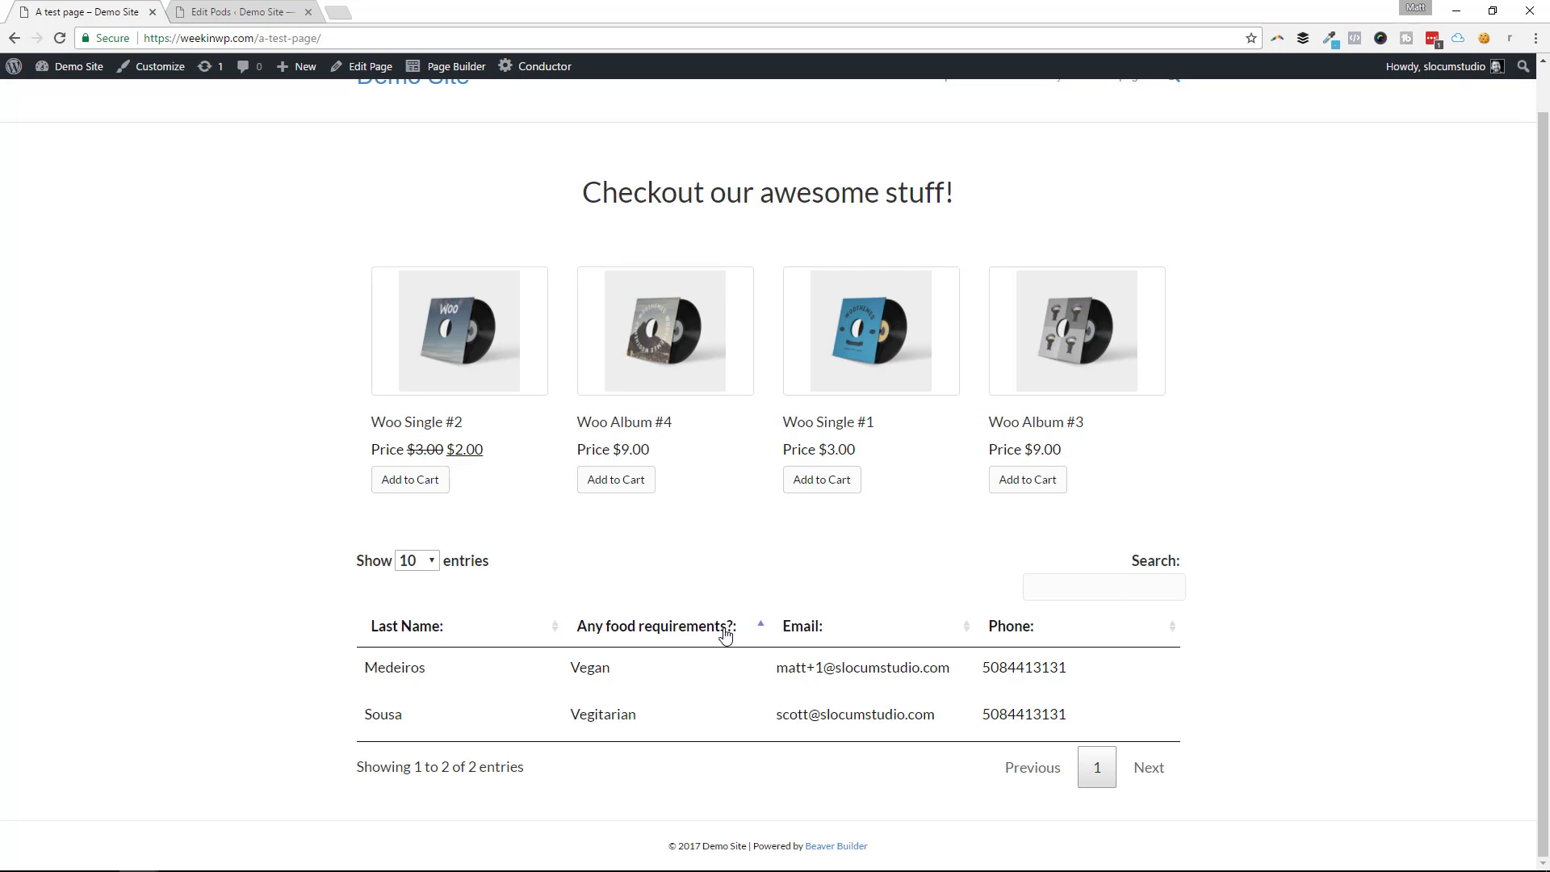
{"action": "left_click", "coordinate": [1011, 627]}
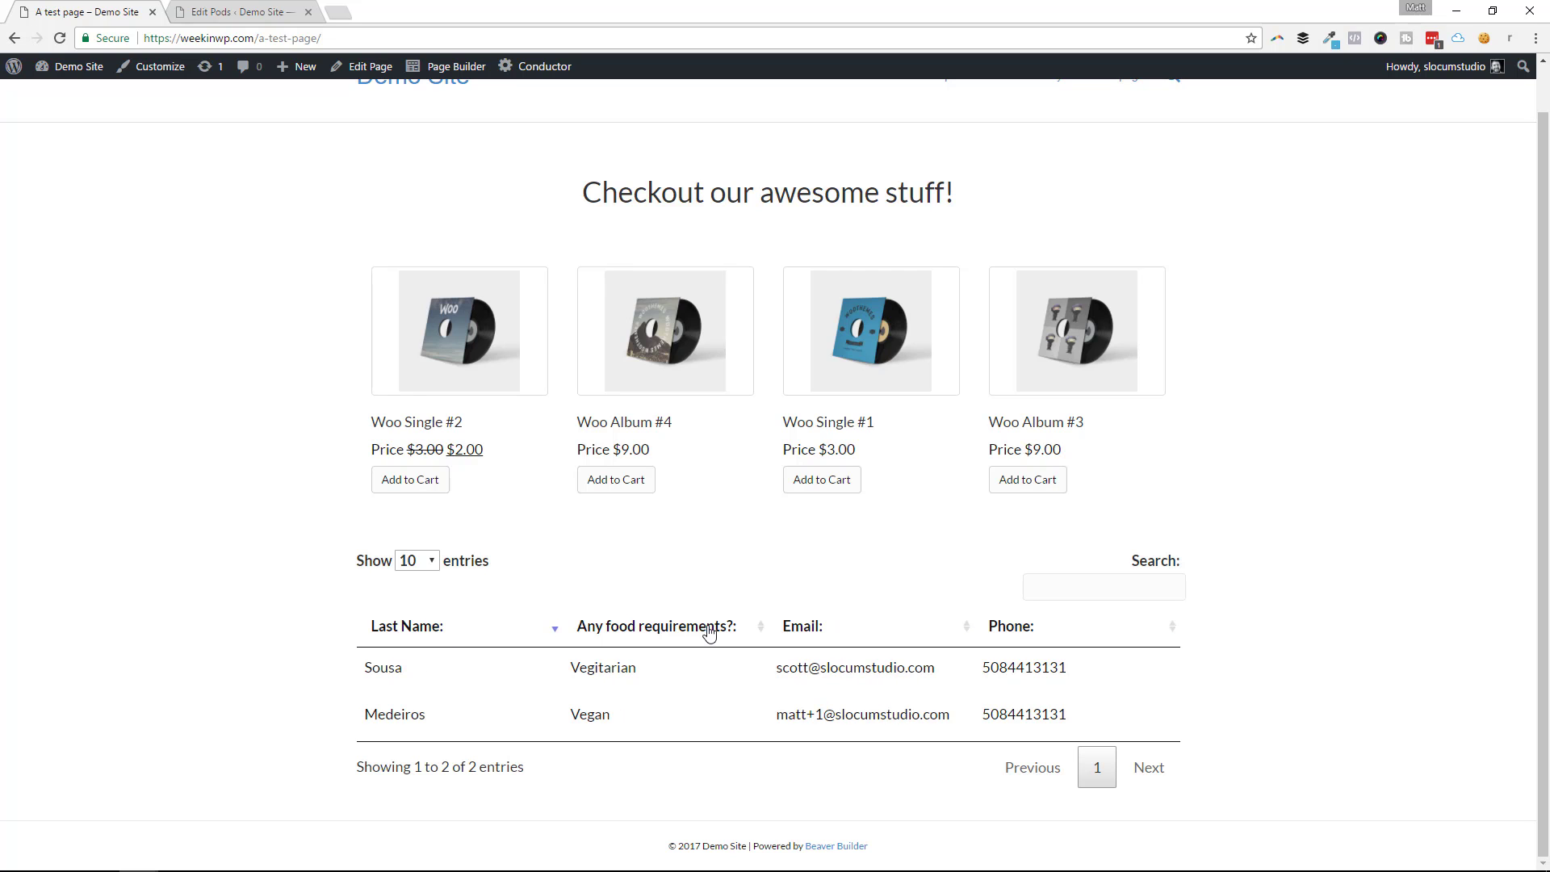
{"action": "left_click", "coordinate": [656, 626]}
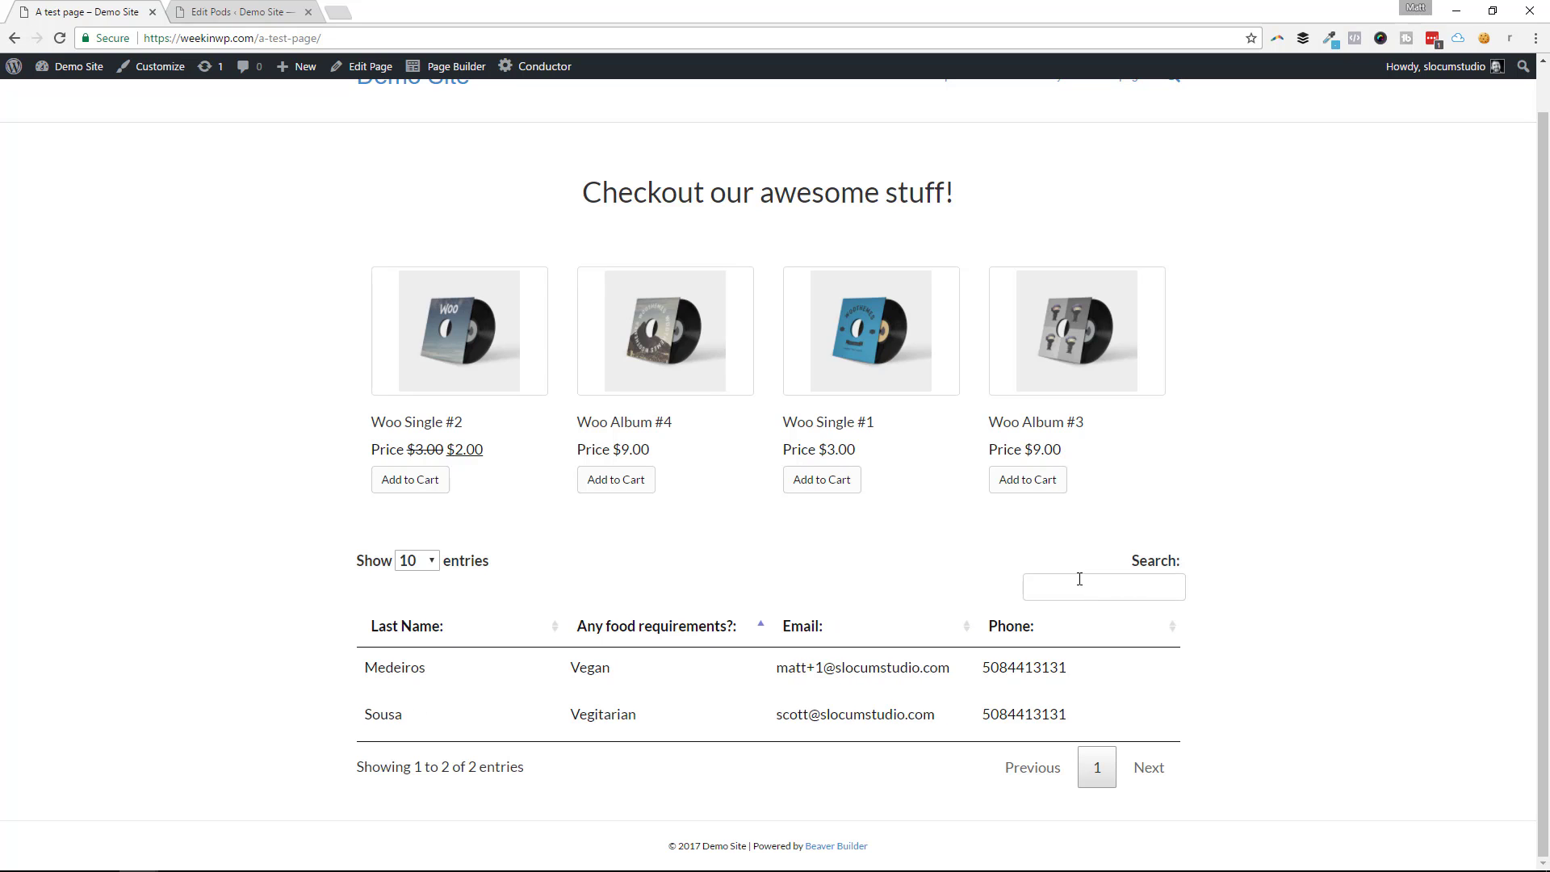
Step: Filter the live entries table by searching for 'matt'
{"action": "type", "text": "matt"}
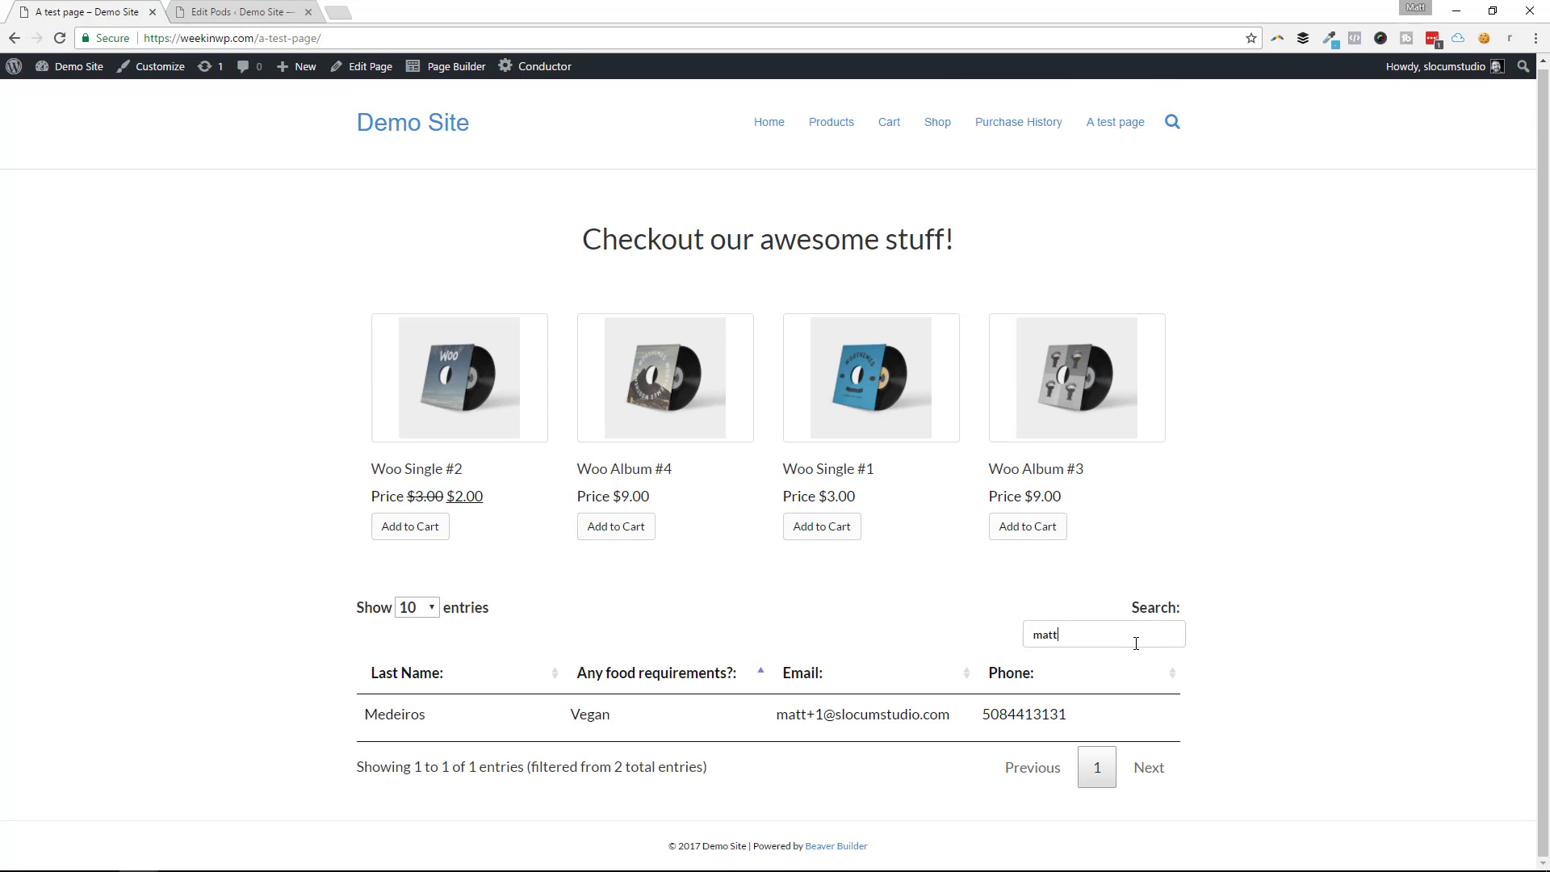
{"action": "mouse_move", "coordinate": [985, 733]}
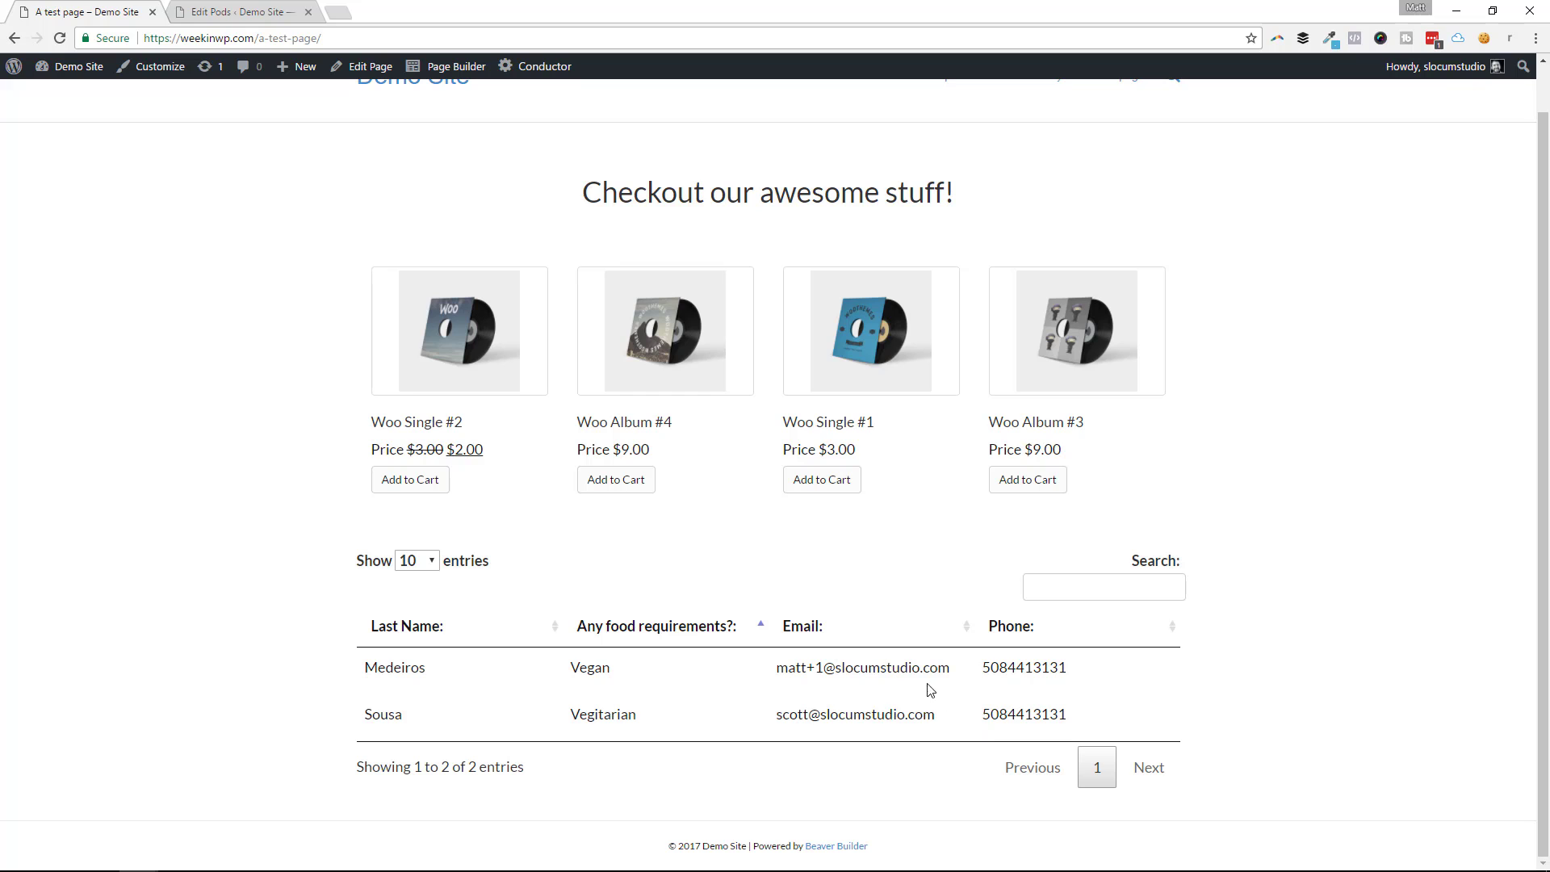
{"action": "left_click", "coordinate": [1105, 588]}
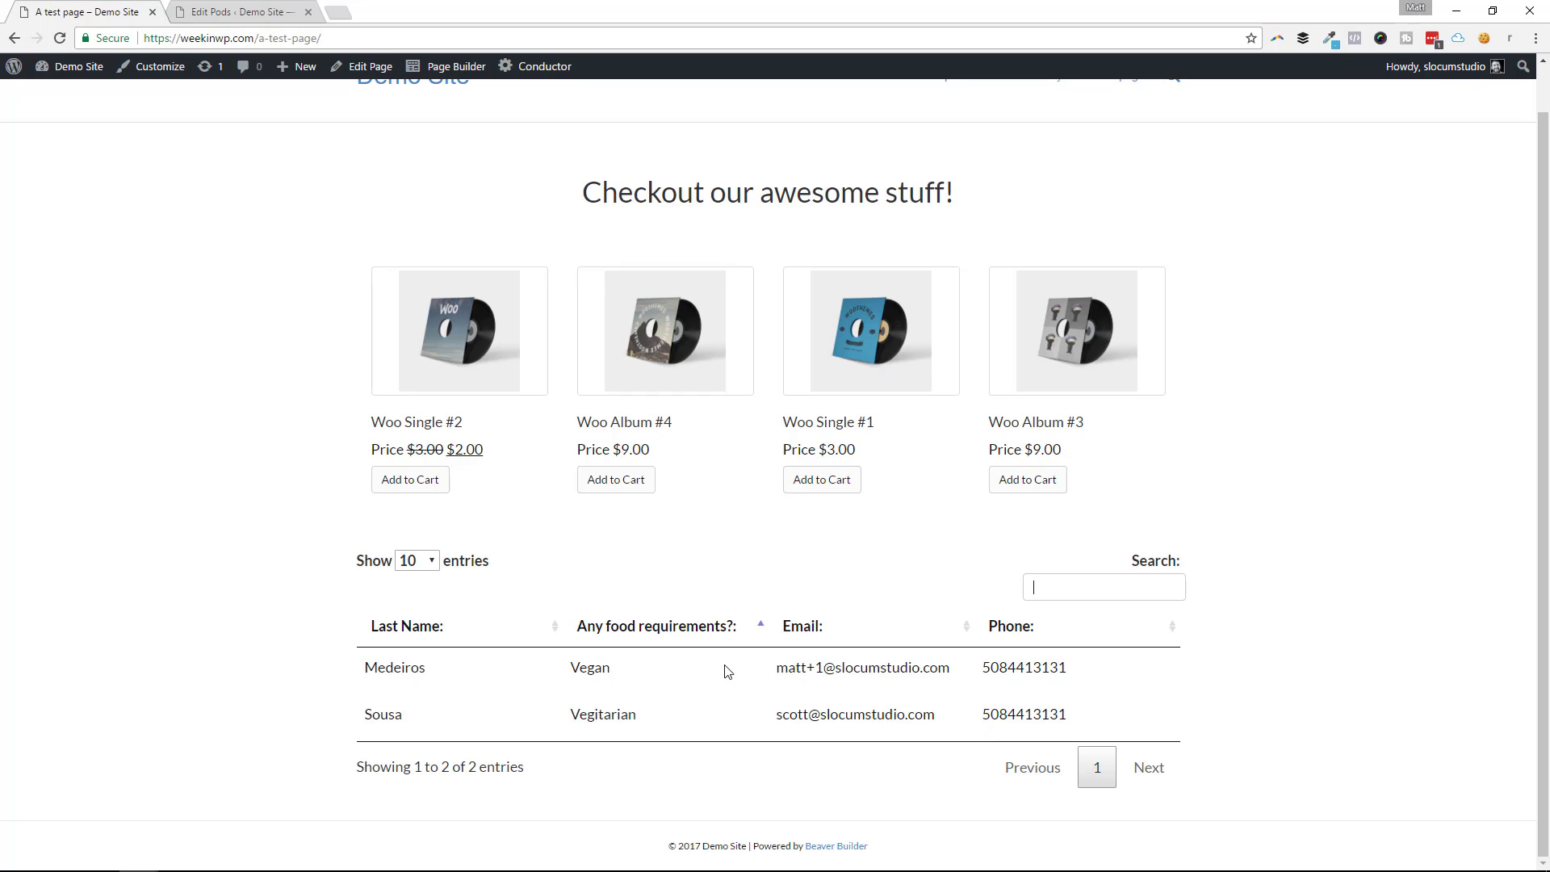
{"action": "mouse_move", "coordinate": [659, 689]}
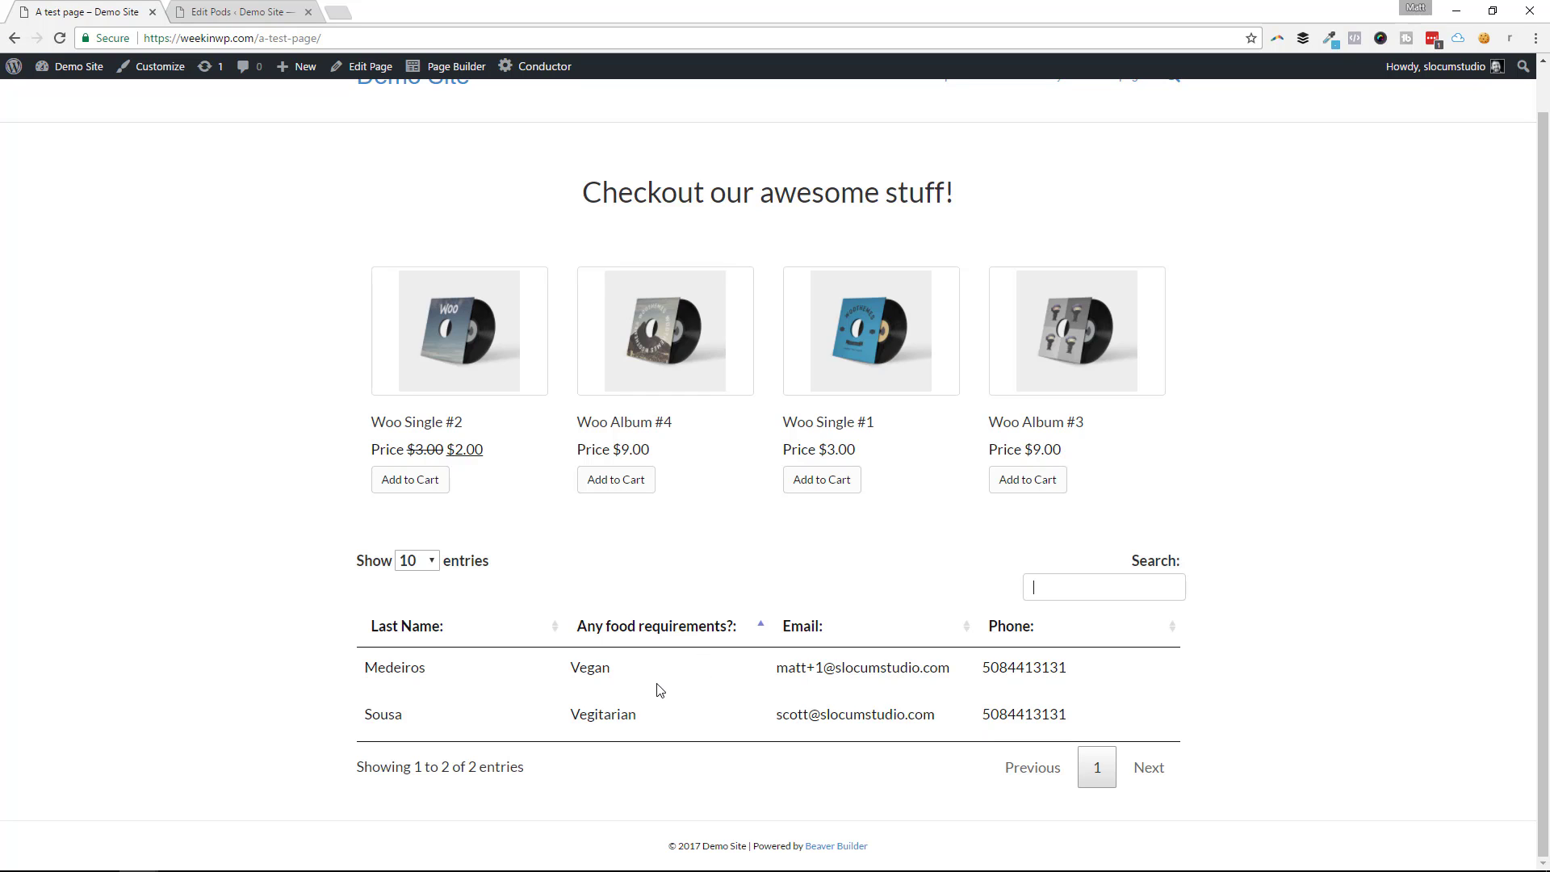
{"action": "mouse_move", "coordinate": [659, 662]}
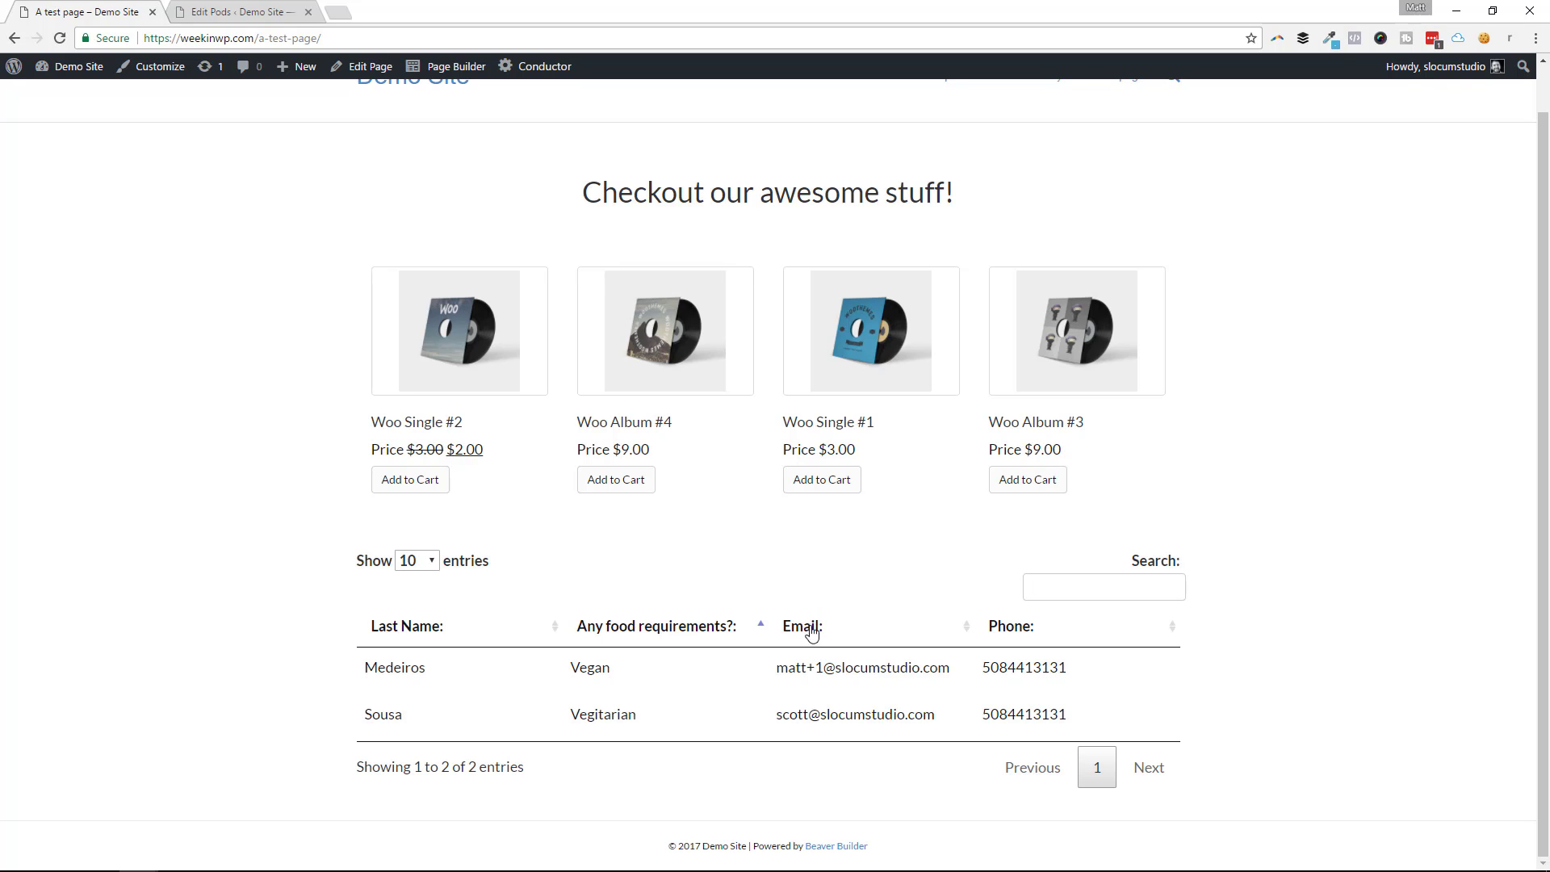
{"action": "mouse_move", "coordinate": [772, 599]}
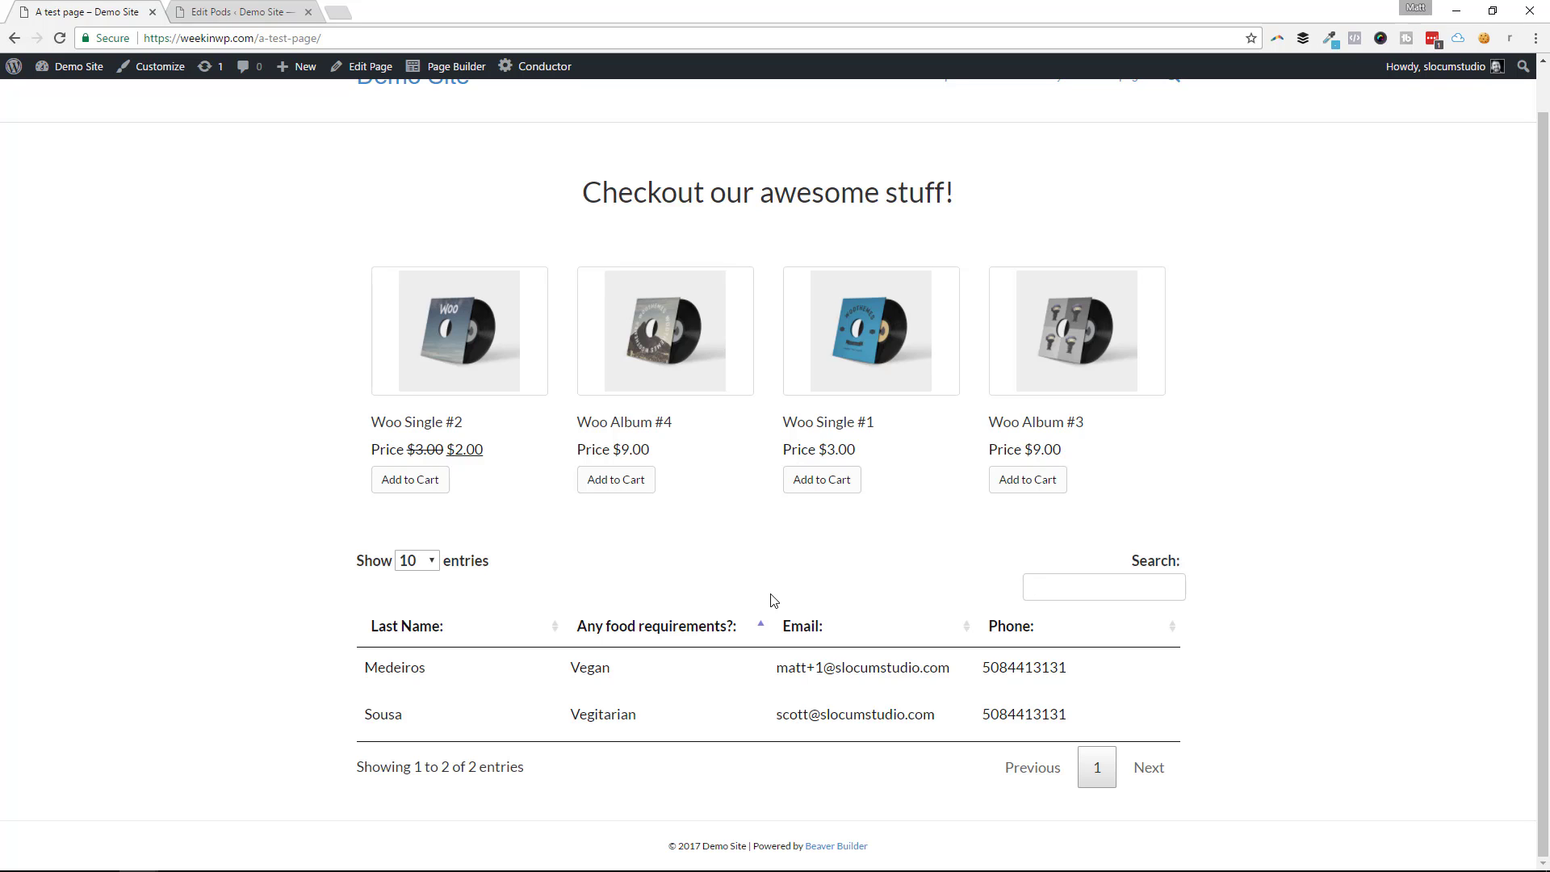